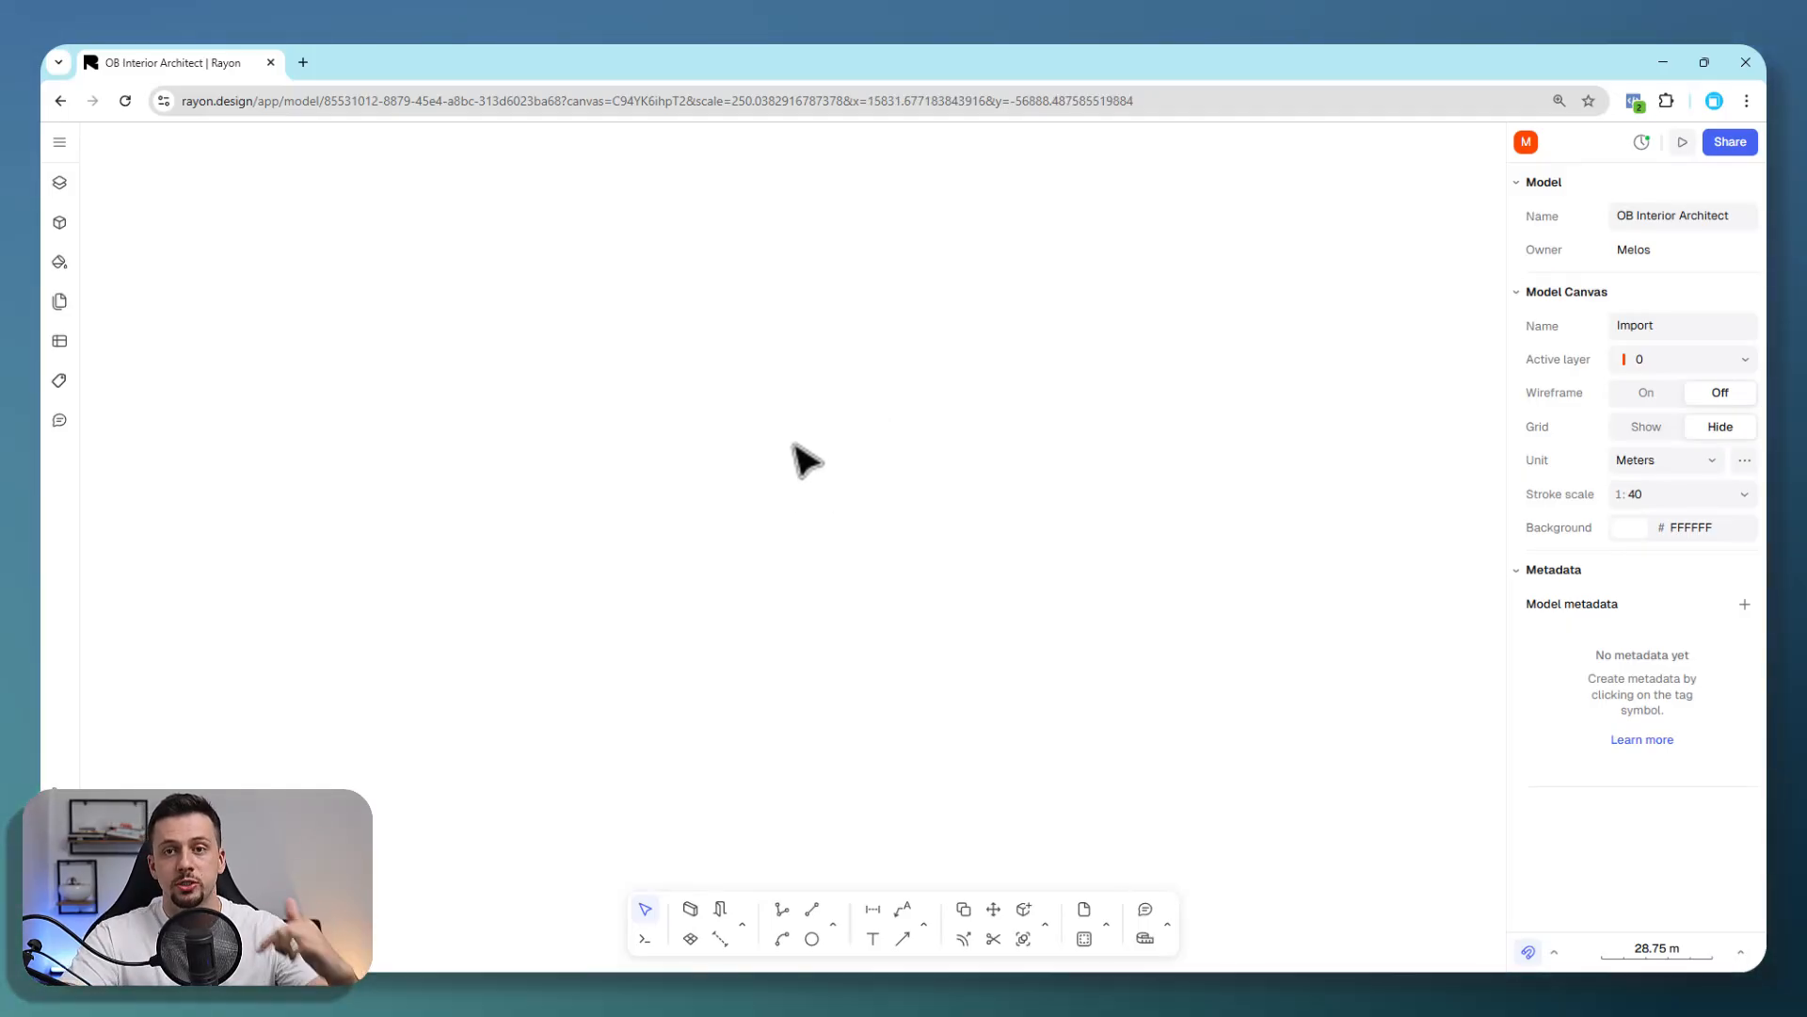
{"action": "mouse_move", "coordinate": [1206, 542]}
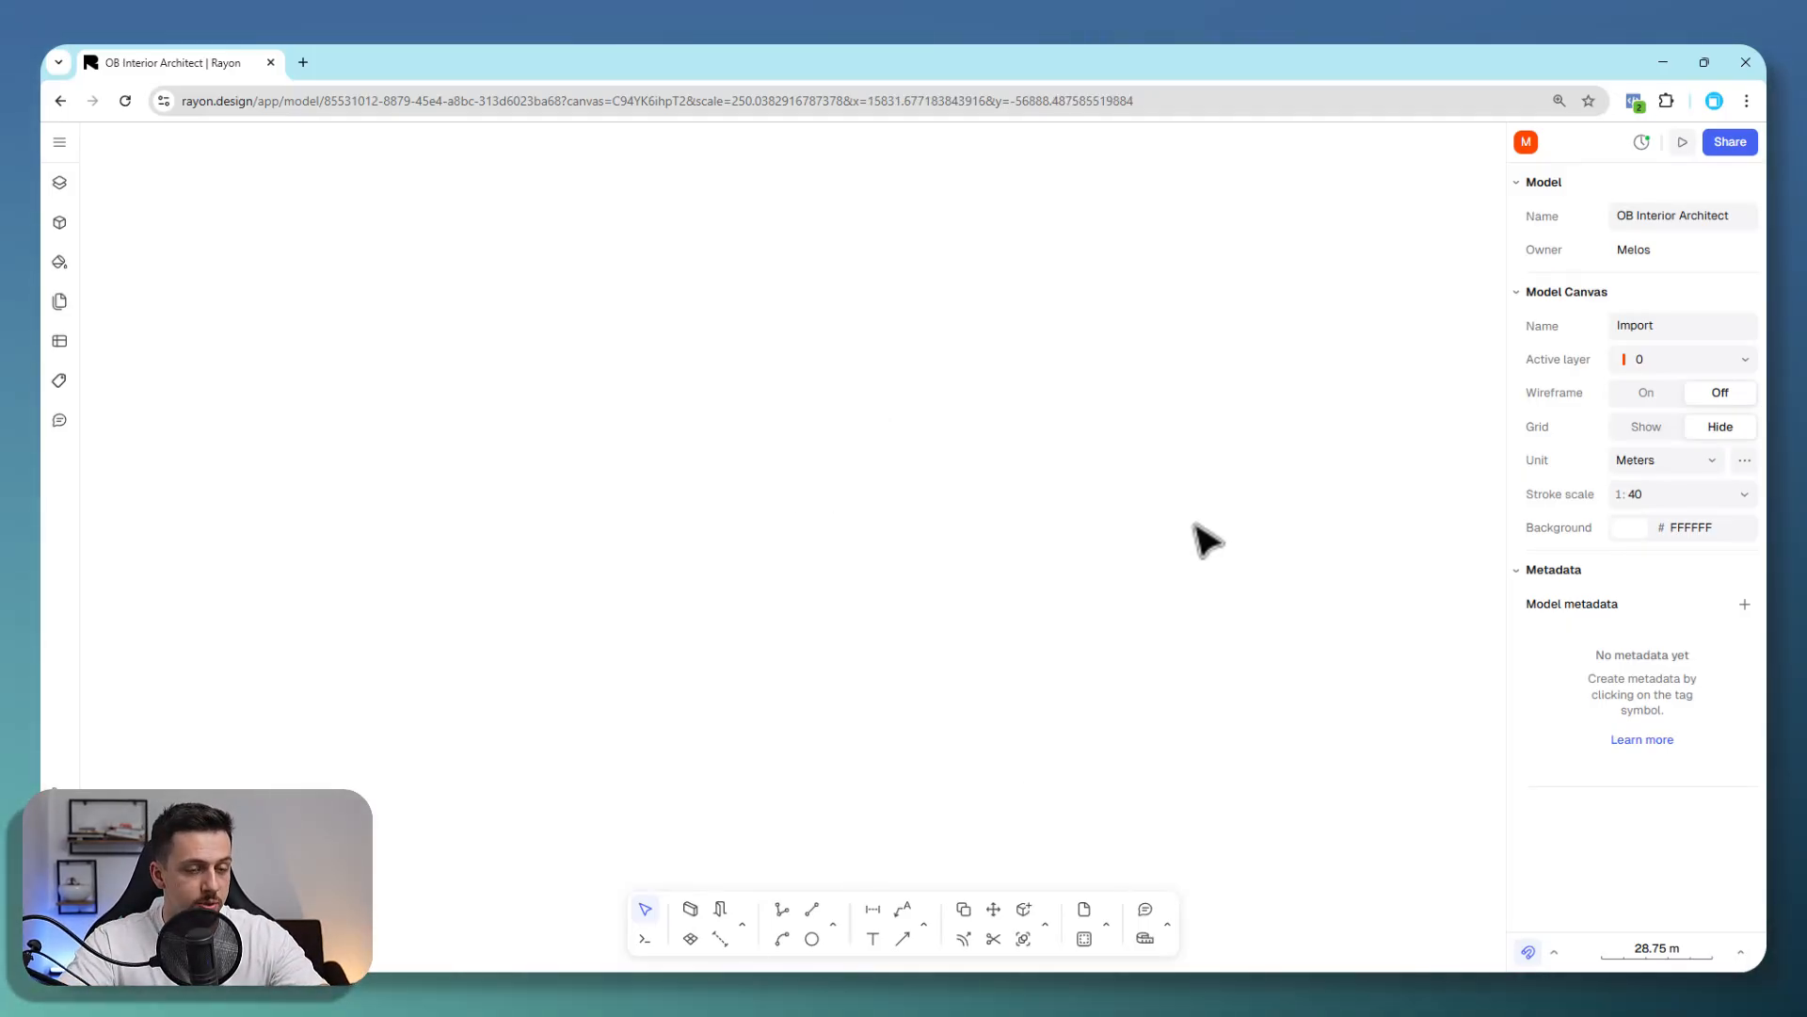
{"action": "mouse_move", "coordinate": [1248, 521]}
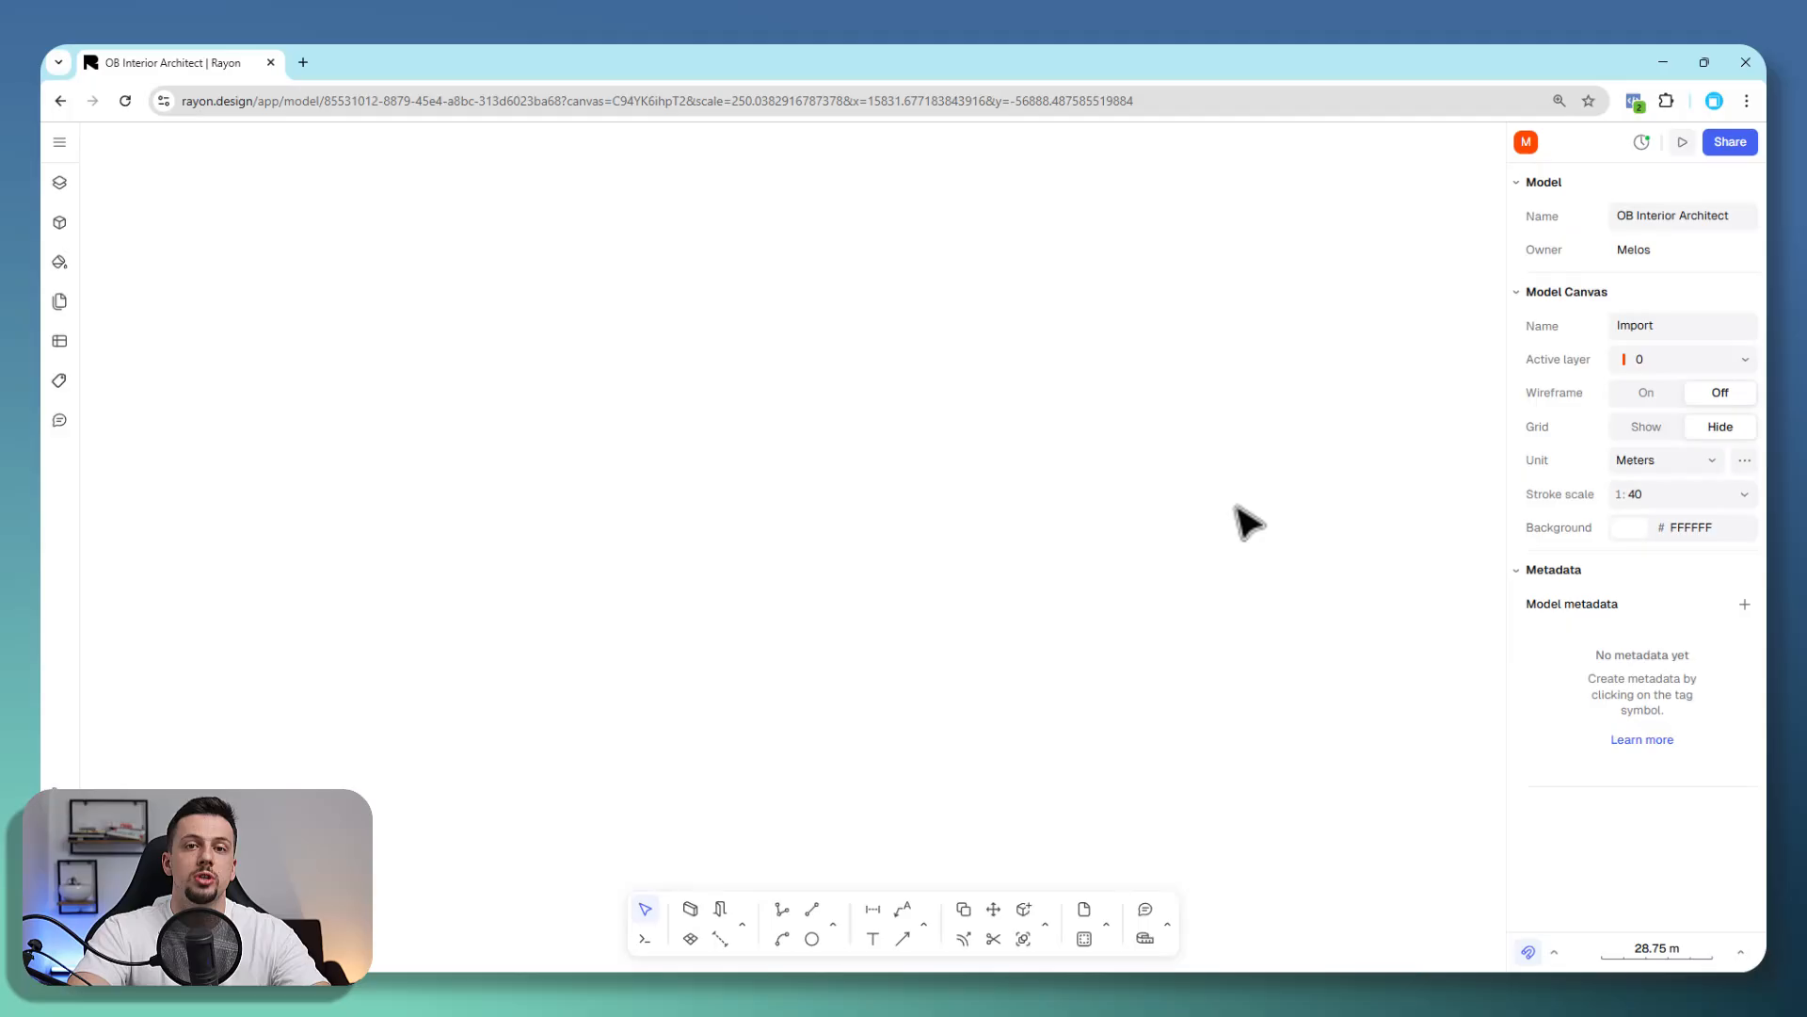
{"action": "mouse_move", "coordinate": [1236, 519]}
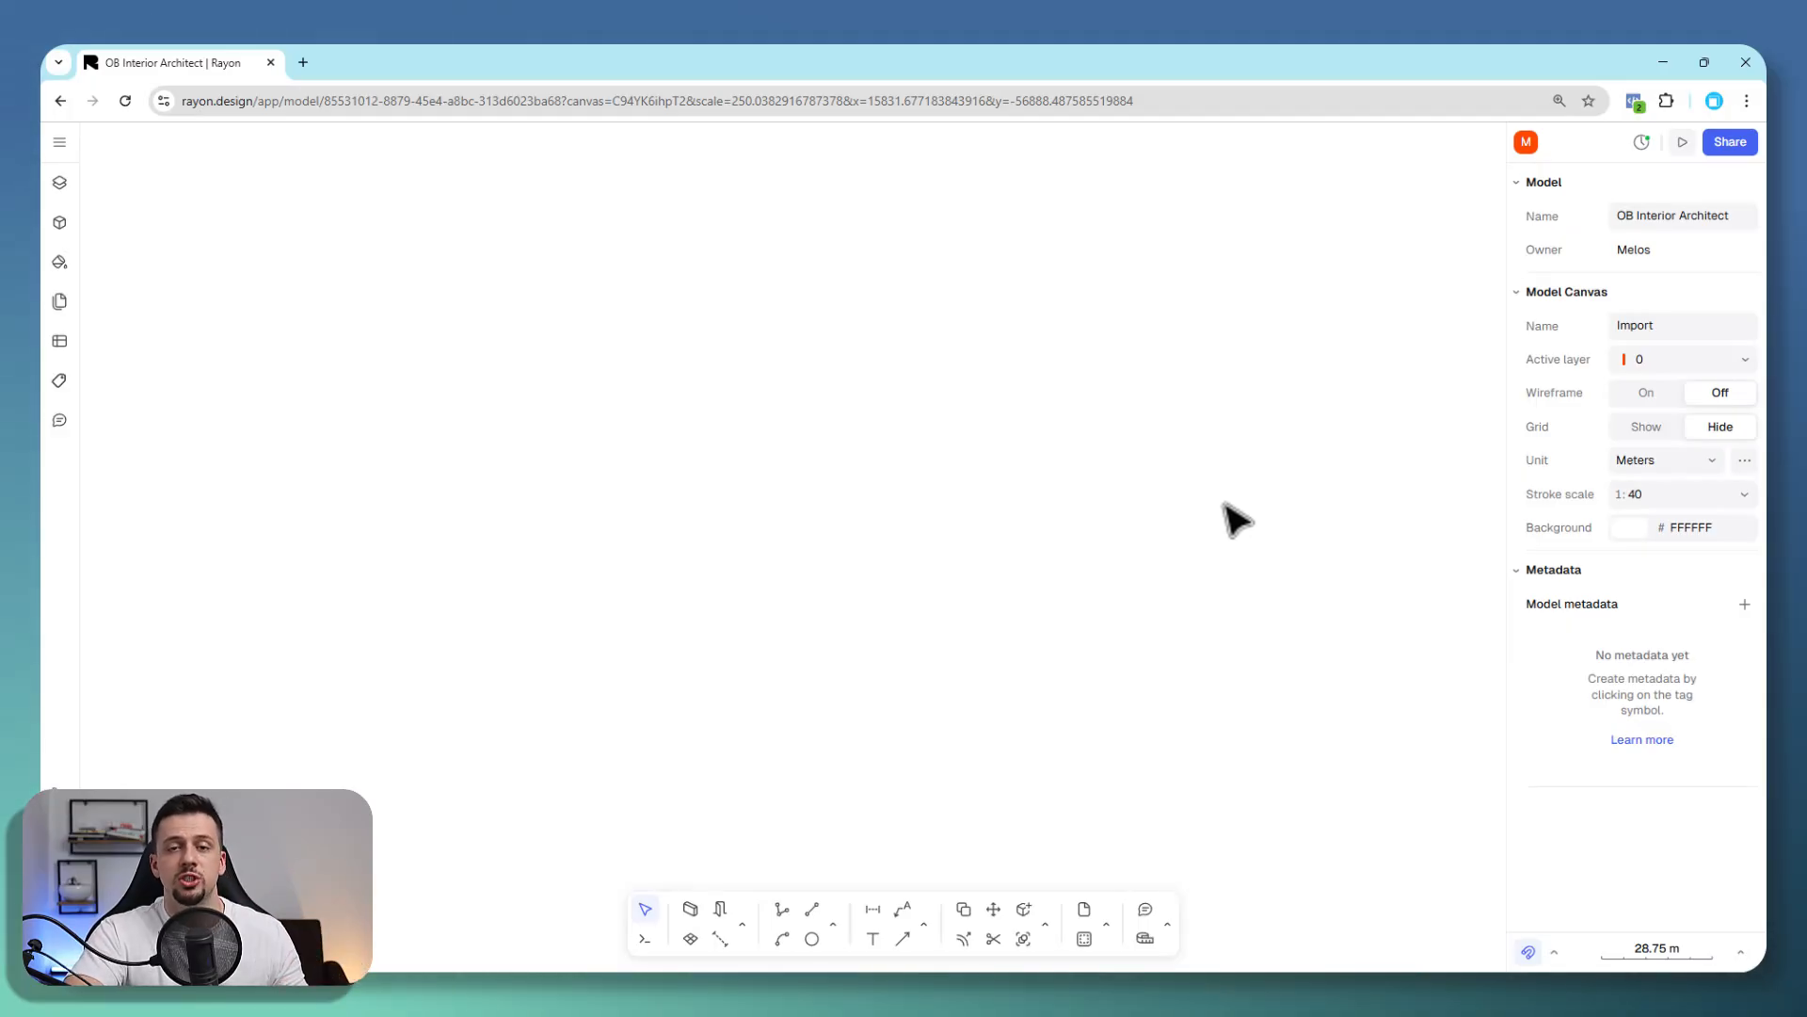
{"action": "mouse_move", "coordinate": [380, 534]}
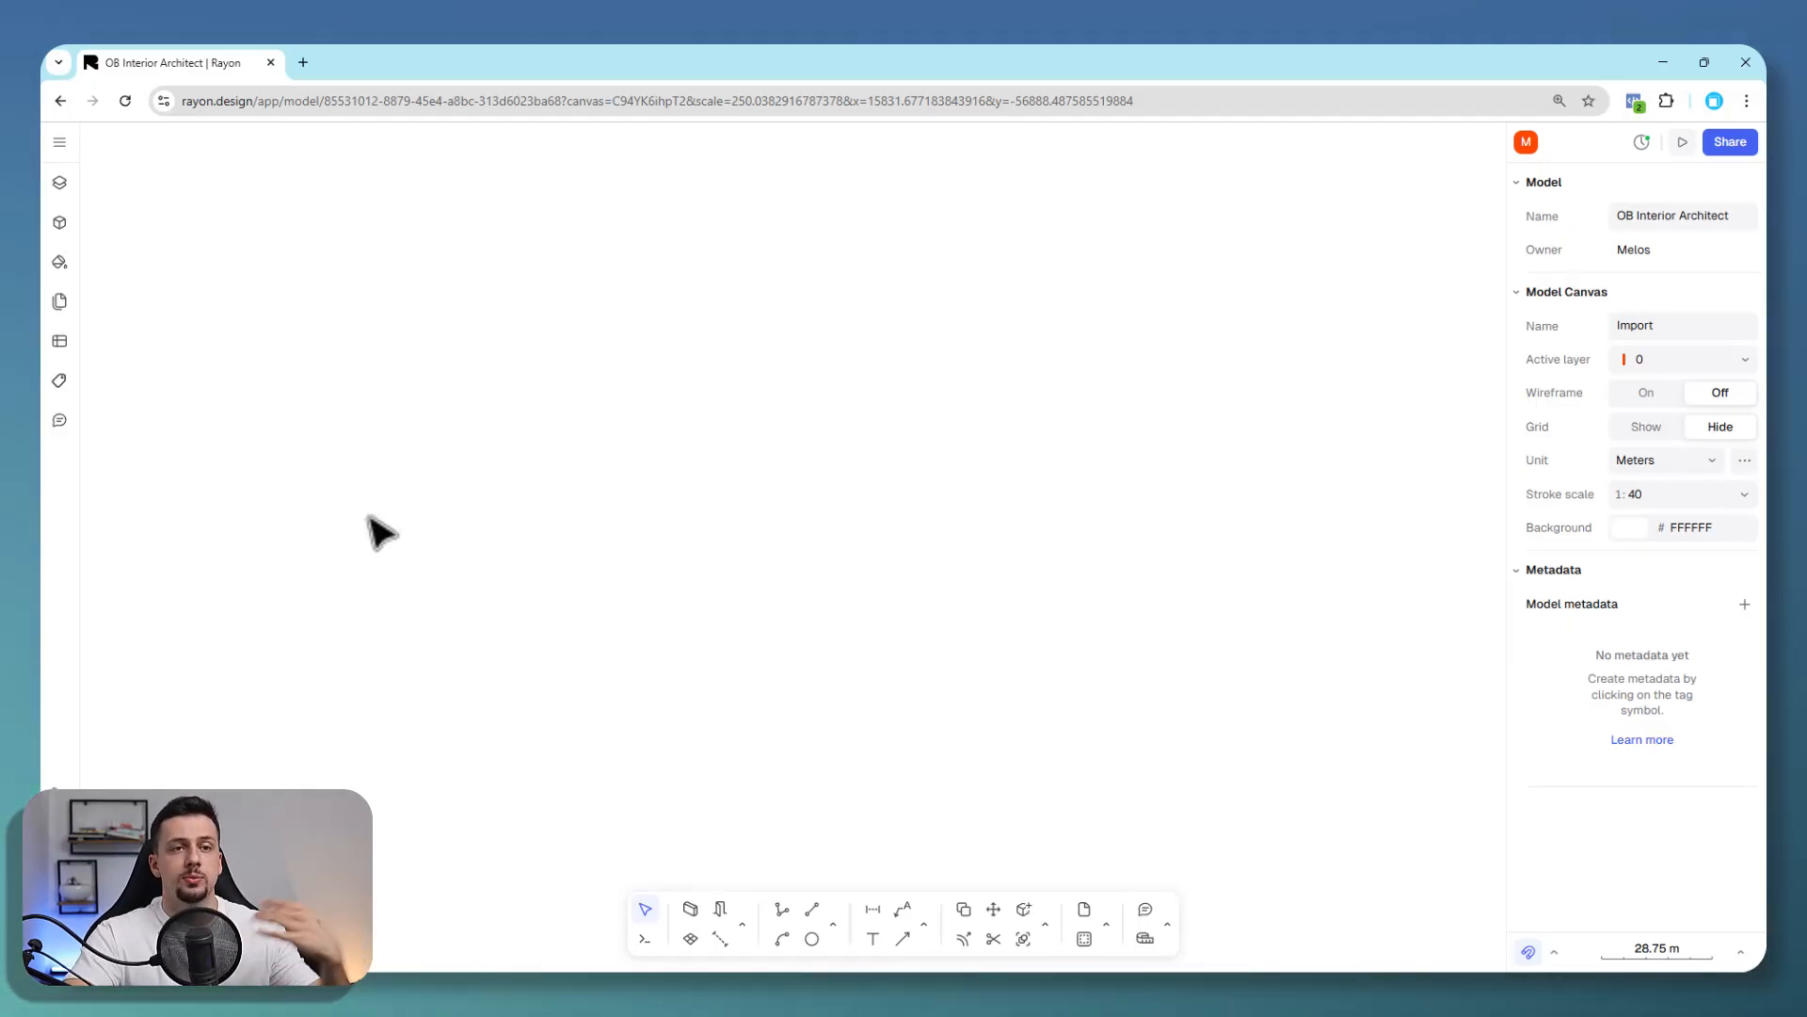
{"action": "mouse_move", "coordinate": [380, 530]}
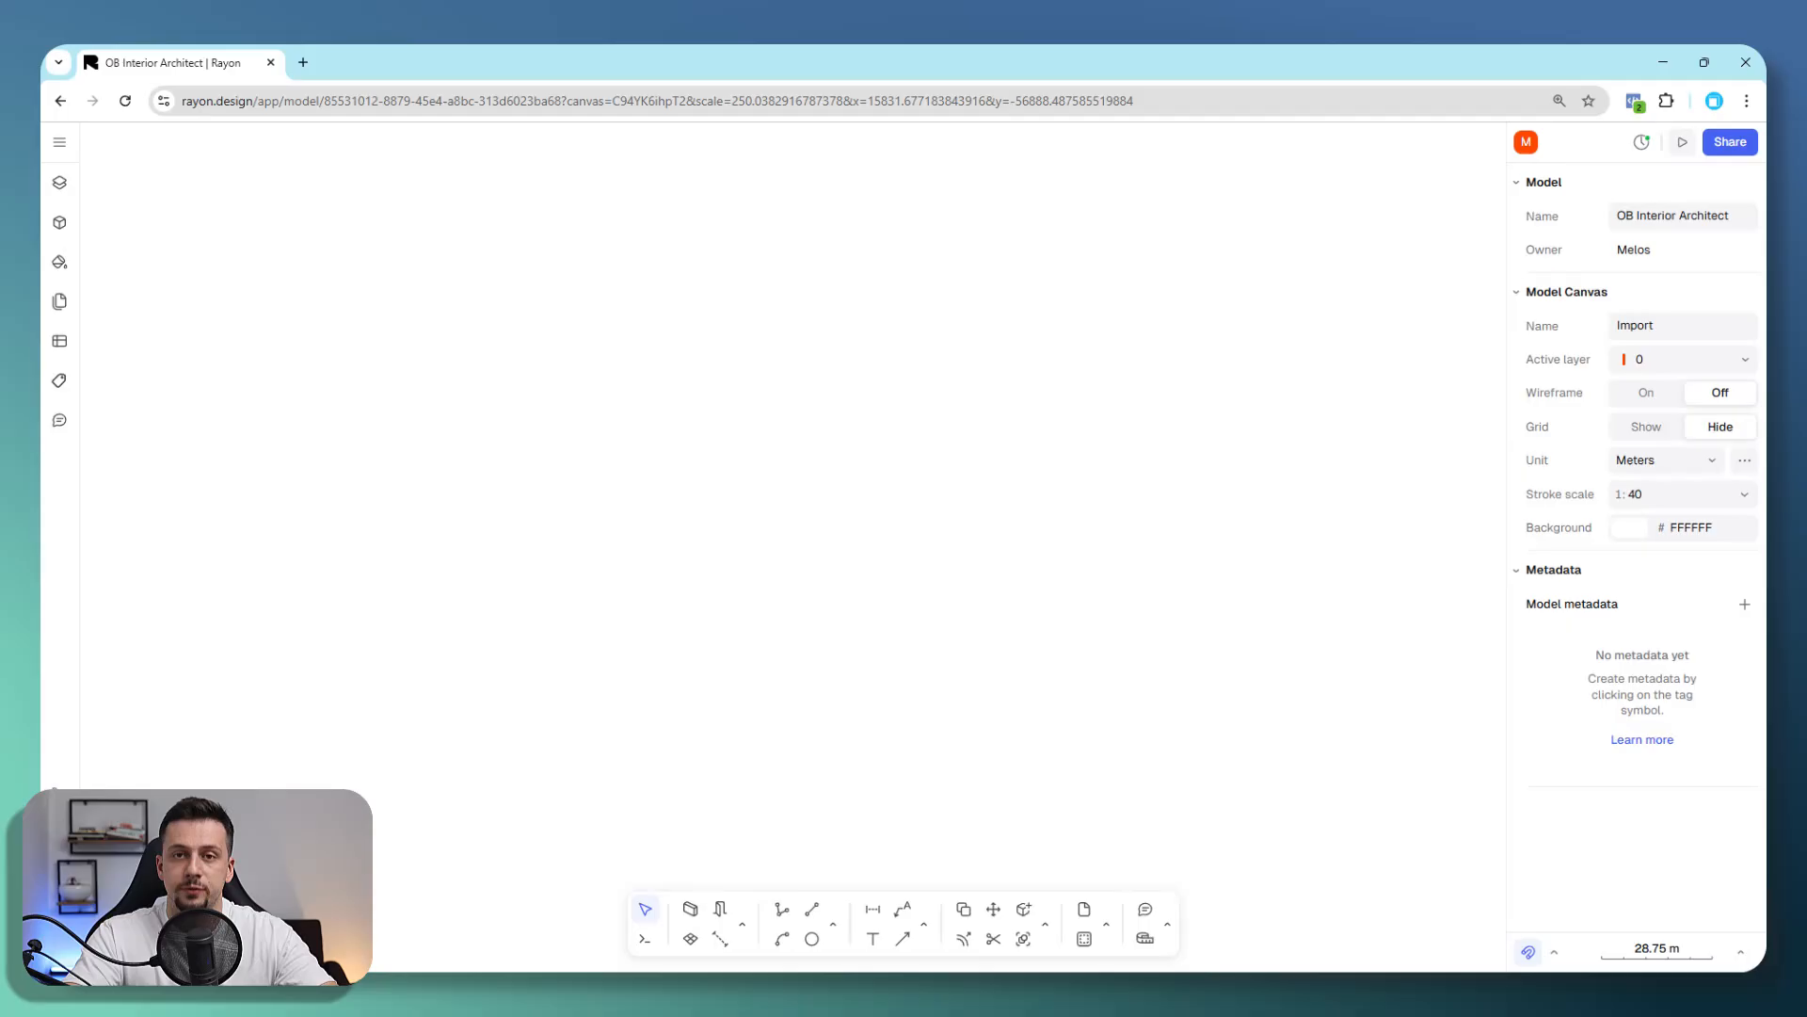
Import page 1 of the floor plan PDF as vectors.
{"action": "left_click", "coordinate": [61, 142]}
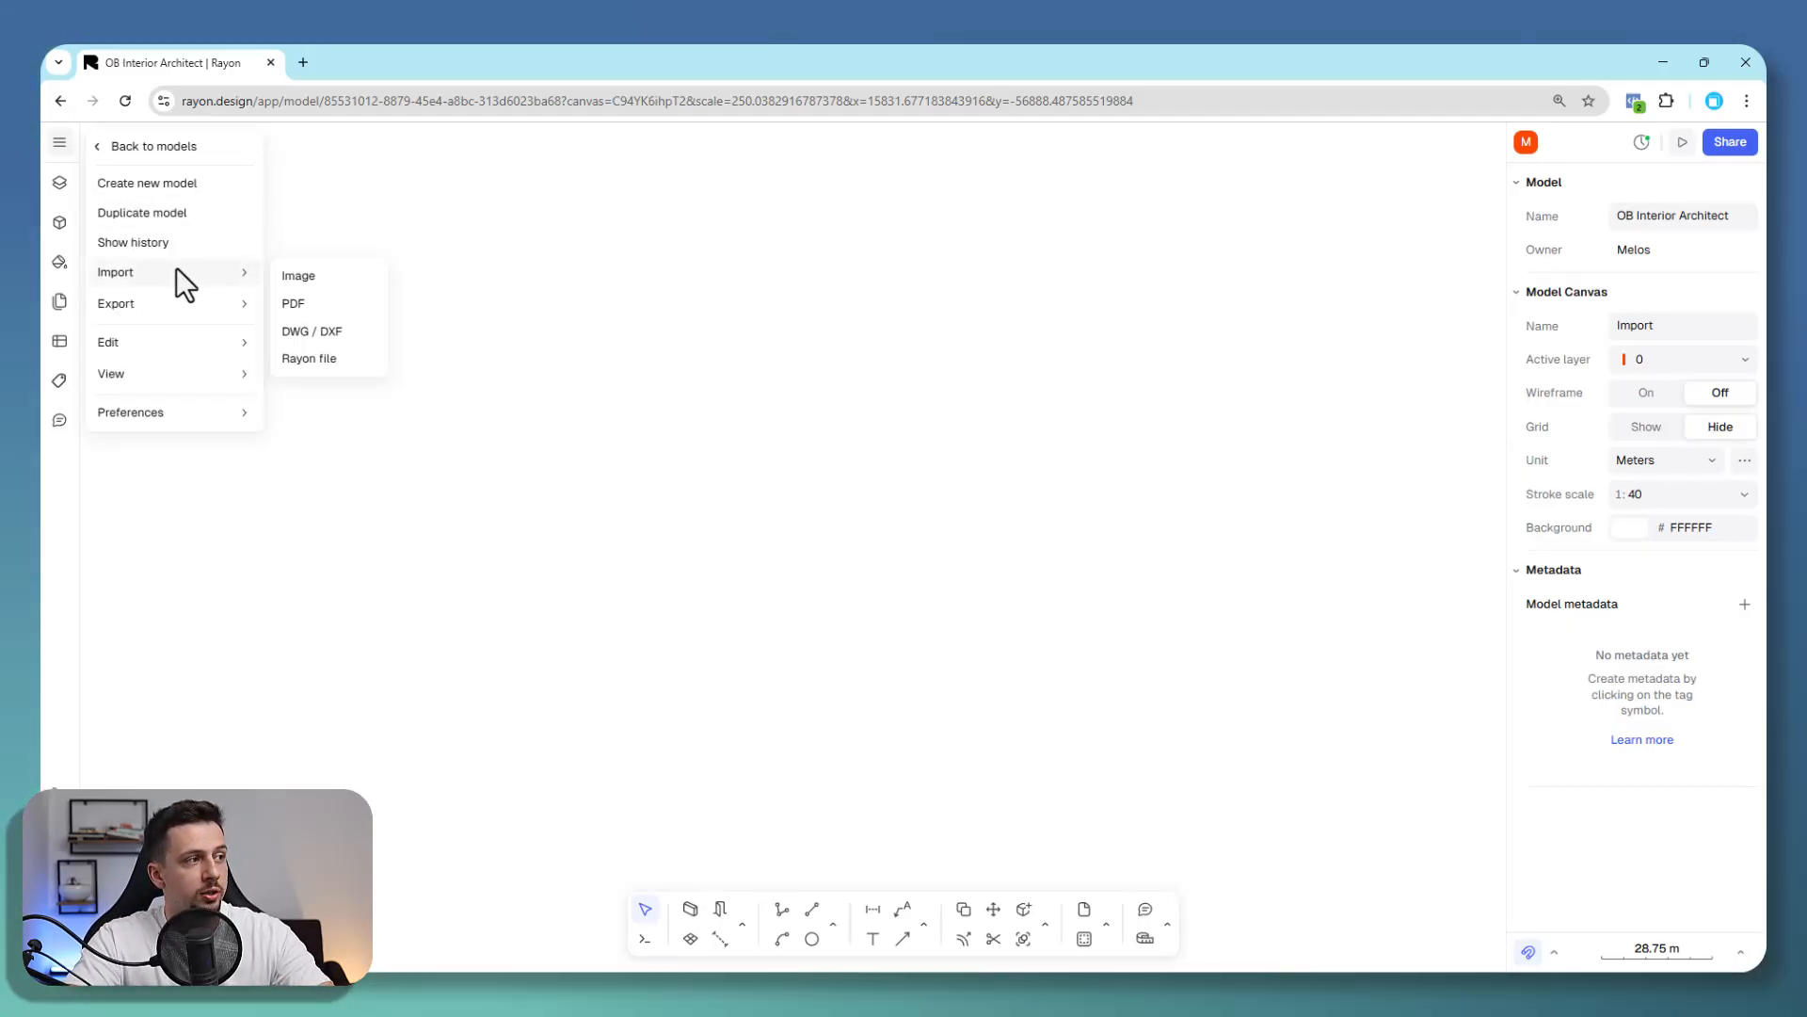
{"action": "left_click", "coordinate": [309, 359]}
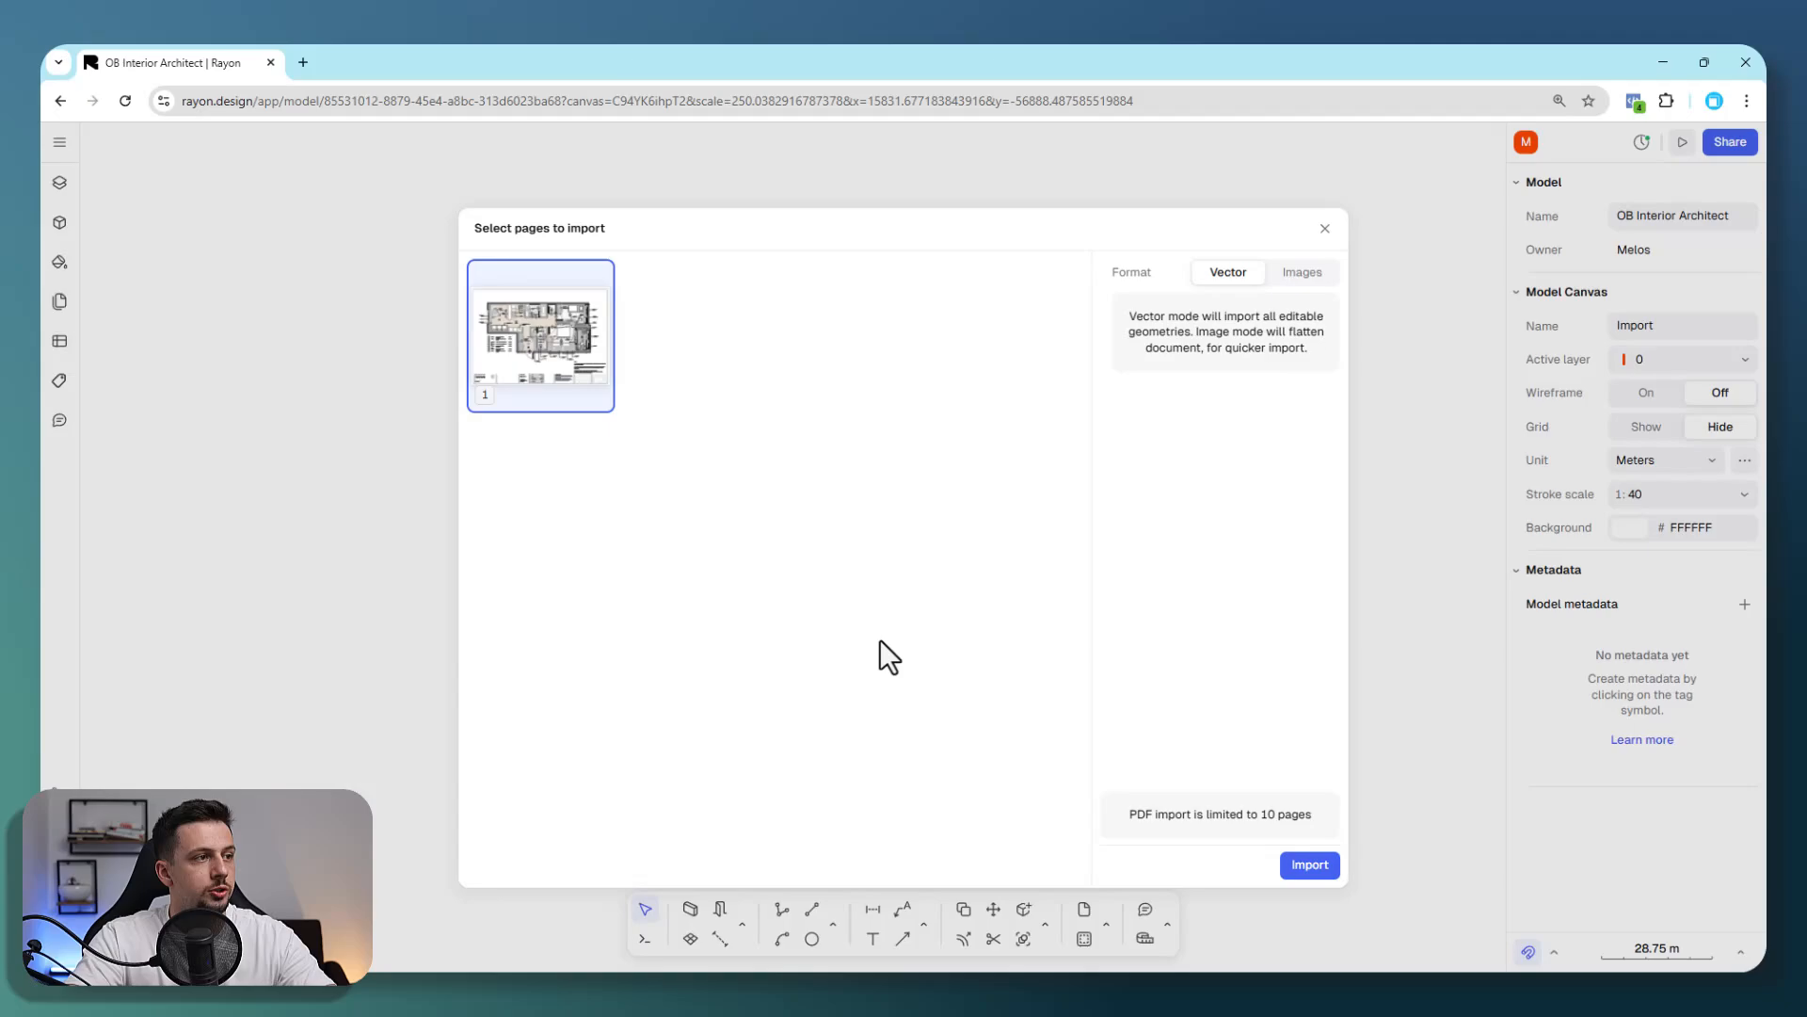
{"action": "mouse_move", "coordinate": [1309, 866]}
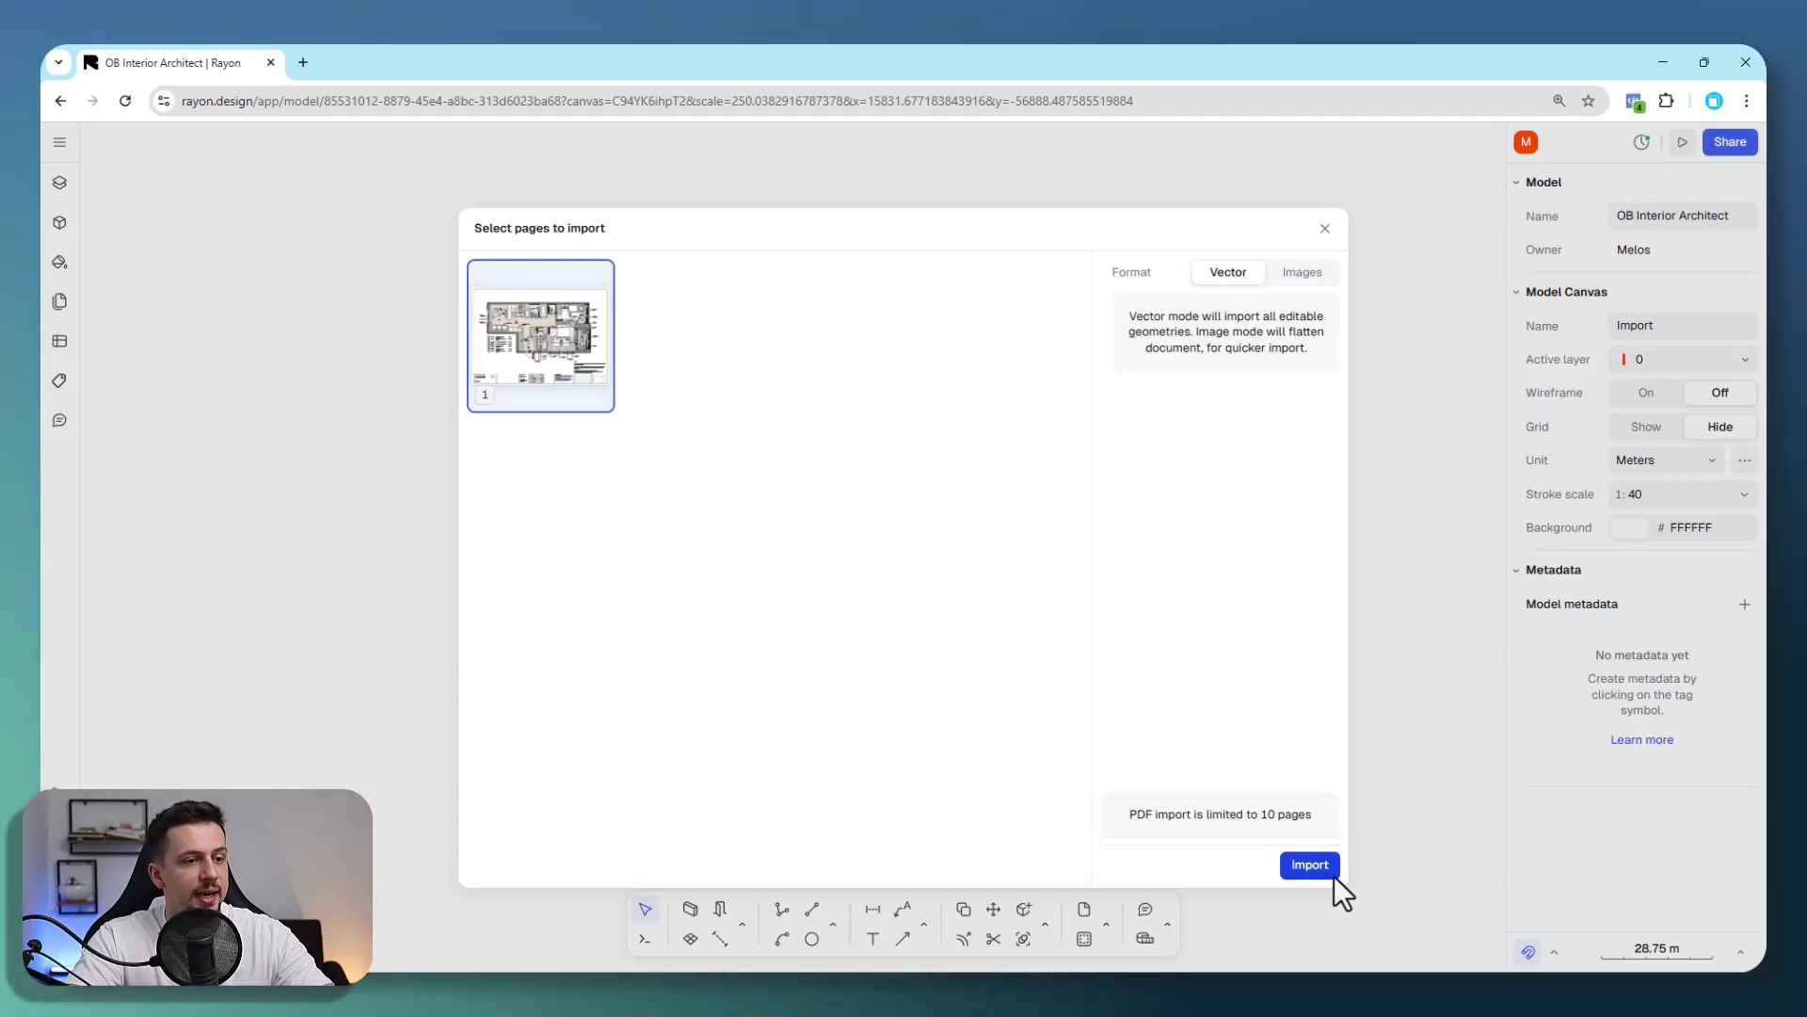
{"action": "left_click", "coordinate": [1308, 864]}
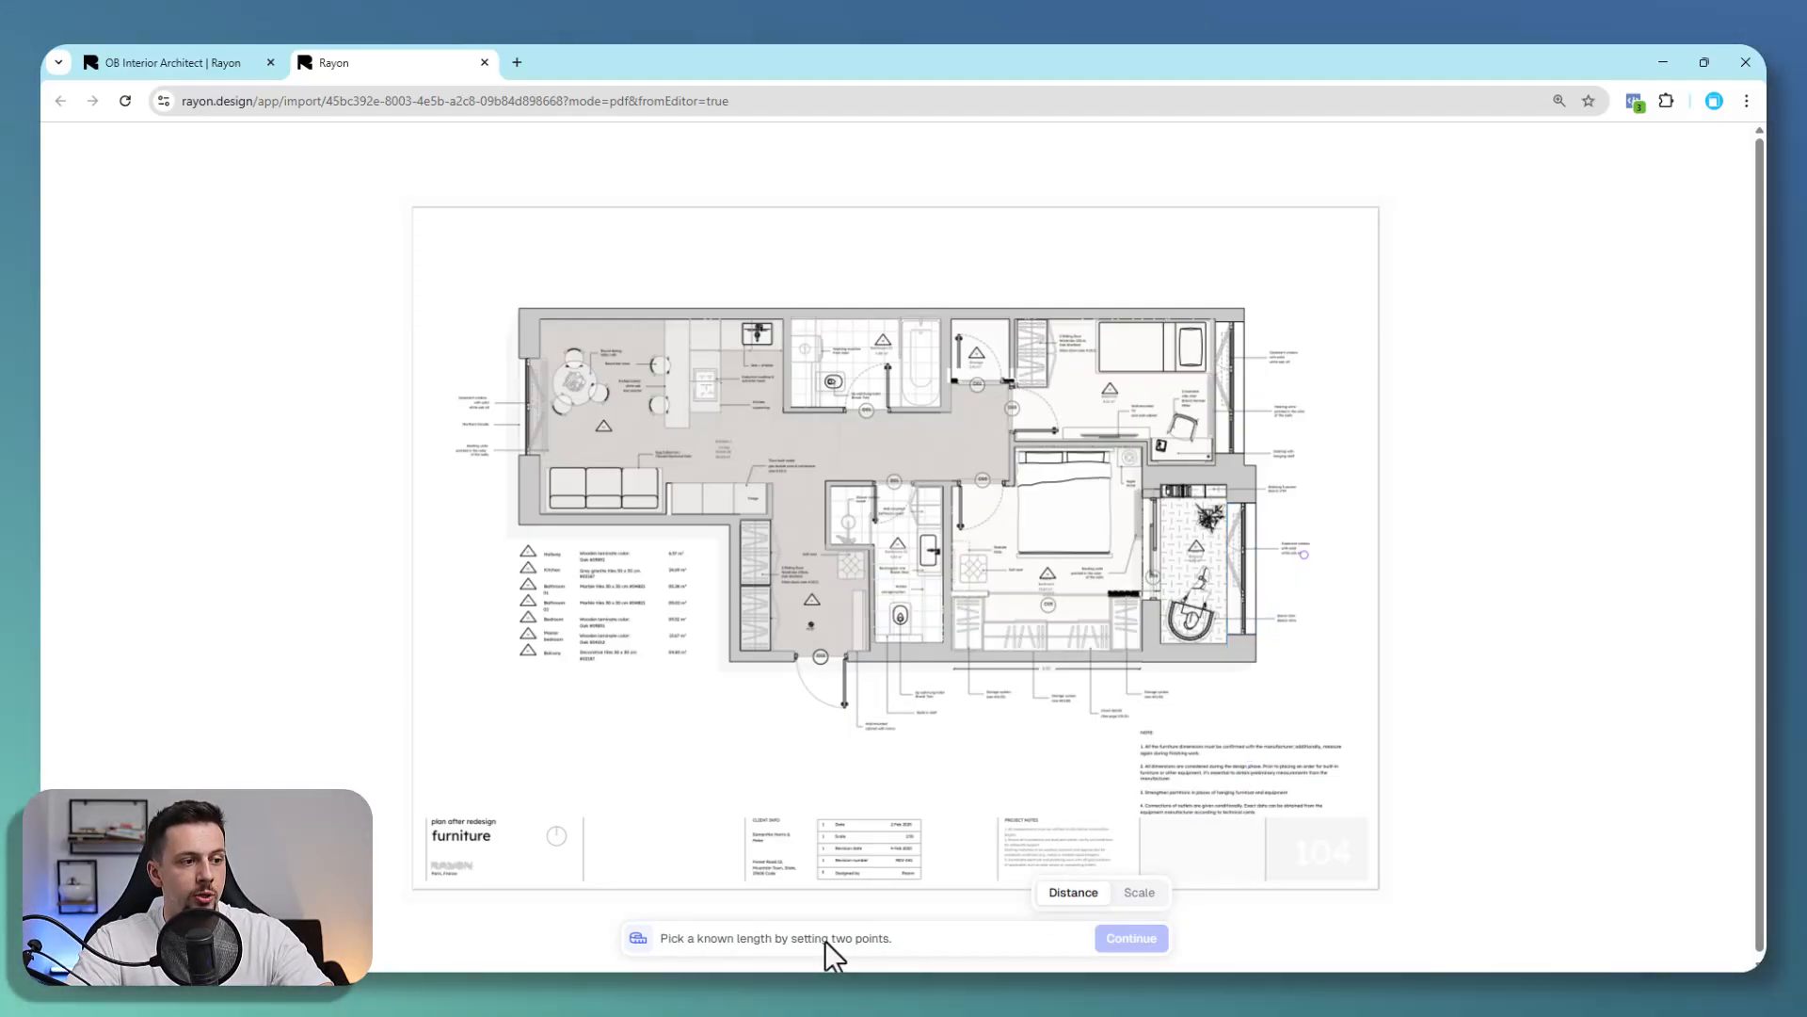
Calibrate the plan scale by measuring the D03 door opening as 9 m.
{"action": "left_click", "coordinate": [1178, 640]}
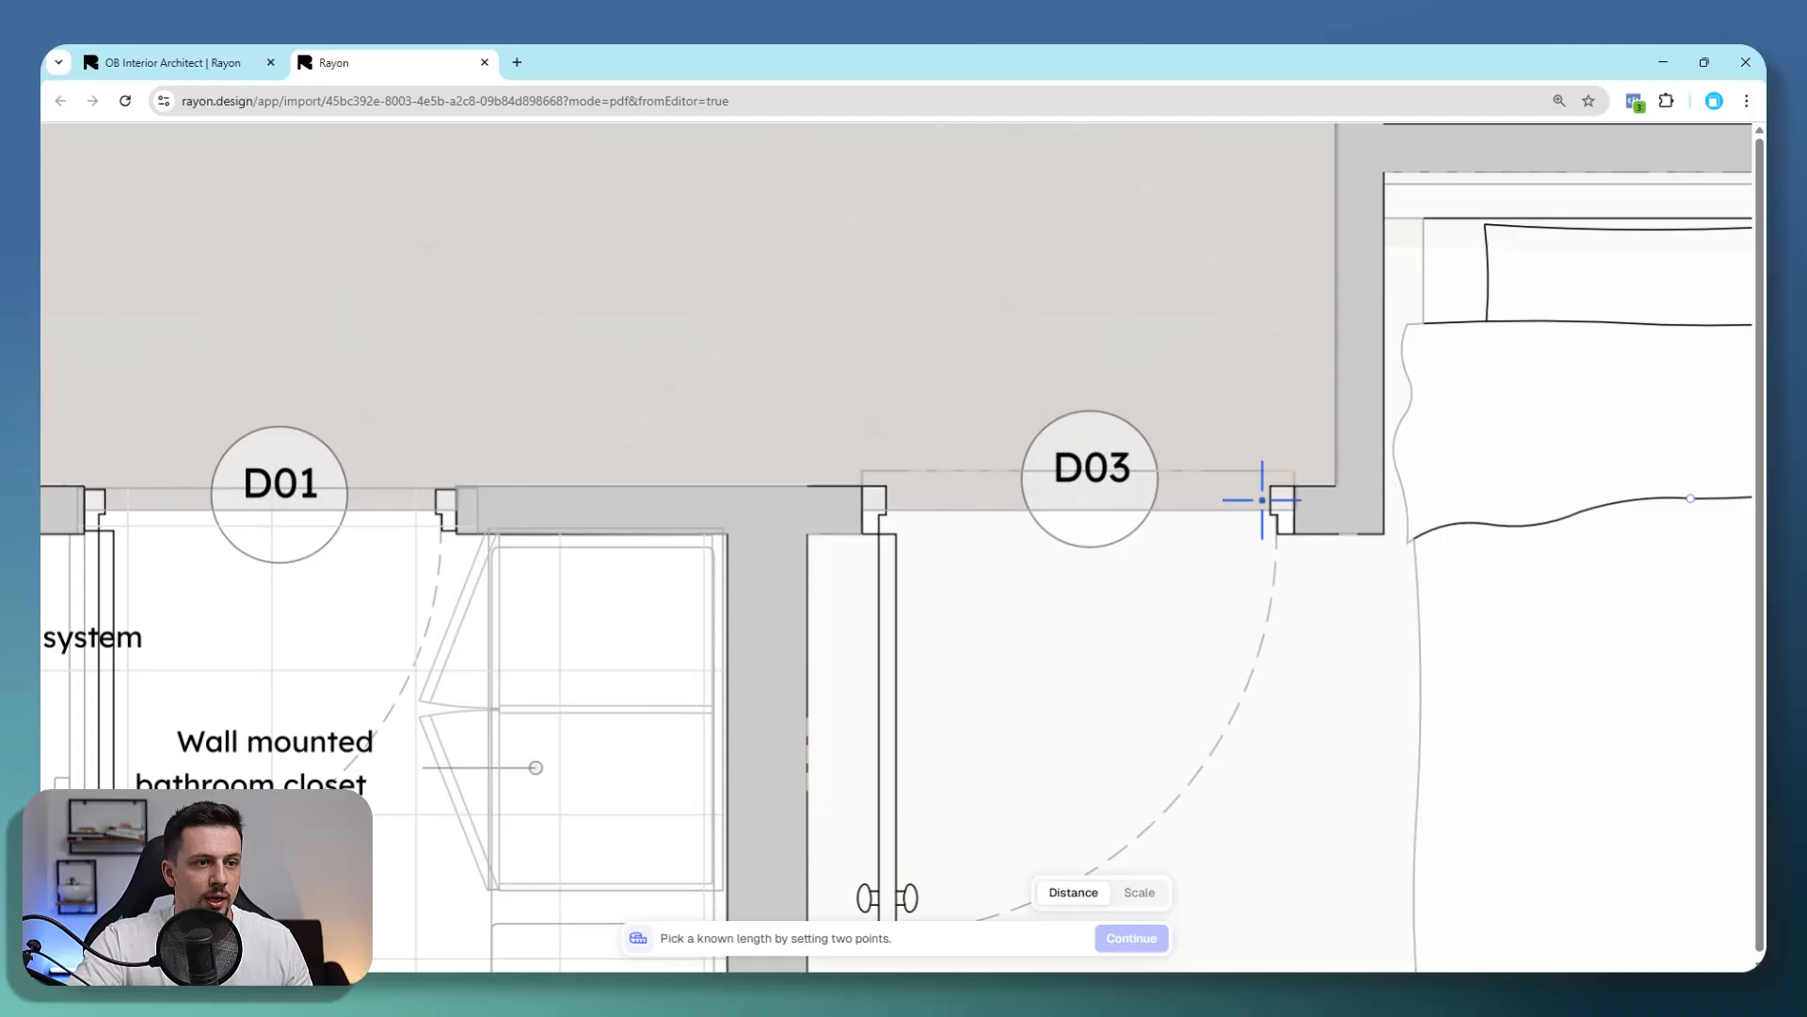
{"action": "left_click", "coordinate": [1262, 499]}
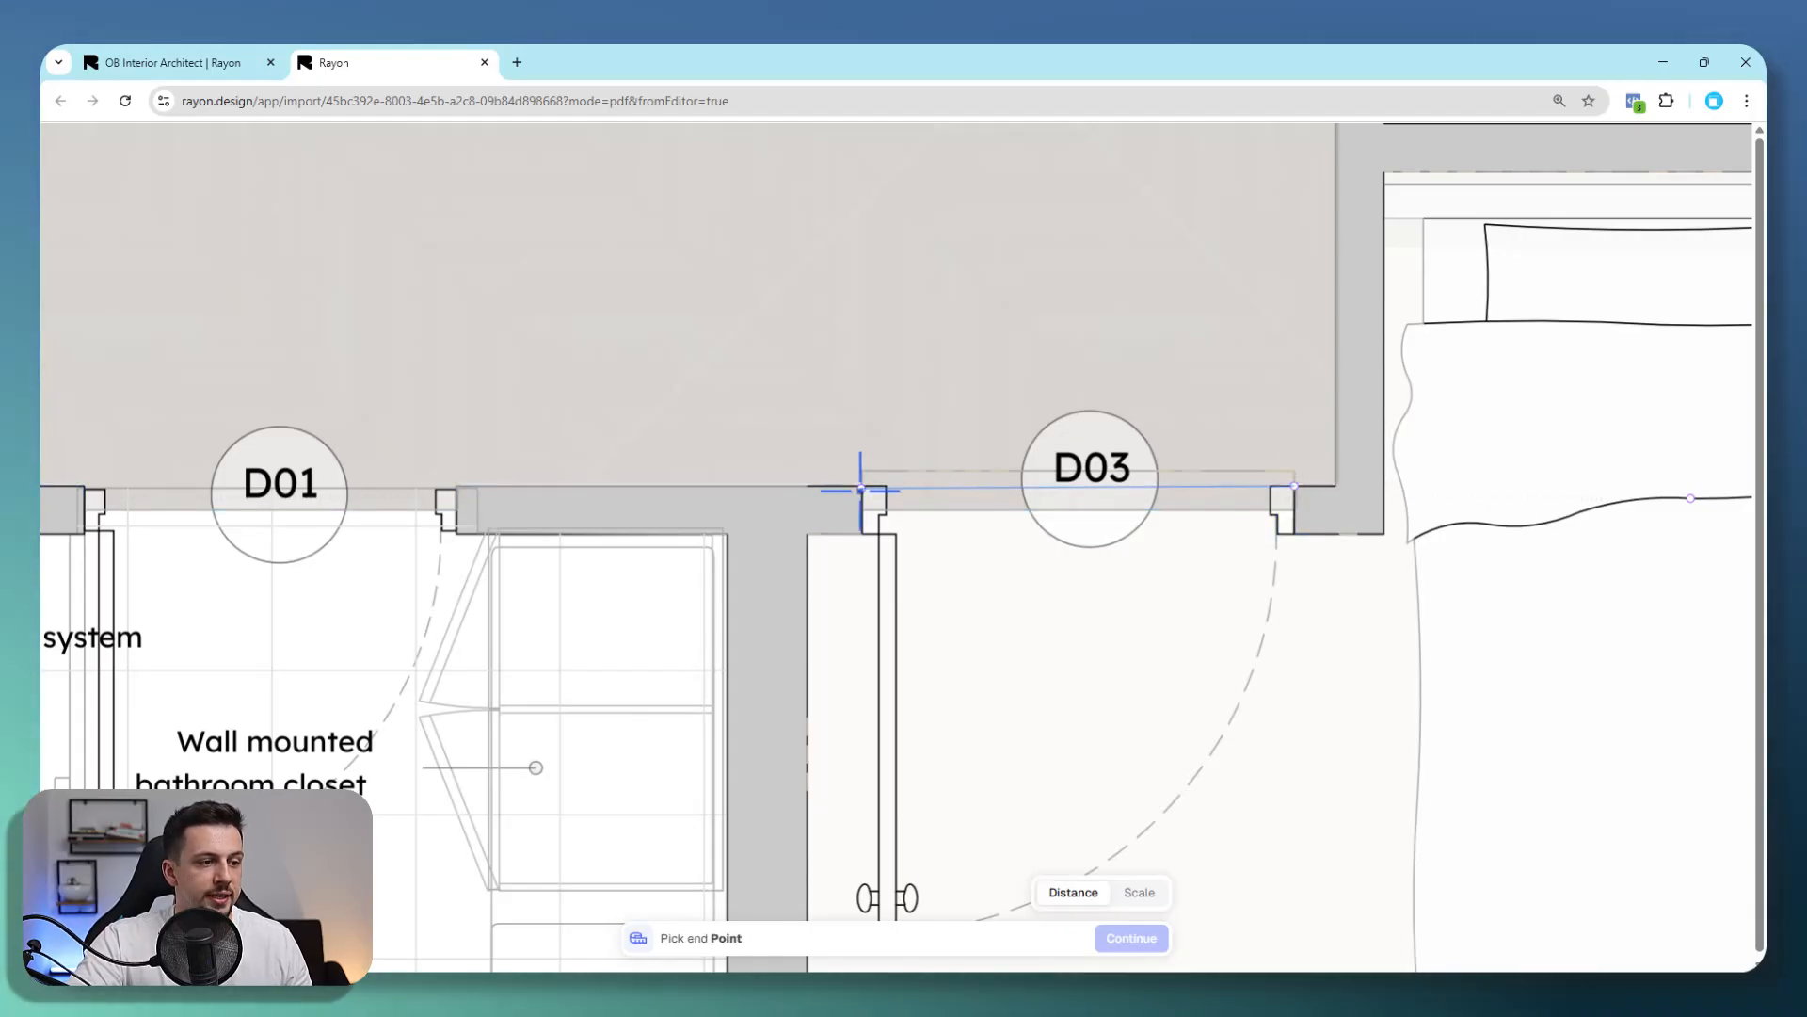
{"action": "left_click", "coordinate": [861, 493]}
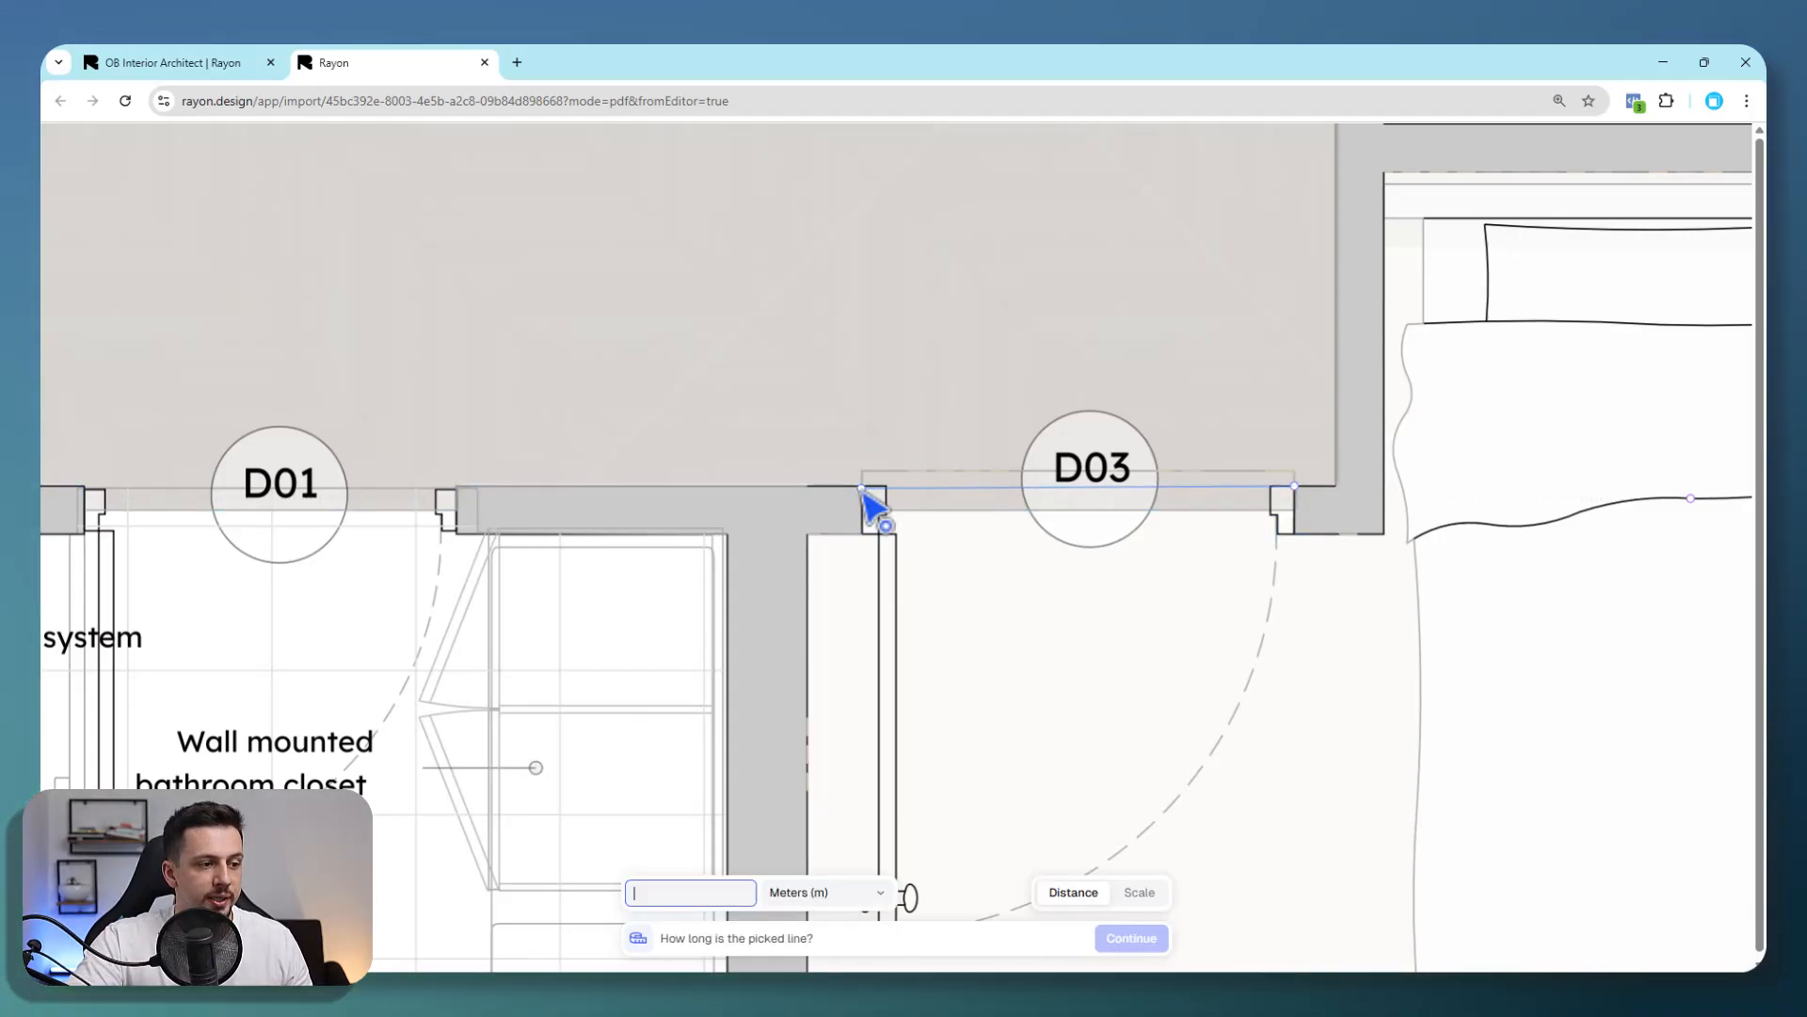
{"action": "type", "text": "9"}
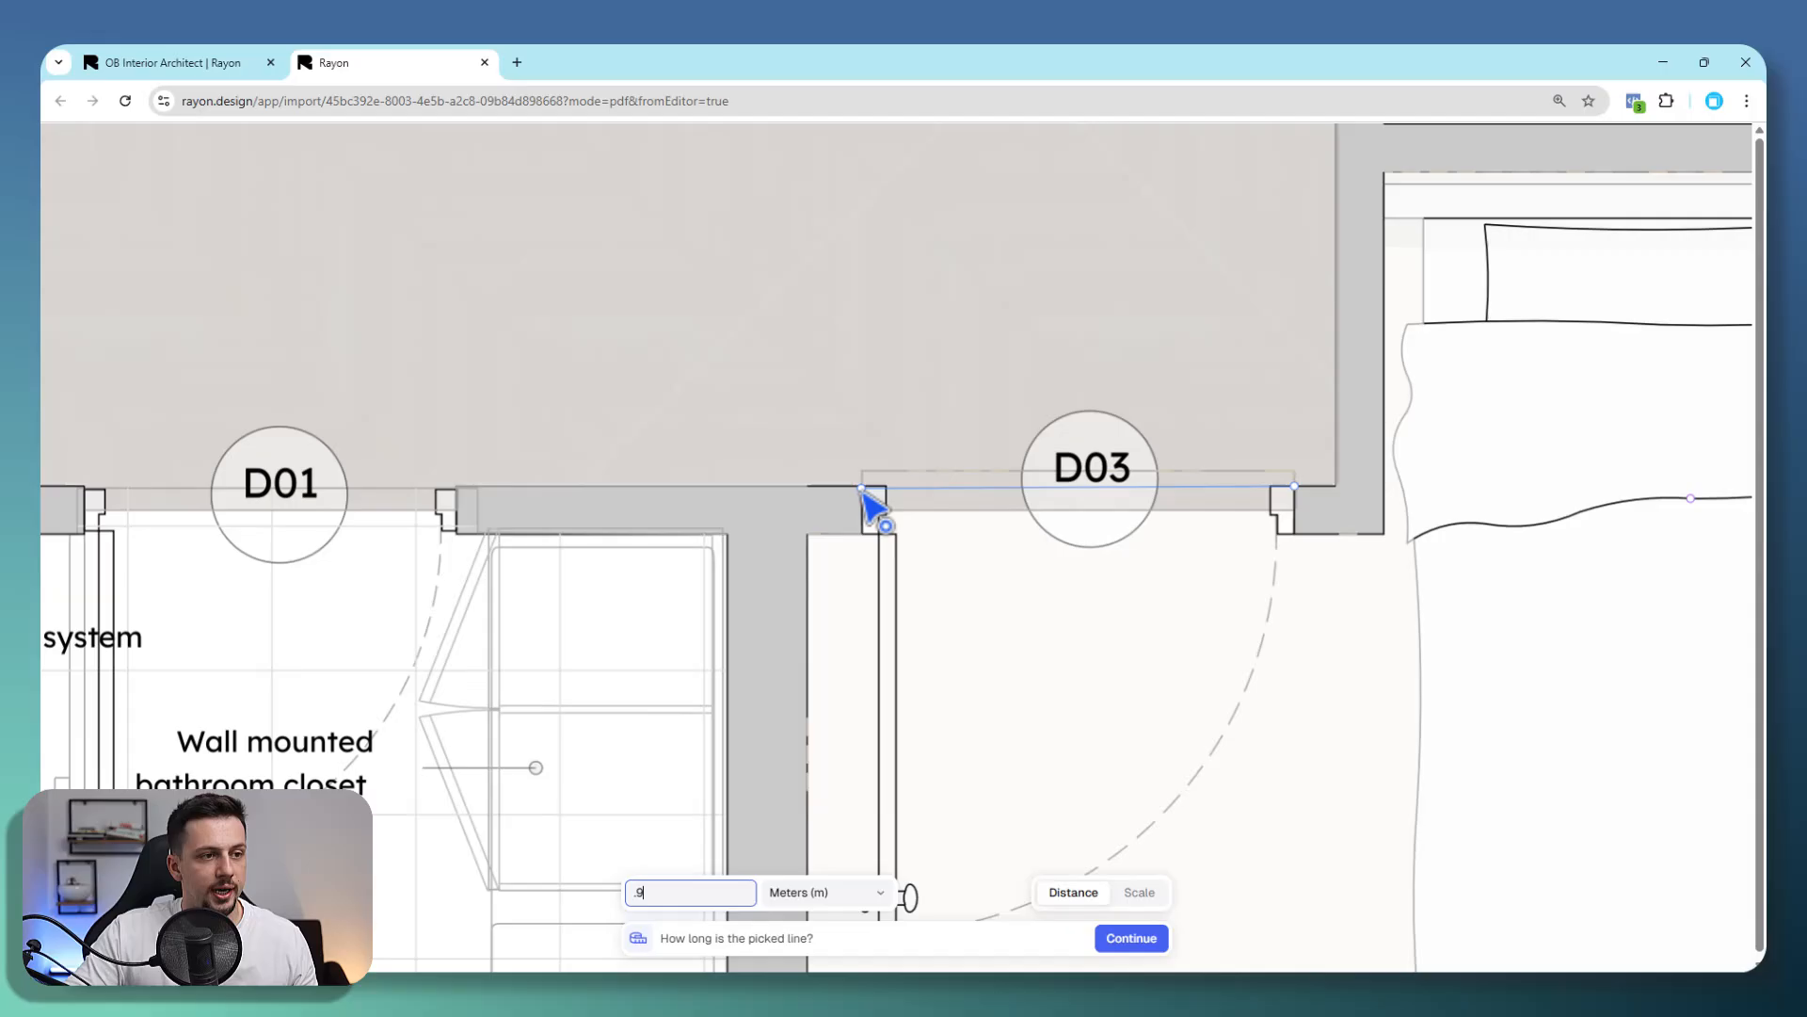
{"action": "left_click", "coordinate": [1130, 938]}
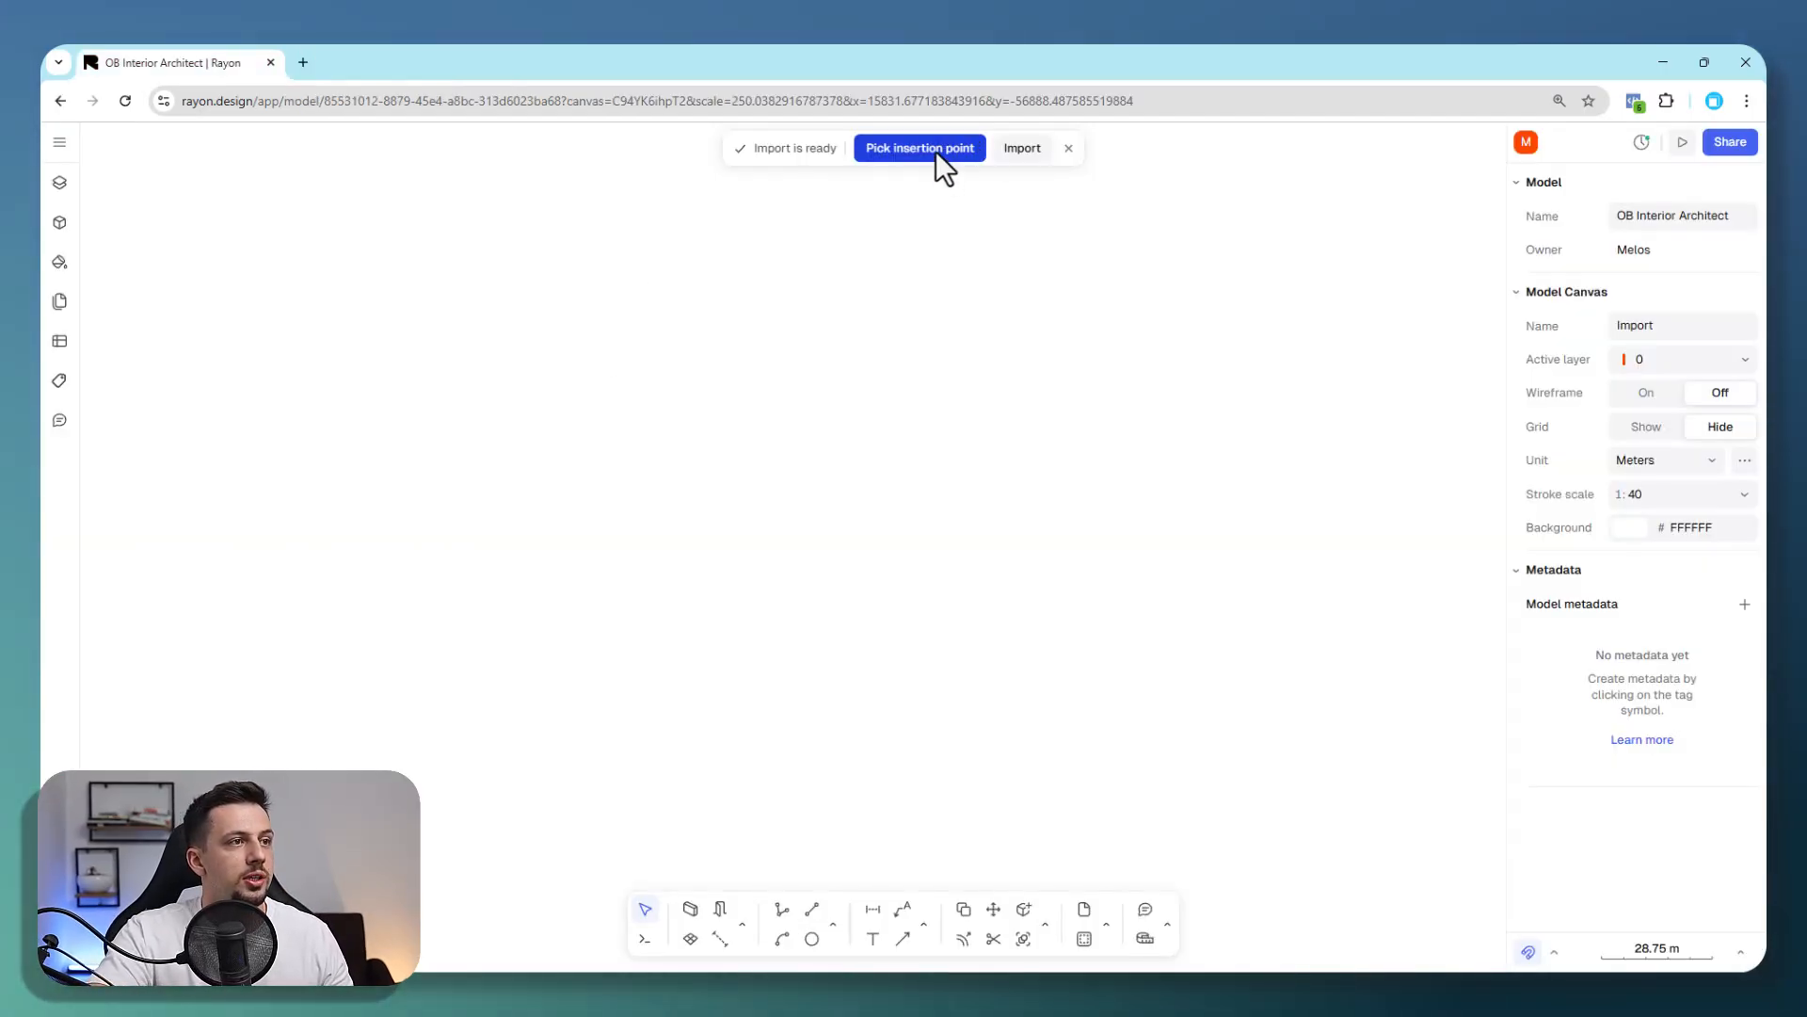
Pick an insertion point and drop the floor plan onto the canvas.
{"action": "left_click", "coordinate": [919, 148]}
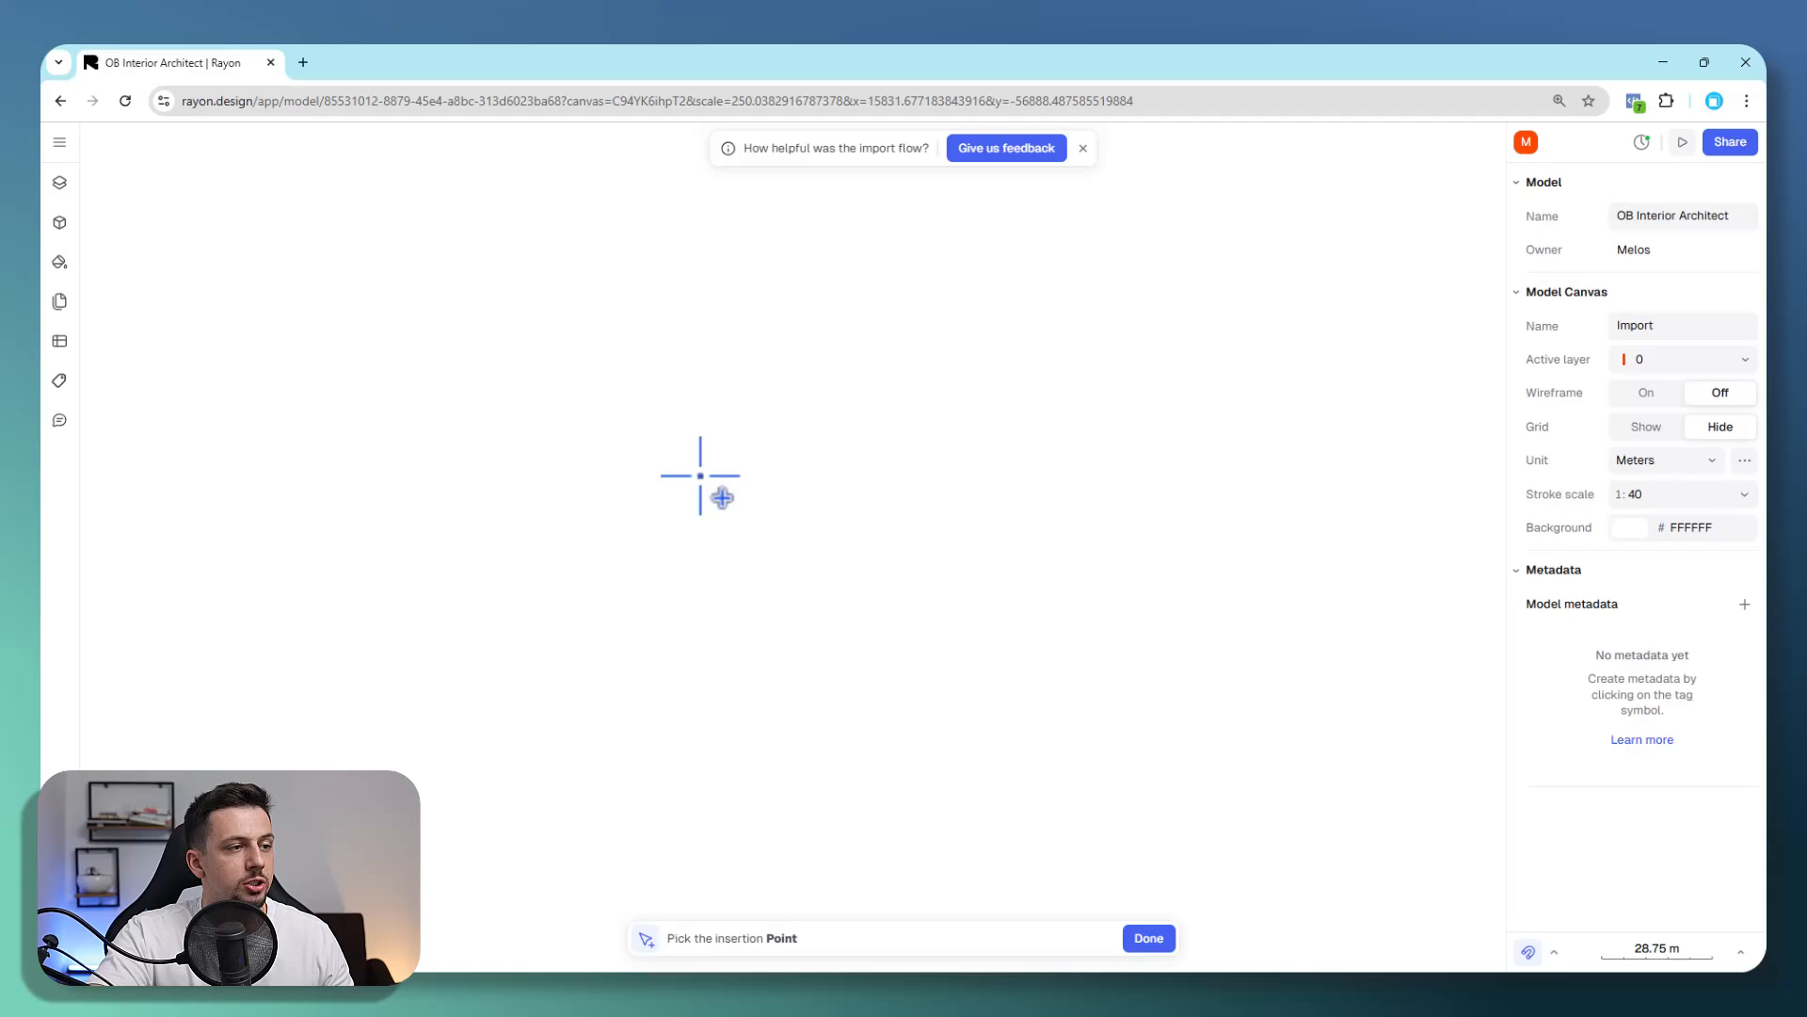
{"action": "left_click", "coordinate": [699, 475]}
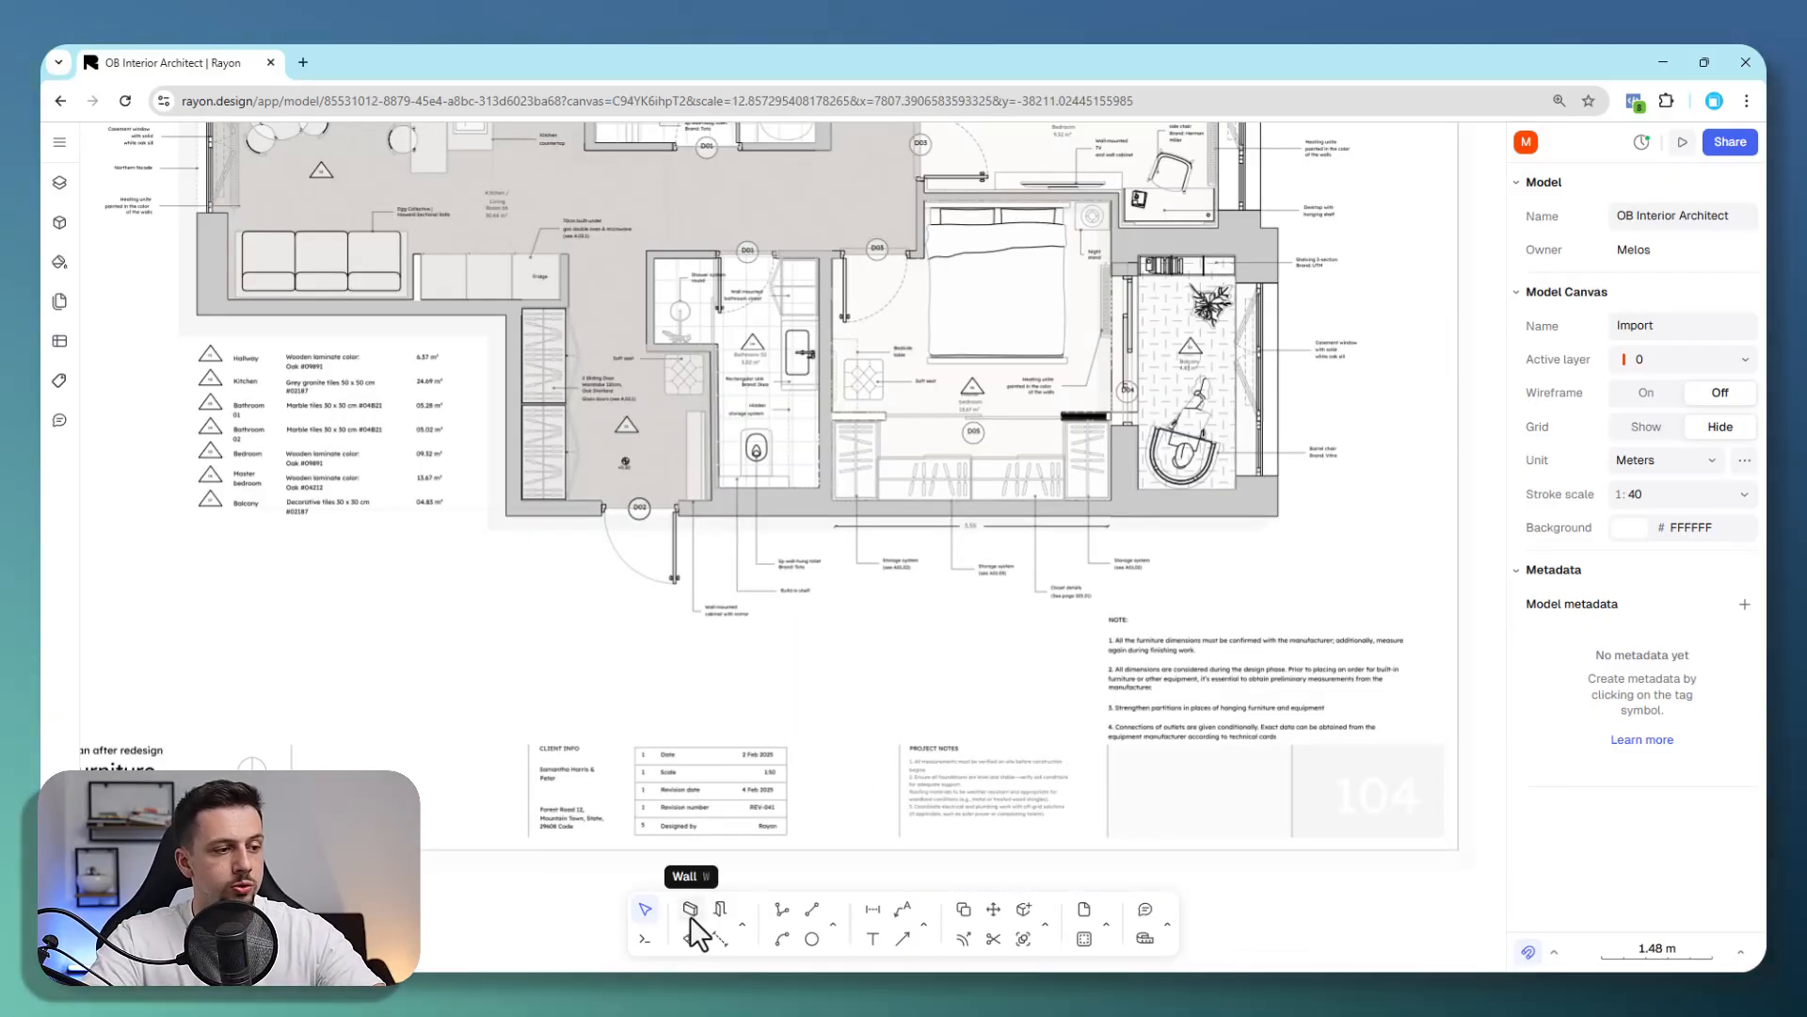
Draw walls tracing the balcony's right-hand outer edge.
{"action": "left_click", "coordinate": [689, 909]}
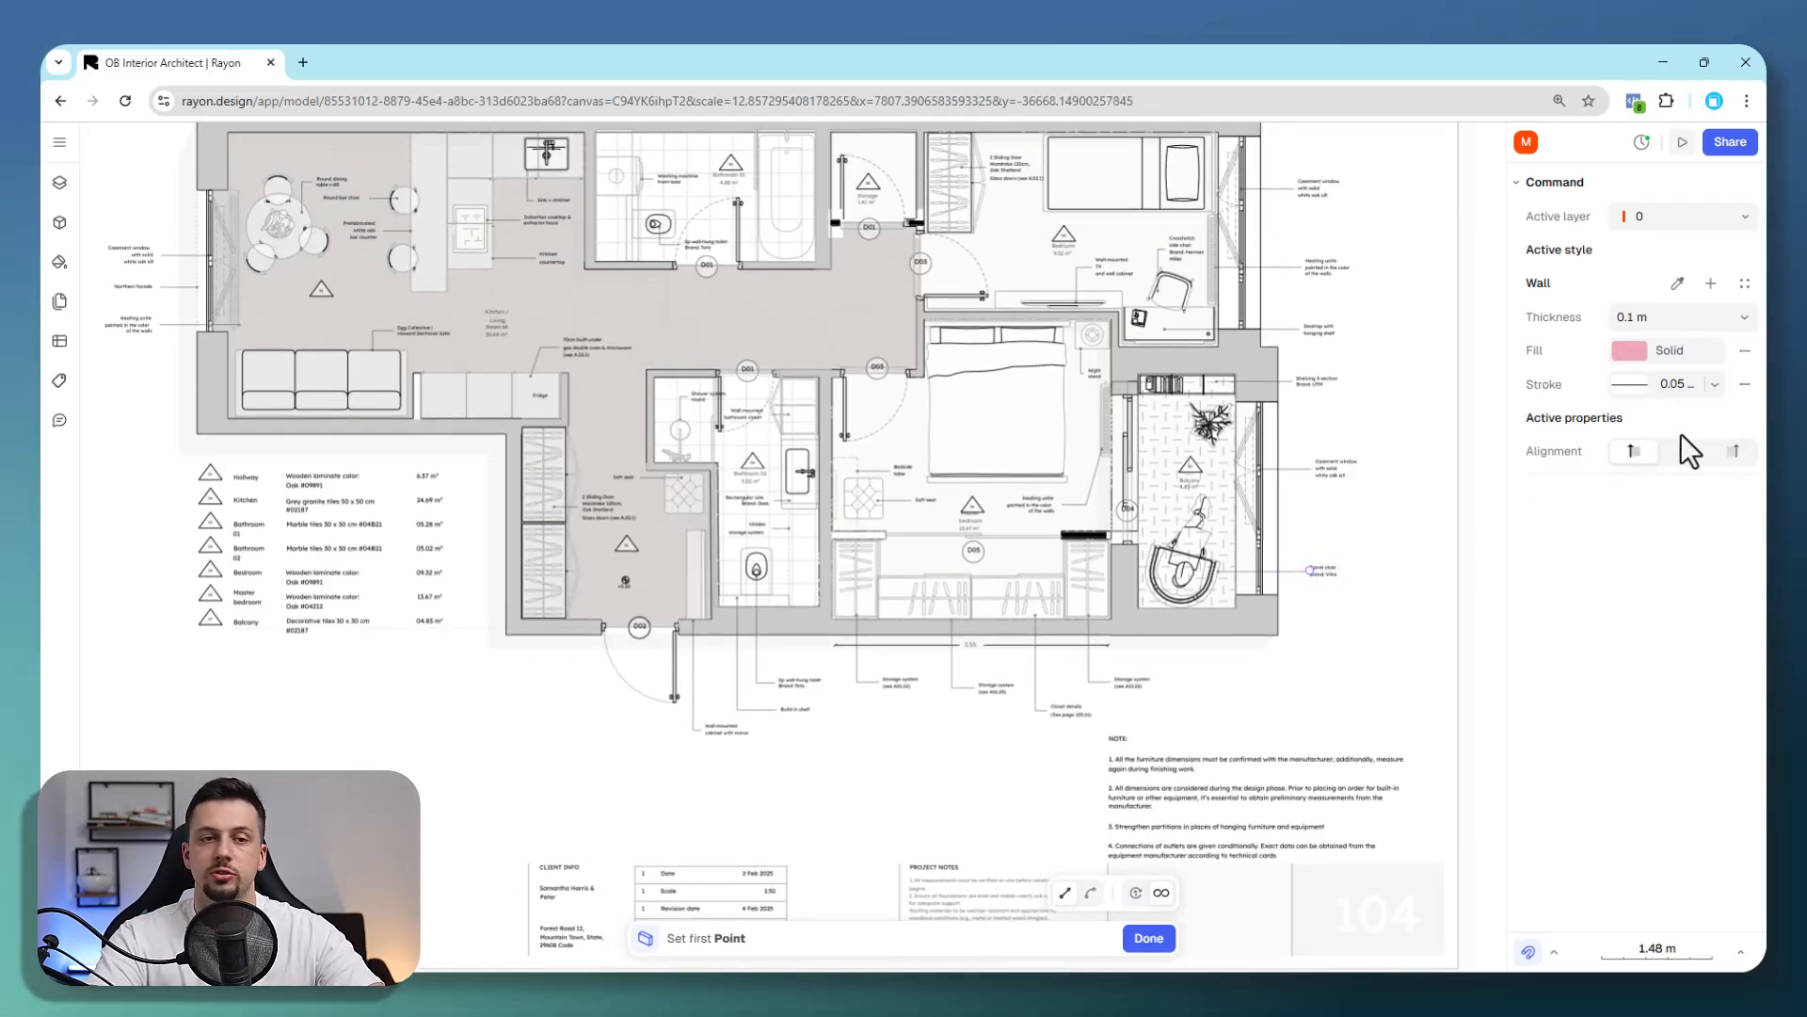
{"action": "mouse_move", "coordinate": [1475, 544]}
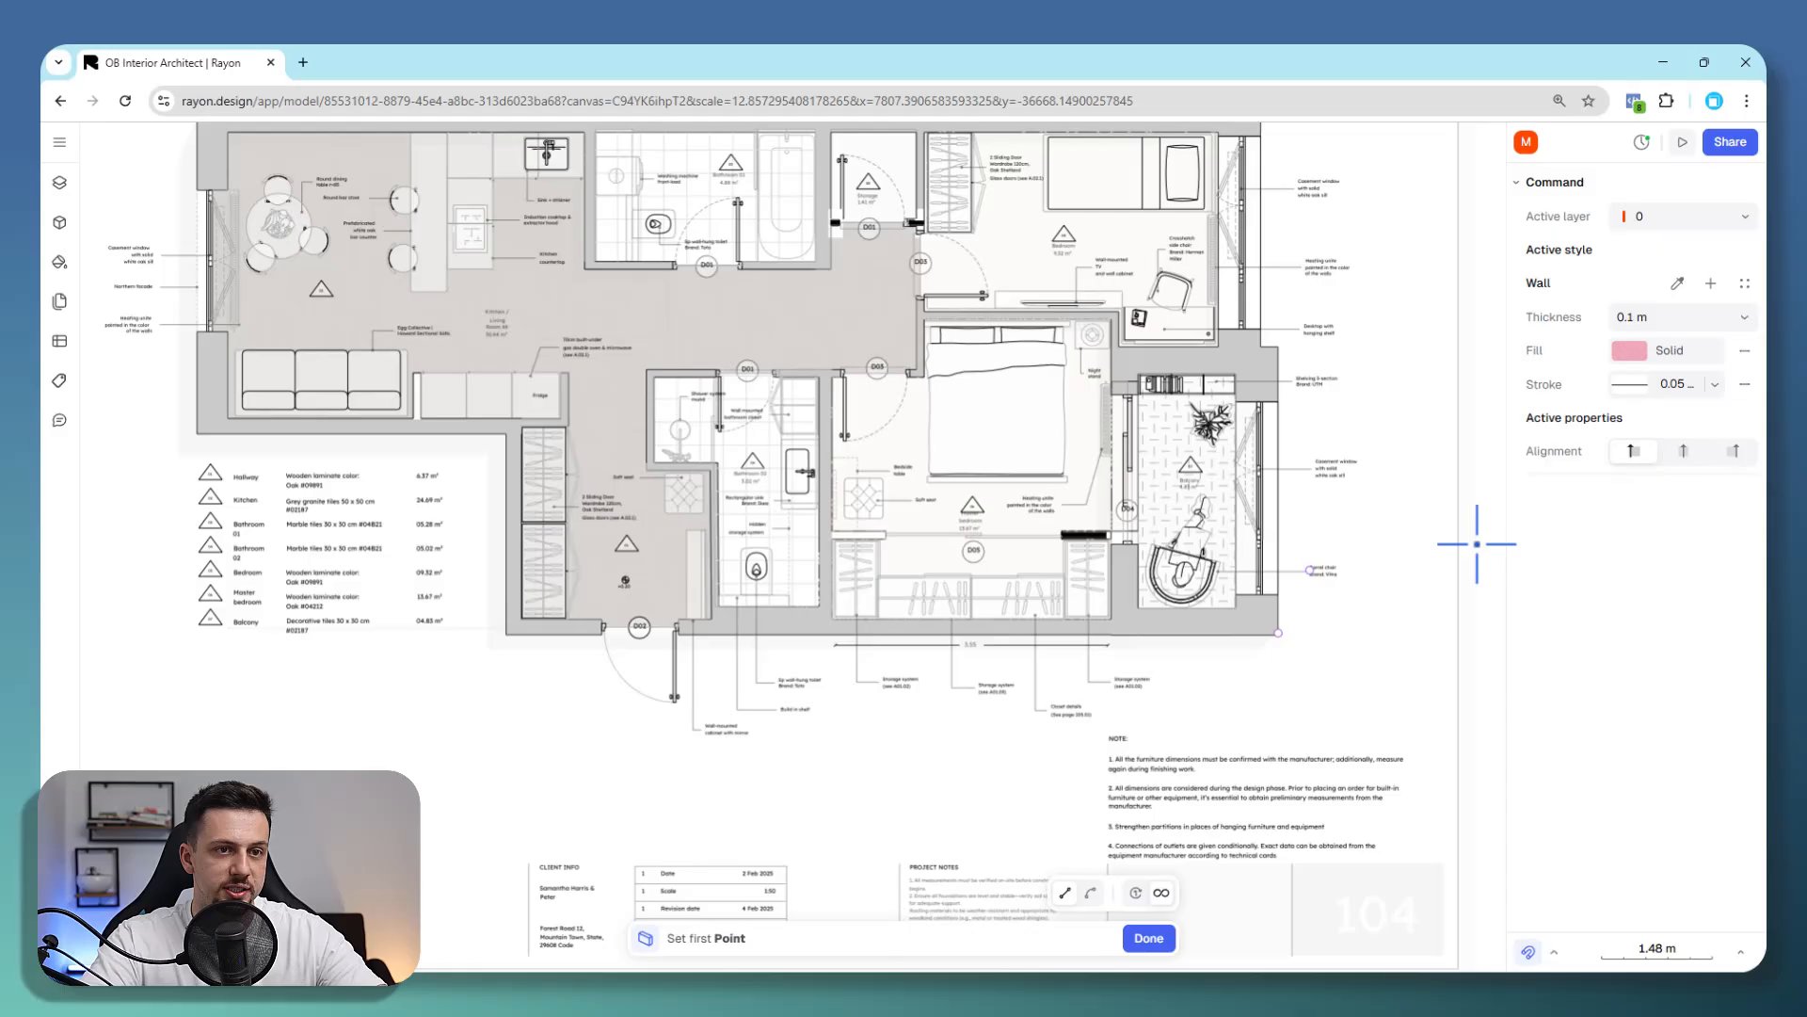
{"action": "mouse_move", "coordinate": [1634, 451]}
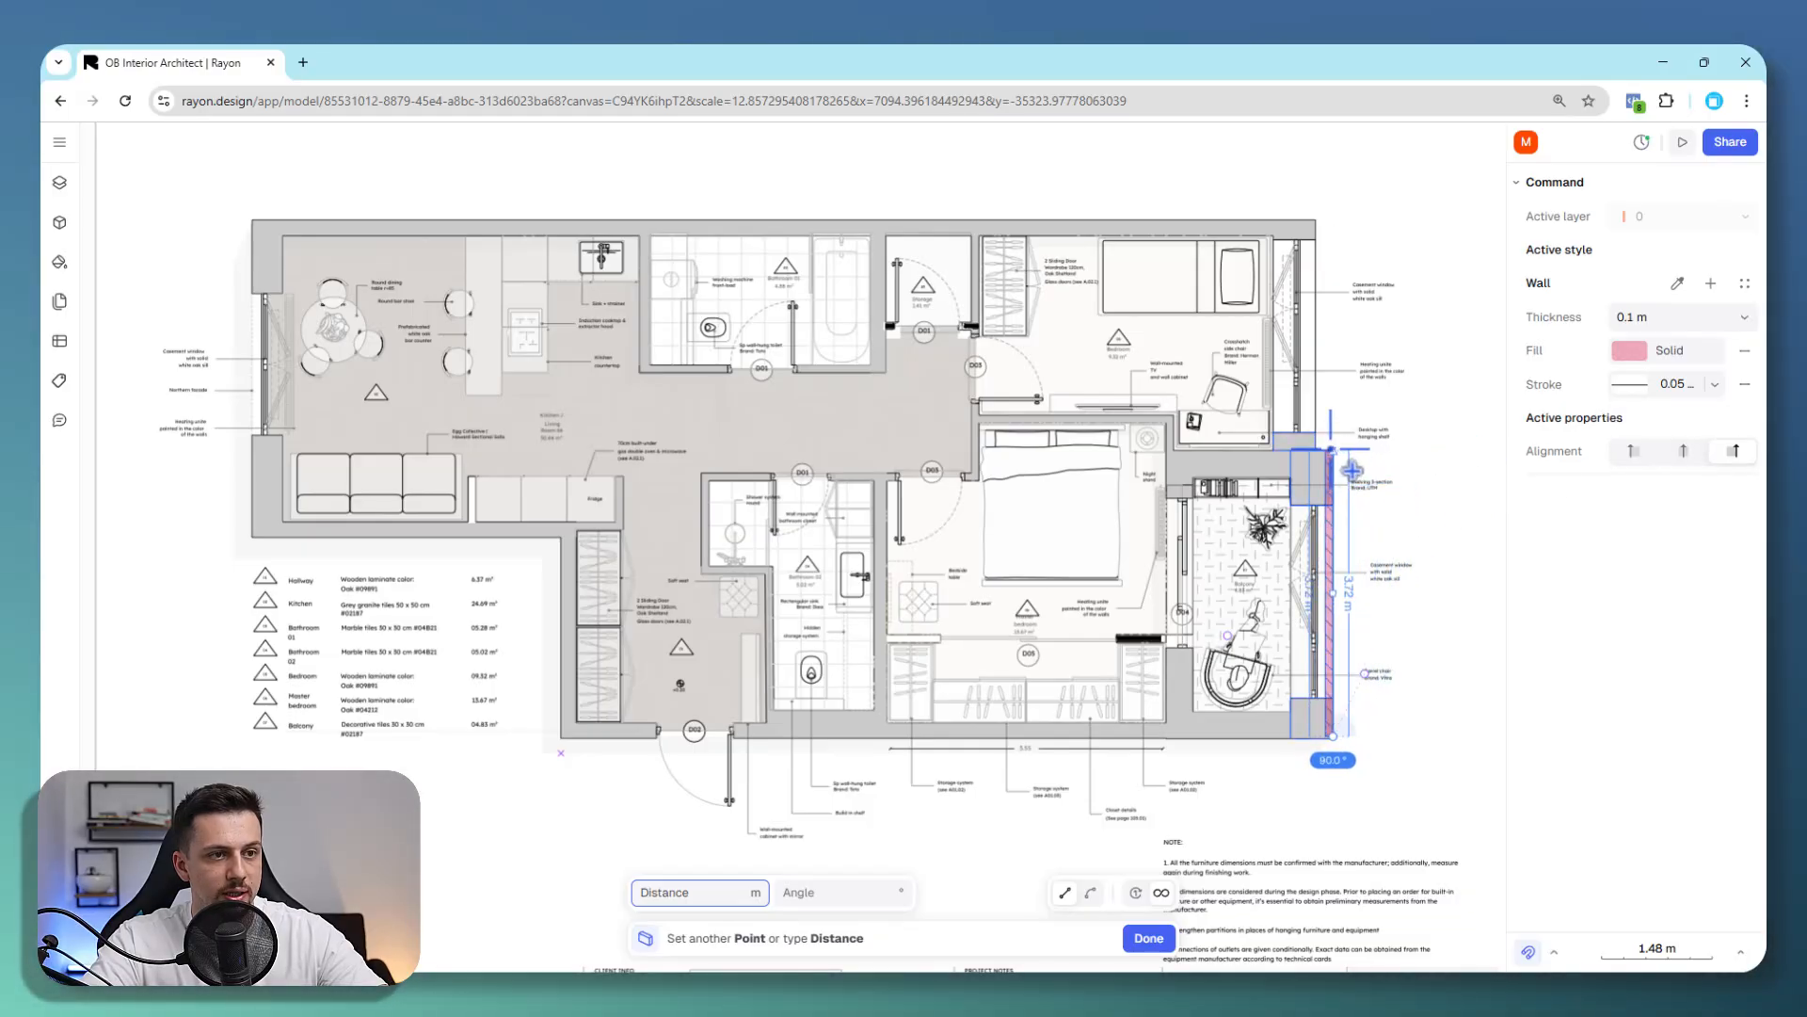
{"action": "scroll", "scroll_direction": "up", "scroll_amount": 3}
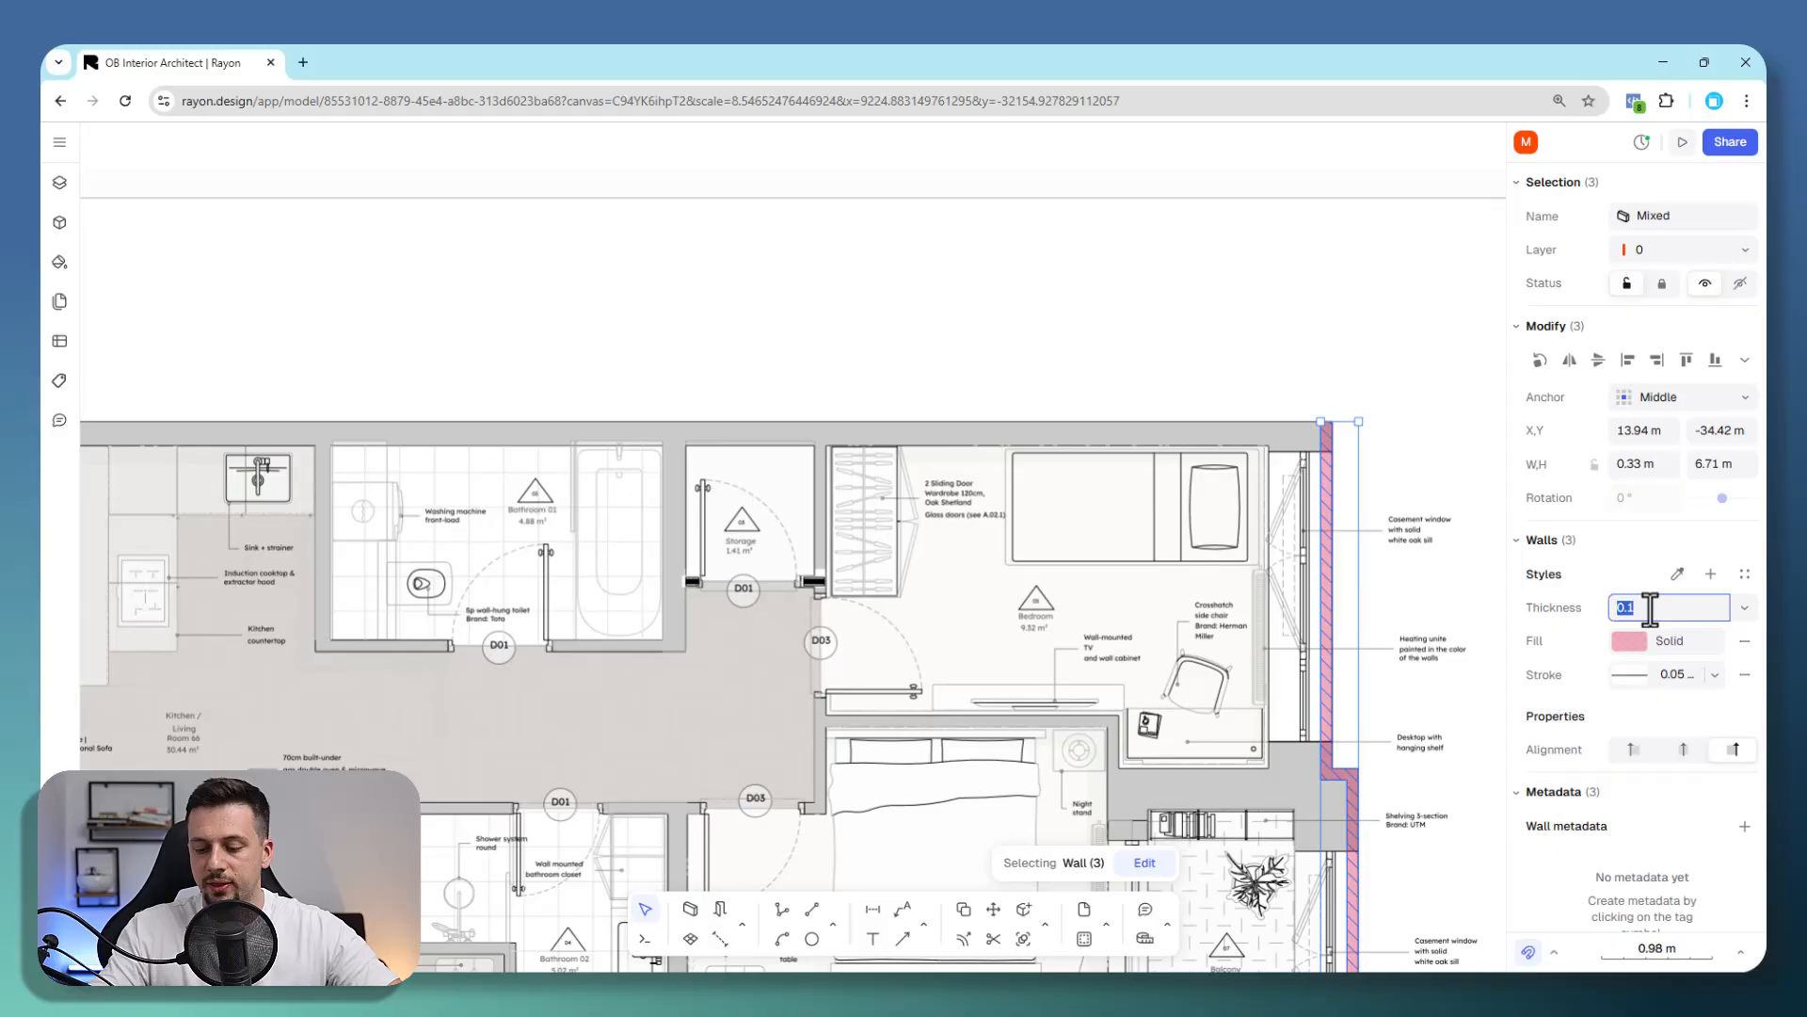
Enter a wall thickness of 0.4 and change the selected walls' fill.
{"action": "type", "text": "0.4"}
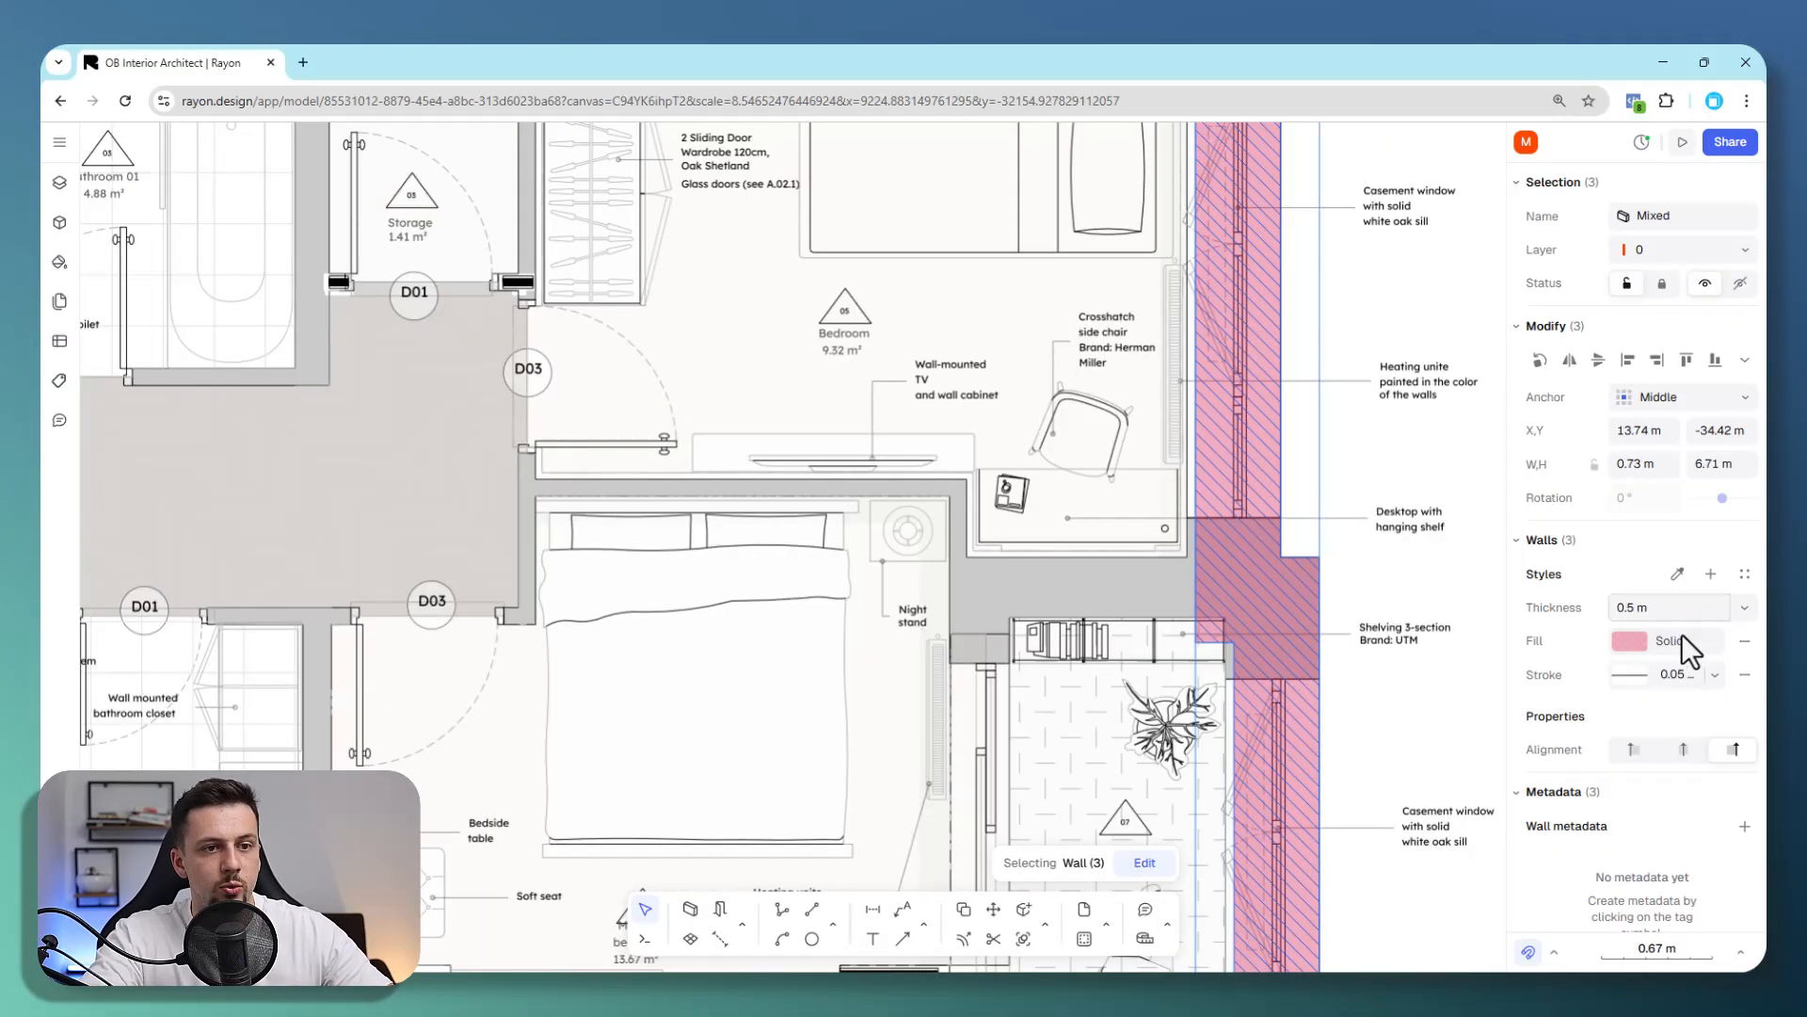
{"action": "left_click", "coordinate": [1629, 641]}
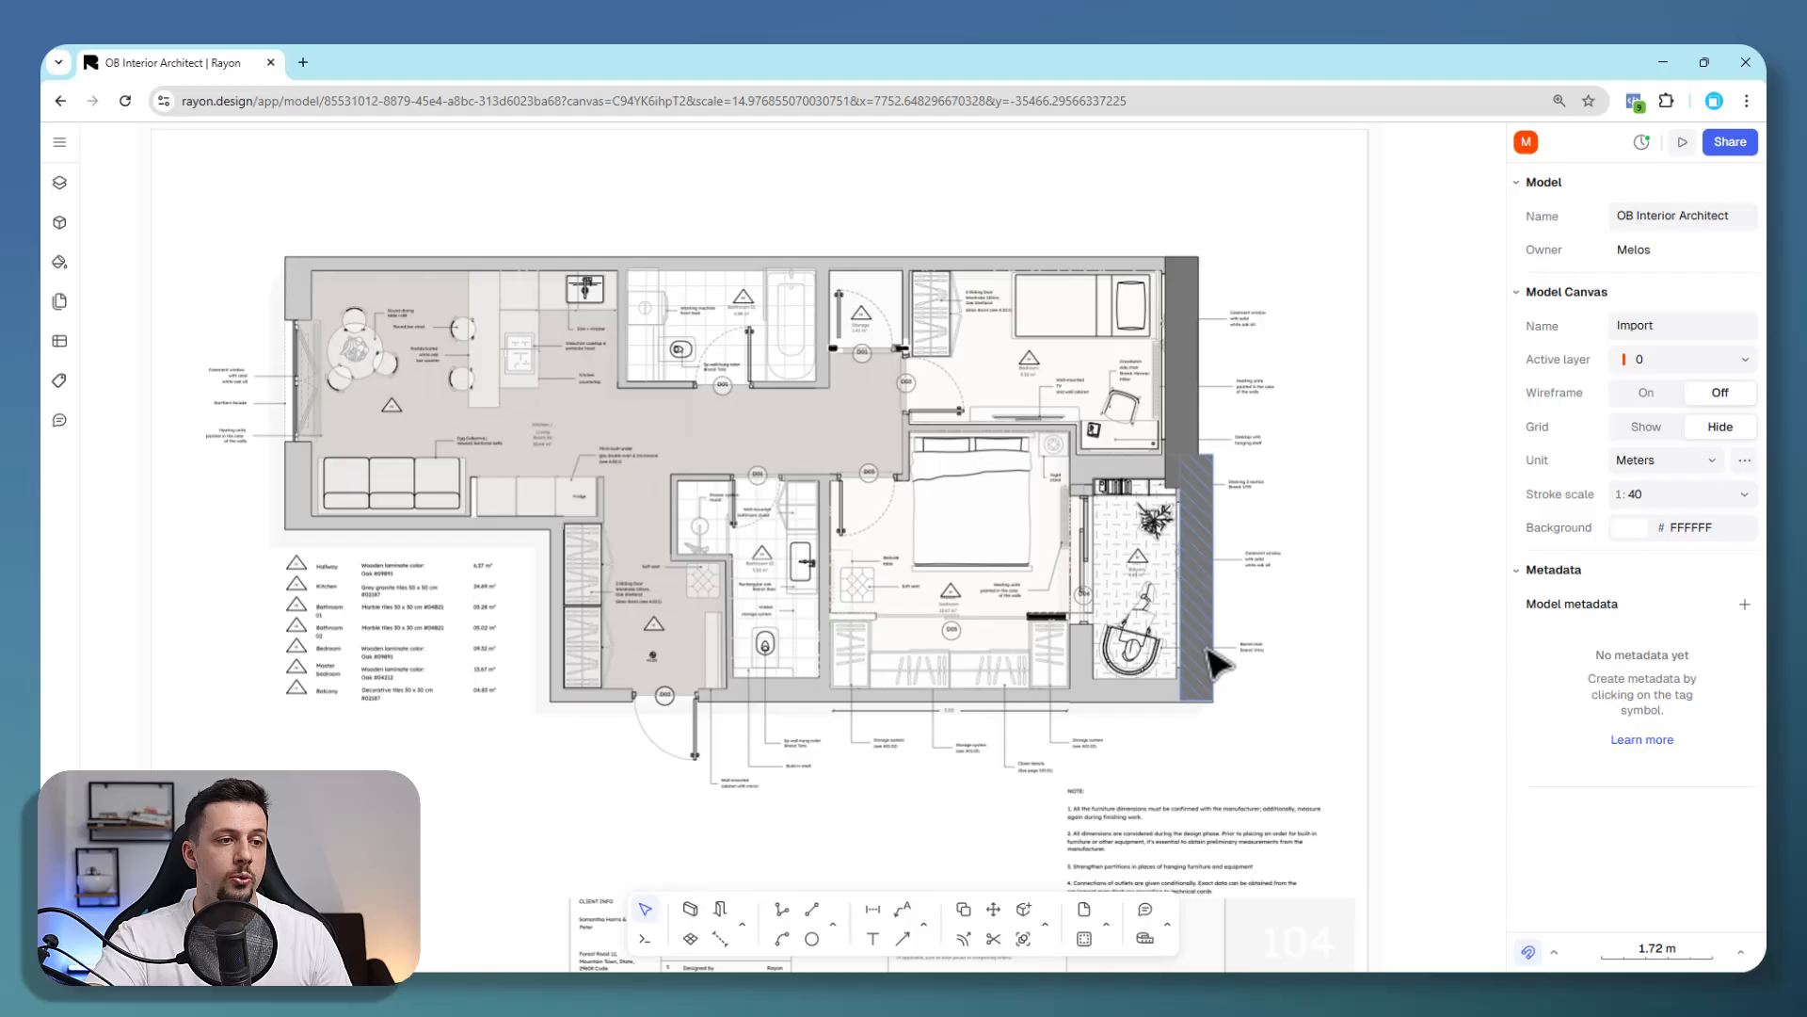
{"action": "mouse_move", "coordinate": [1072, 812]}
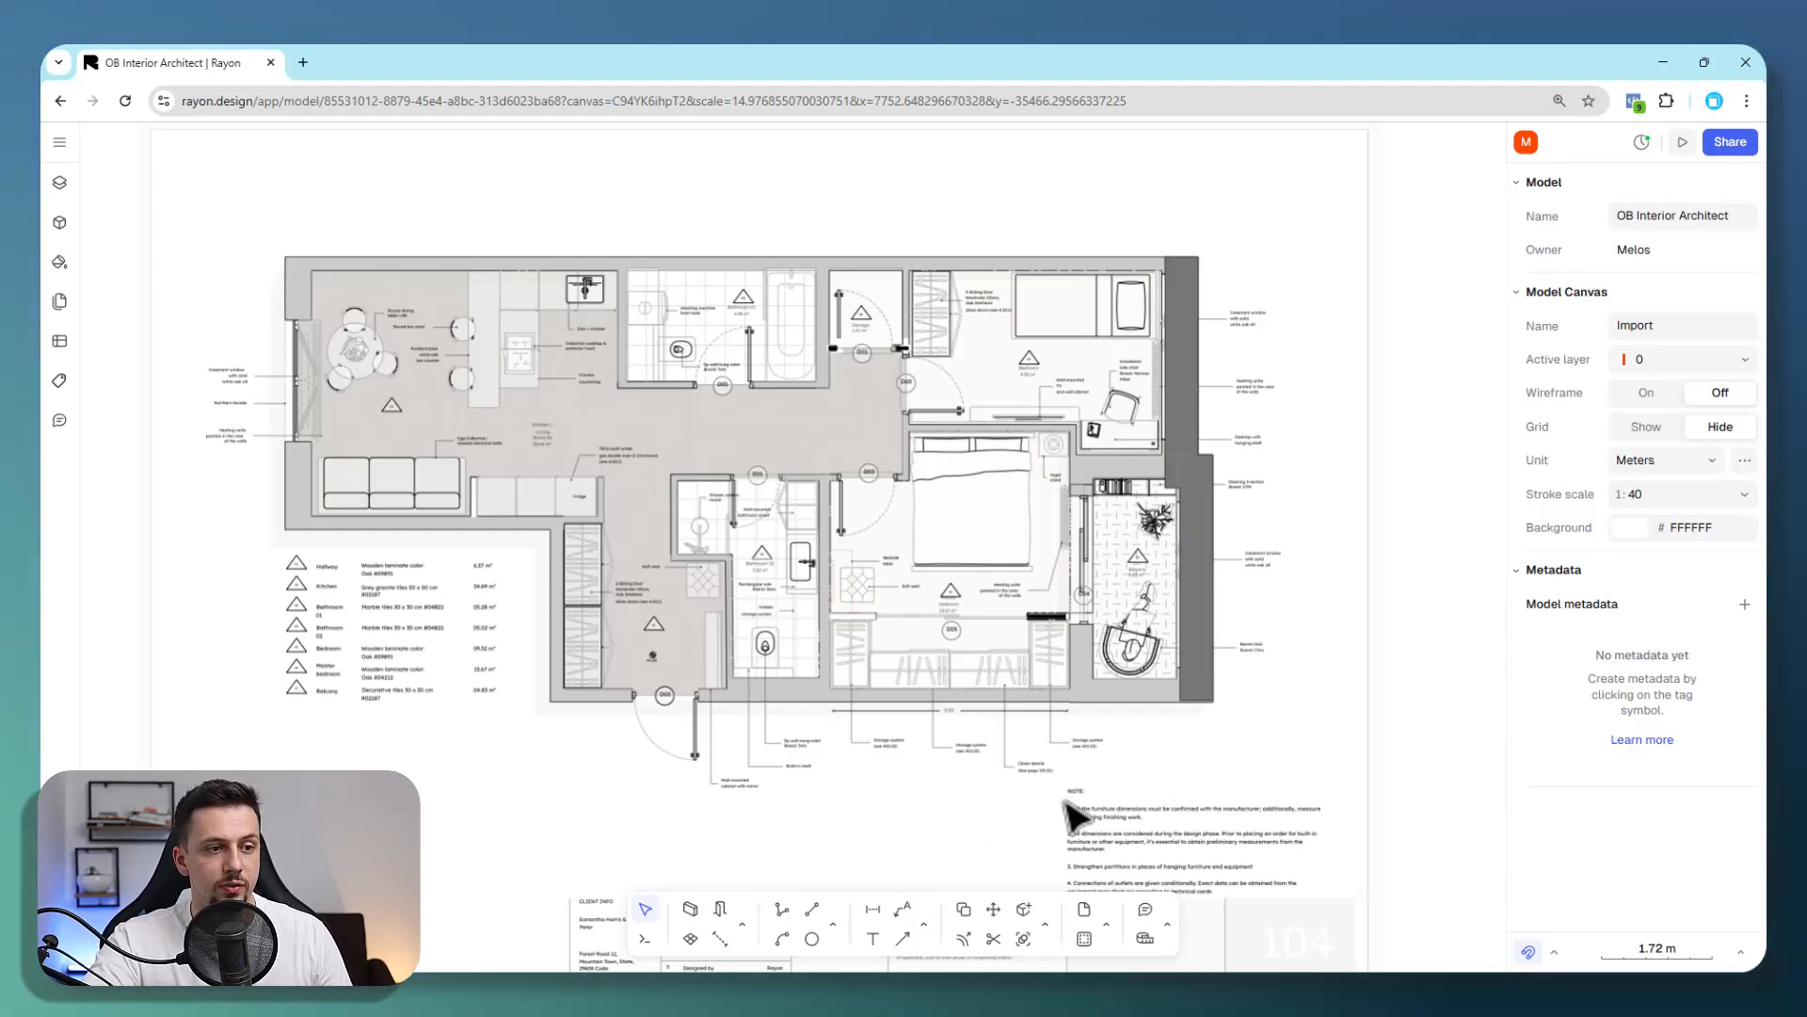
{"action": "left_click", "coordinate": [59, 182]}
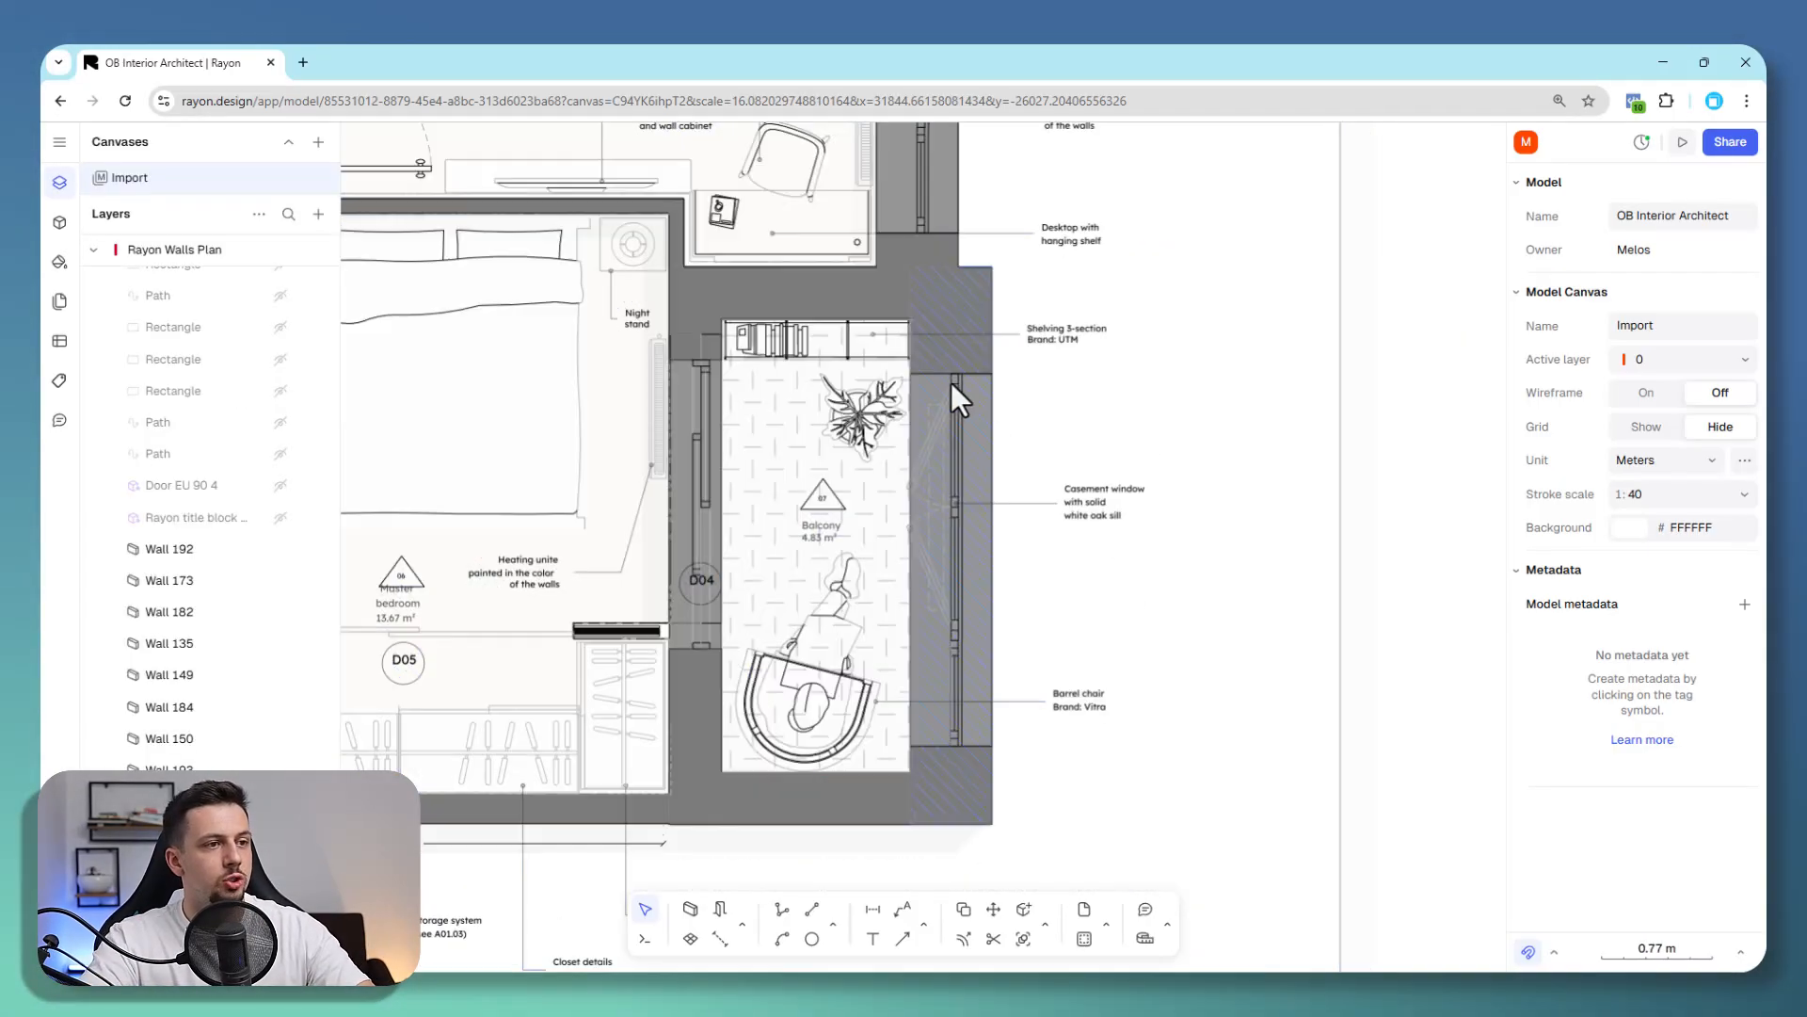
{"action": "scroll", "scroll_direction": "down", "scroll_amount": 3}
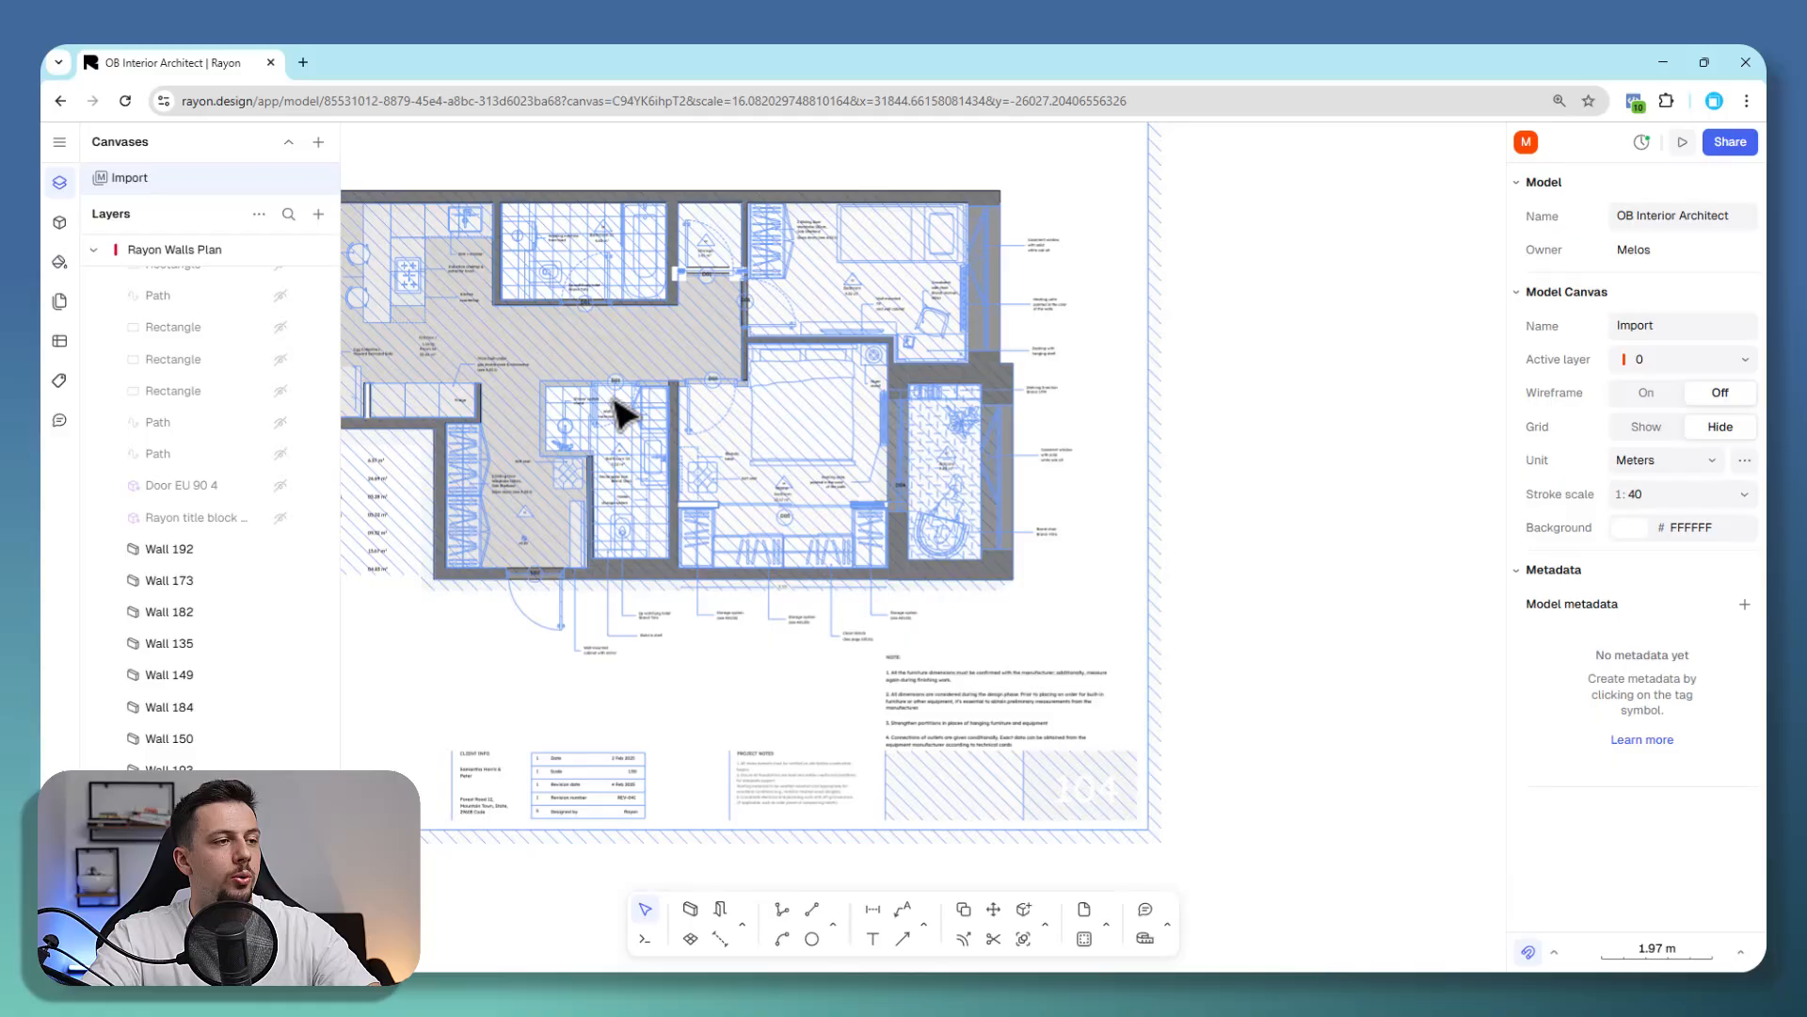
{"action": "scroll", "scroll_direction": "up", "scroll_amount": 3}
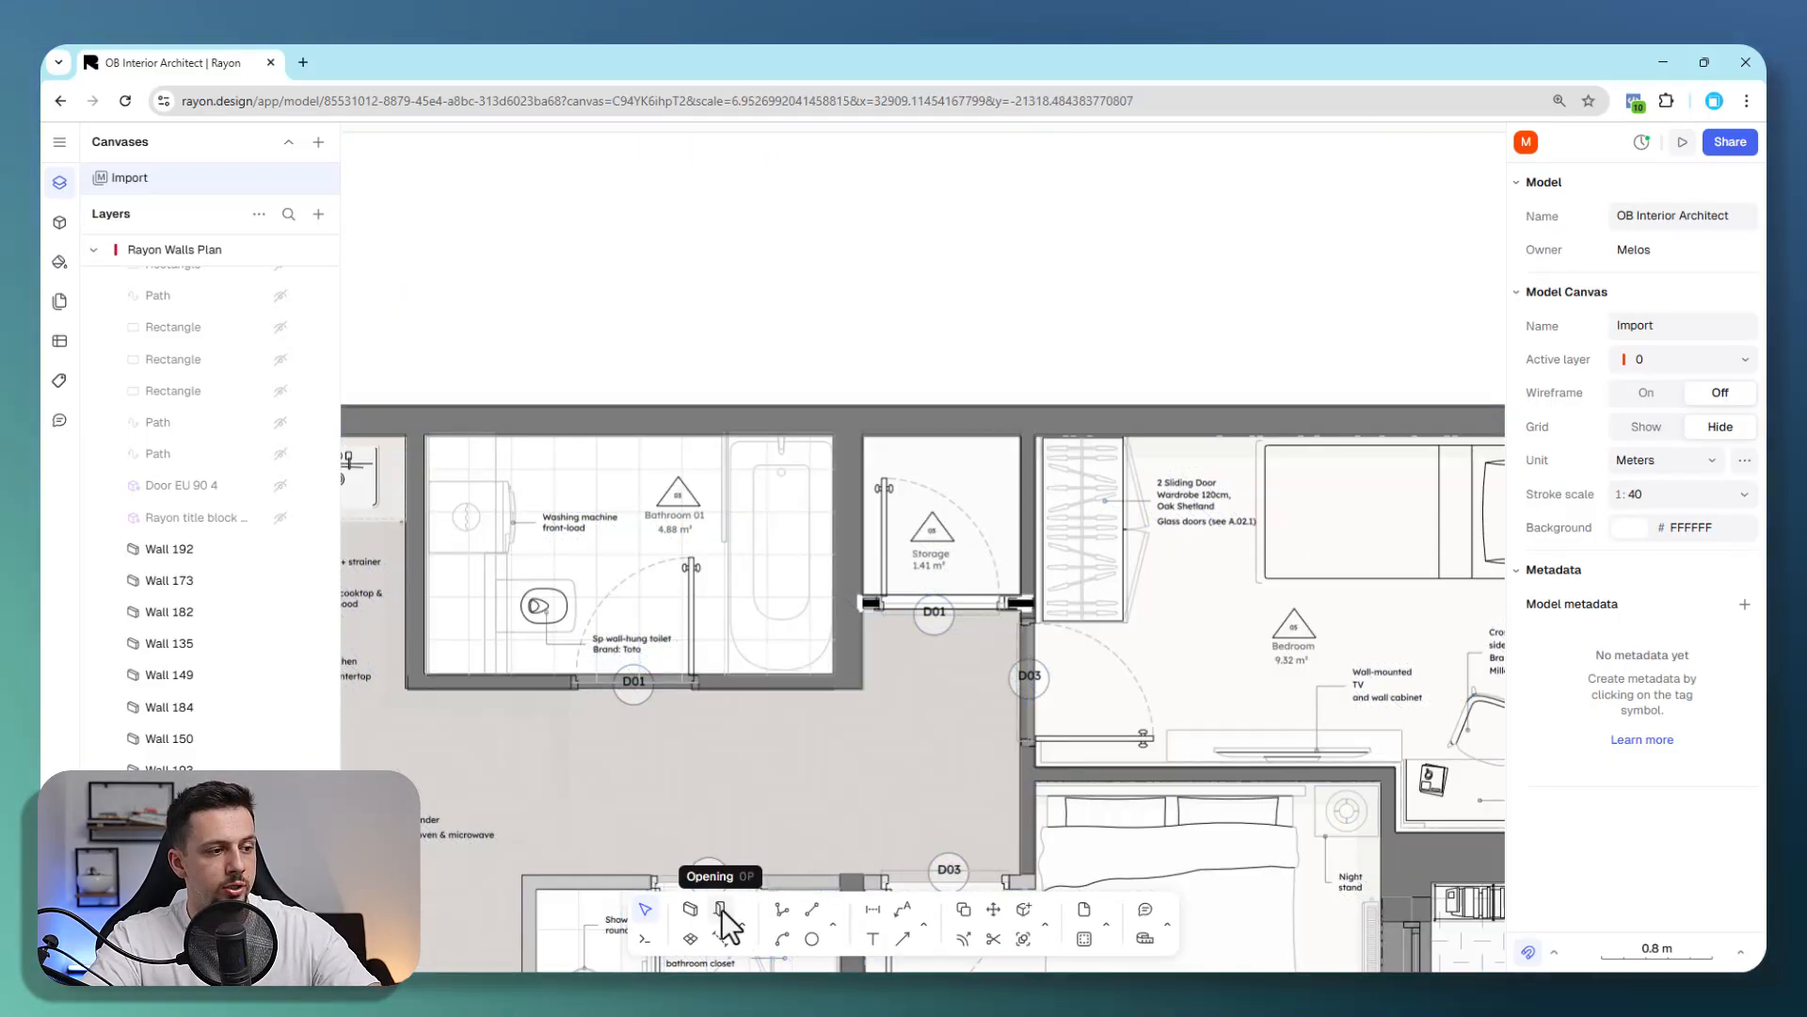
Insert a W 01 window into the storage room's top wall and set its side.
{"action": "left_click", "coordinate": [723, 909]}
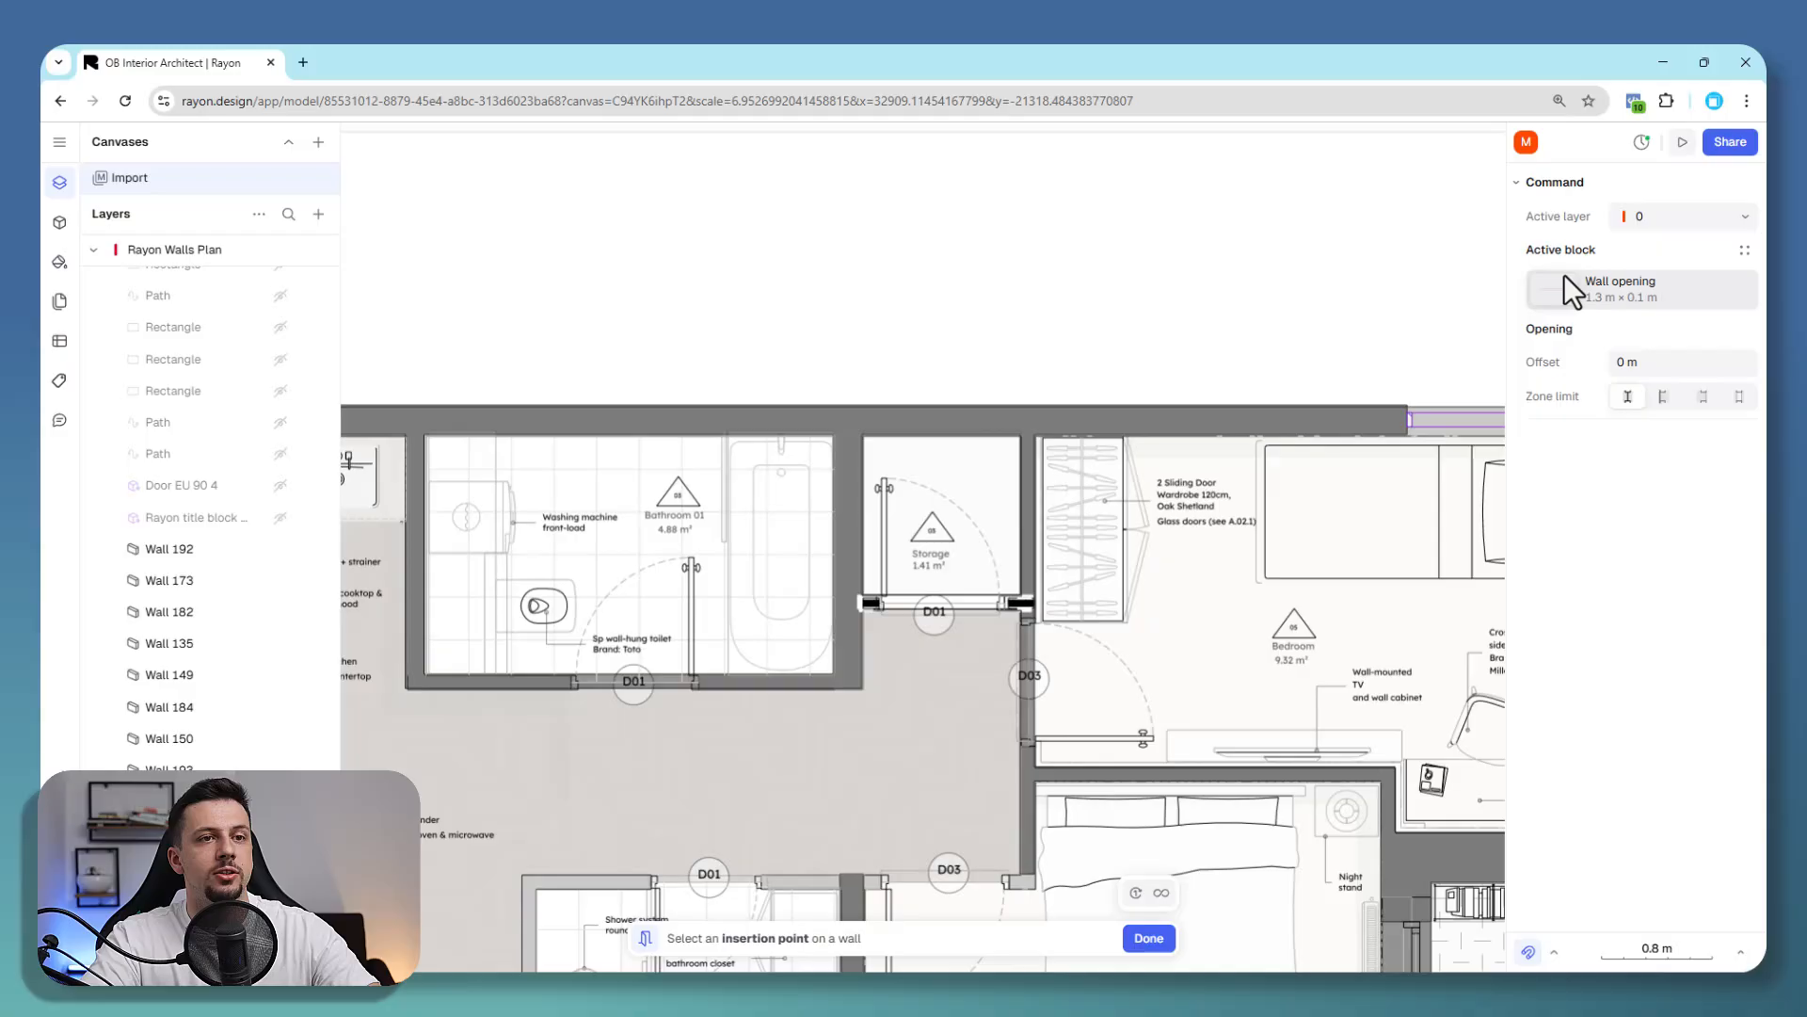
{"action": "left_click", "coordinate": [1639, 287]}
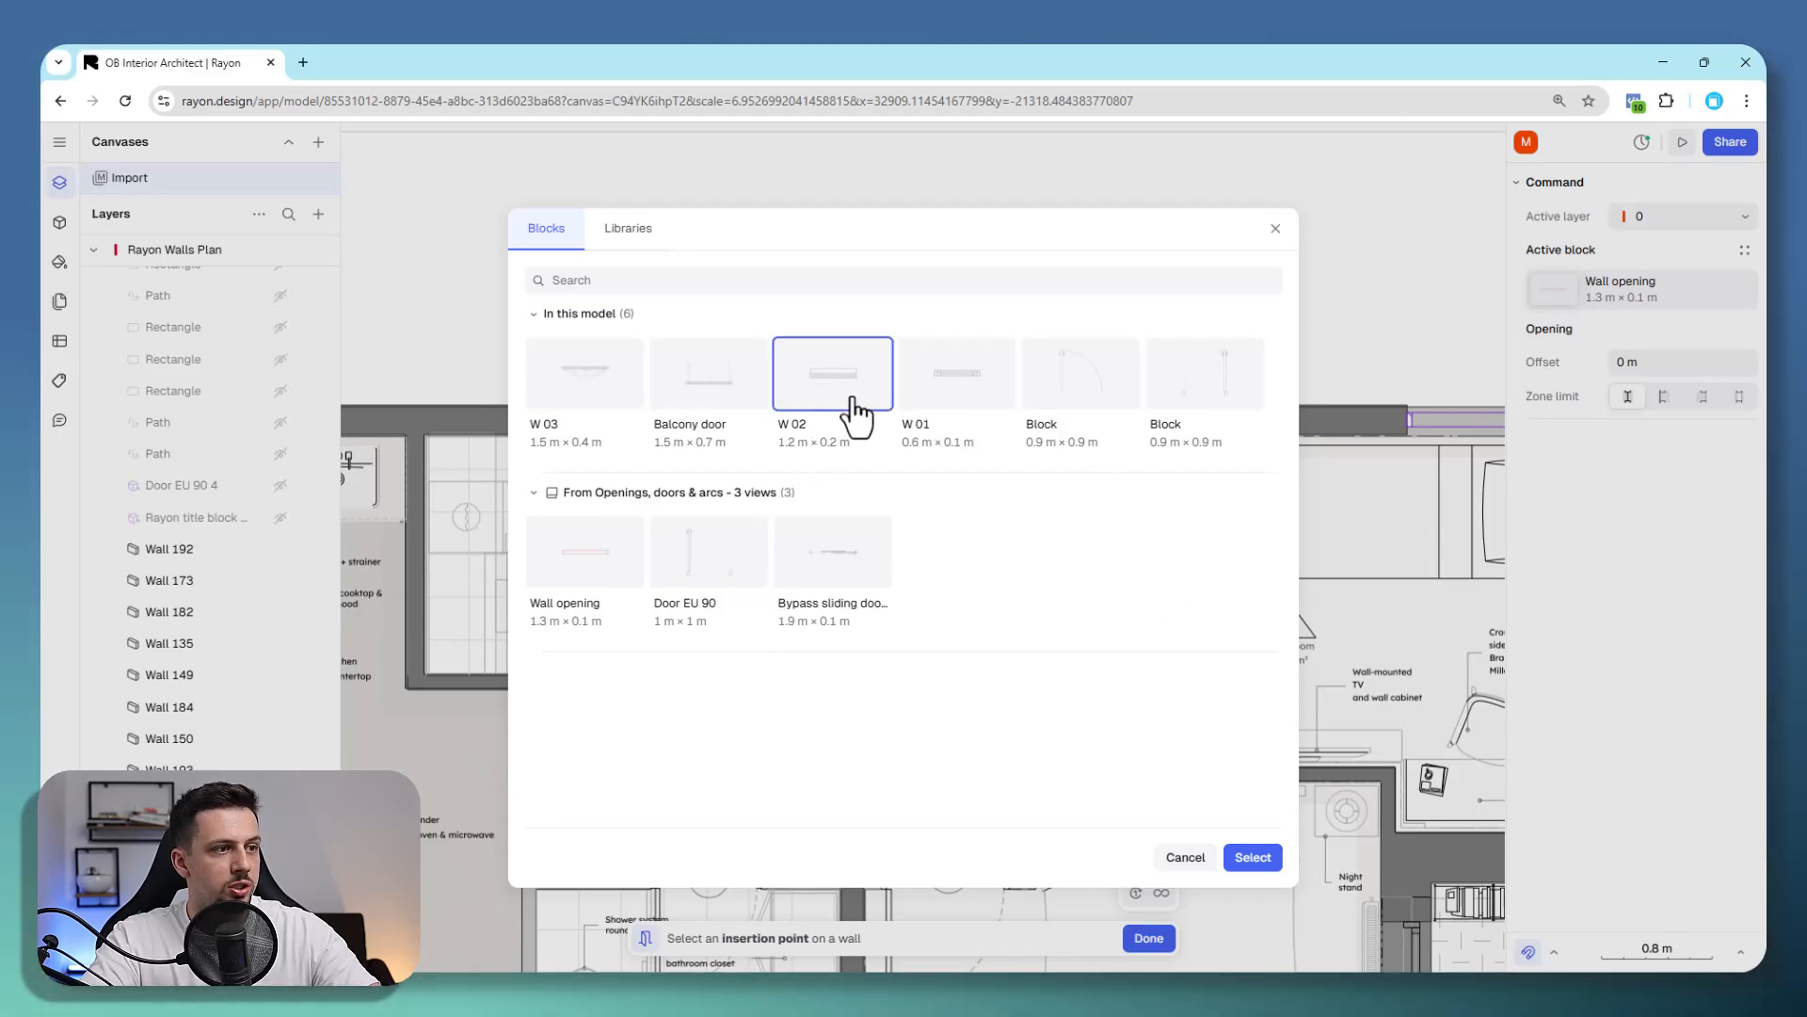
{"action": "left_click", "coordinate": [1252, 857]}
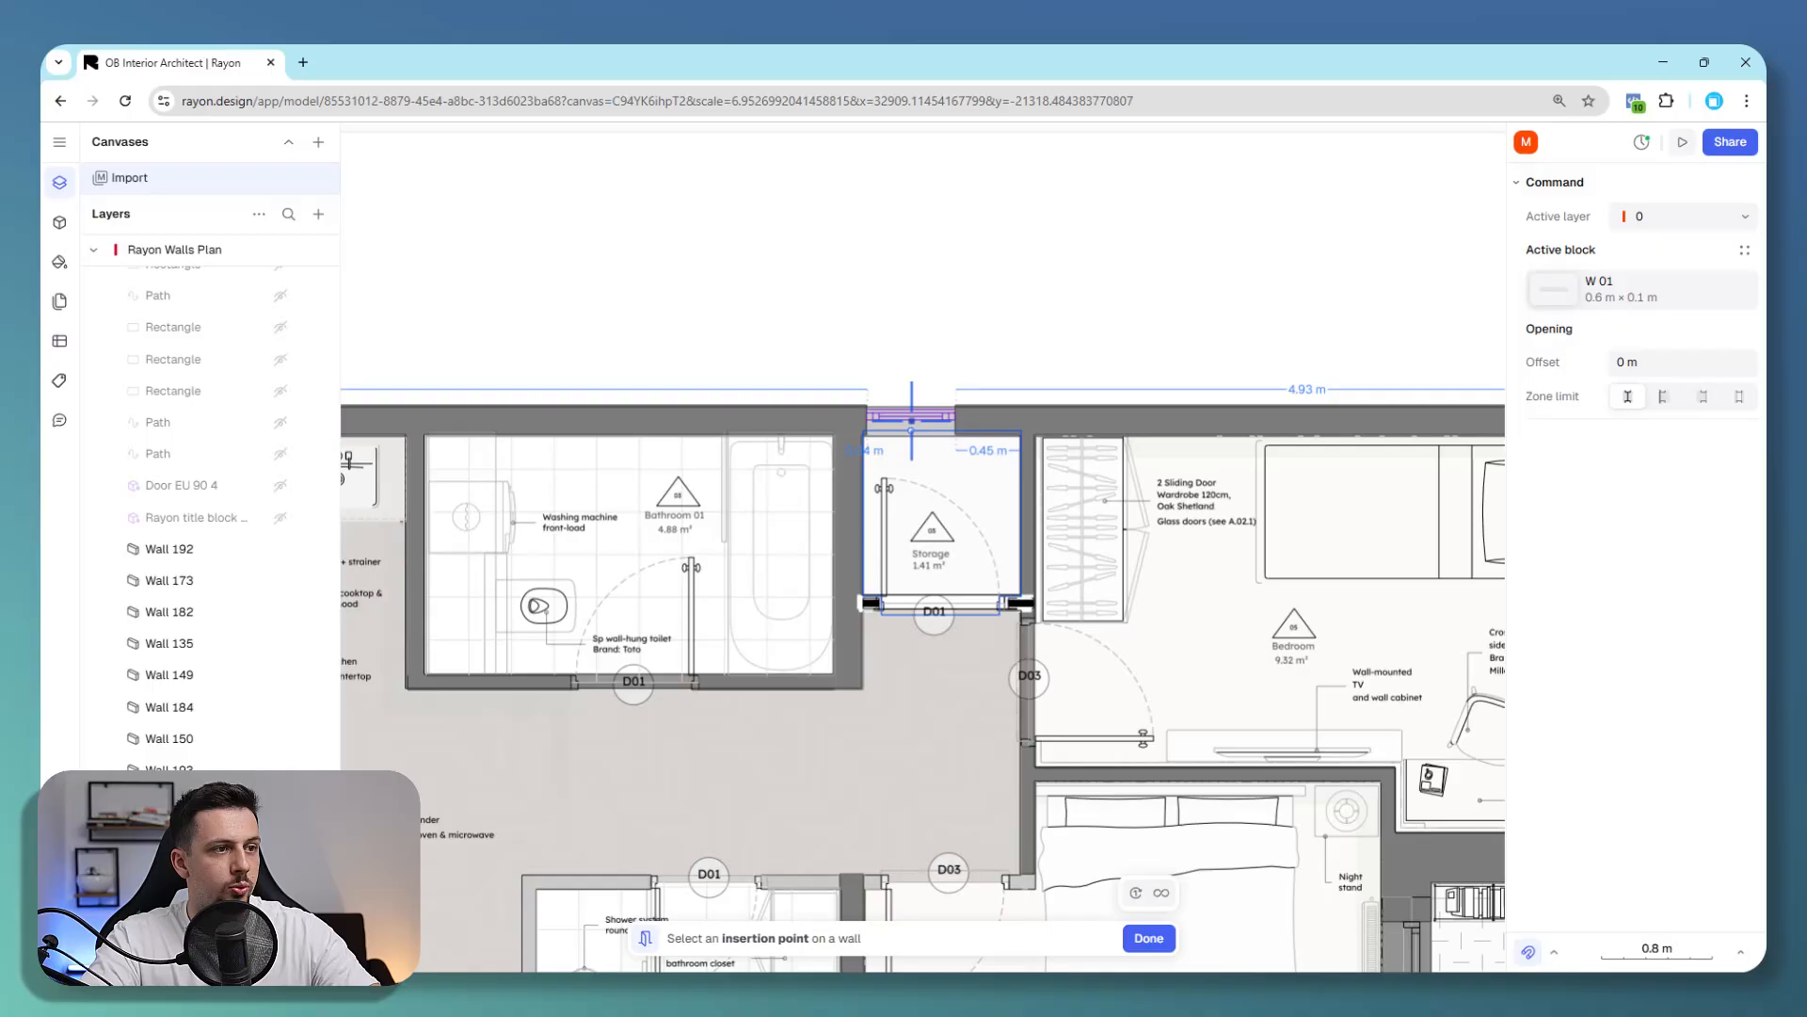
{"action": "left_click", "coordinate": [962, 415]}
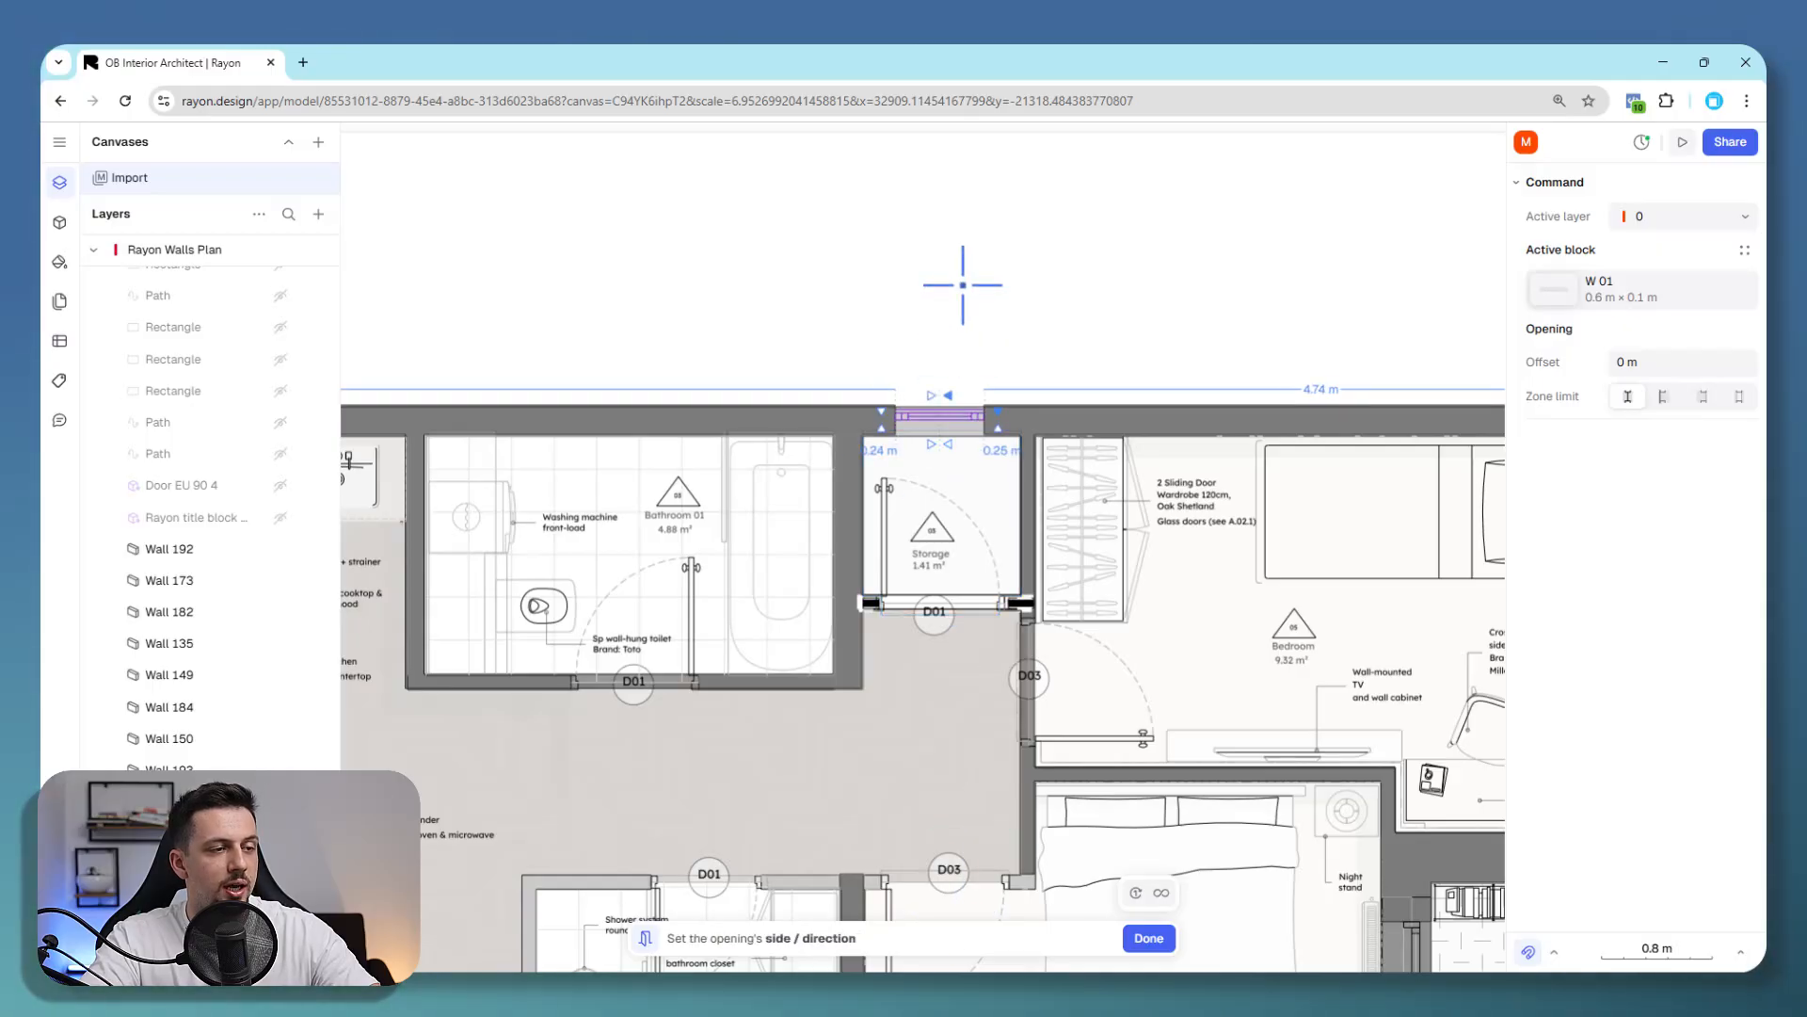
{"action": "left_click", "coordinate": [1146, 938]}
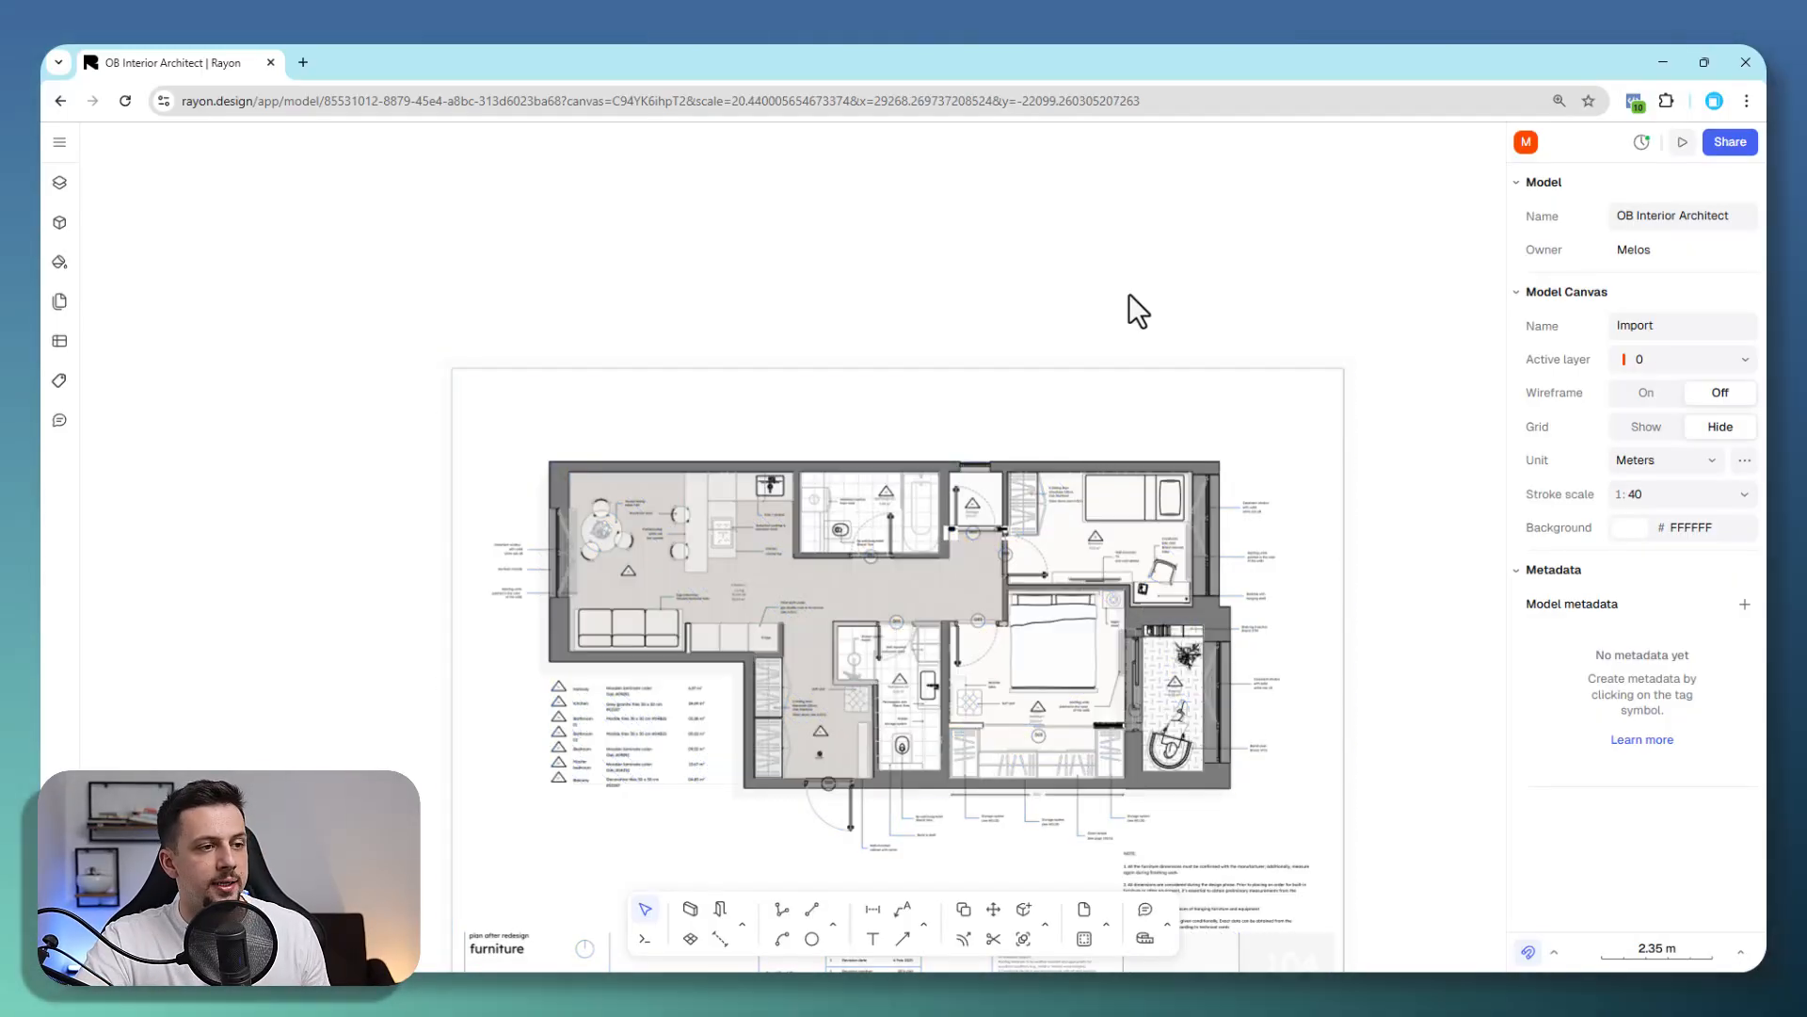
{"action": "mouse_move", "coordinate": [719, 939]}
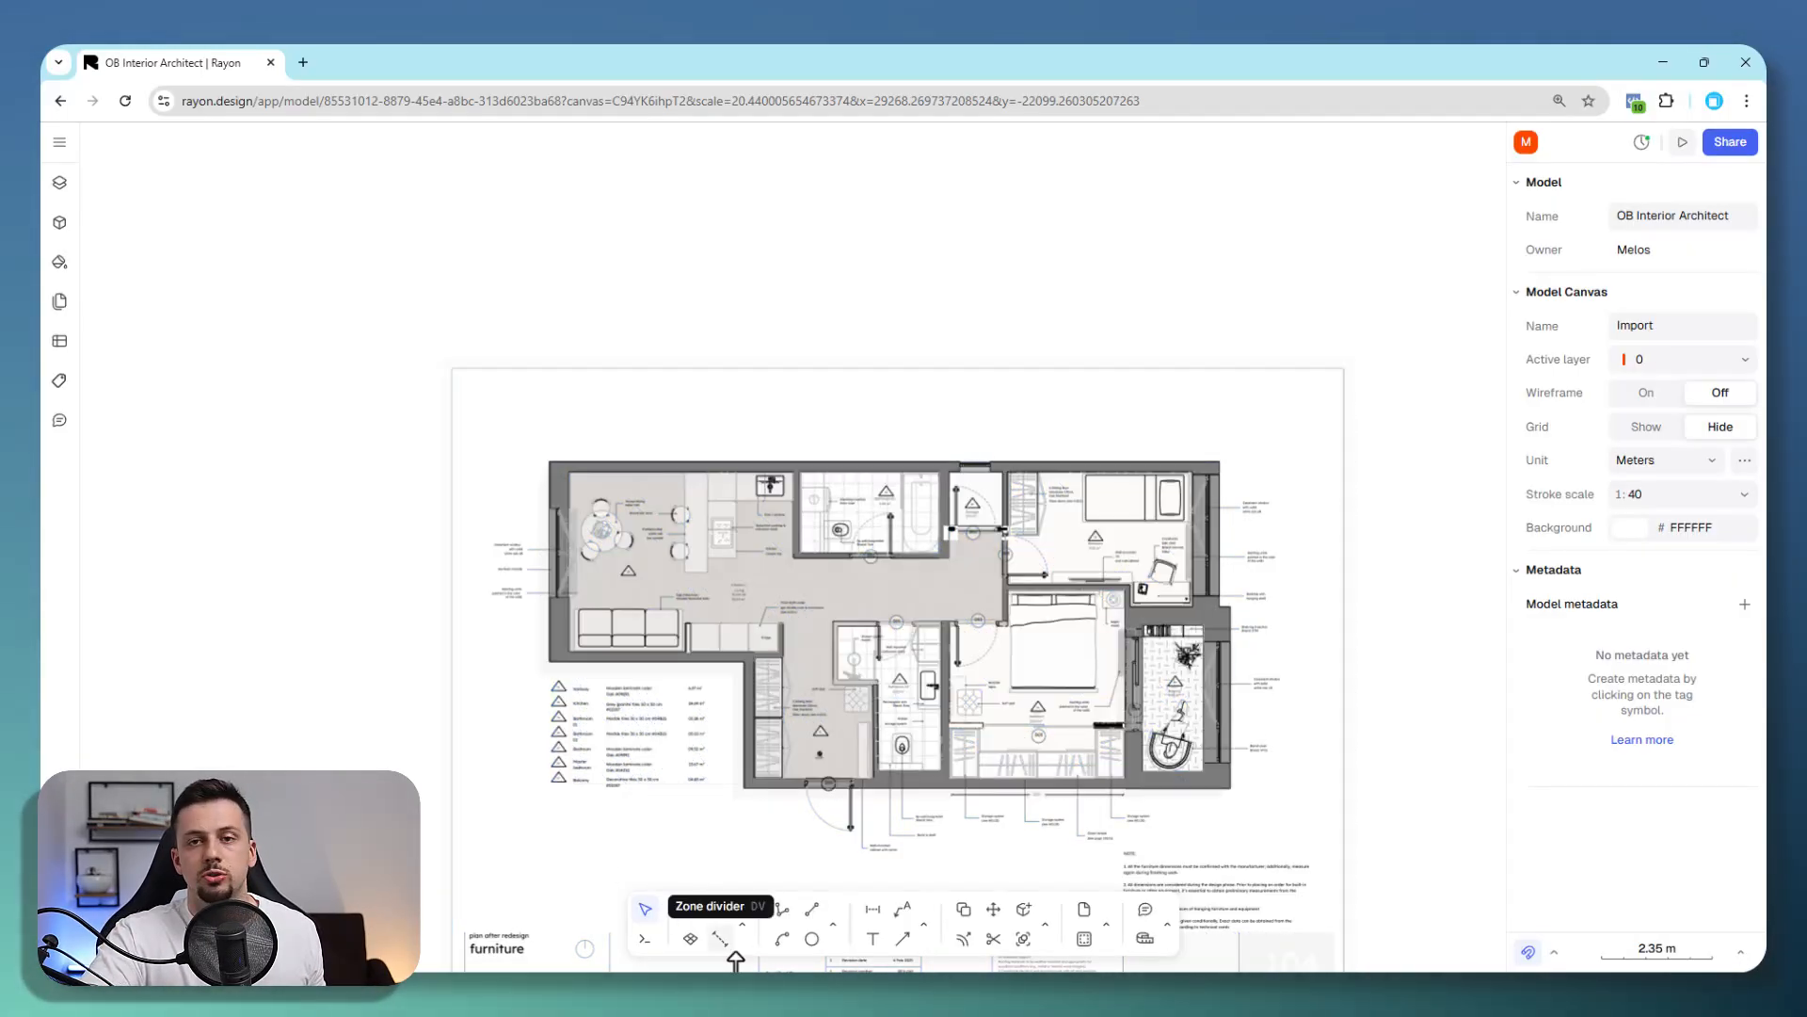
{"action": "mouse_move", "coordinate": [1294, 893]}
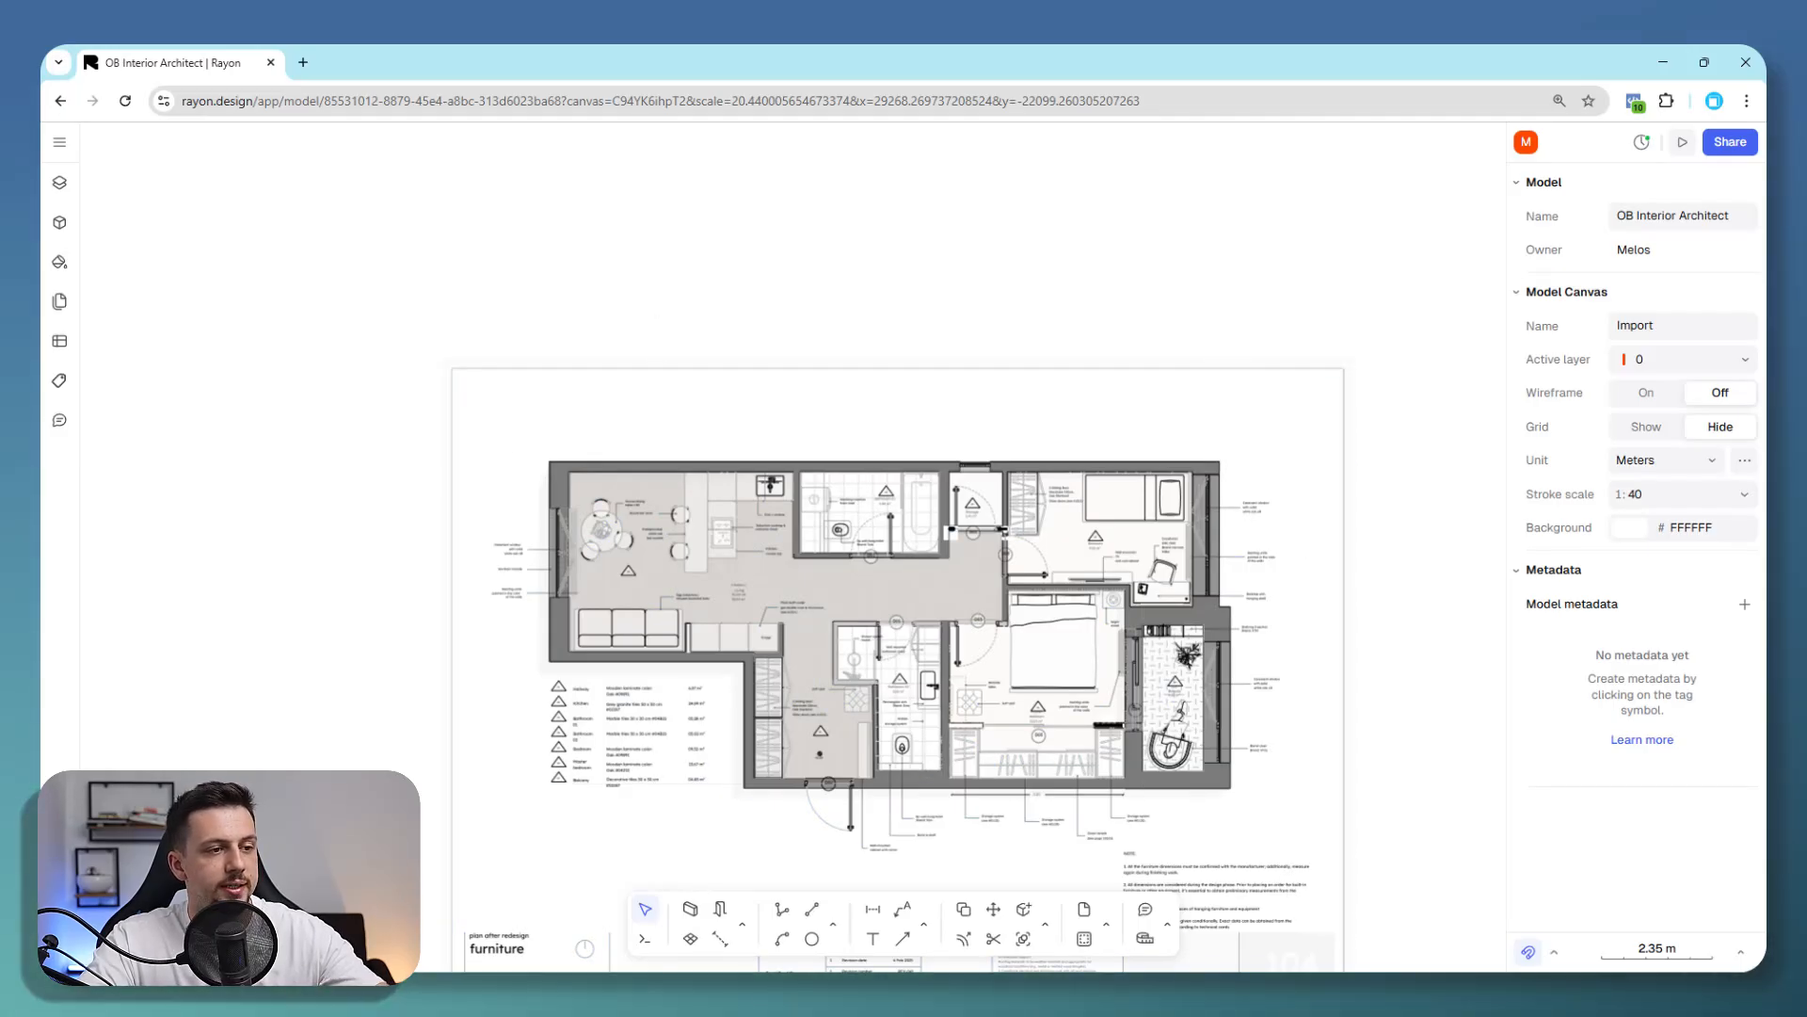
Show the Personal workspace models page in a new tab.
{"action": "left_click", "coordinate": [302, 62]}
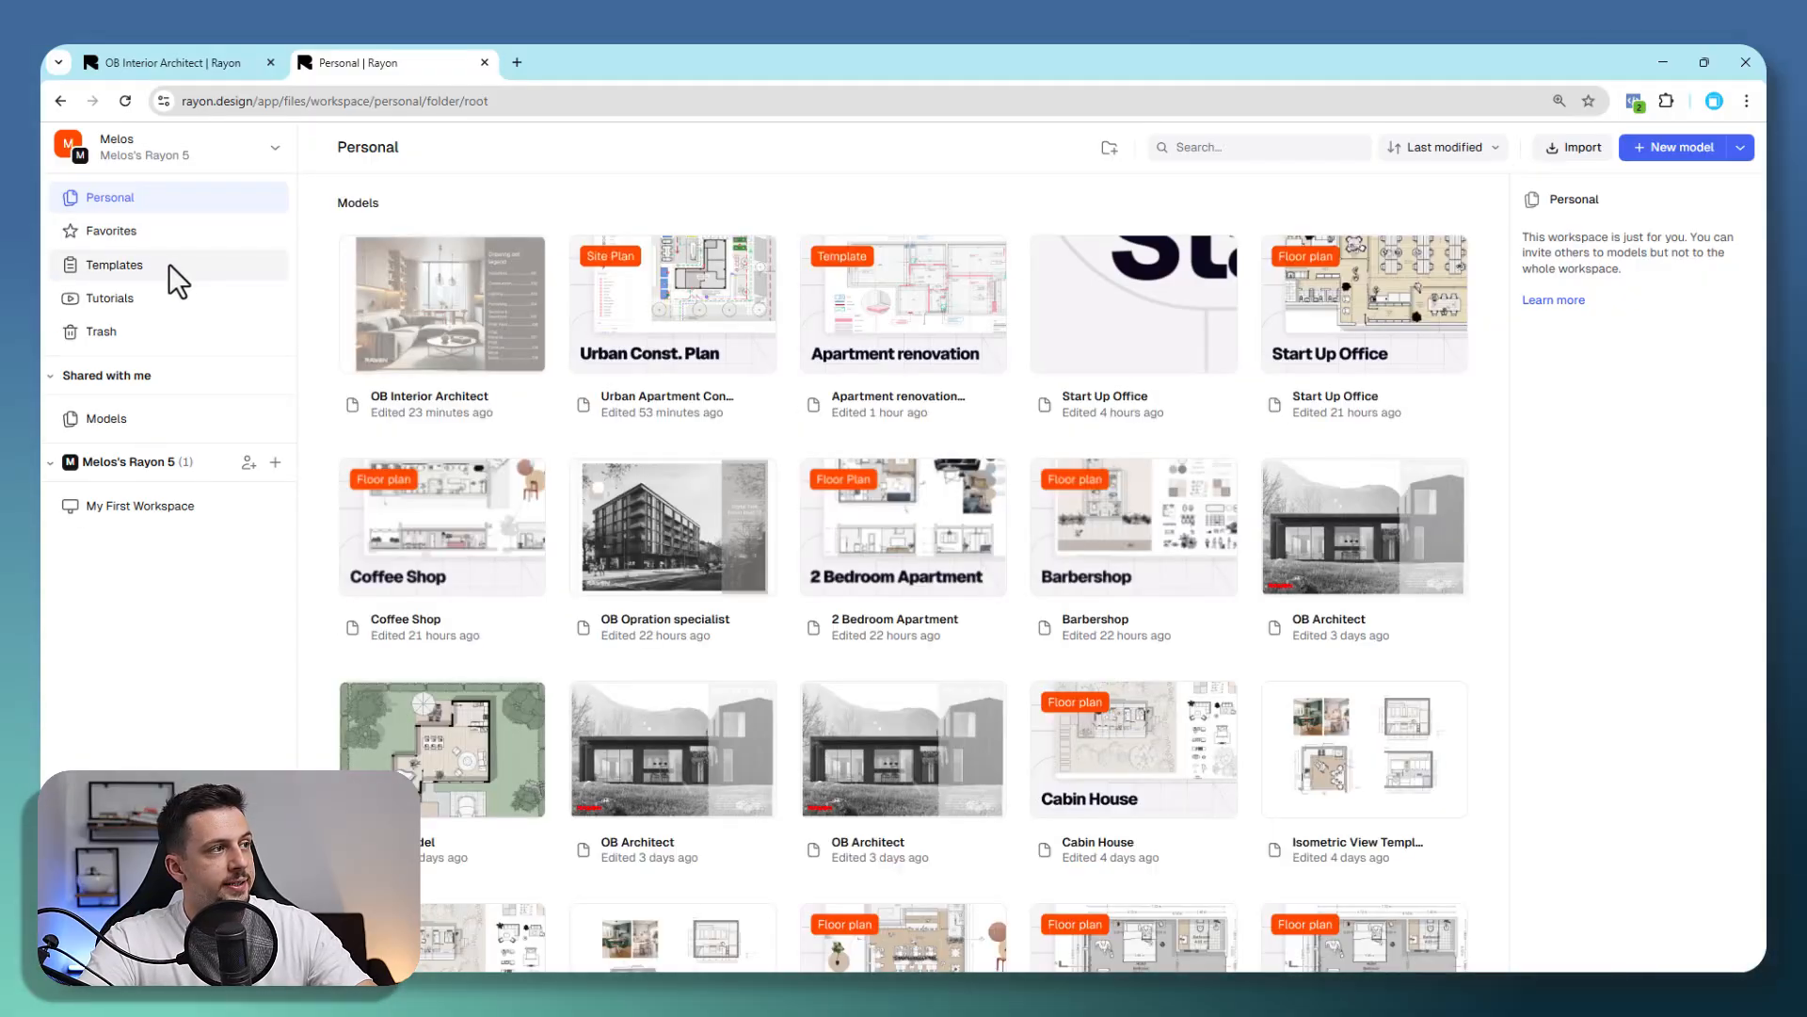
Browse Templates and create a model from OB Interior Architect.
{"action": "left_click", "coordinate": [113, 264]}
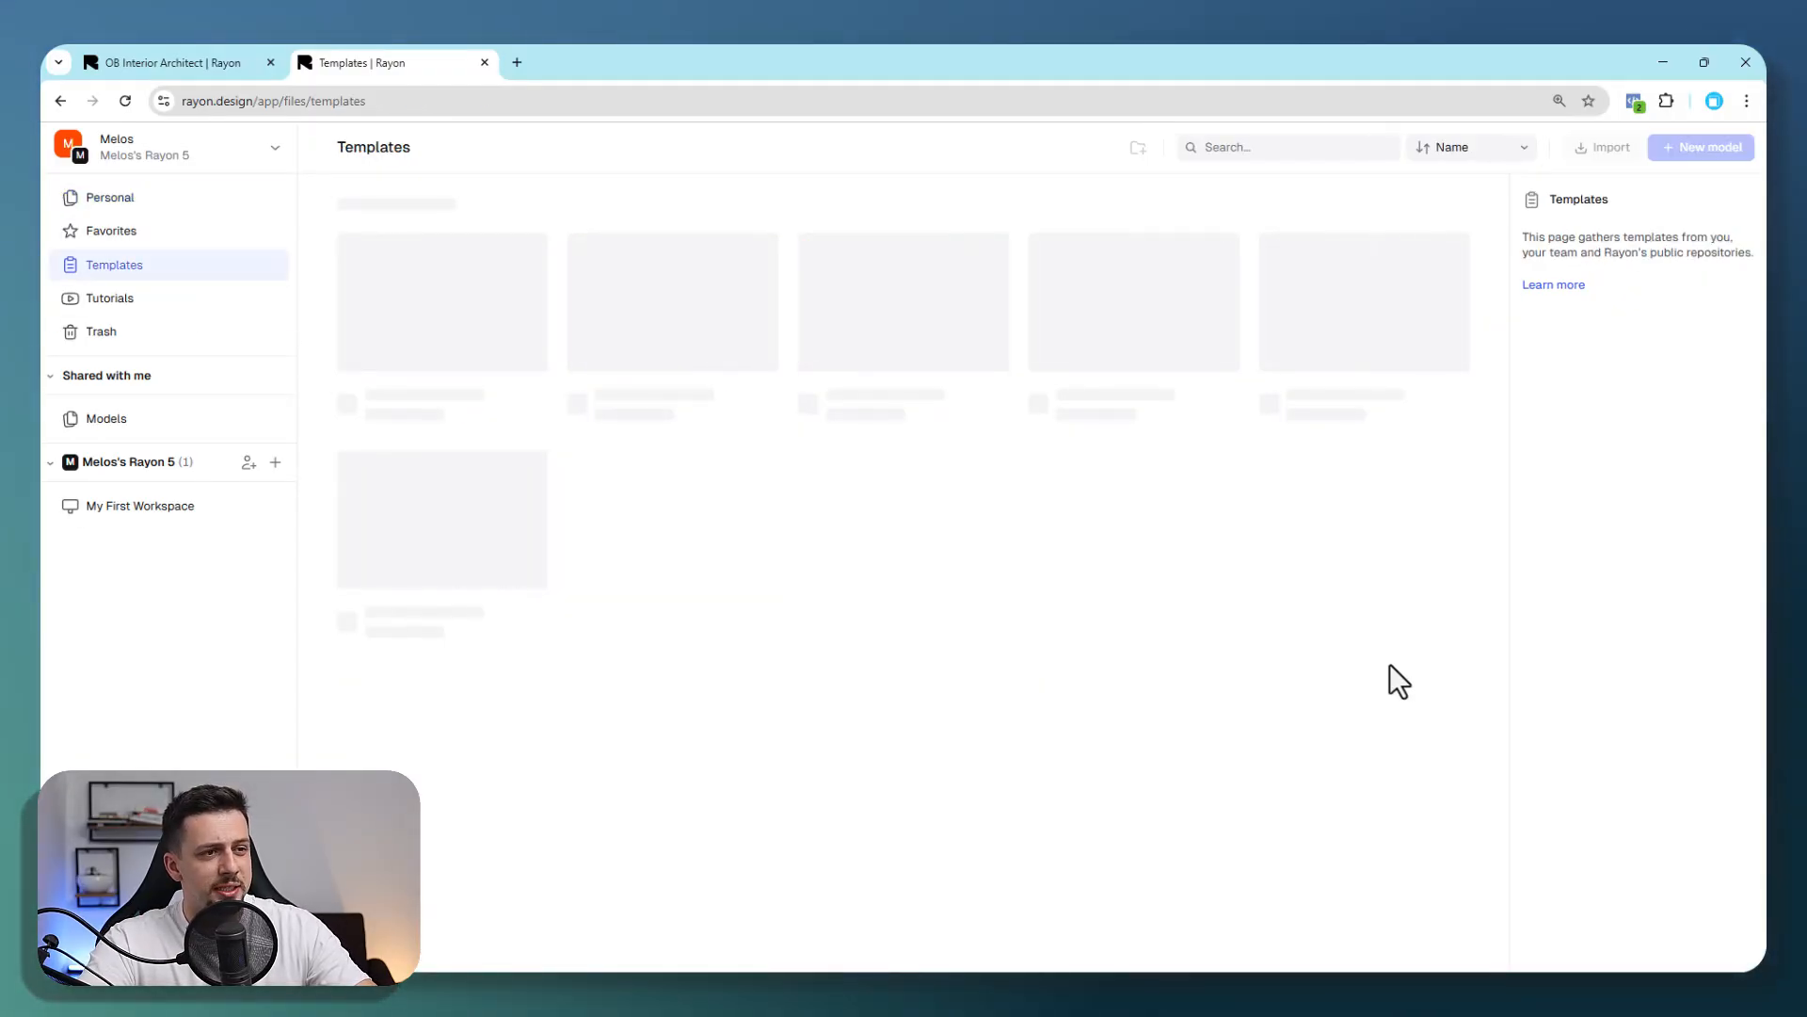
{"action": "mouse_move", "coordinate": [1192, 542]}
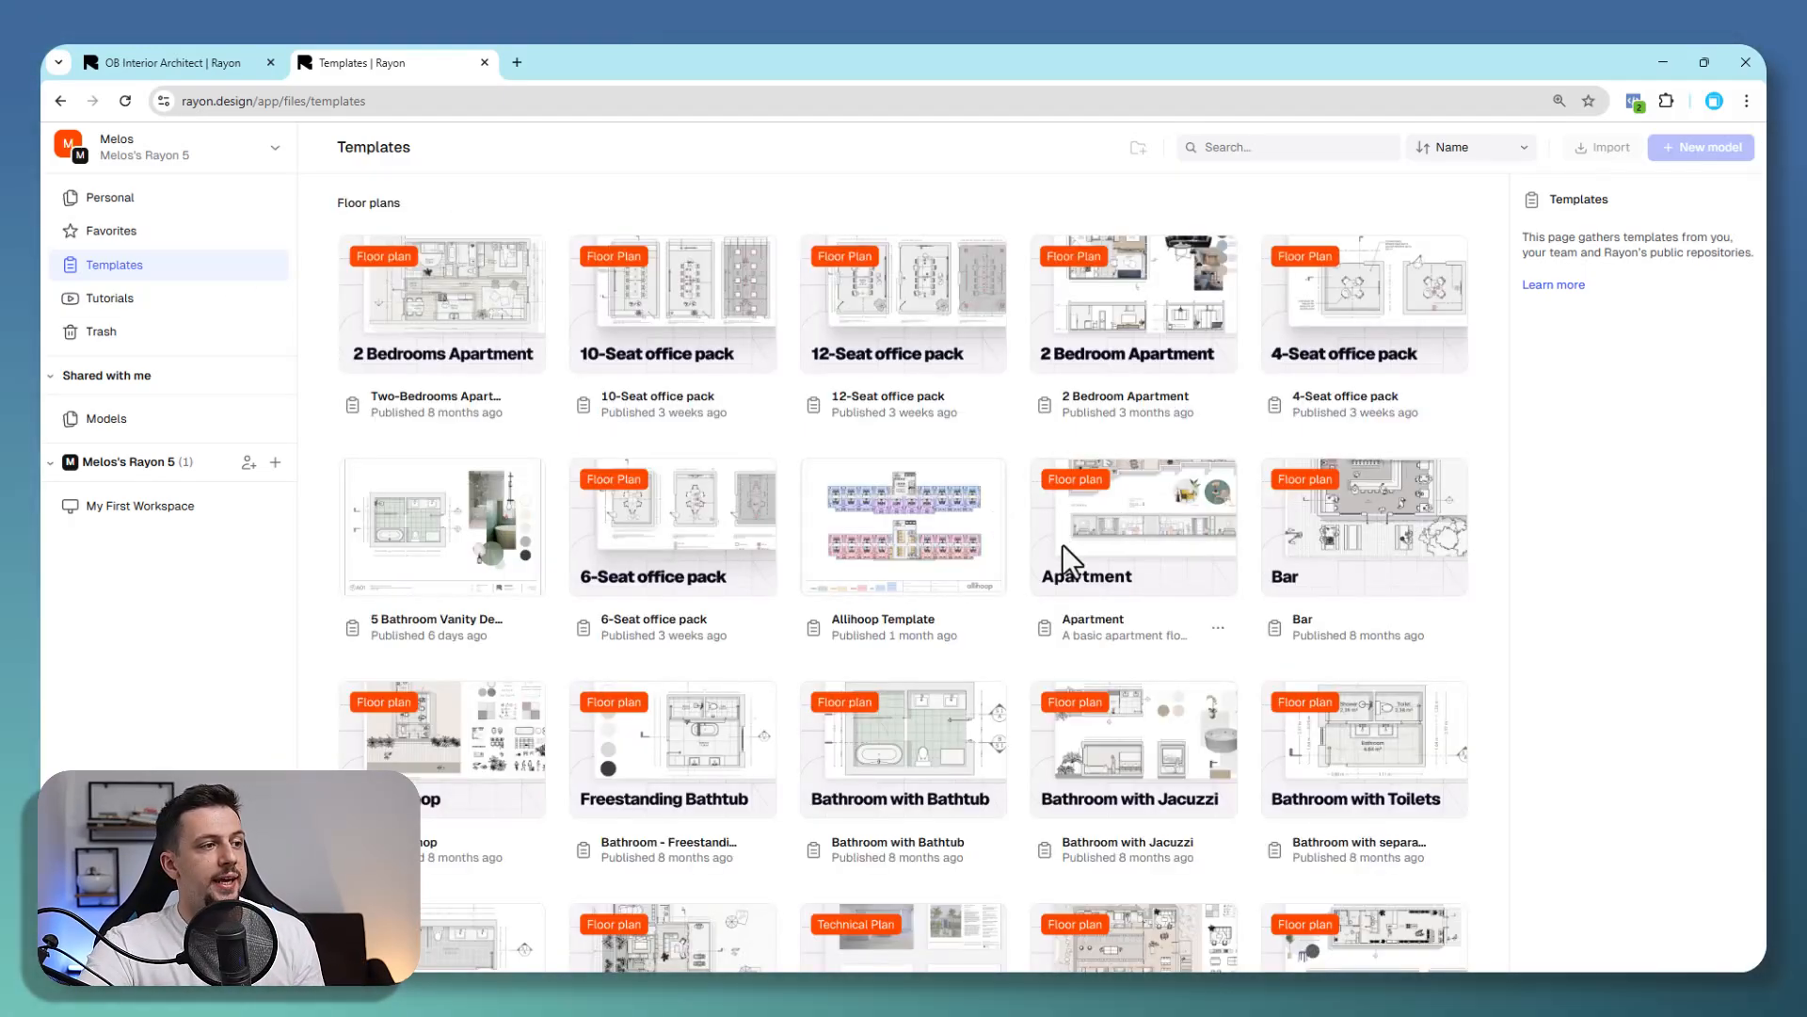
{"action": "scroll", "scroll_direction": "down", "scroll_amount": 3}
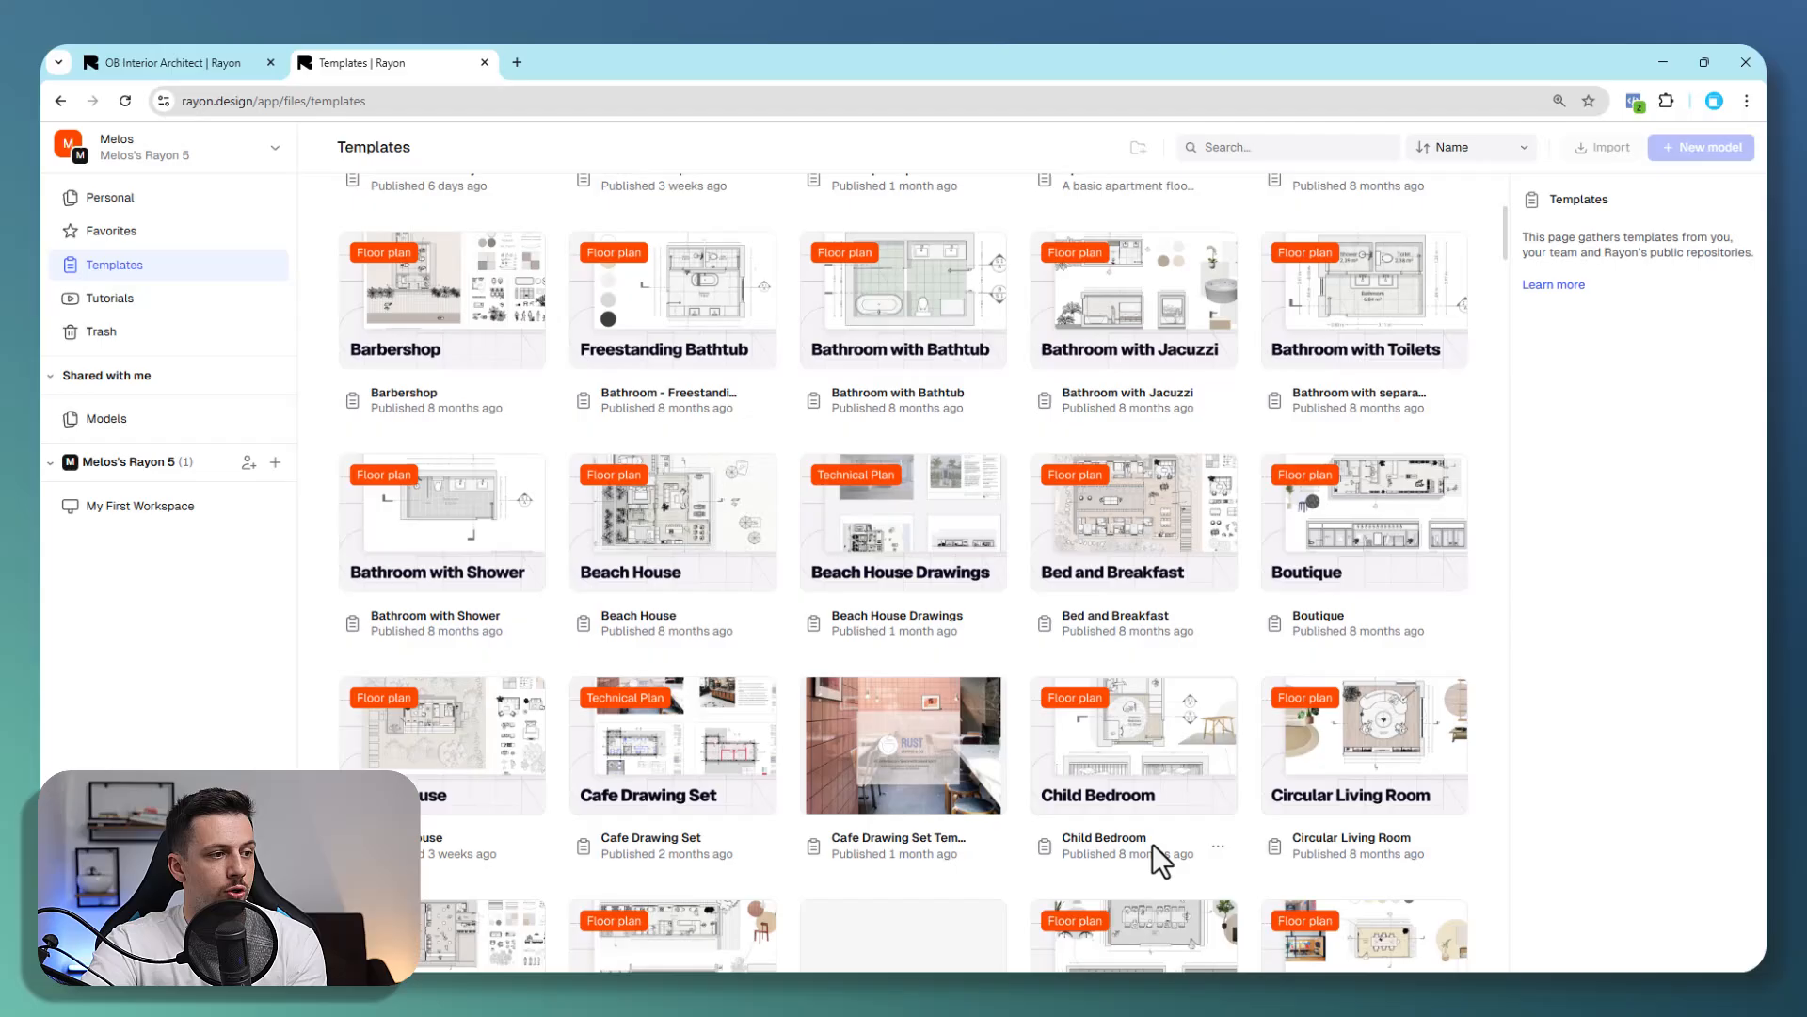
{"action": "scroll", "scroll_direction": "down", "scroll_amount": 3}
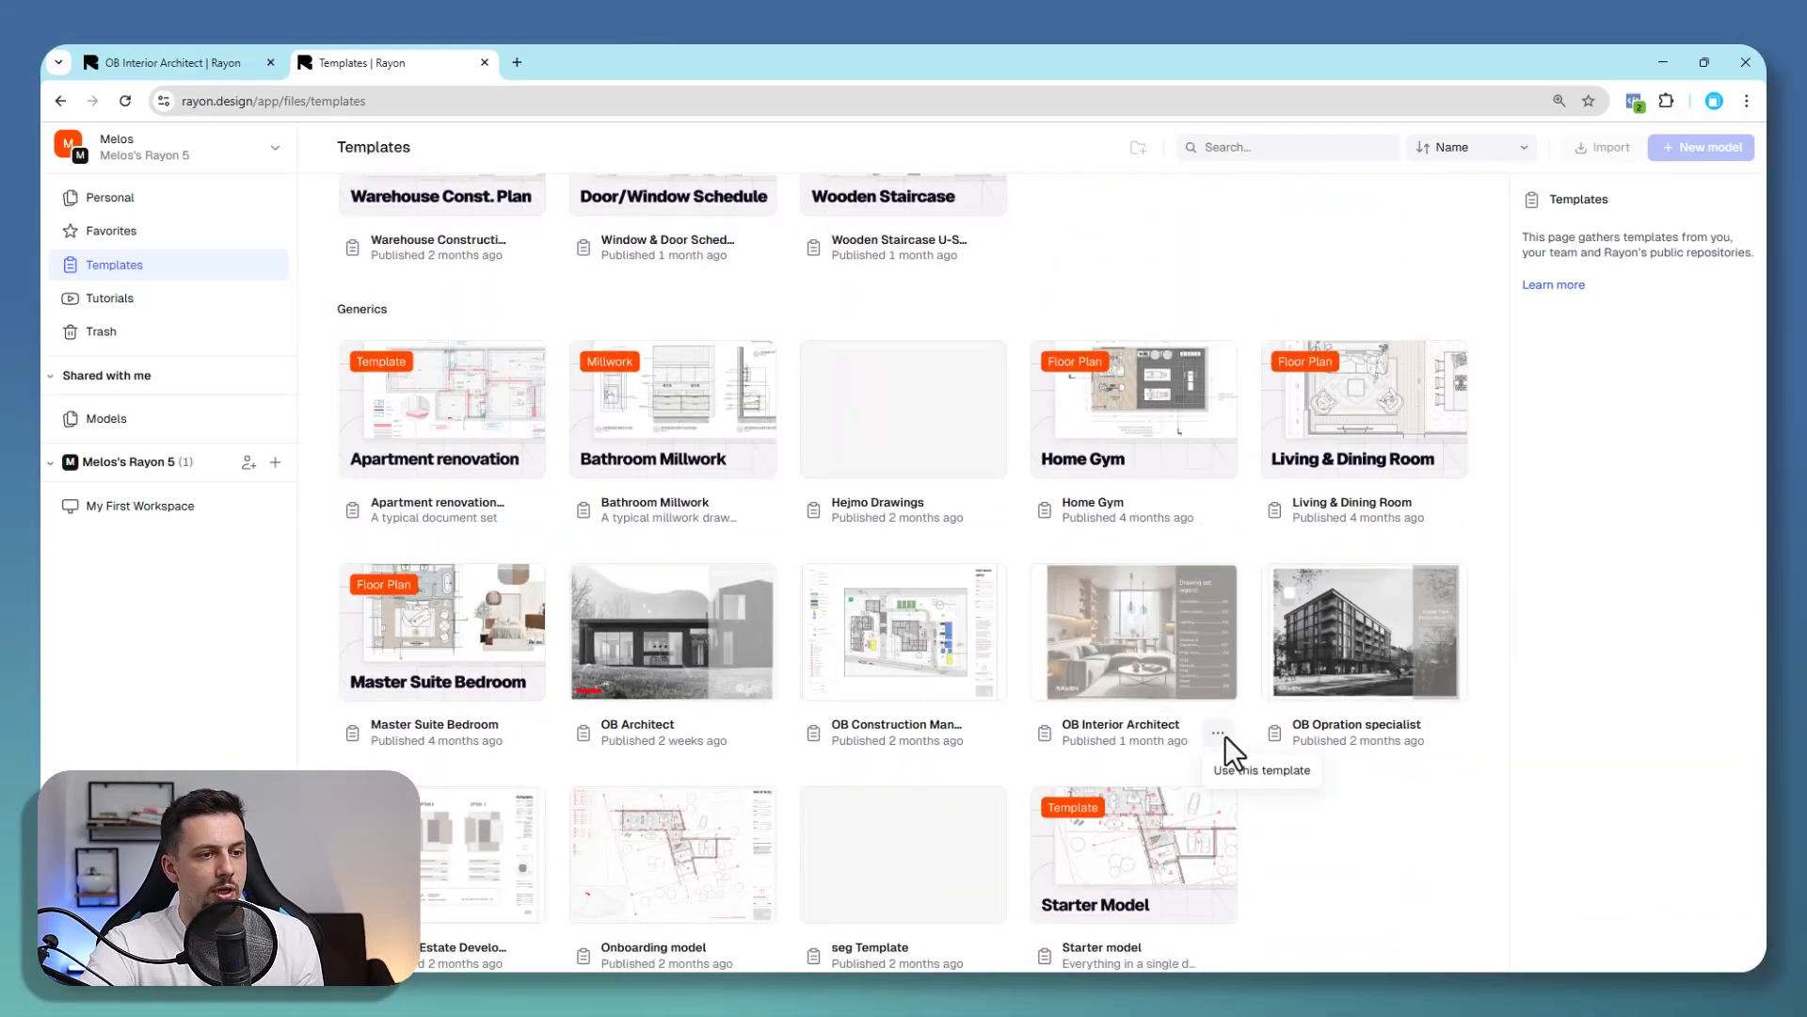
{"action": "left_click", "coordinate": [1262, 770]}
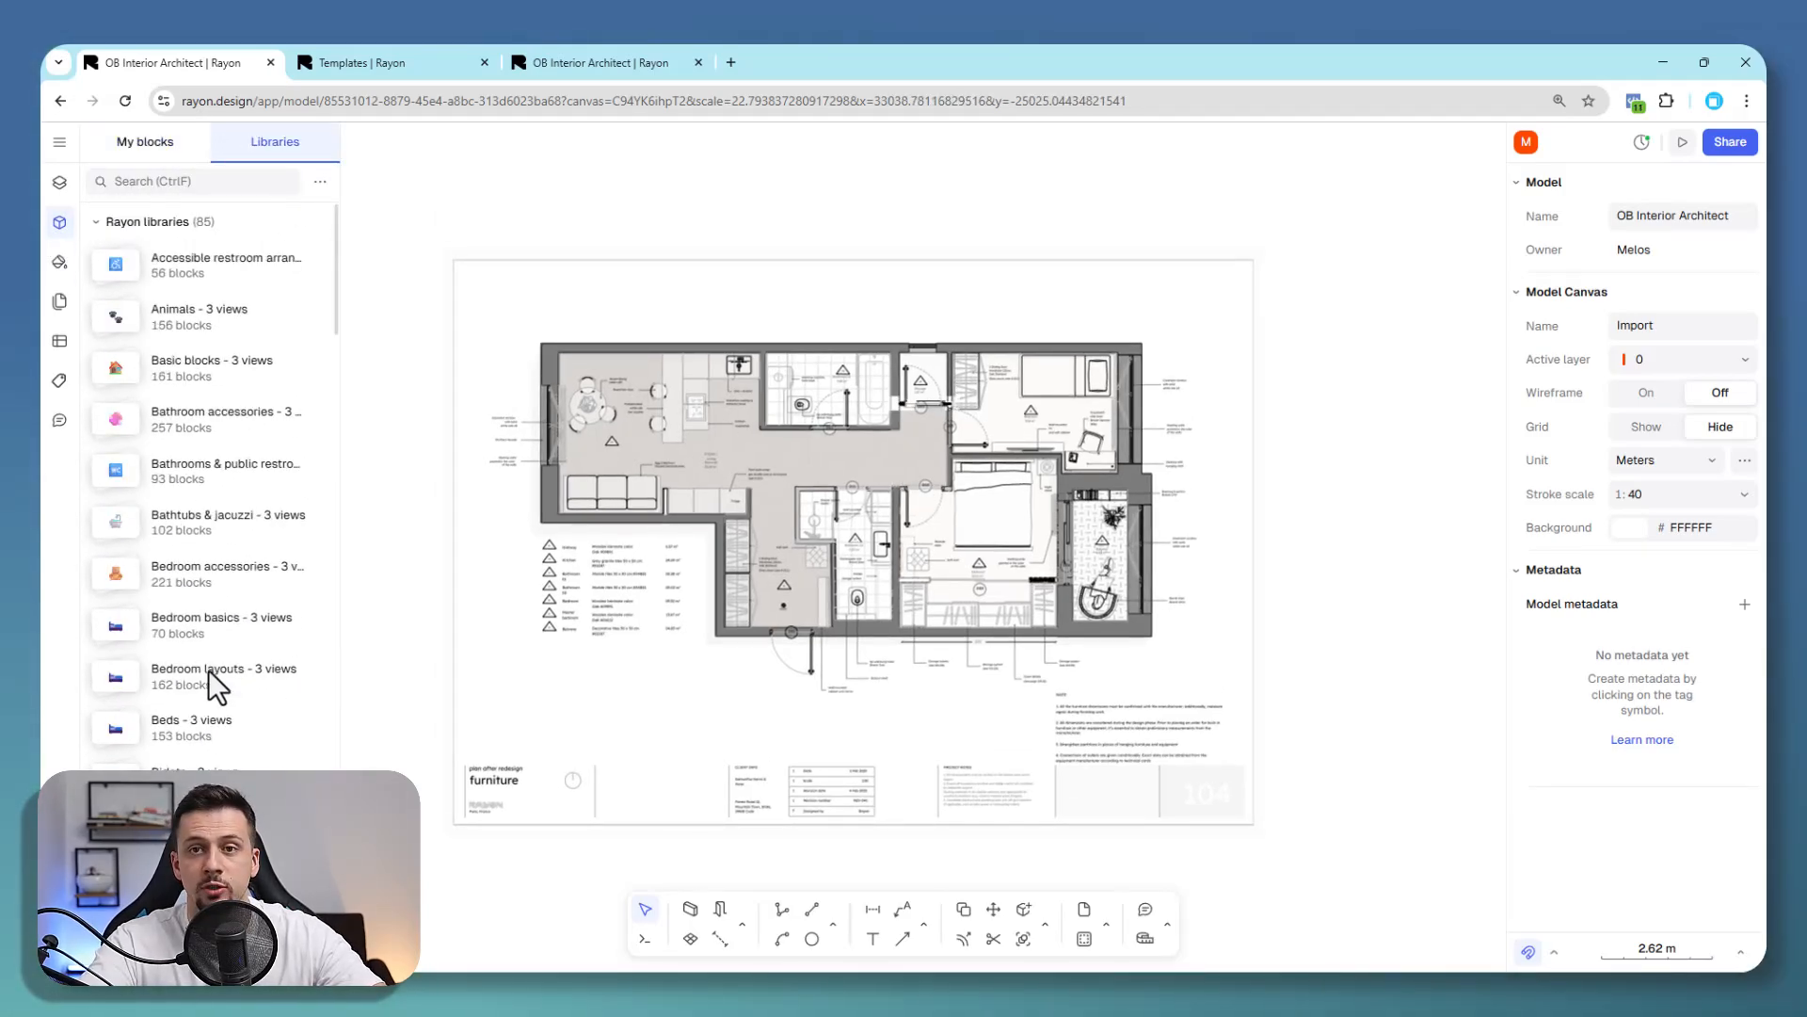
Search block libraries for 'bed' and place the California king bed in the bedroom.
{"action": "left_click", "coordinate": [191, 181]}
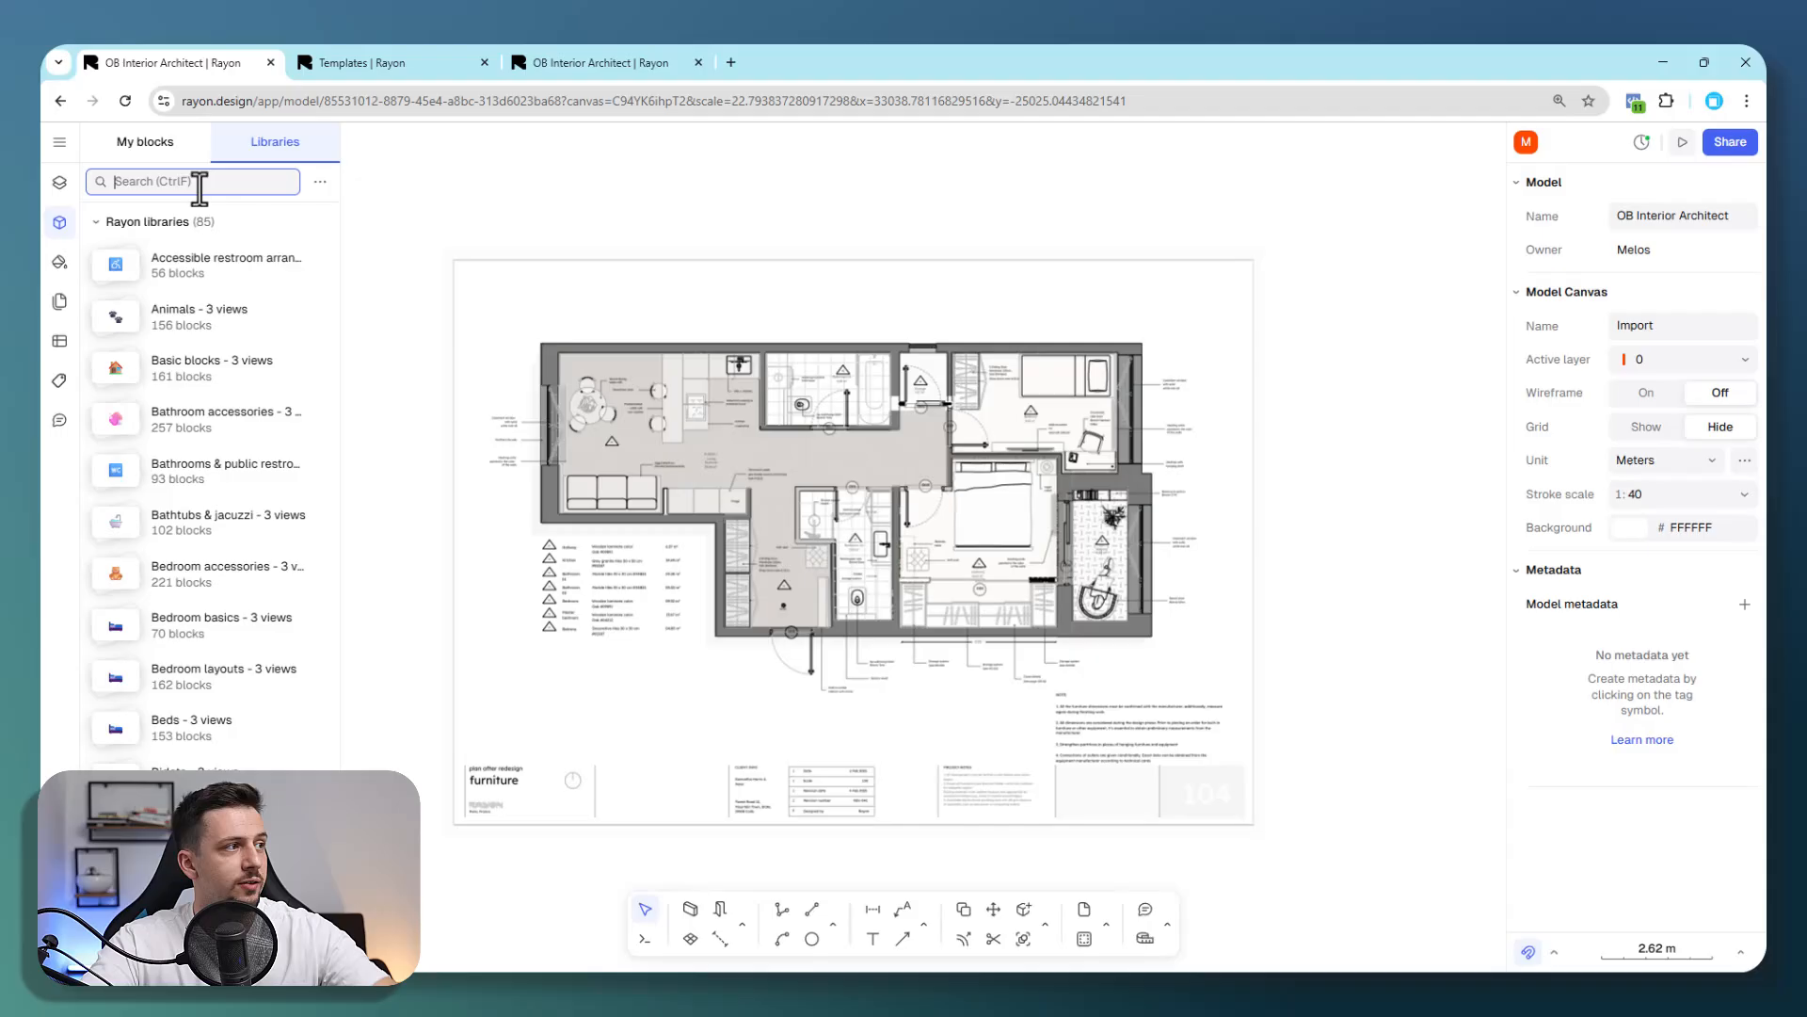
{"action": "type", "text": "bed"}
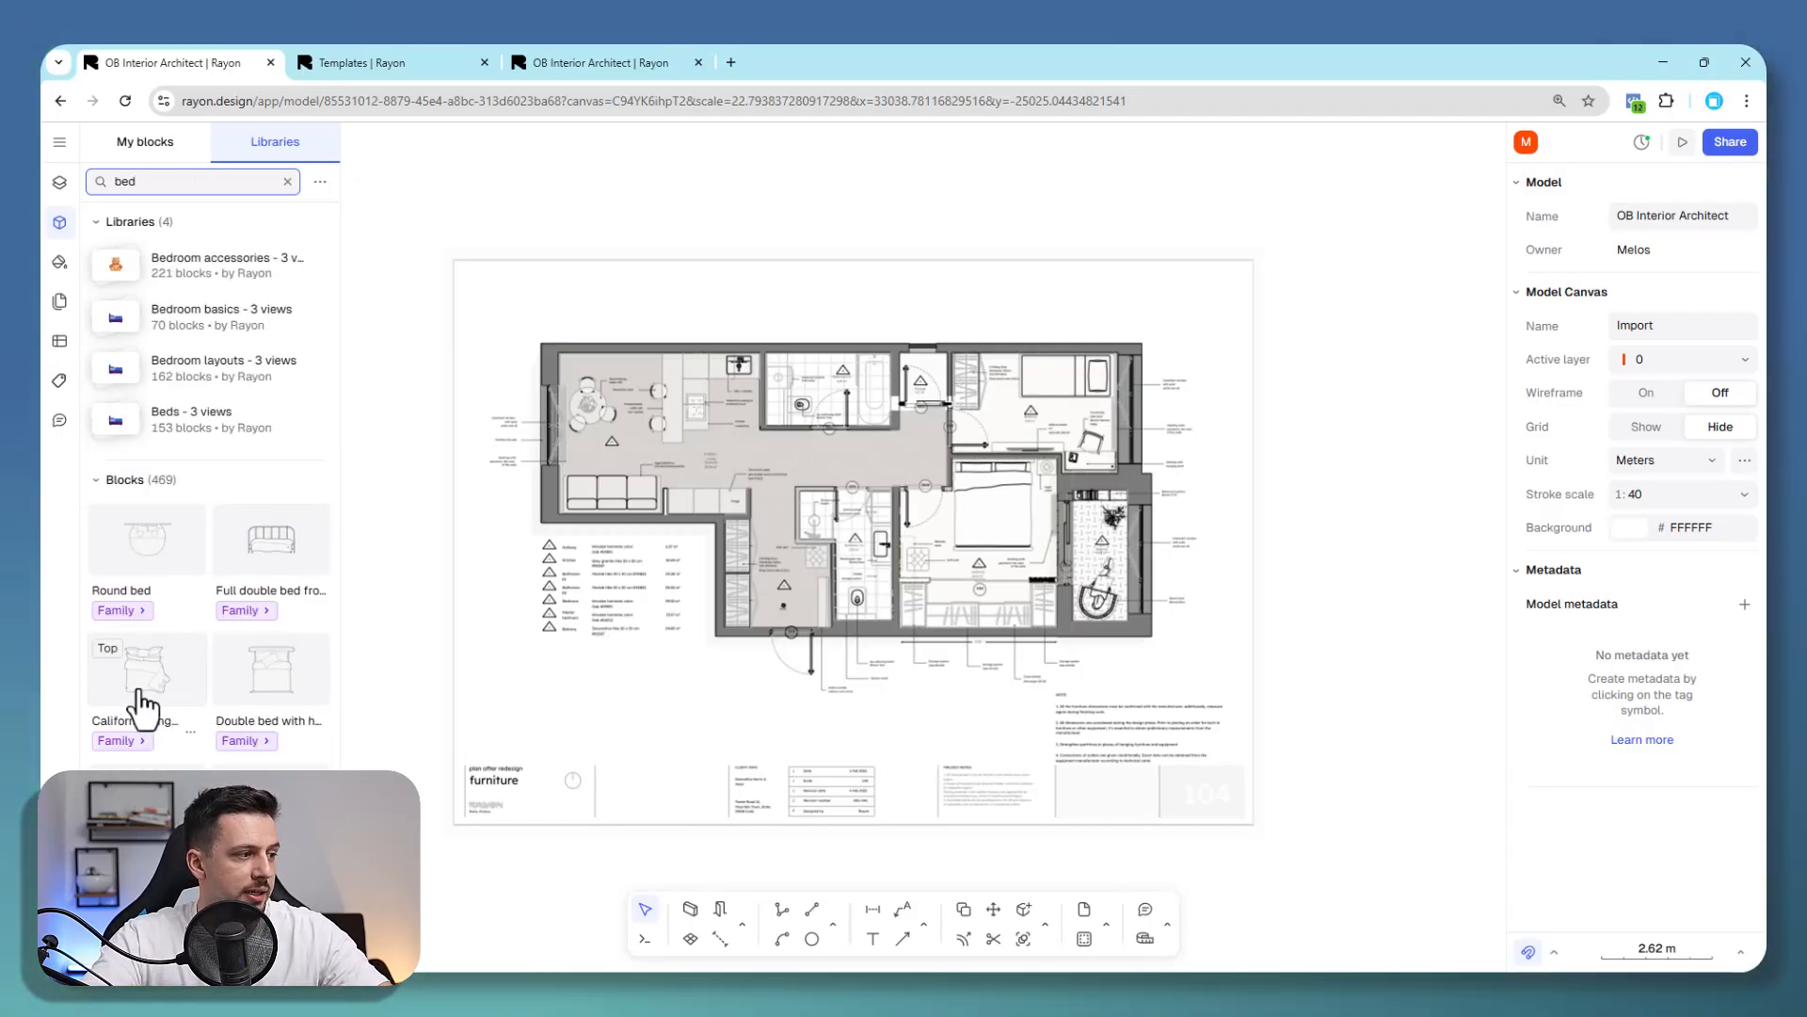
{"action": "left_click", "coordinate": [94, 221]}
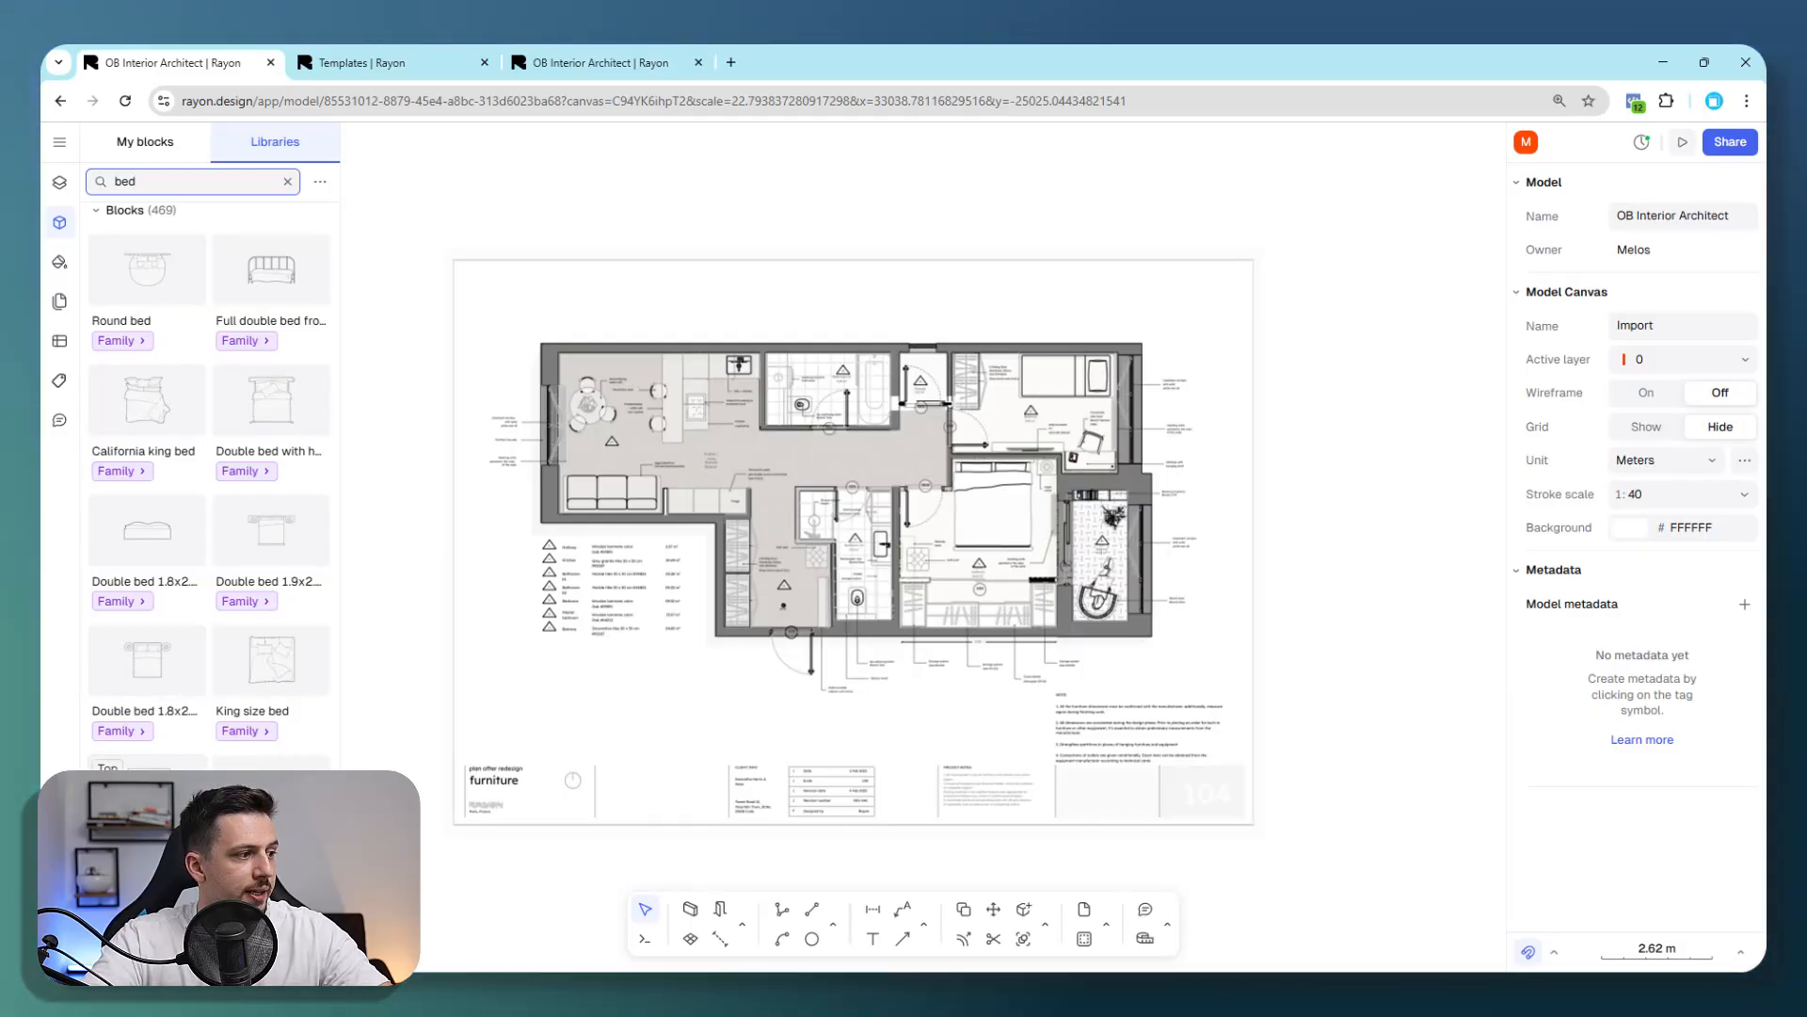
{"action": "mouse_move", "coordinate": [1011, 542]}
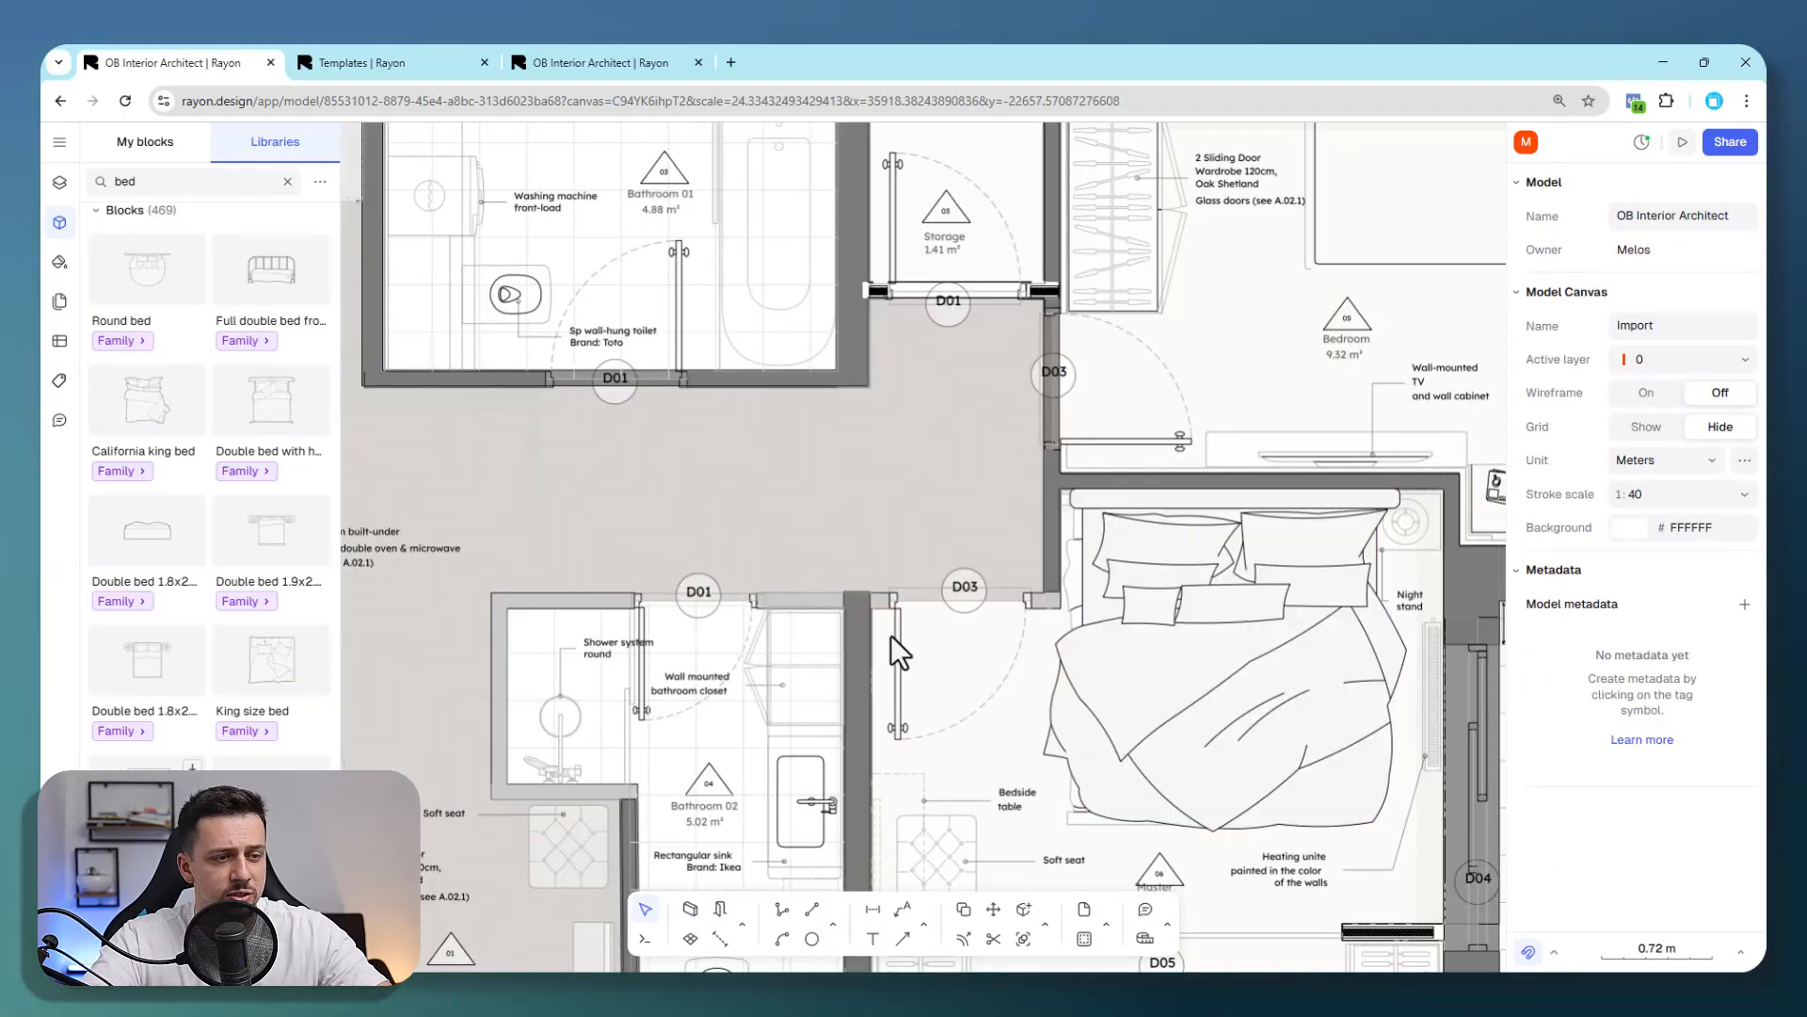
{"action": "scroll", "scroll_direction": "down", "scroll_amount": 3}
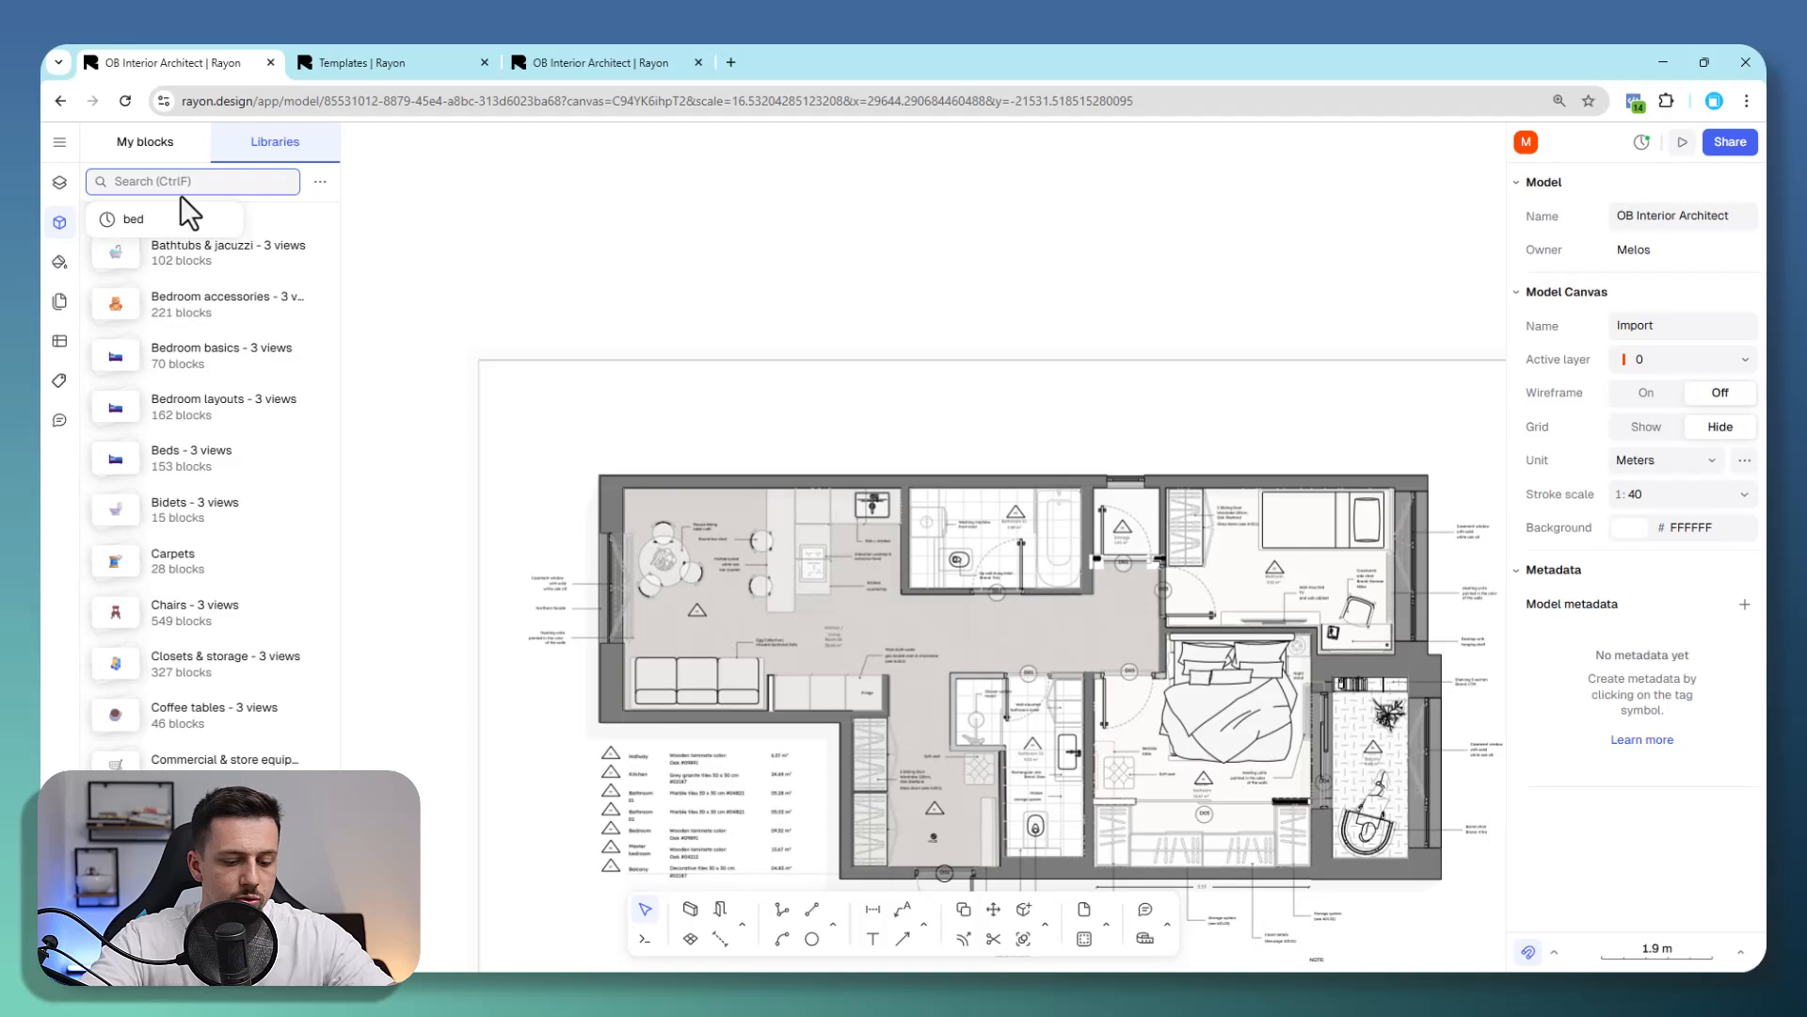
Search libraries for 'basin' and place the countertop sink in the bathroom.
{"action": "type", "text": "basin"}
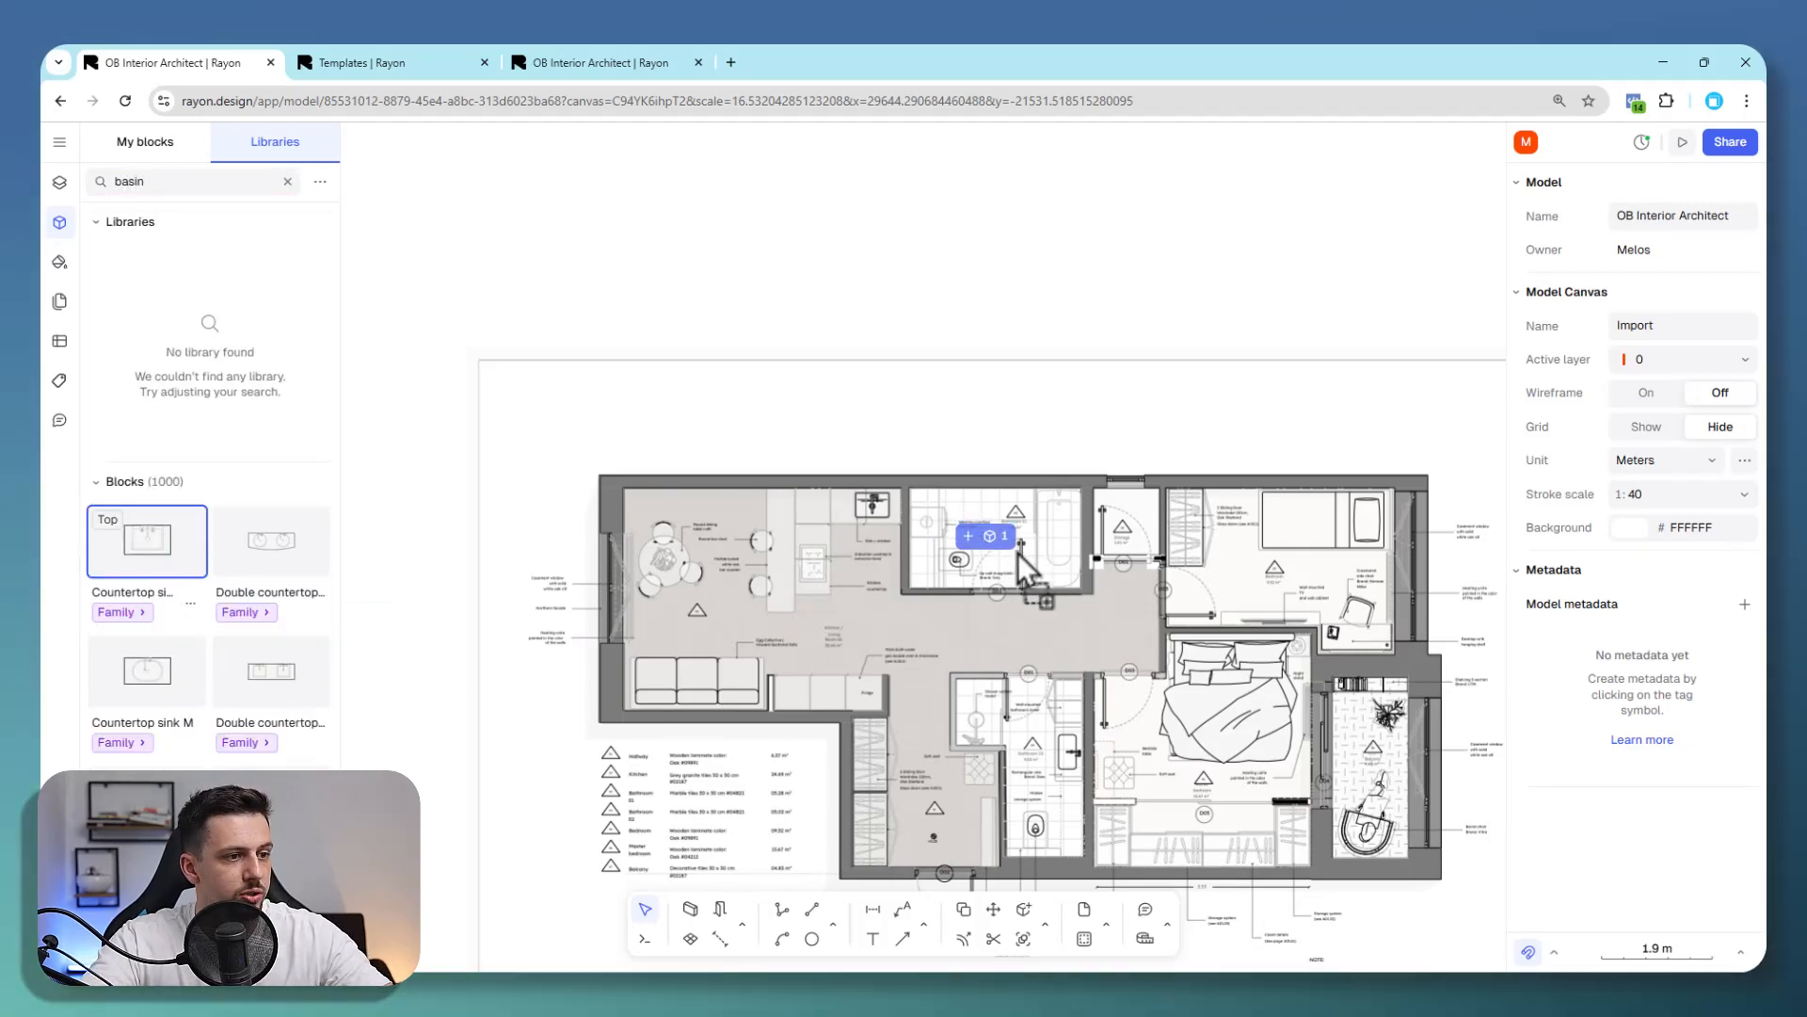
{"action": "left_click", "coordinate": [1048, 761]}
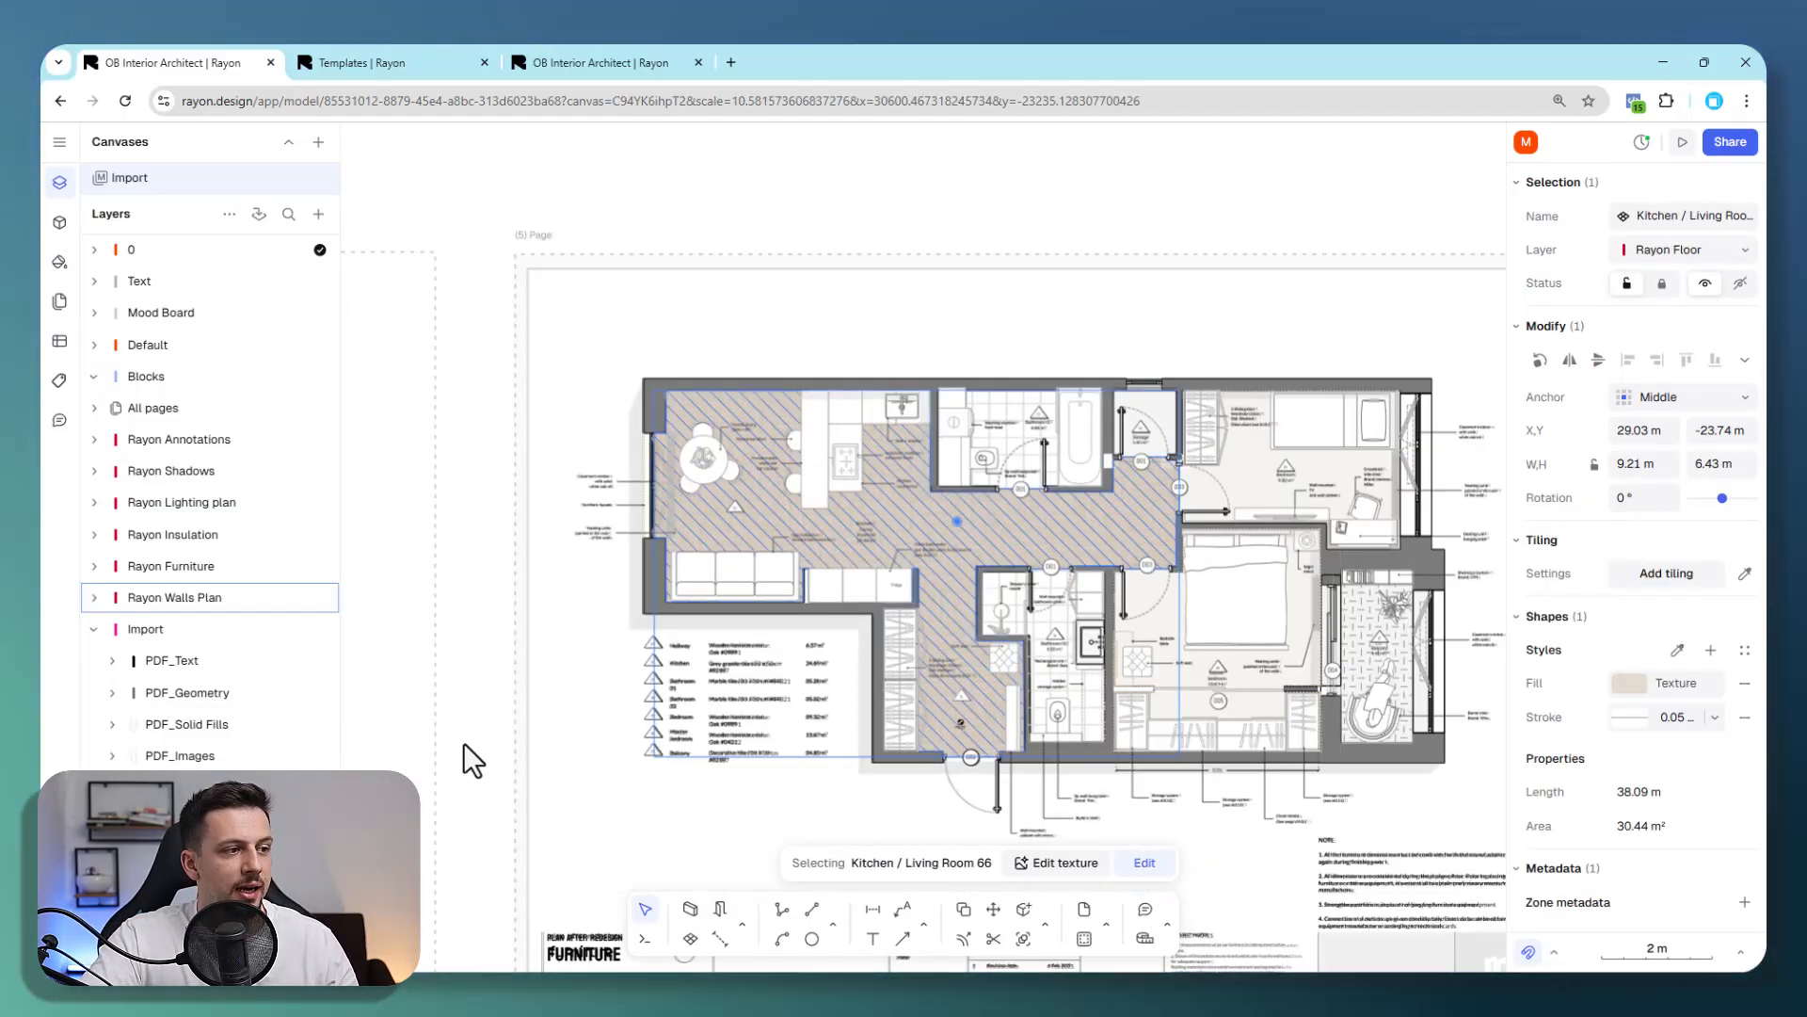
Apply the Chevron.png wood texture to Zone 9, then bring up its Transform options.
{"action": "scroll", "scroll_direction": "down", "scroll_amount": 3}
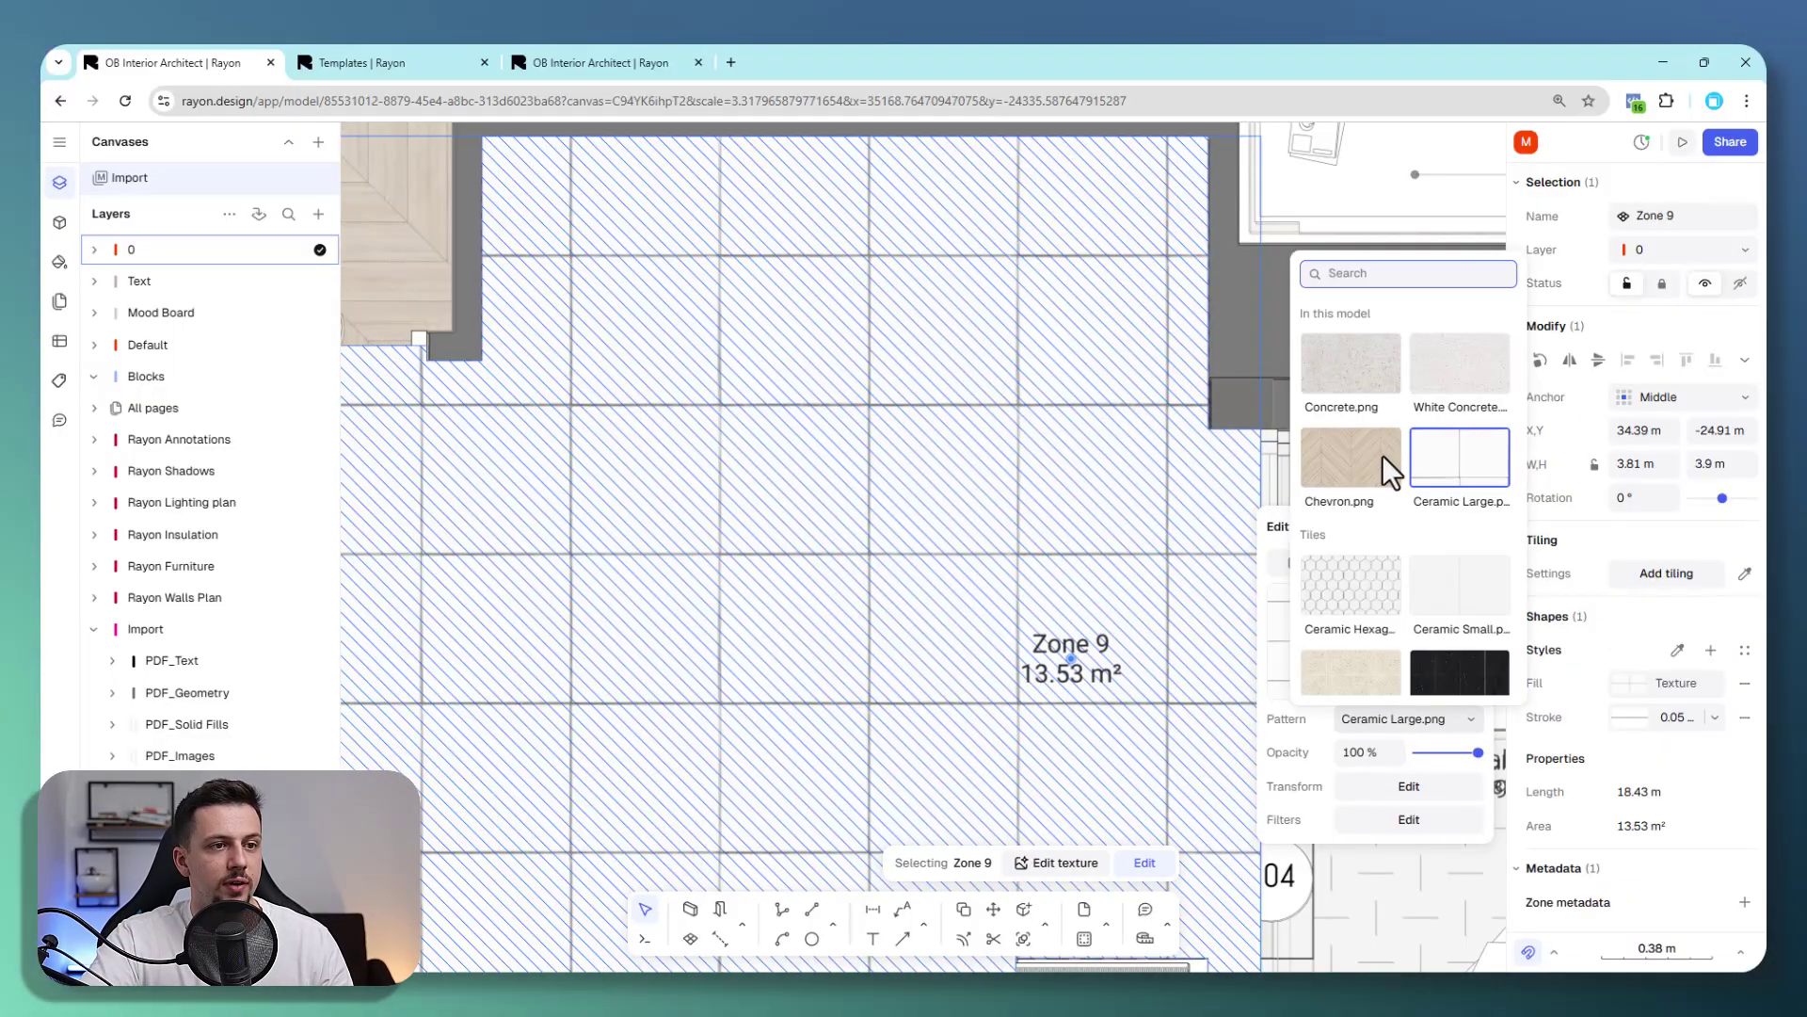
{"action": "left_click", "coordinate": [1350, 453]}
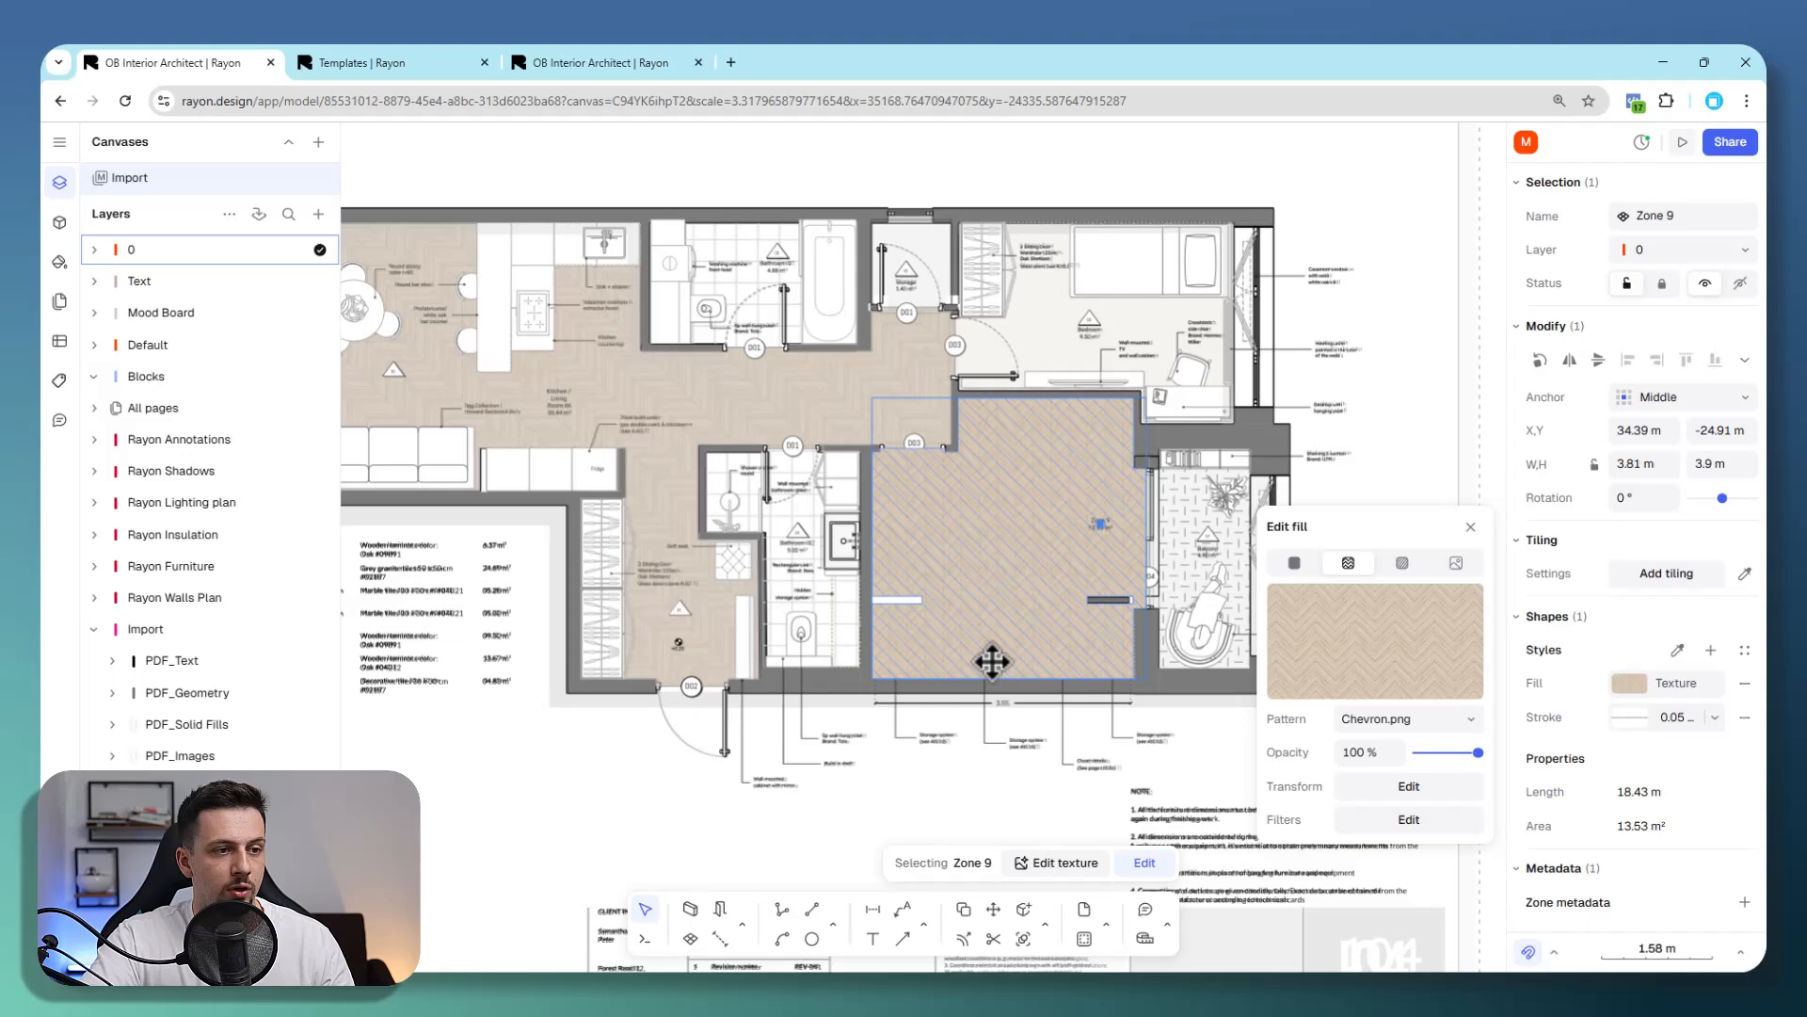
{"action": "left_click", "coordinate": [1407, 786]}
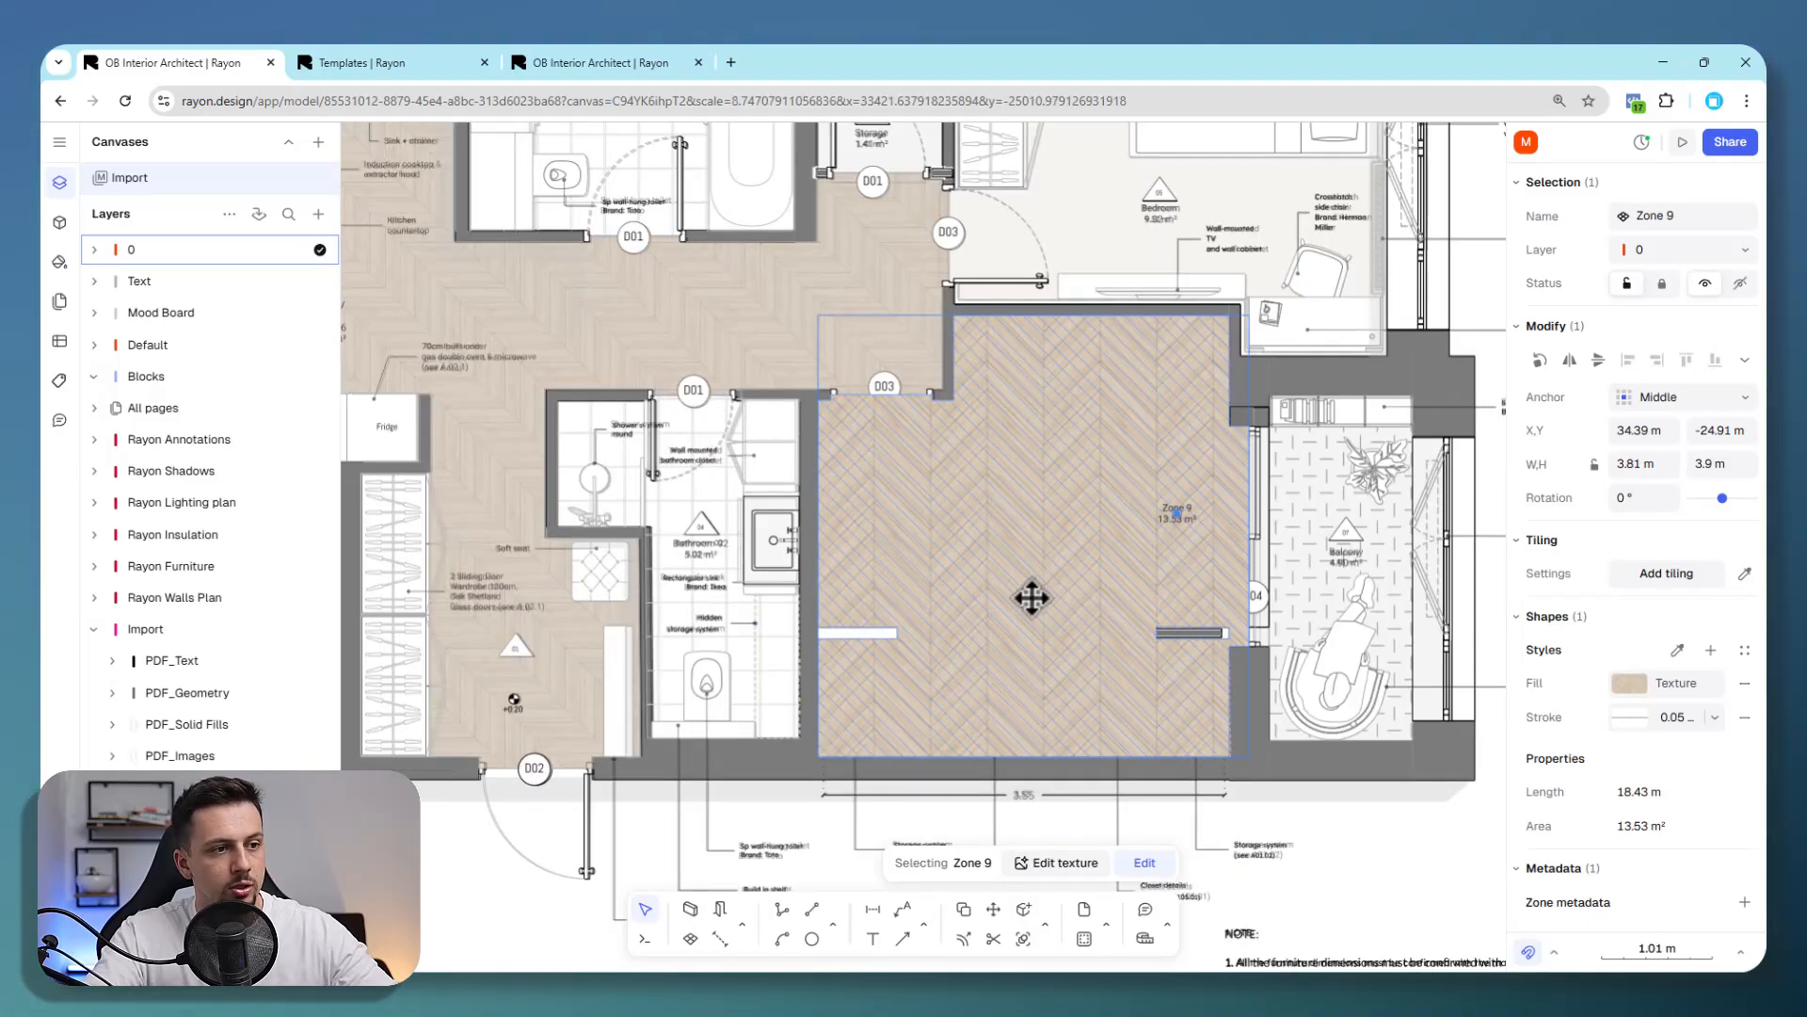
{"action": "right_click", "coordinate": [1032, 597]}
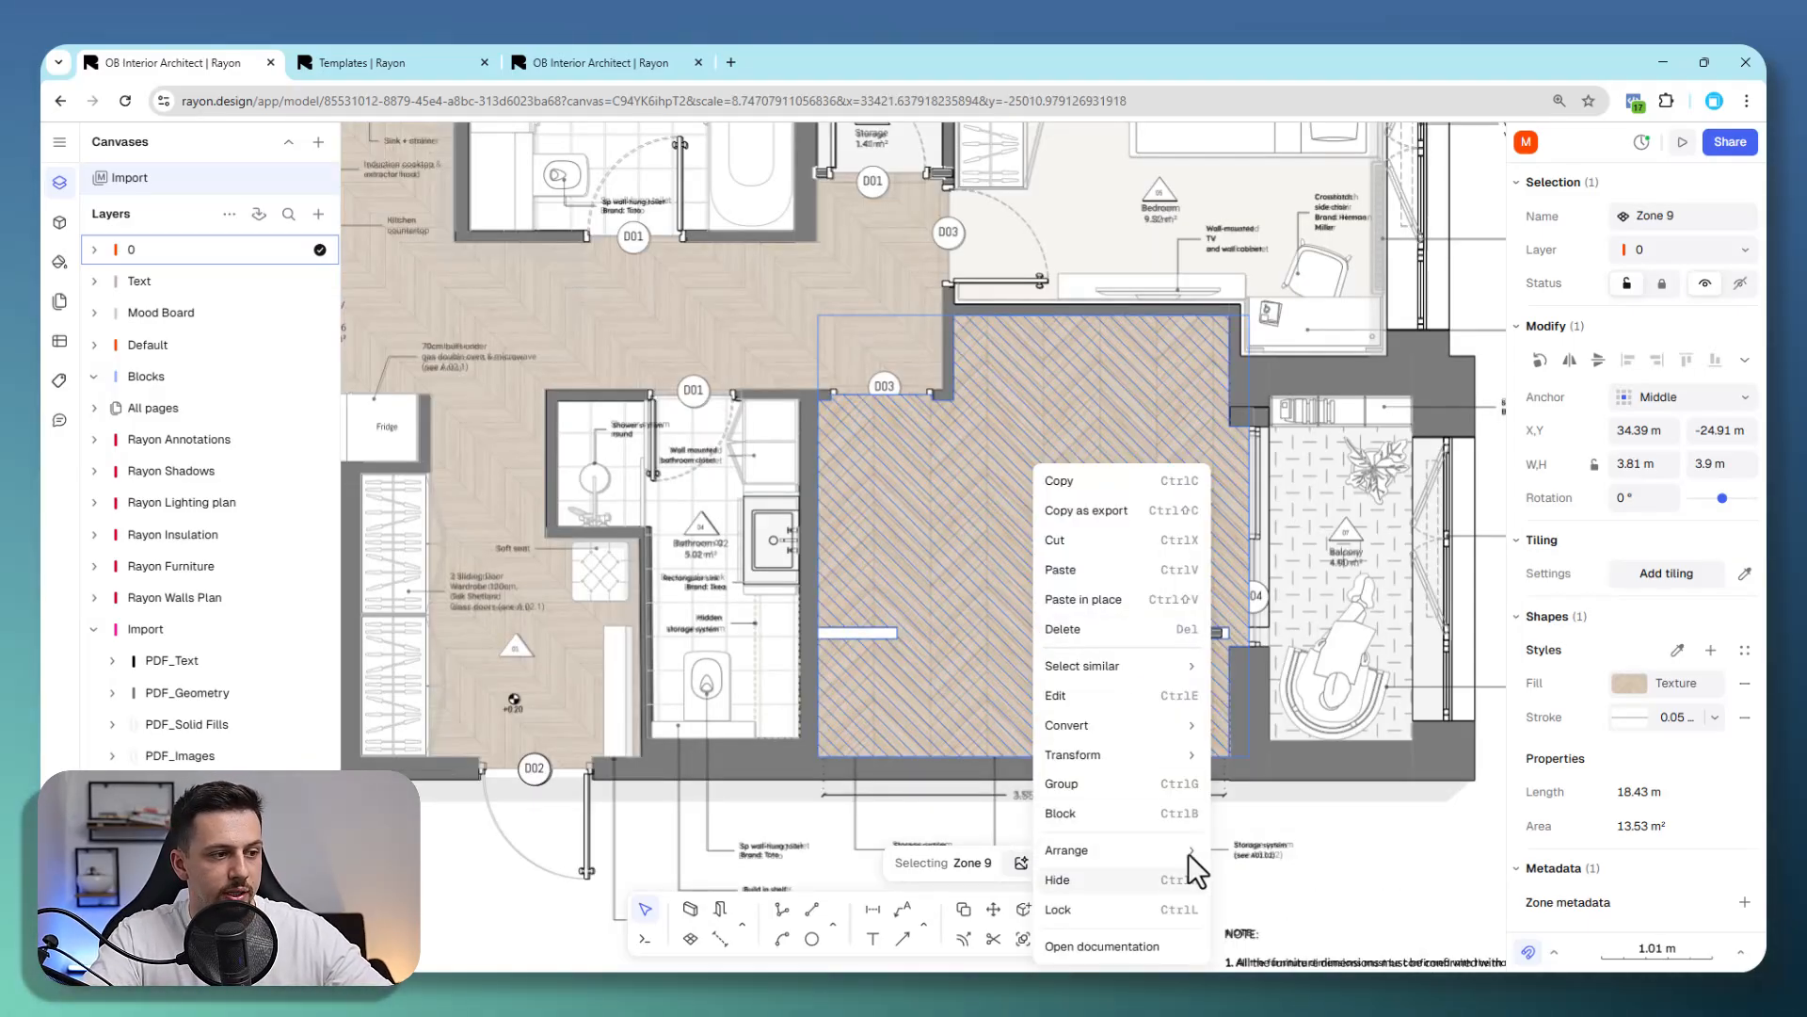
{"action": "left_click", "coordinate": [1072, 754]}
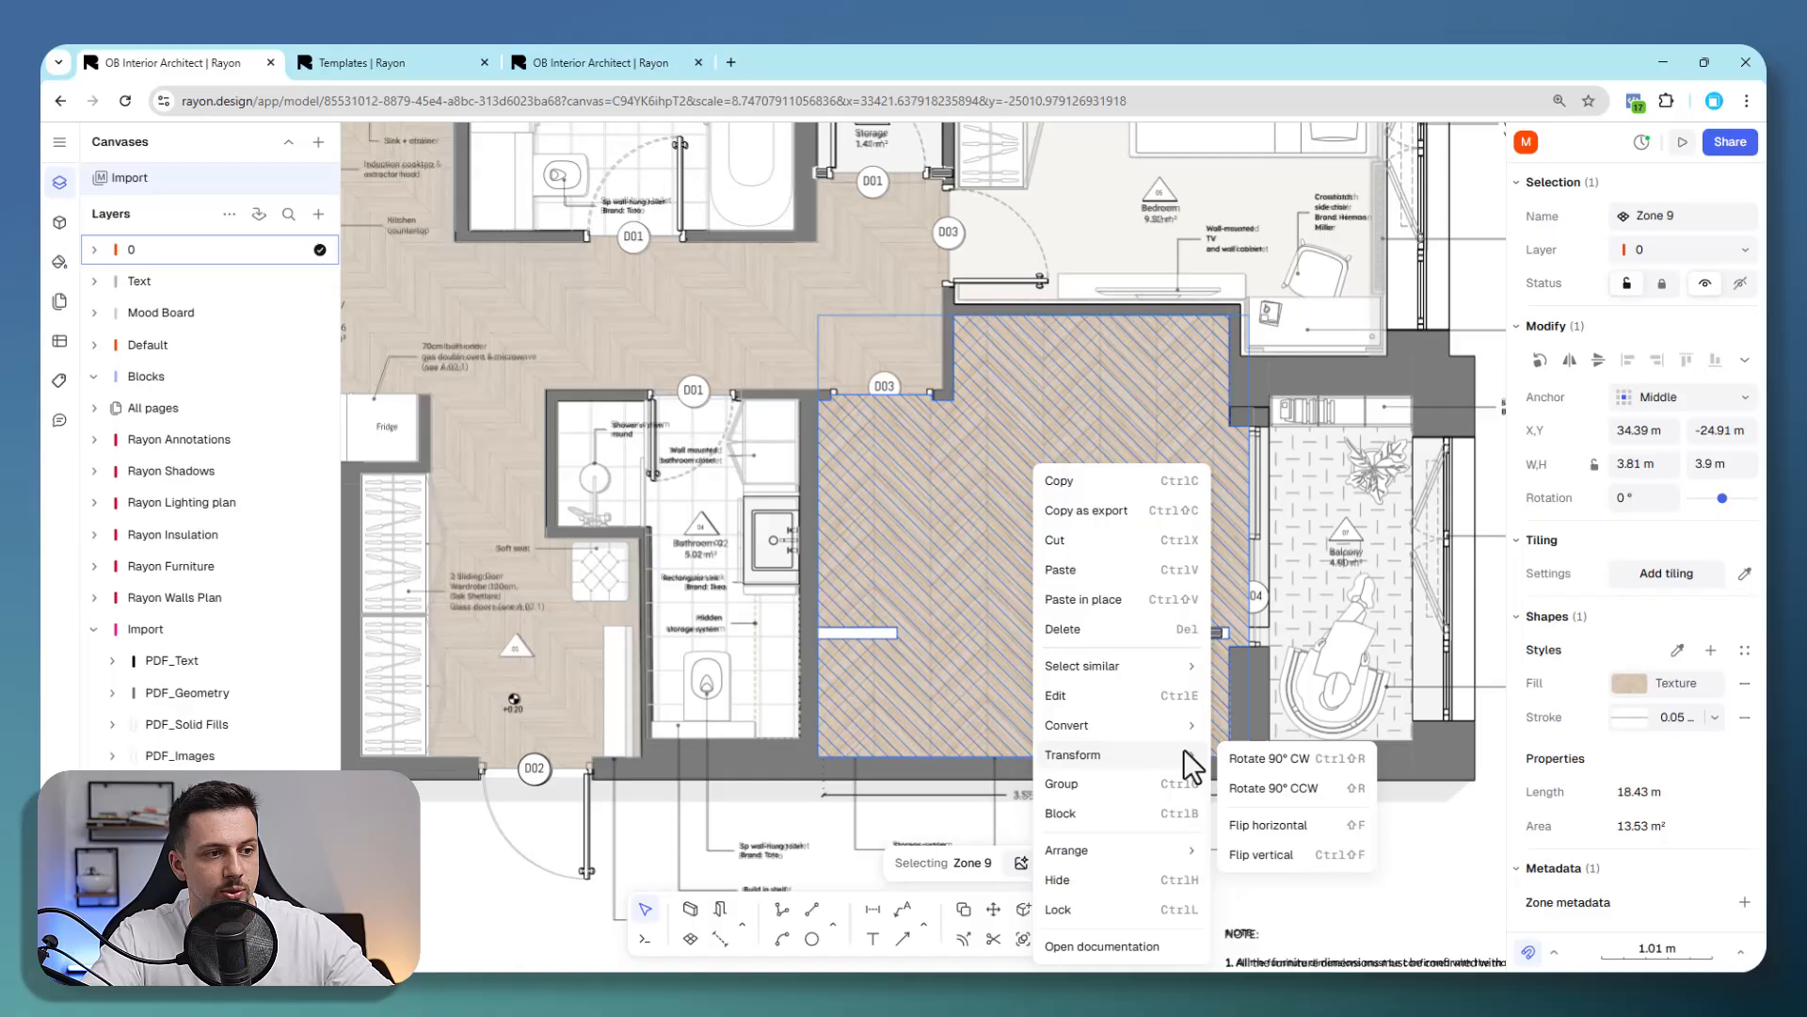
{"action": "mouse_move", "coordinate": [1202, 879]}
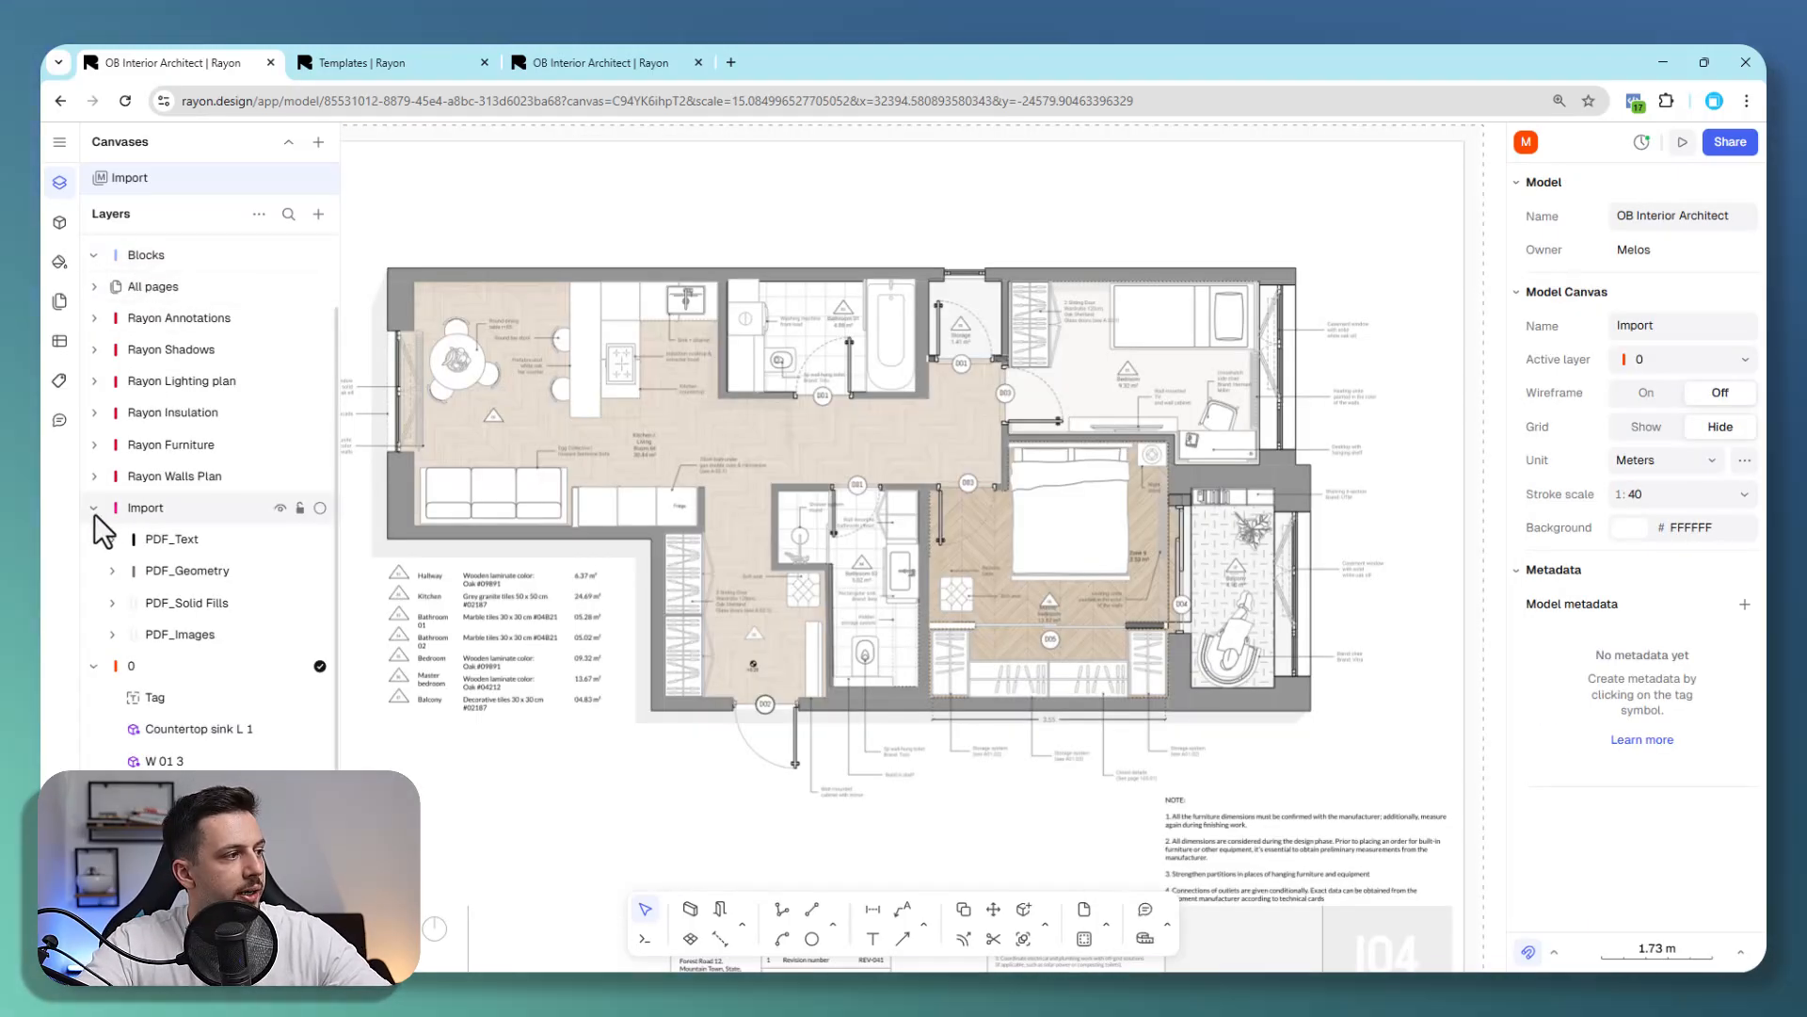
Collapse Import, toggle Rayon Annotations off and on, and expand Rayon Shadows.
{"action": "left_click", "coordinate": [94, 508]}
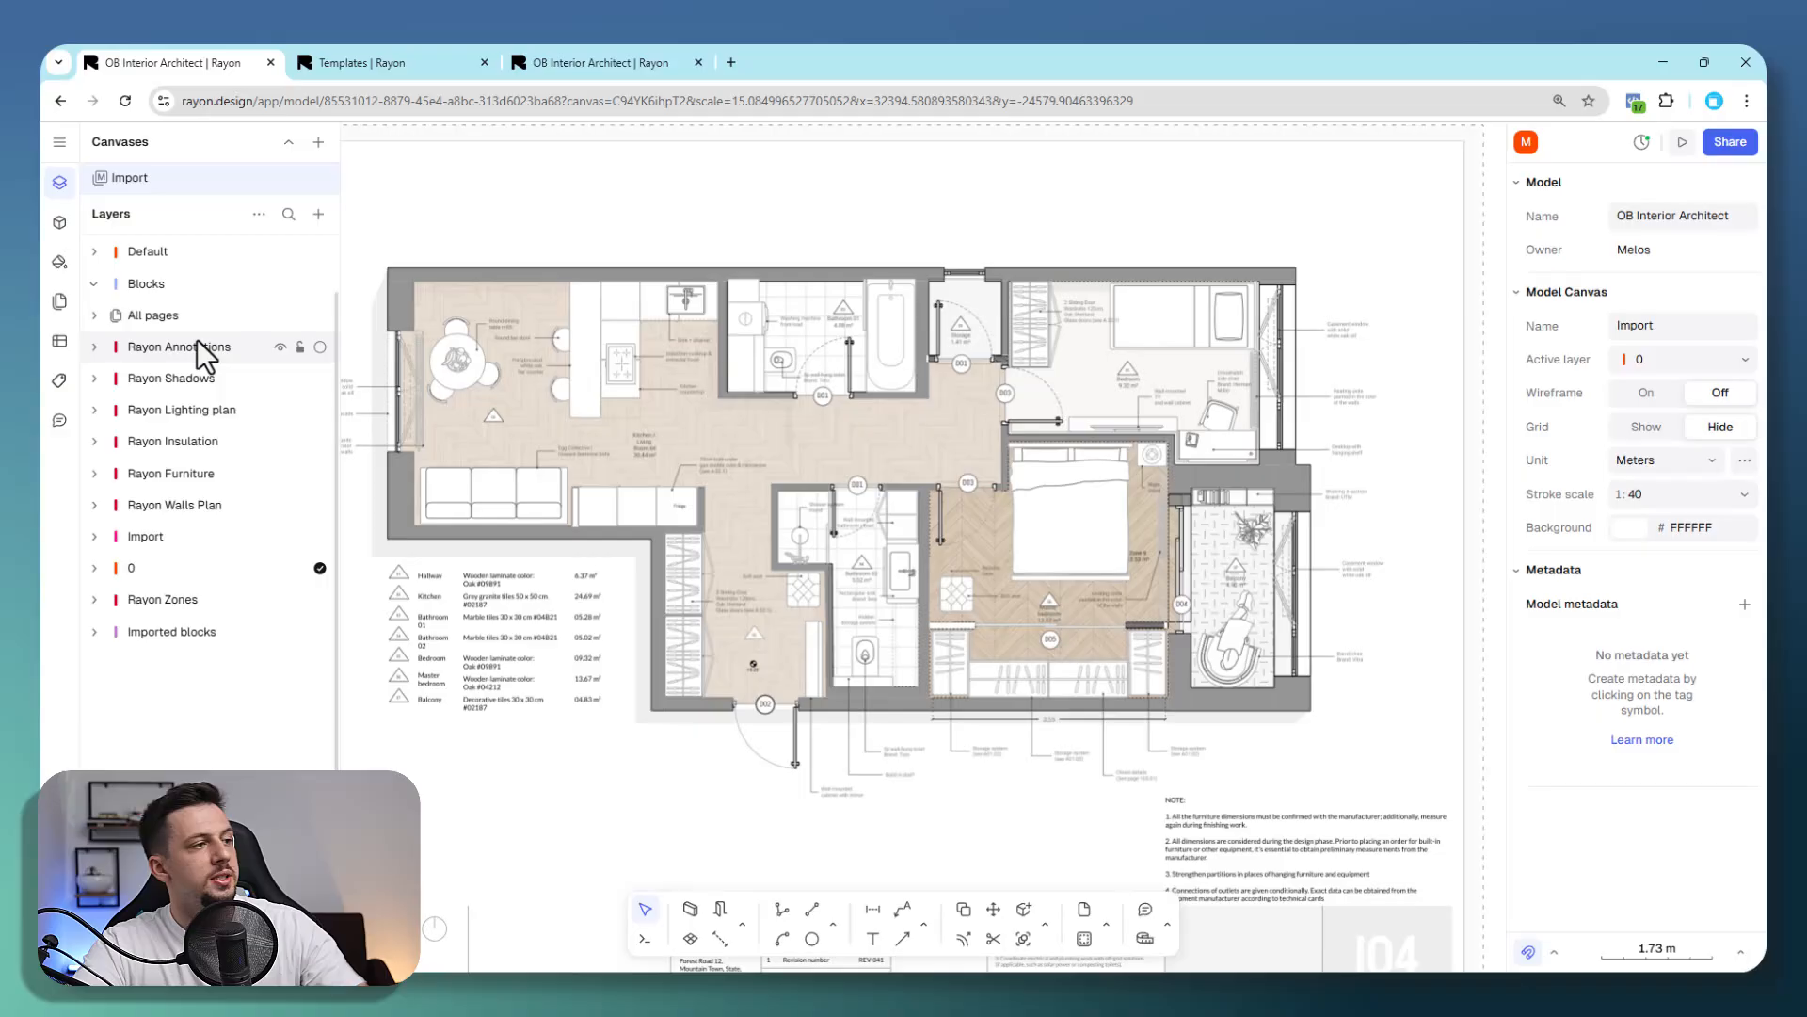
{"action": "left_click", "coordinate": [281, 347]}
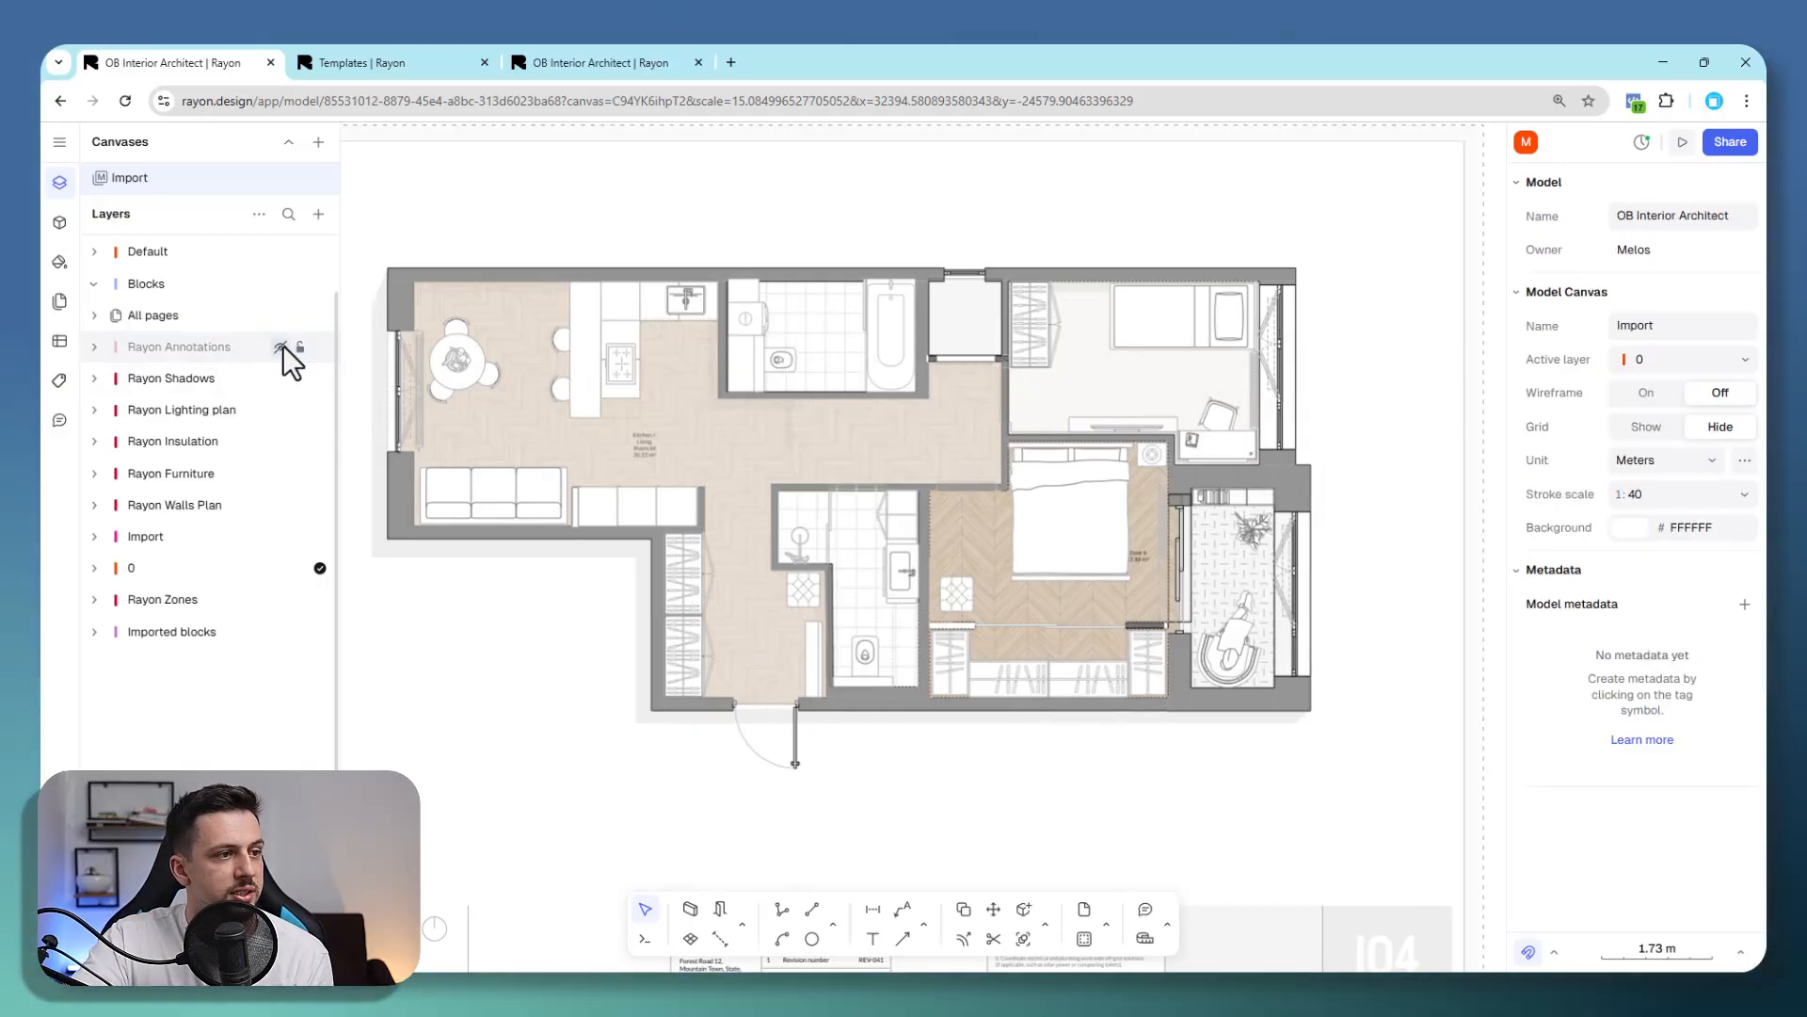
{"action": "left_click", "coordinate": [171, 378]}
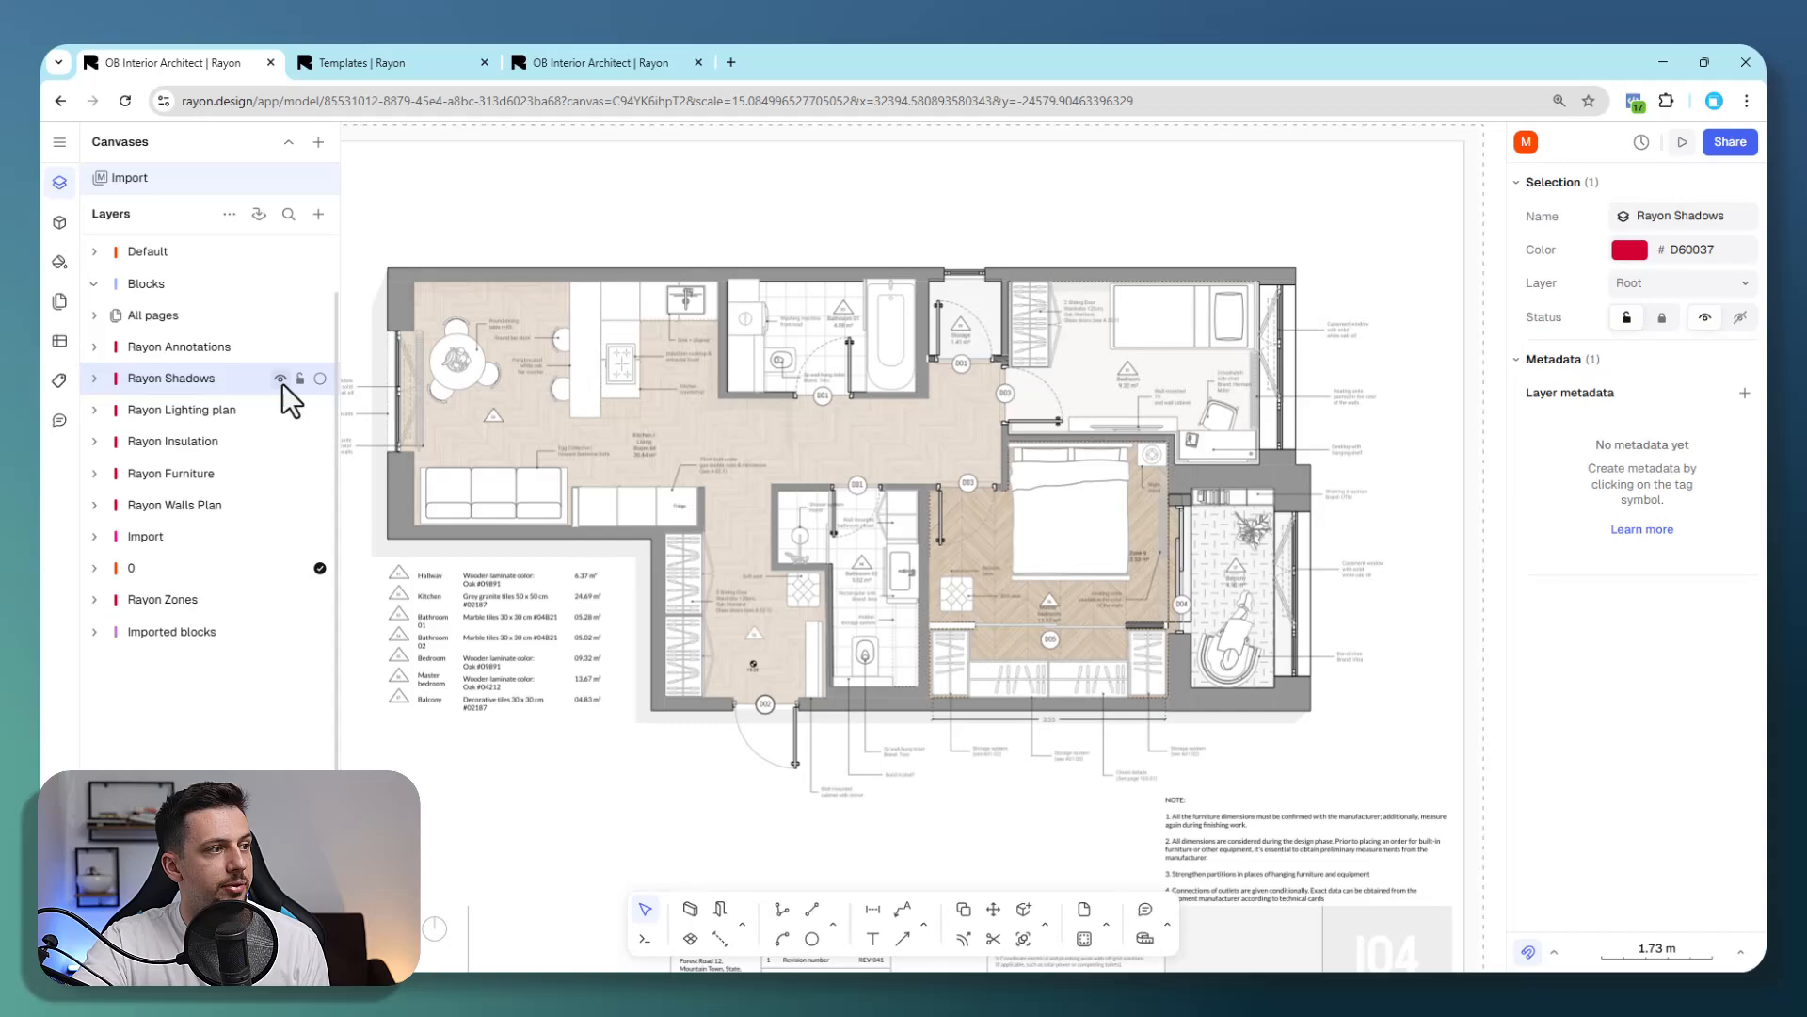
{"action": "left_click", "coordinate": [94, 378]}
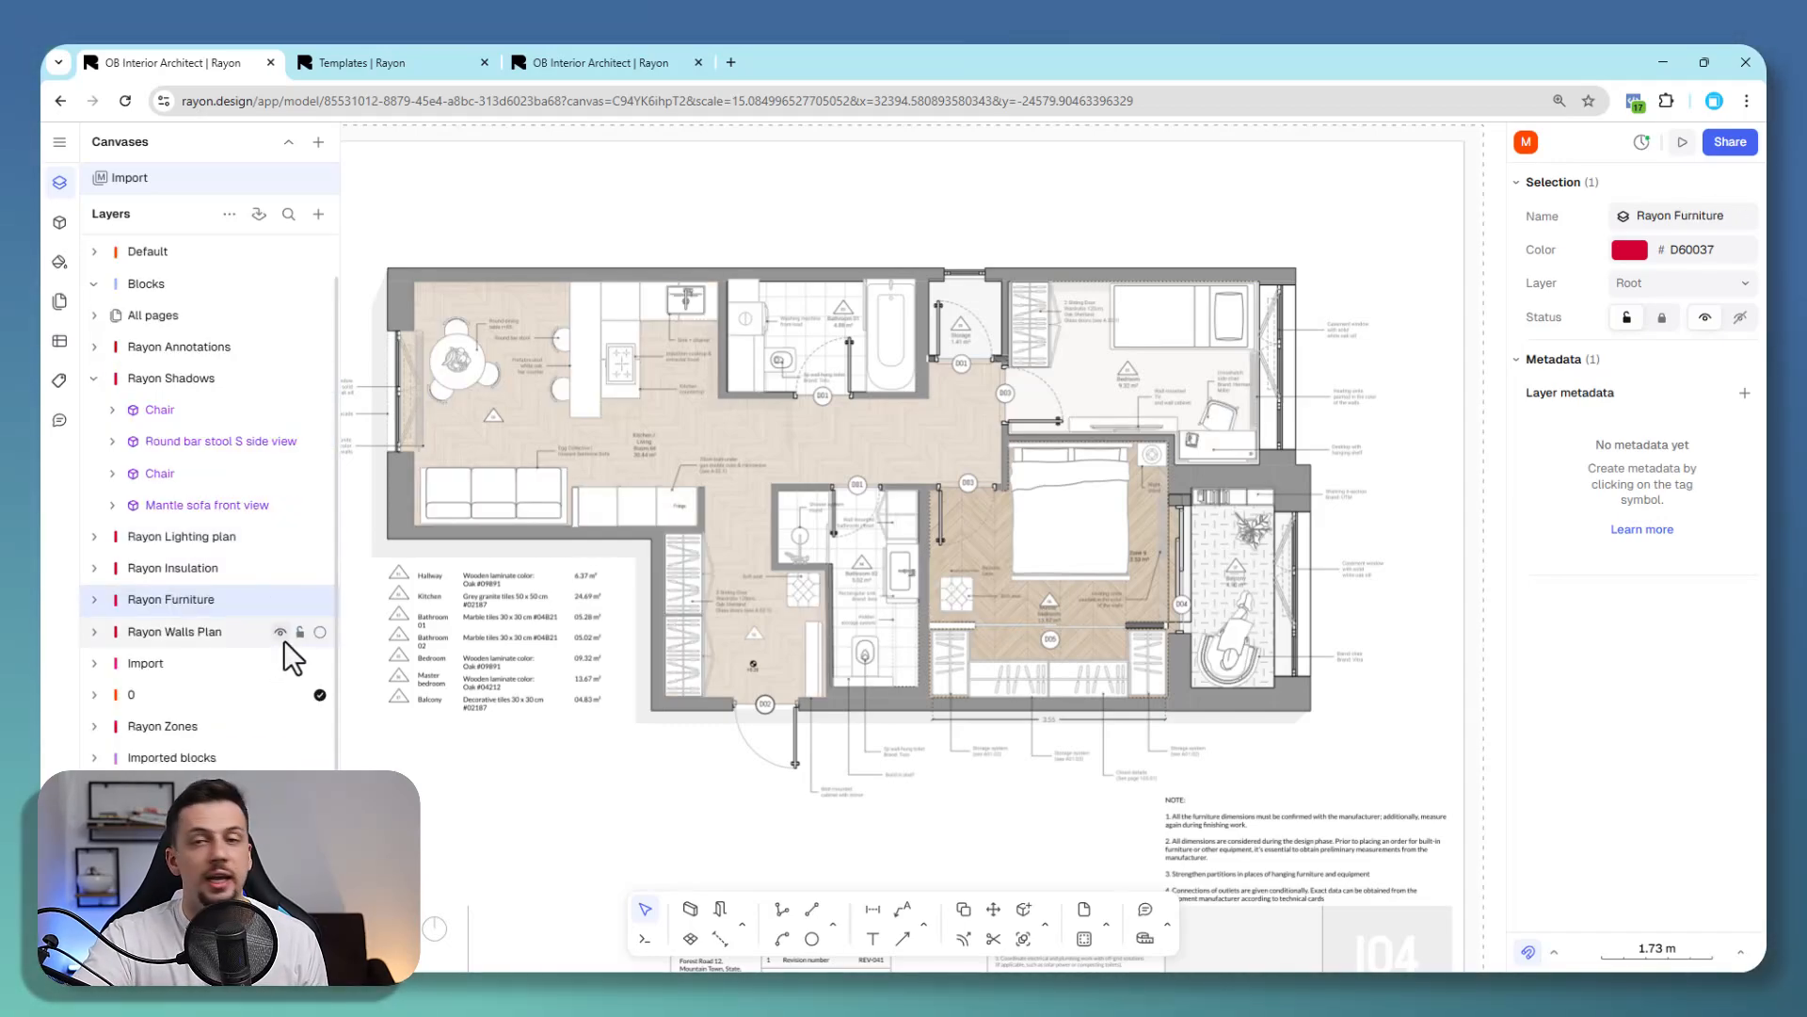
{"action": "mouse_move", "coordinate": [432, 770]}
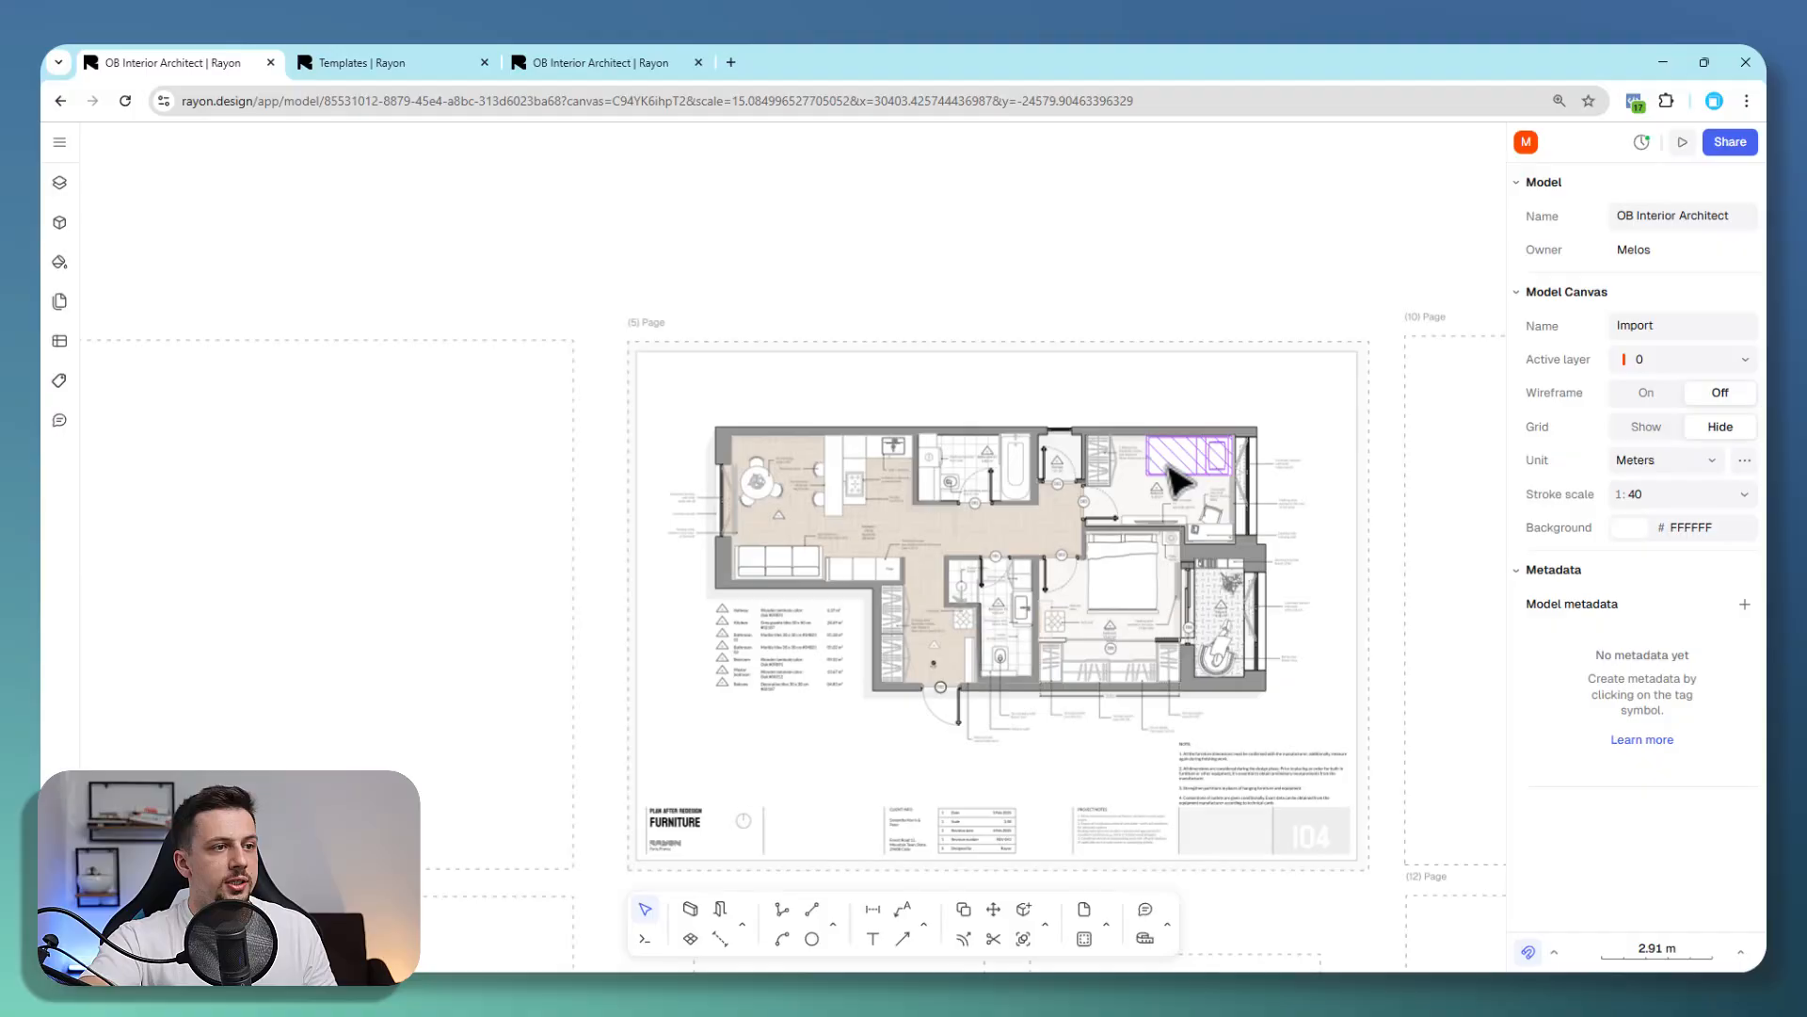
{"action": "scroll", "scroll_direction": "up", "scroll_amount": 3}
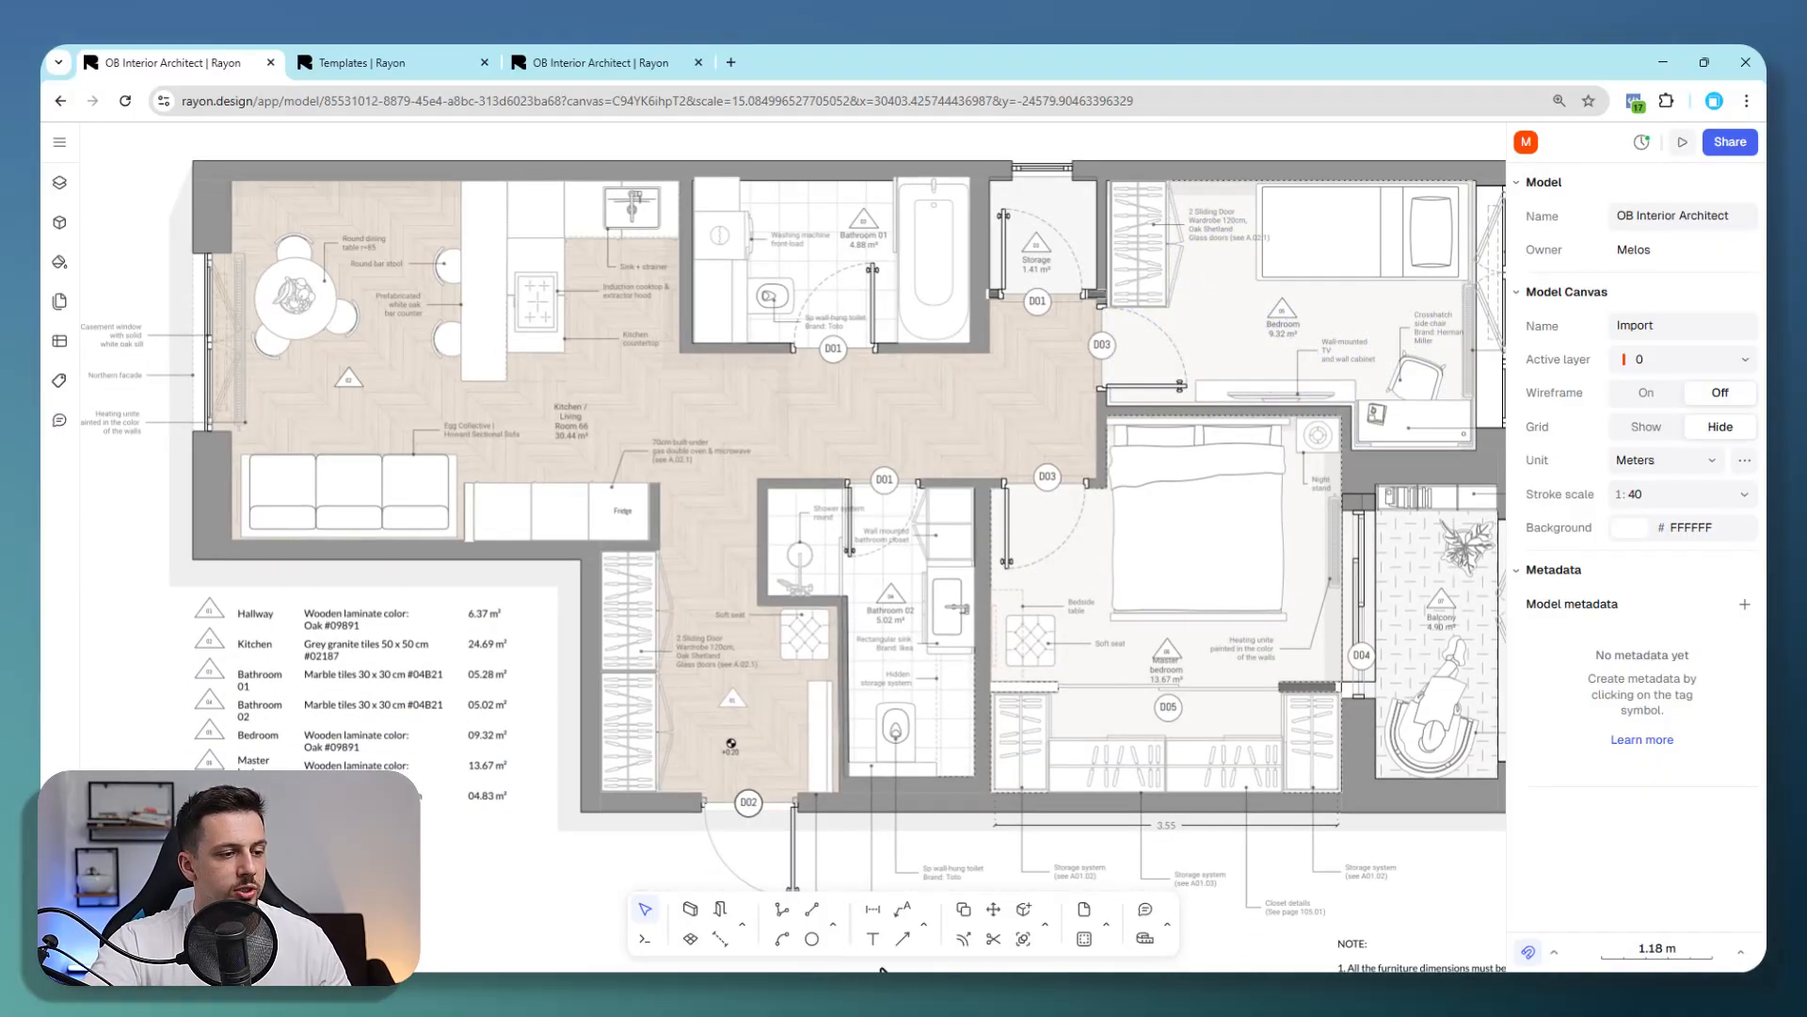
{"action": "left_click", "coordinate": [873, 909]}
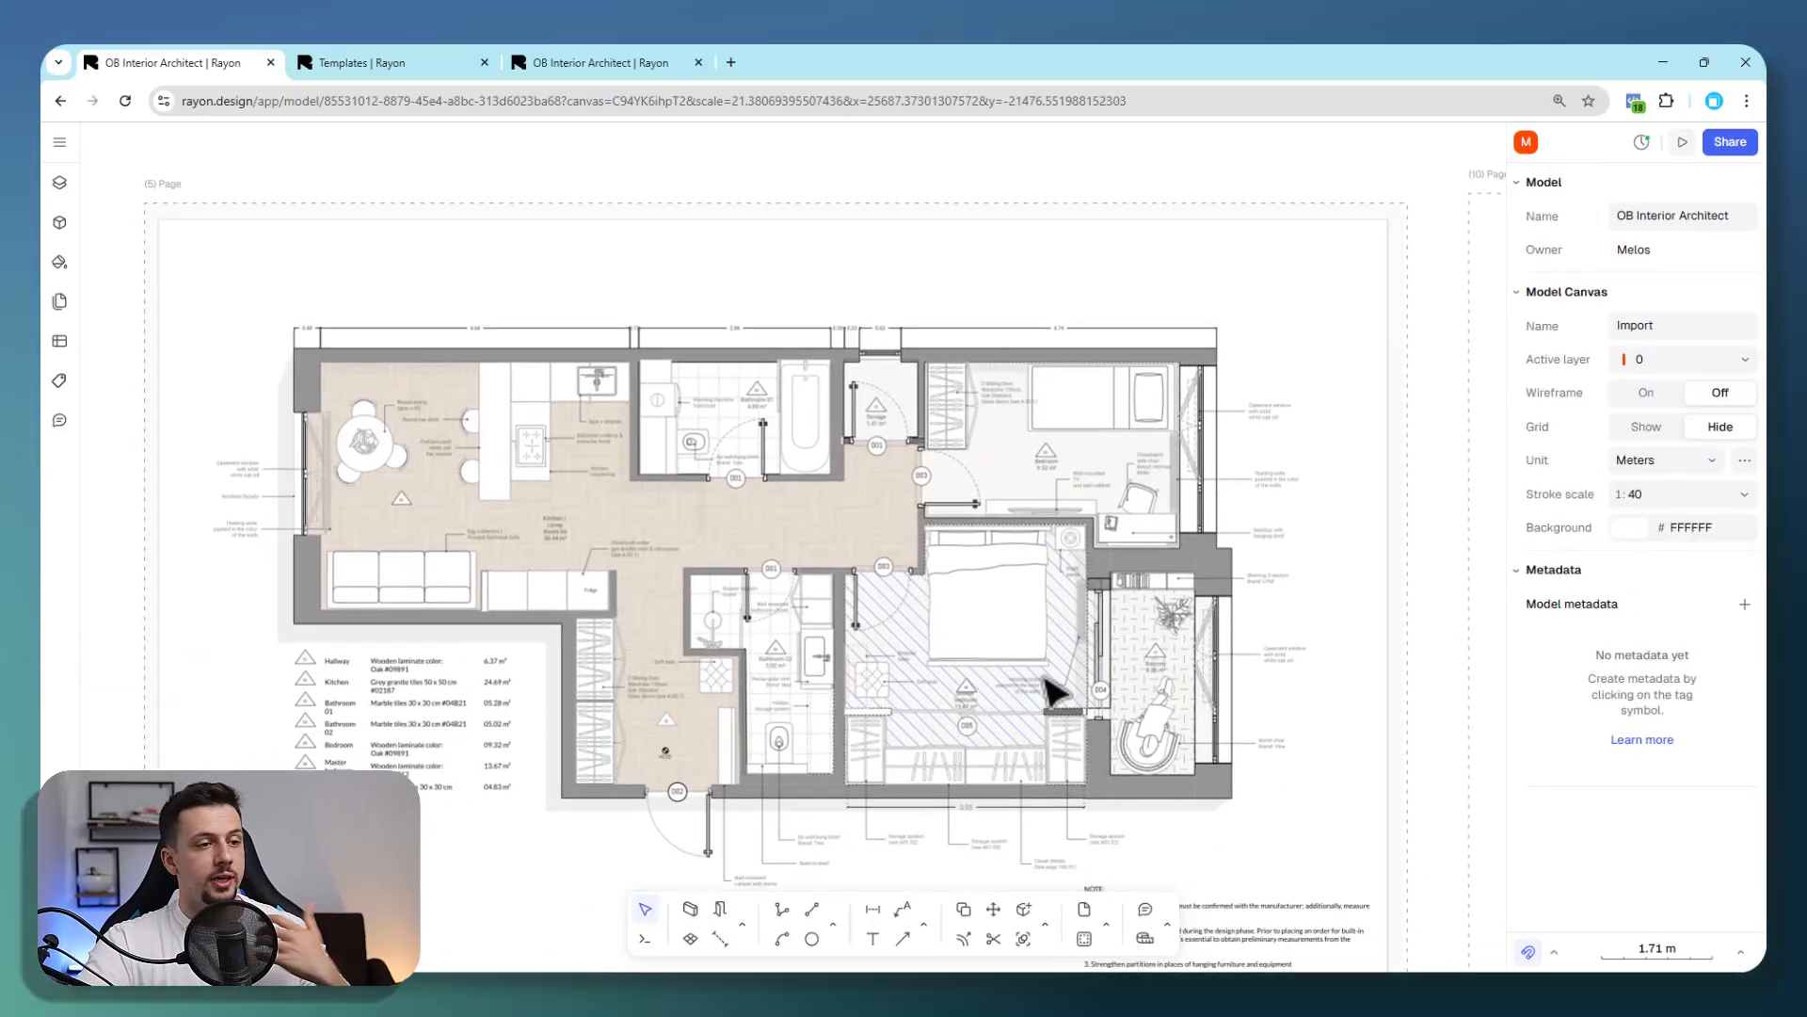
{"action": "scroll", "scroll_direction": "down", "scroll_amount": 3}
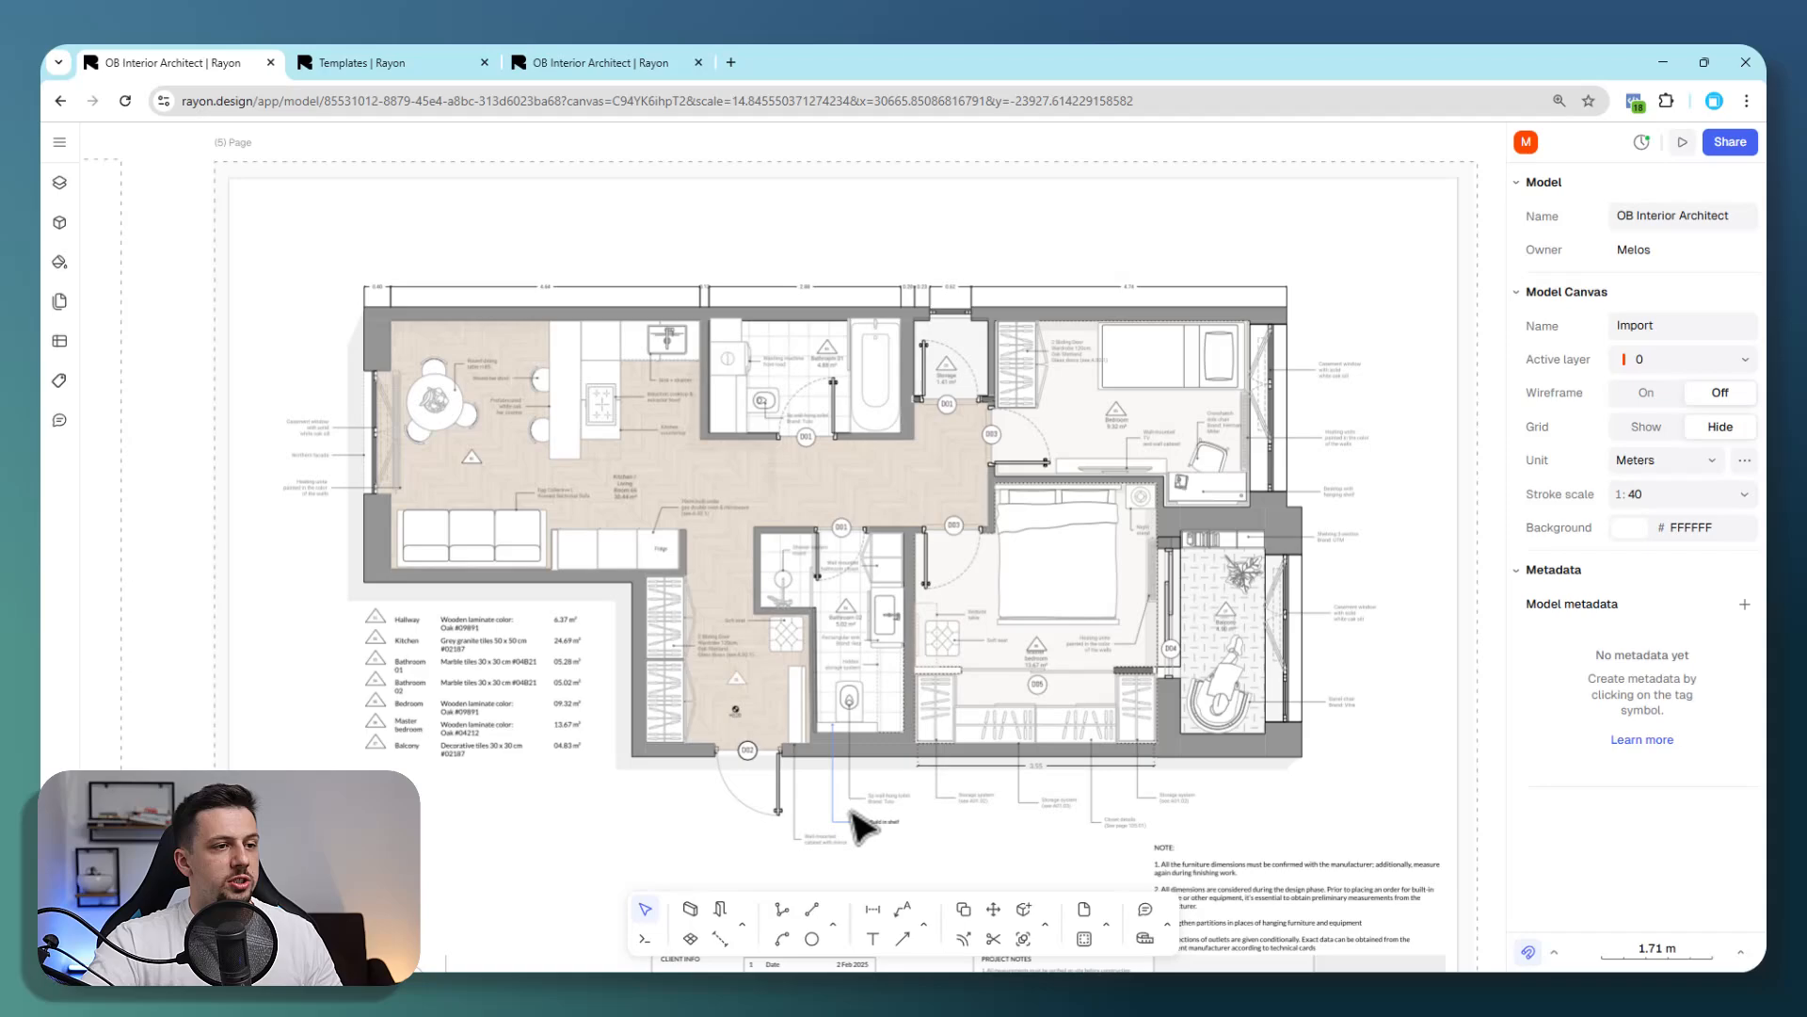
{"action": "mouse_move", "coordinate": [922, 605]}
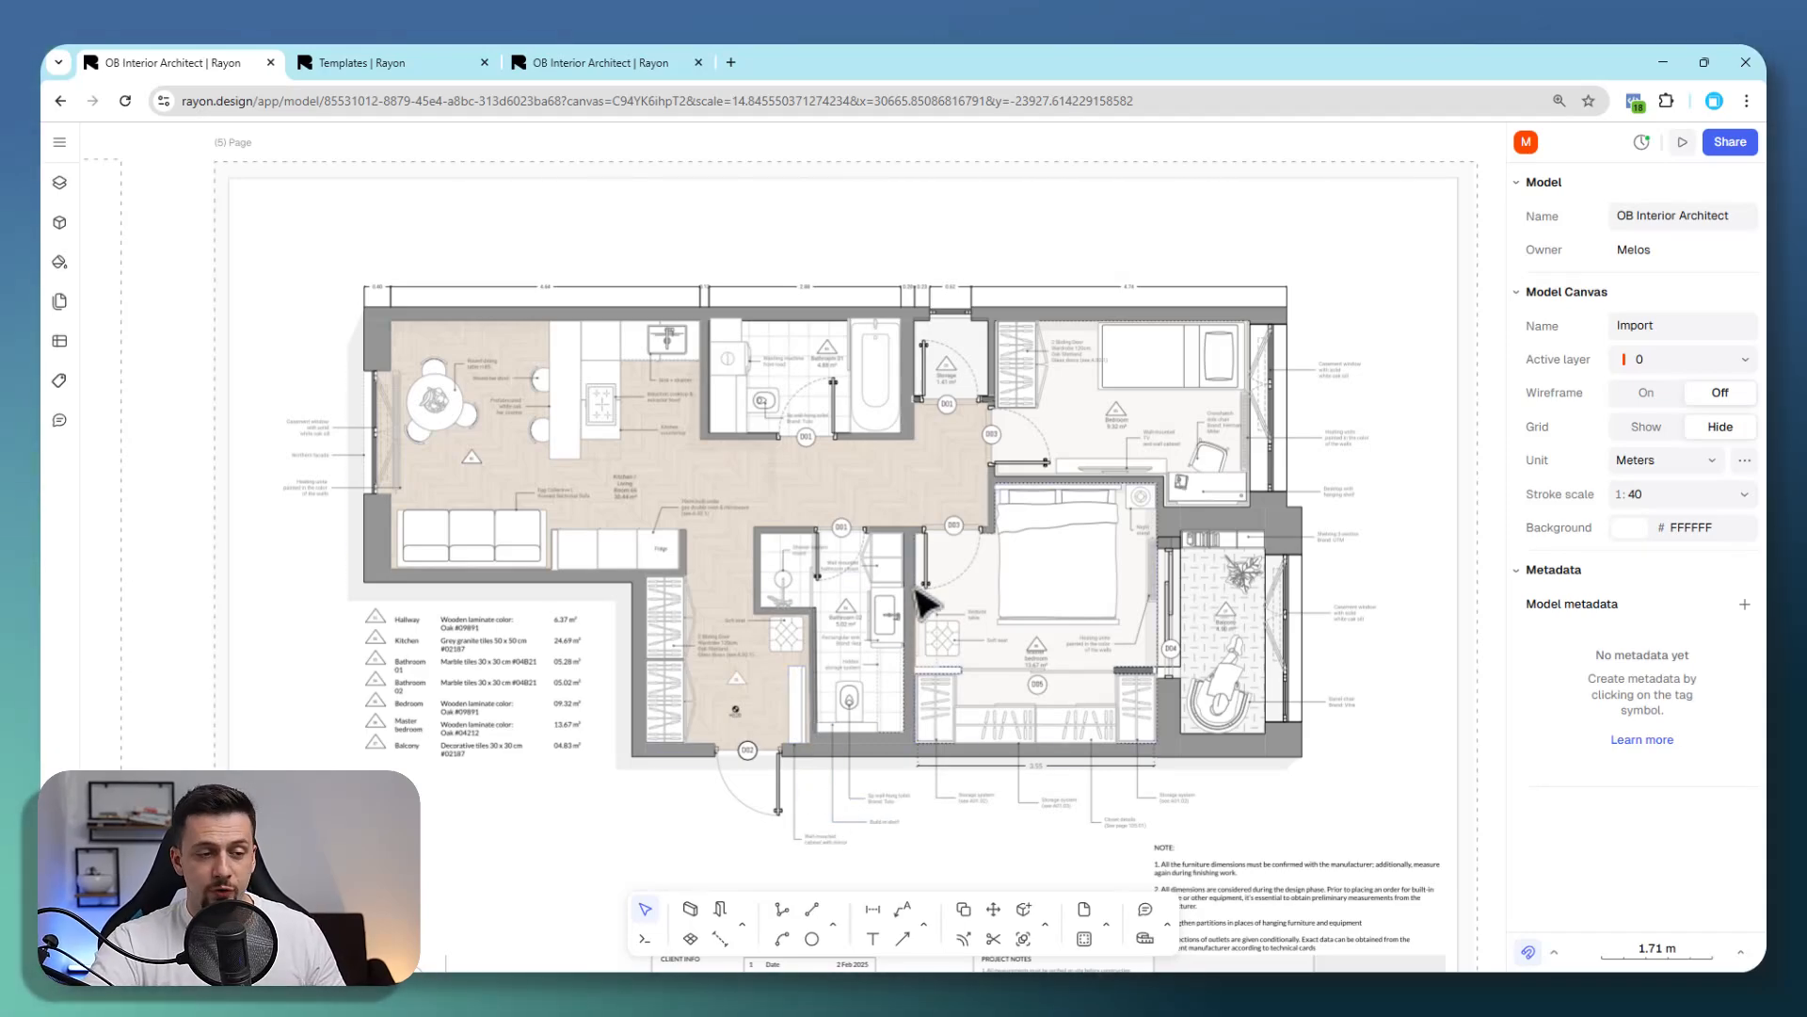
{"action": "mouse_move", "coordinate": [1308, 760]}
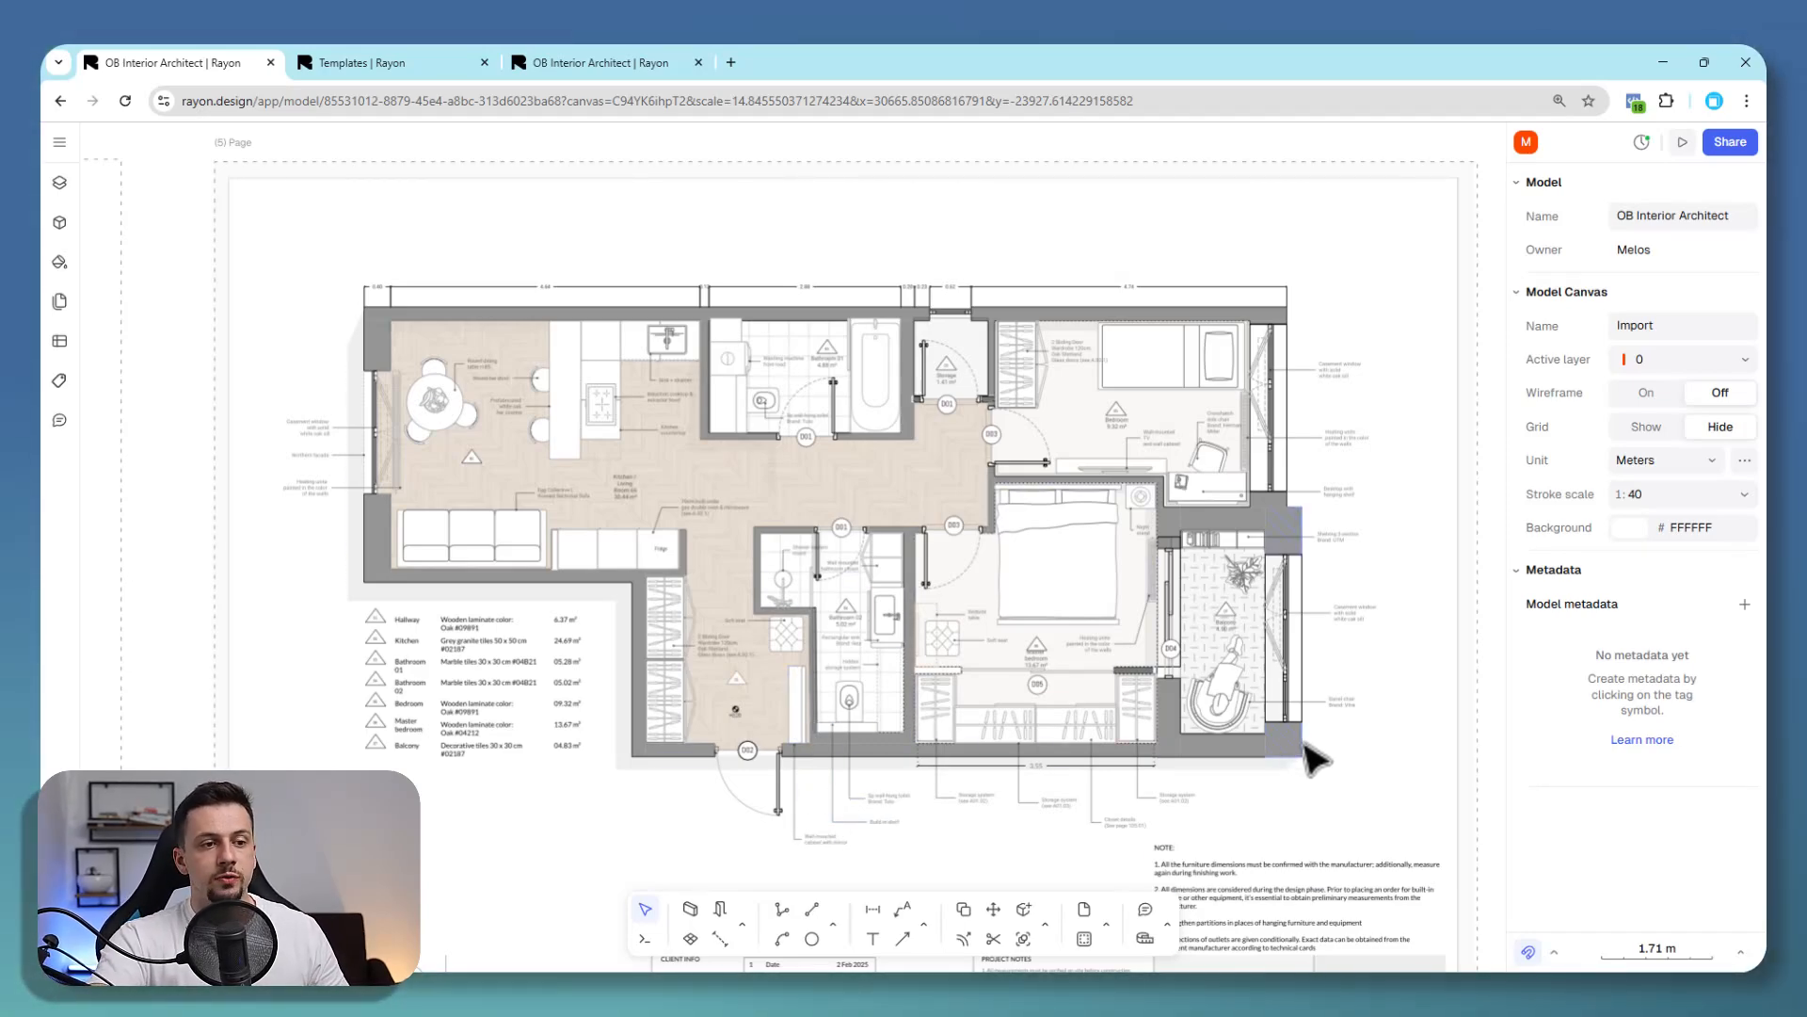
{"action": "left_click", "coordinate": [1728, 140]}
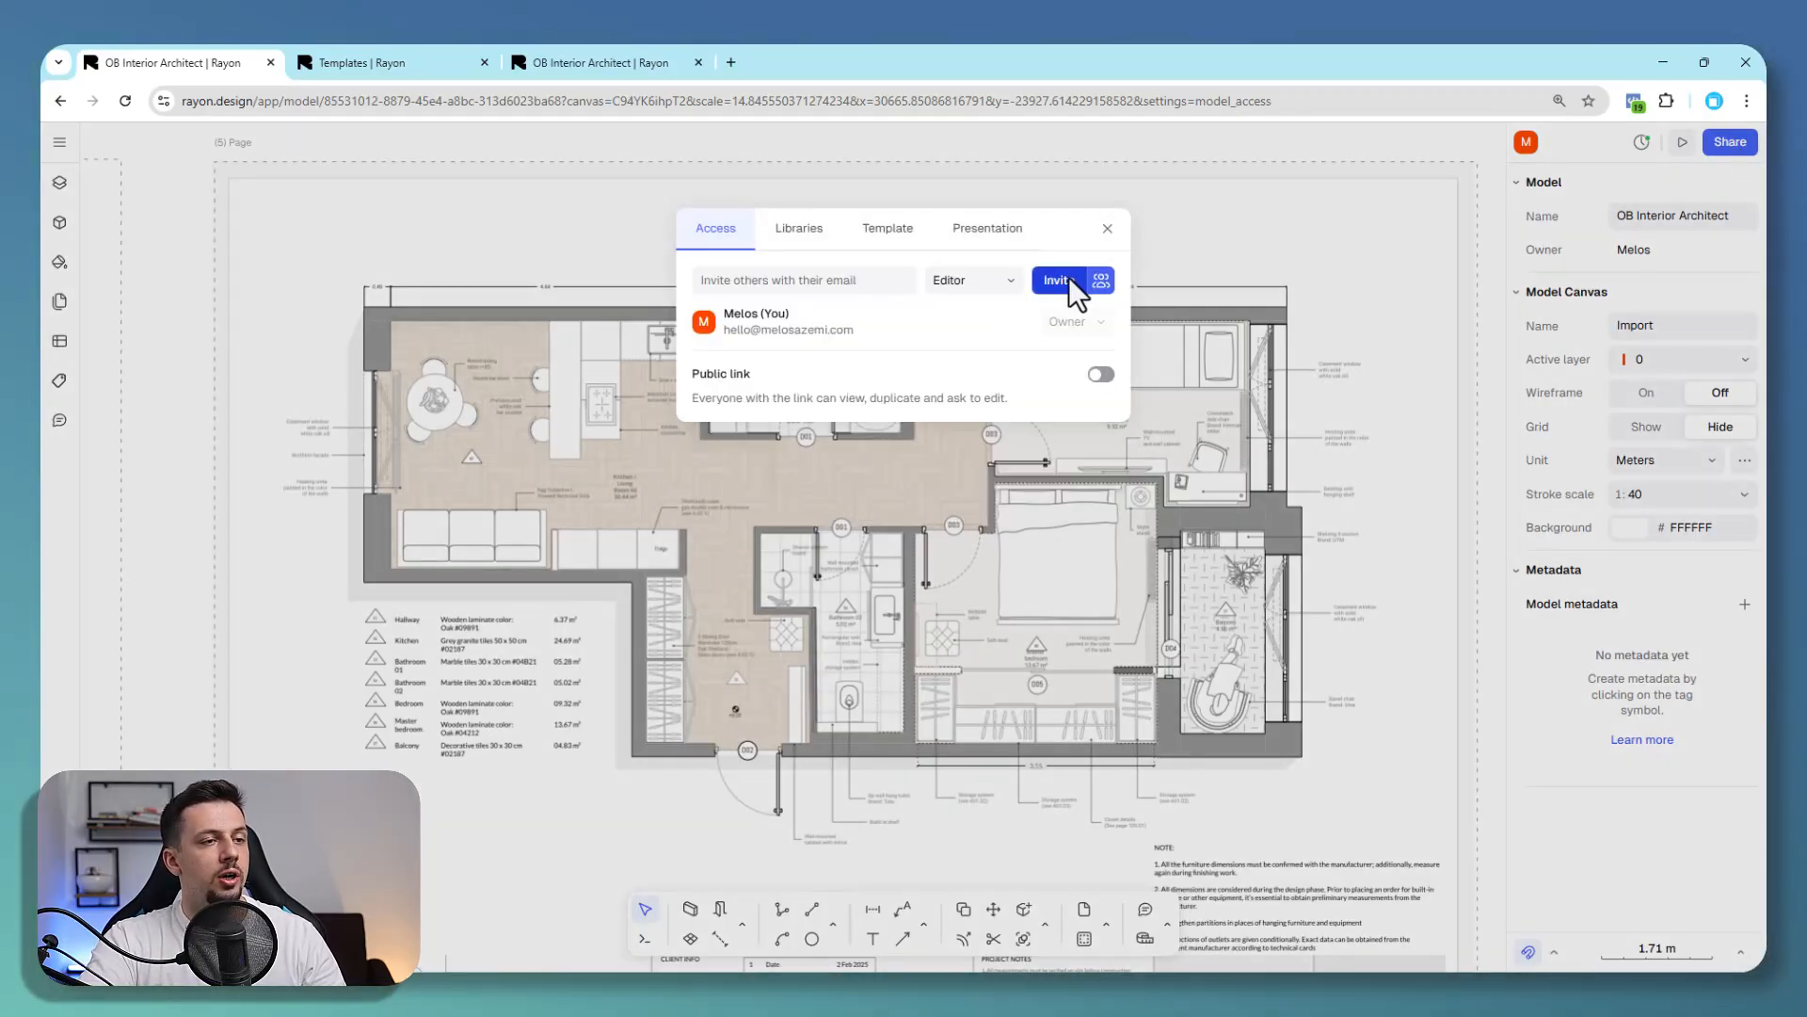
Turn on Publish presentation for all pages, then return to the model and close sharing.
{"action": "left_click", "coordinate": [986, 227]}
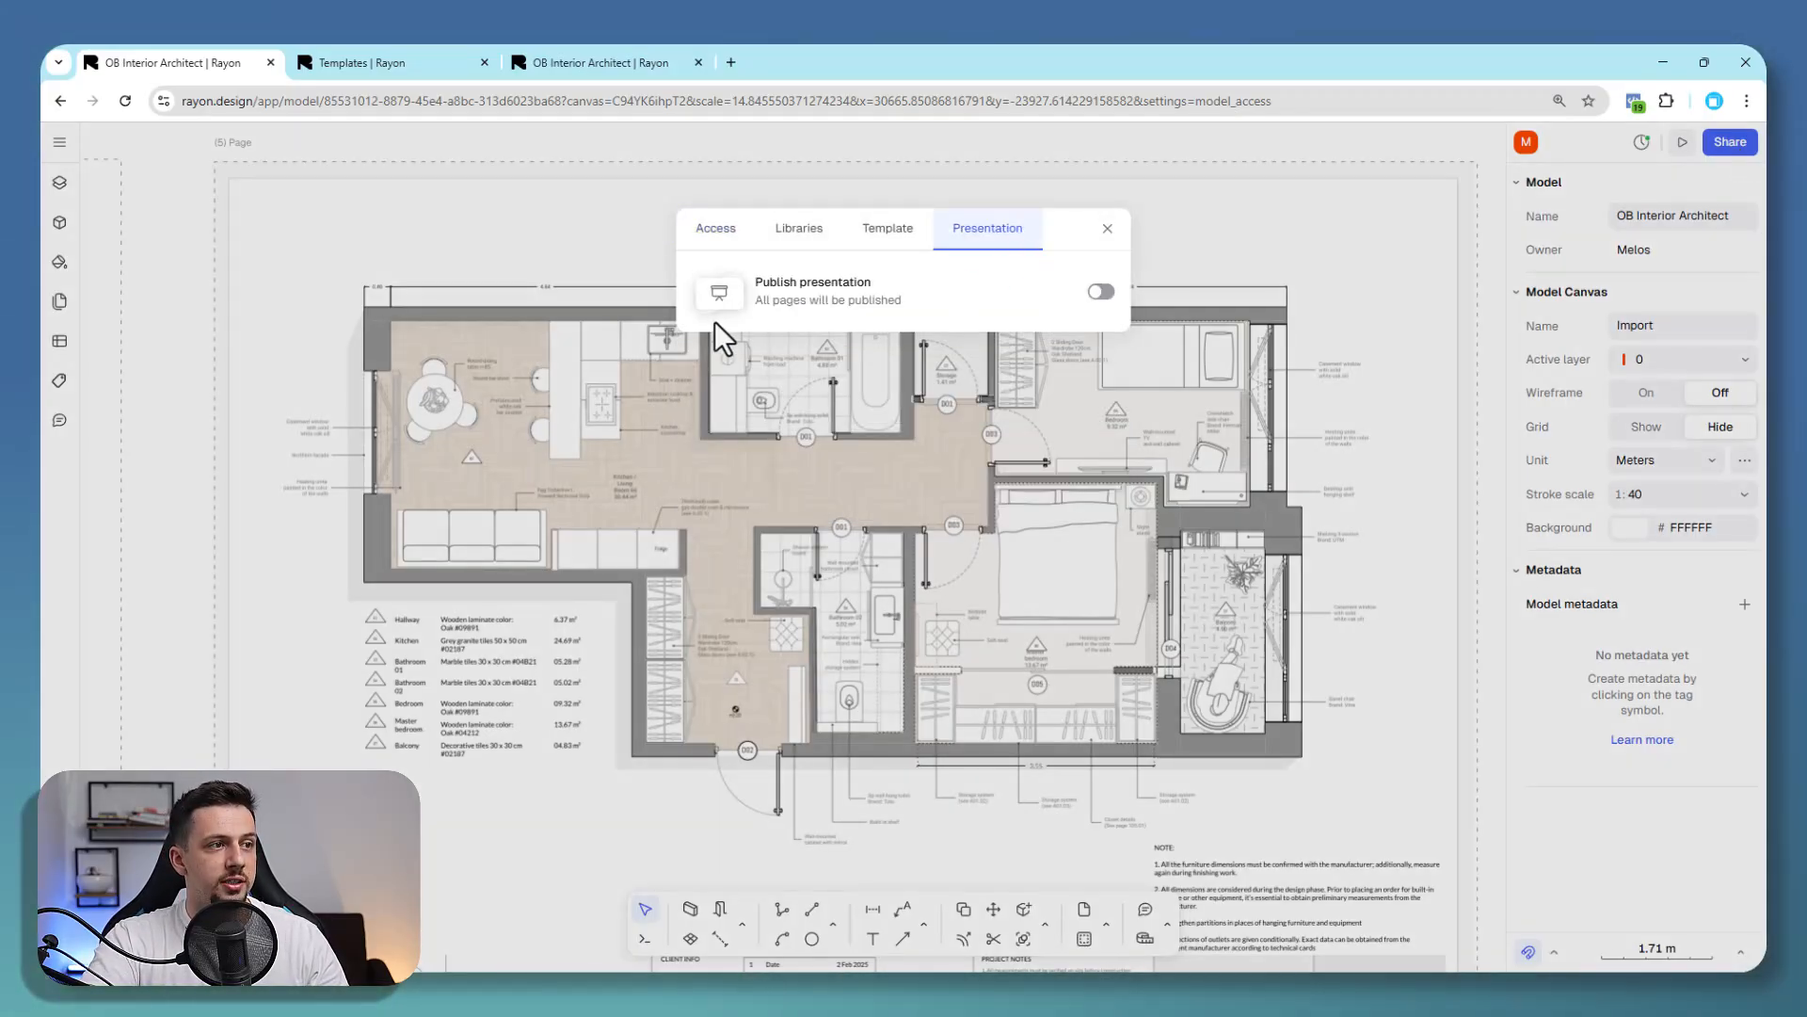
{"action": "left_click", "coordinate": [1098, 290]}
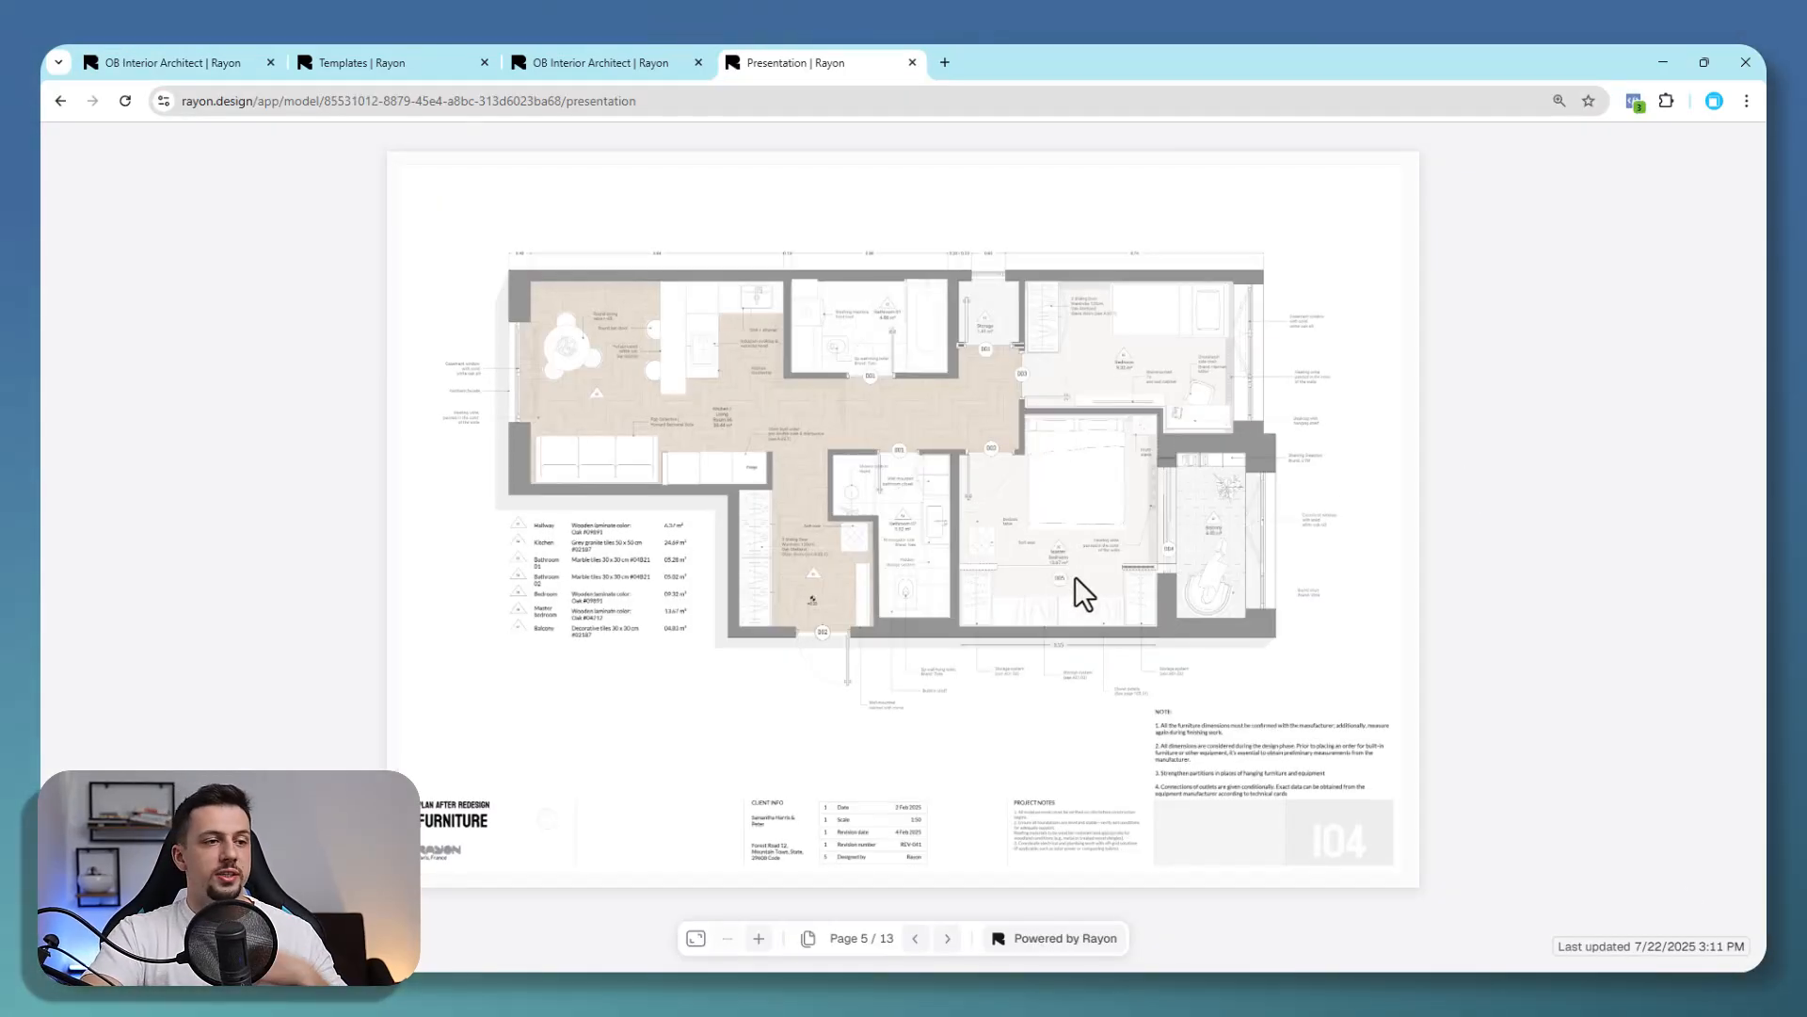
{"action": "mouse_move", "coordinate": [1128, 720]}
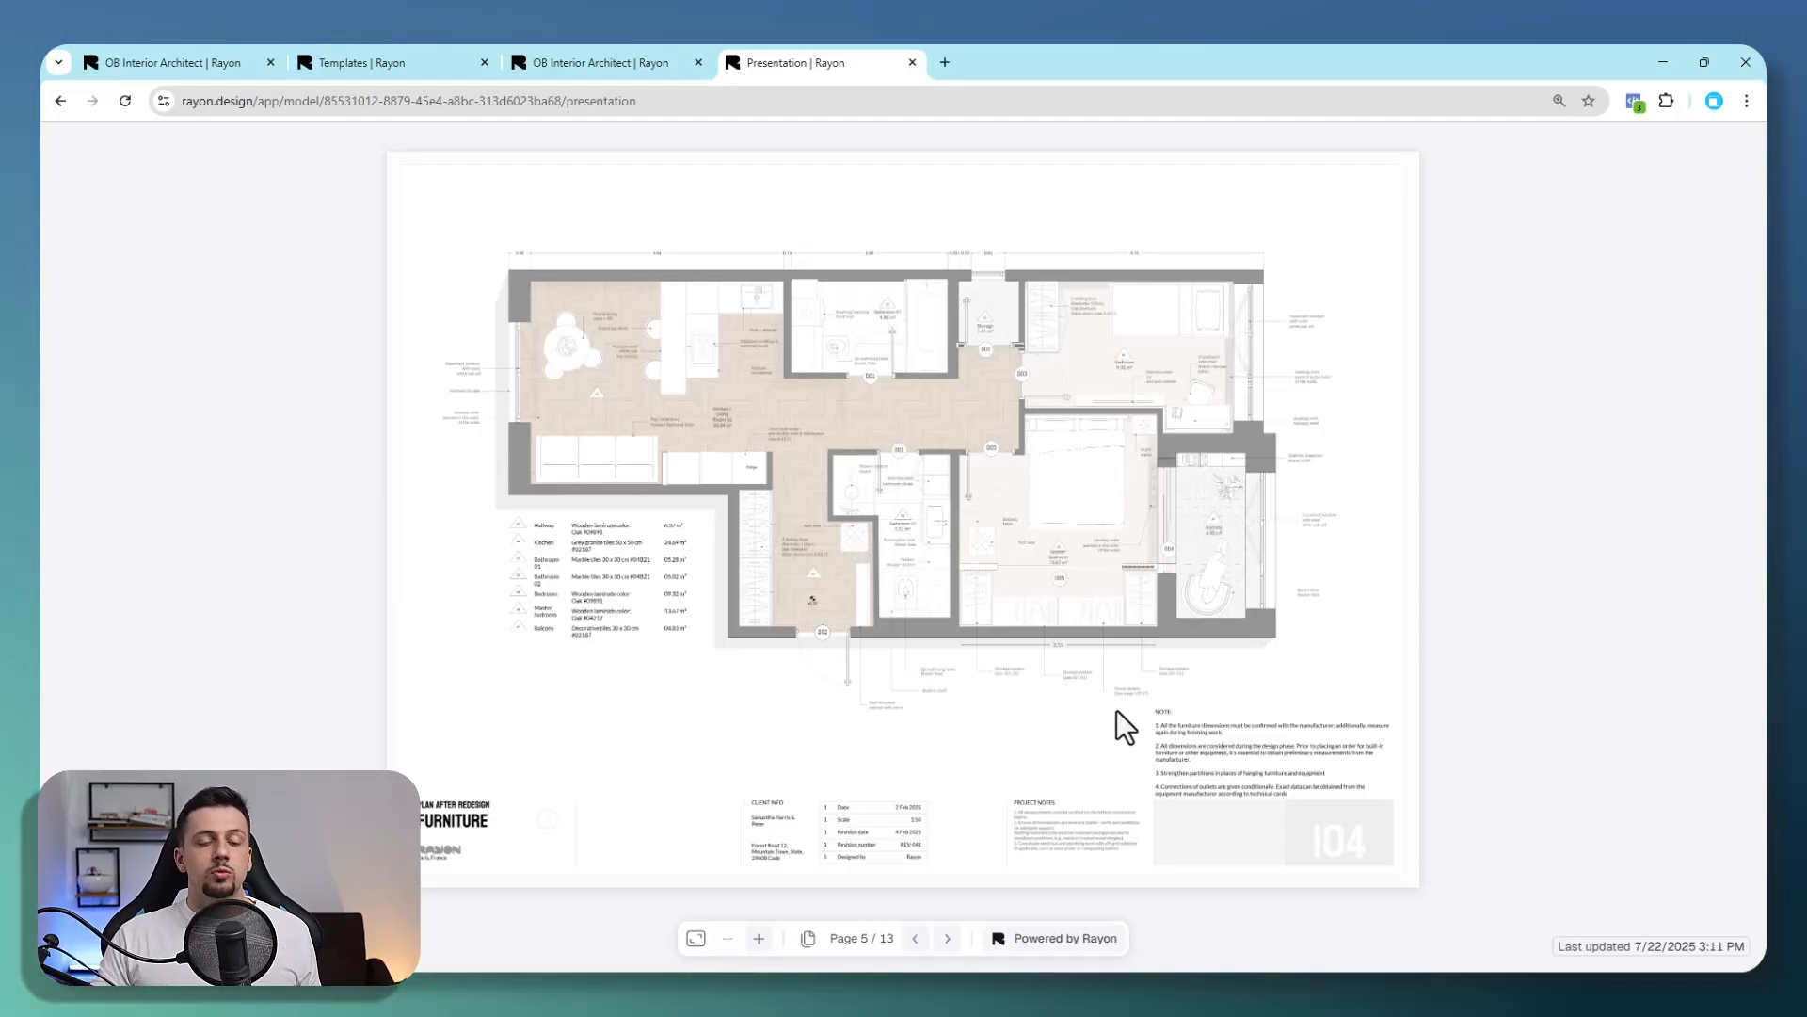
{"action": "left_click", "coordinate": [392, 62]}
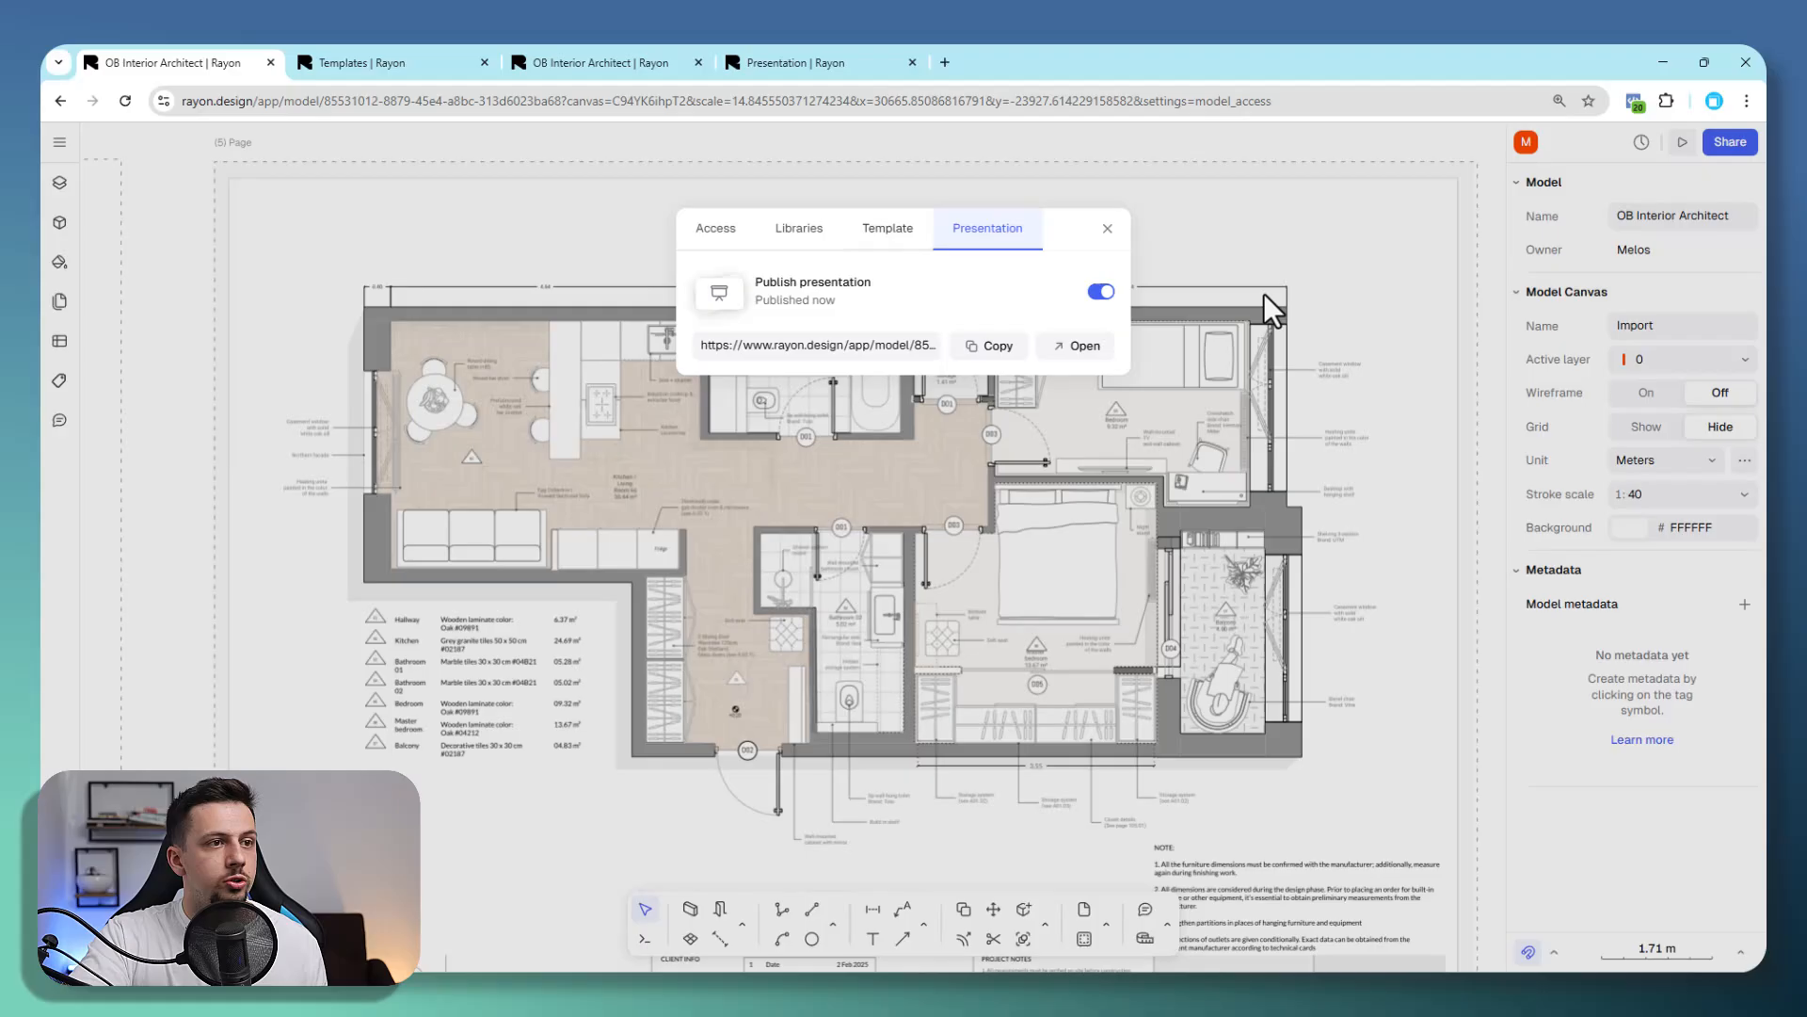
{"action": "left_click", "coordinate": [1105, 228]}
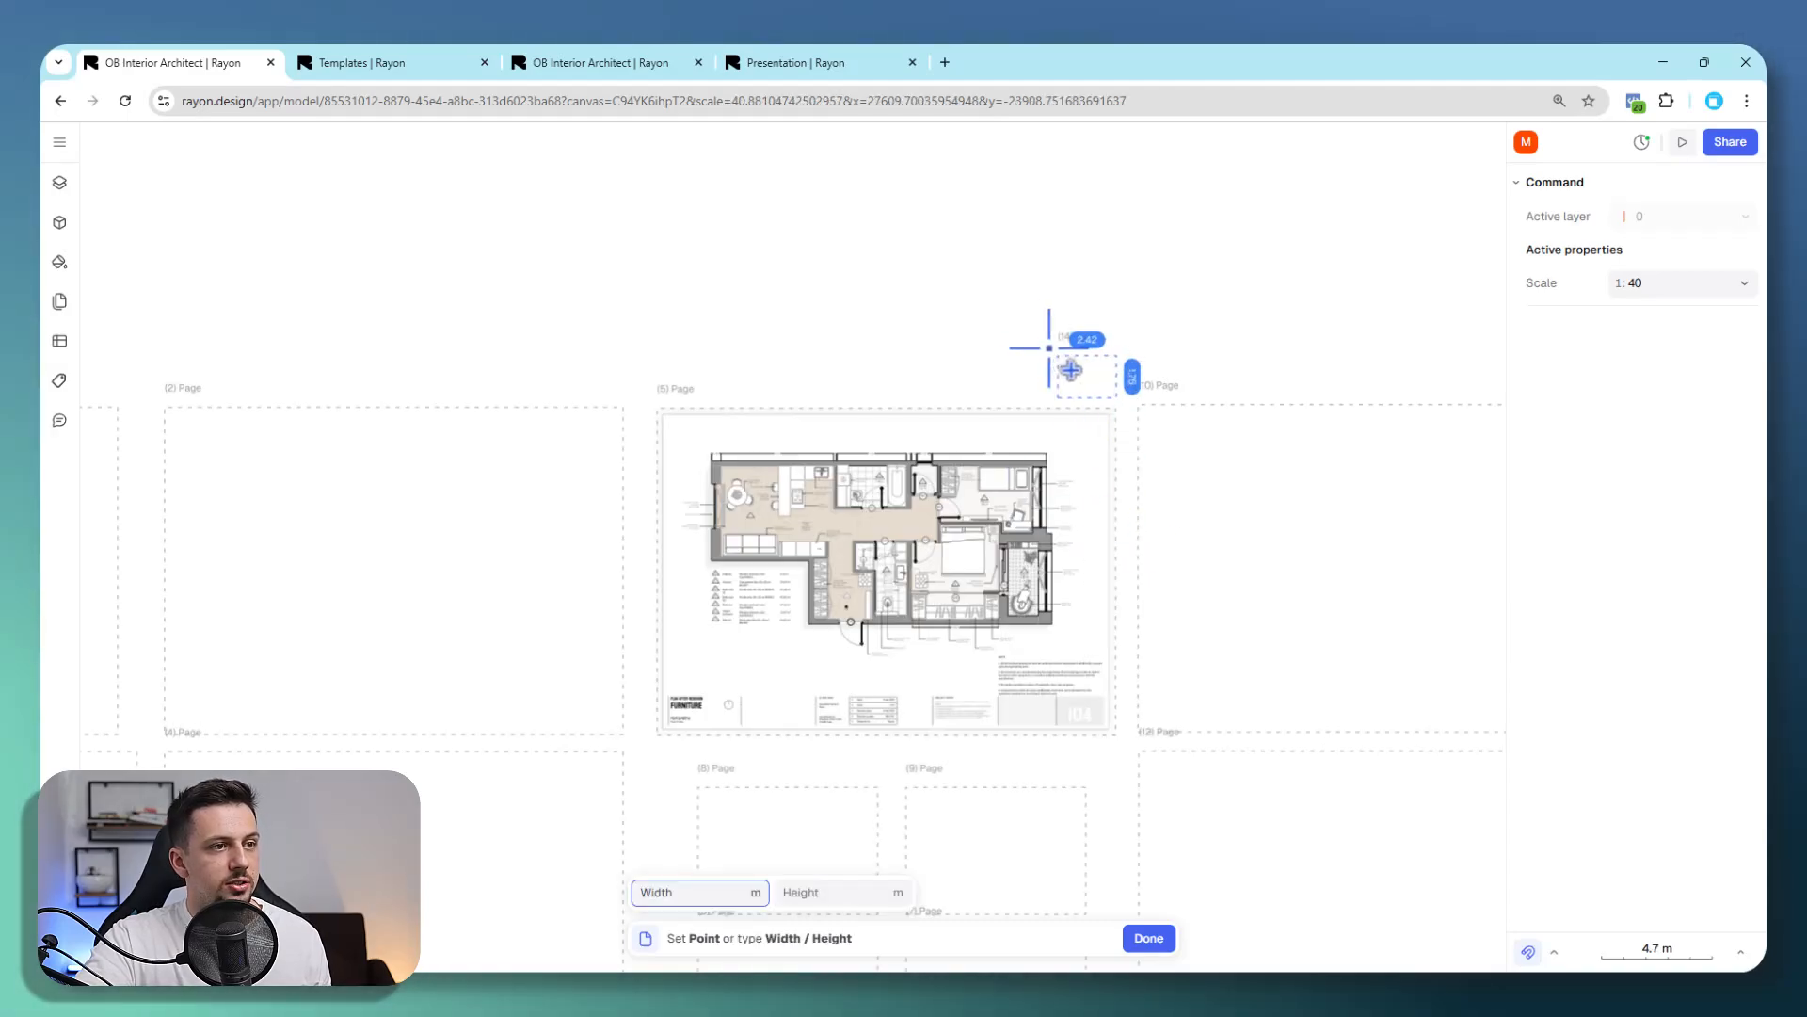
Place a new page above page 5 and set its format to A4.
{"action": "left_click", "coordinate": [1147, 937]}
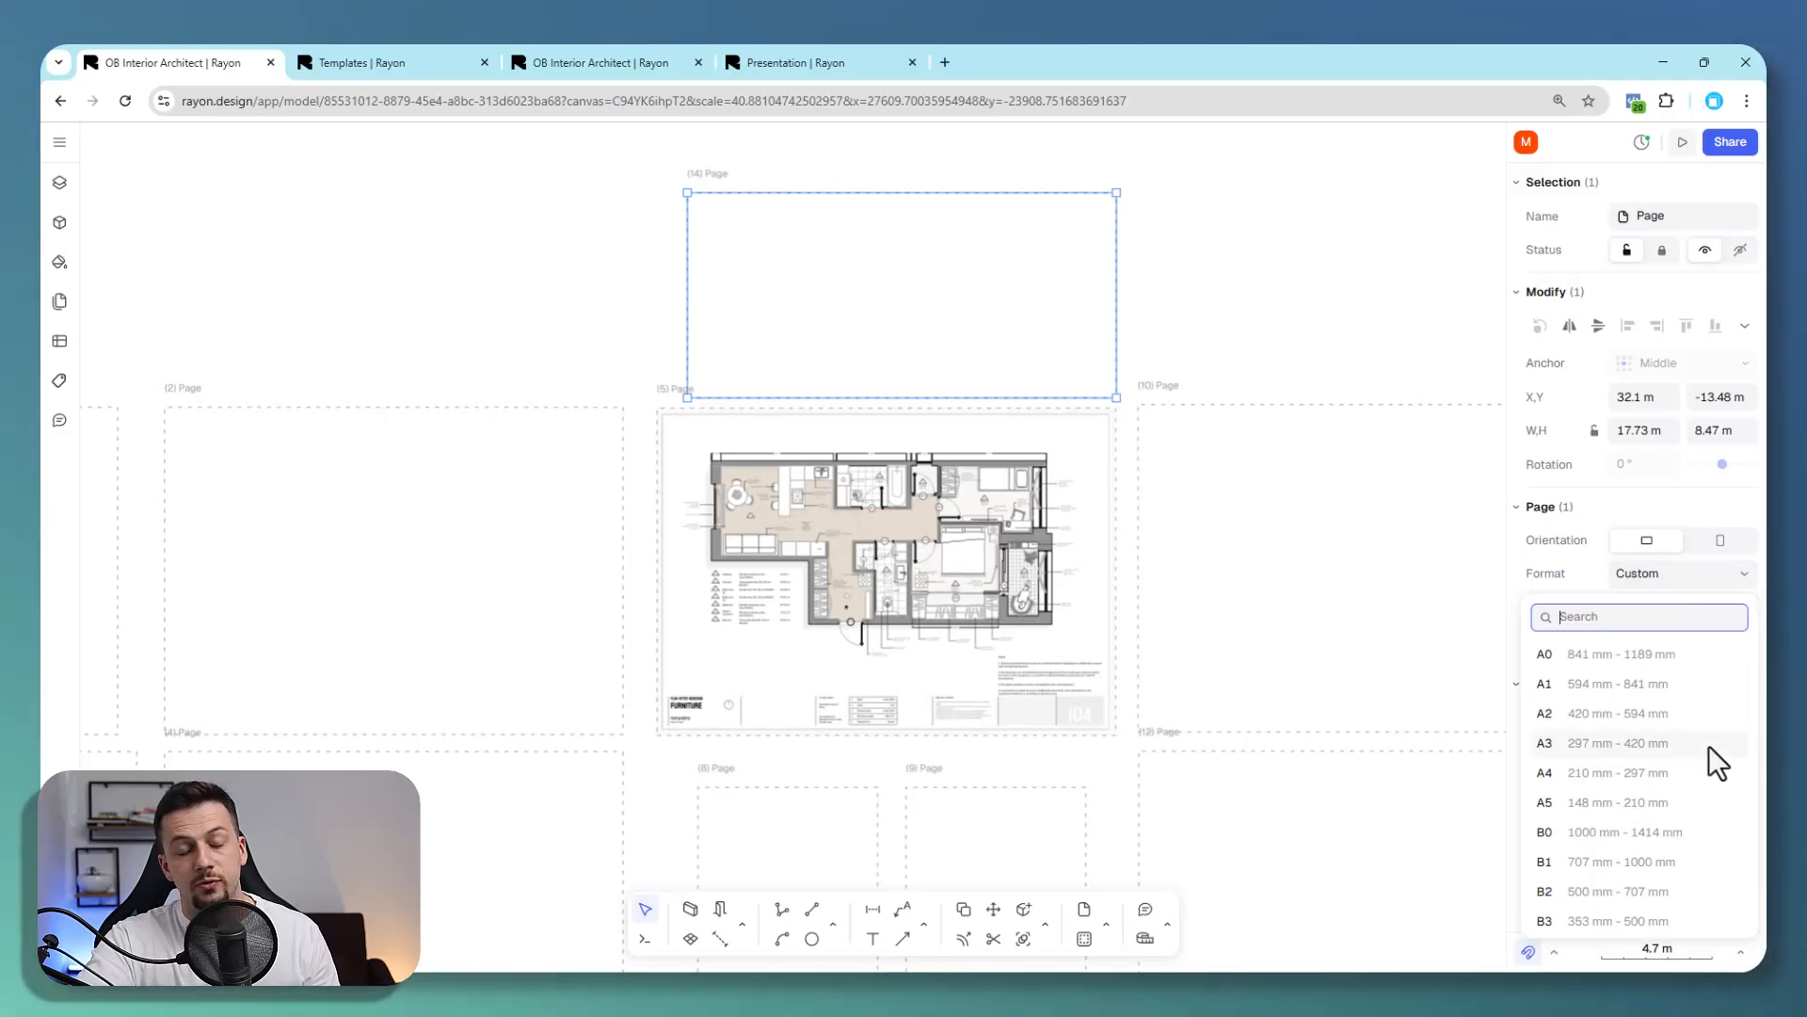
{"action": "mouse_move", "coordinate": [1670, 781]}
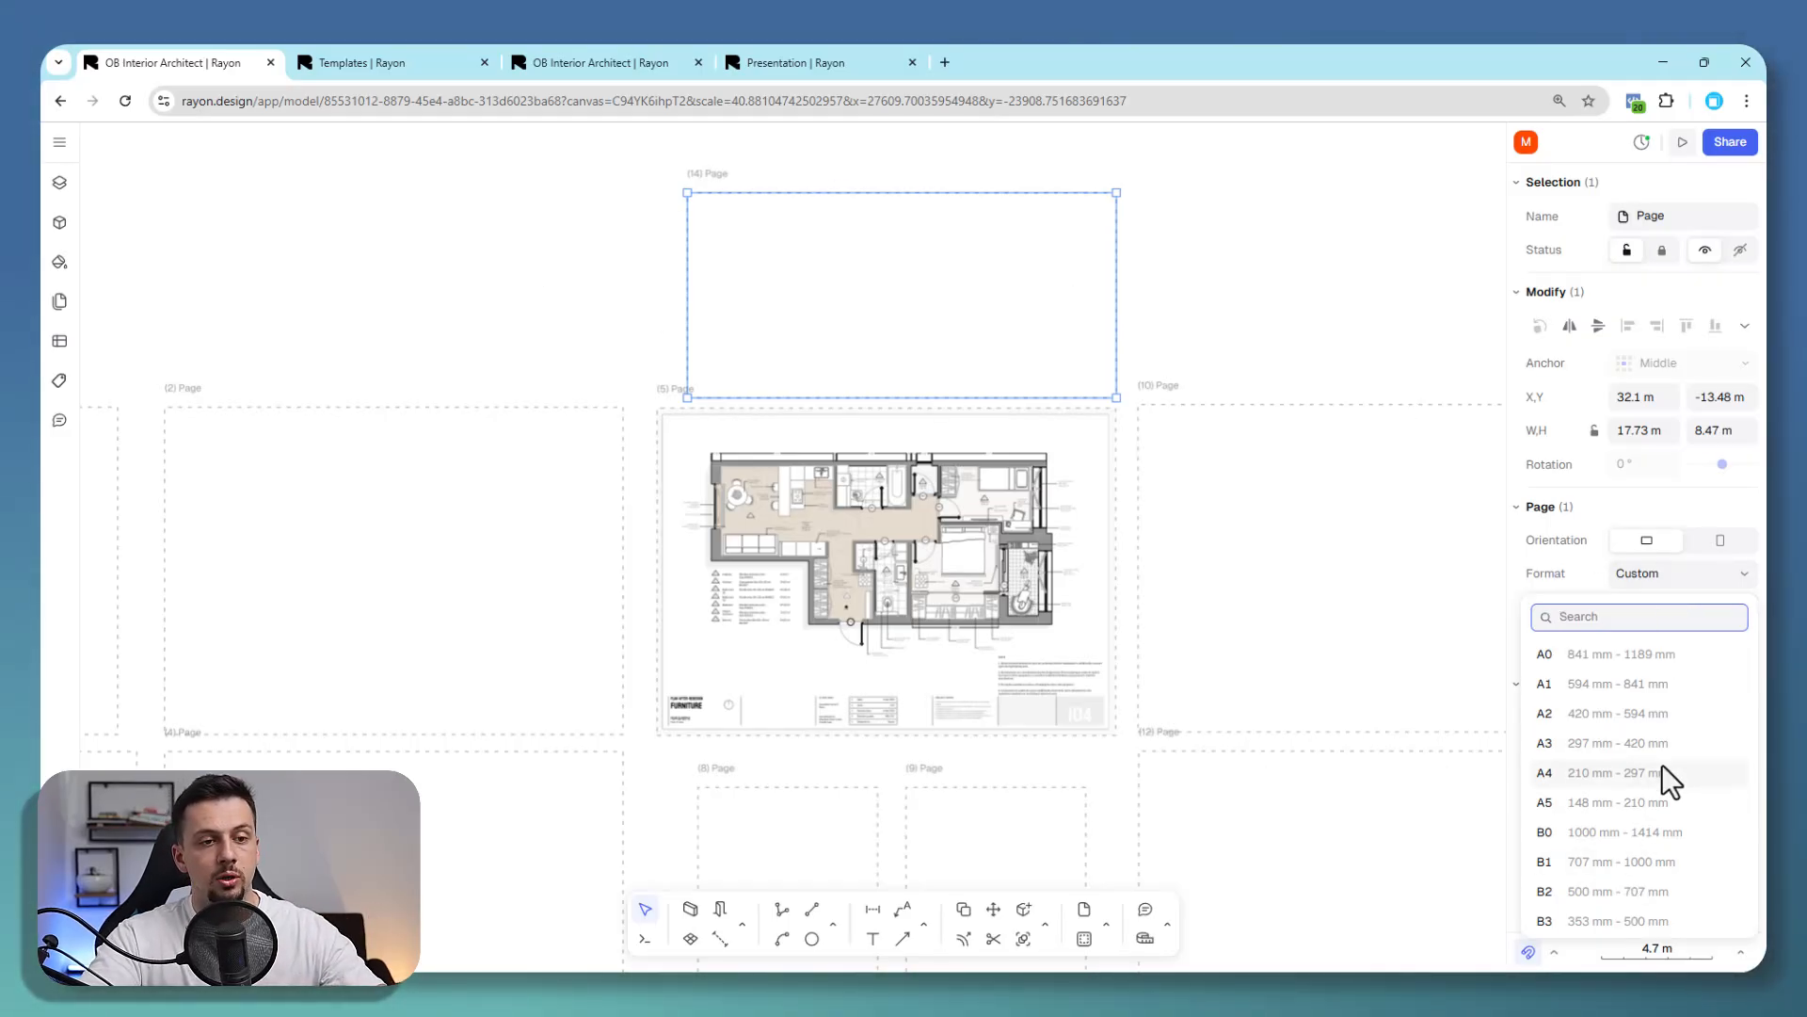
{"action": "left_click", "coordinate": [1618, 772]}
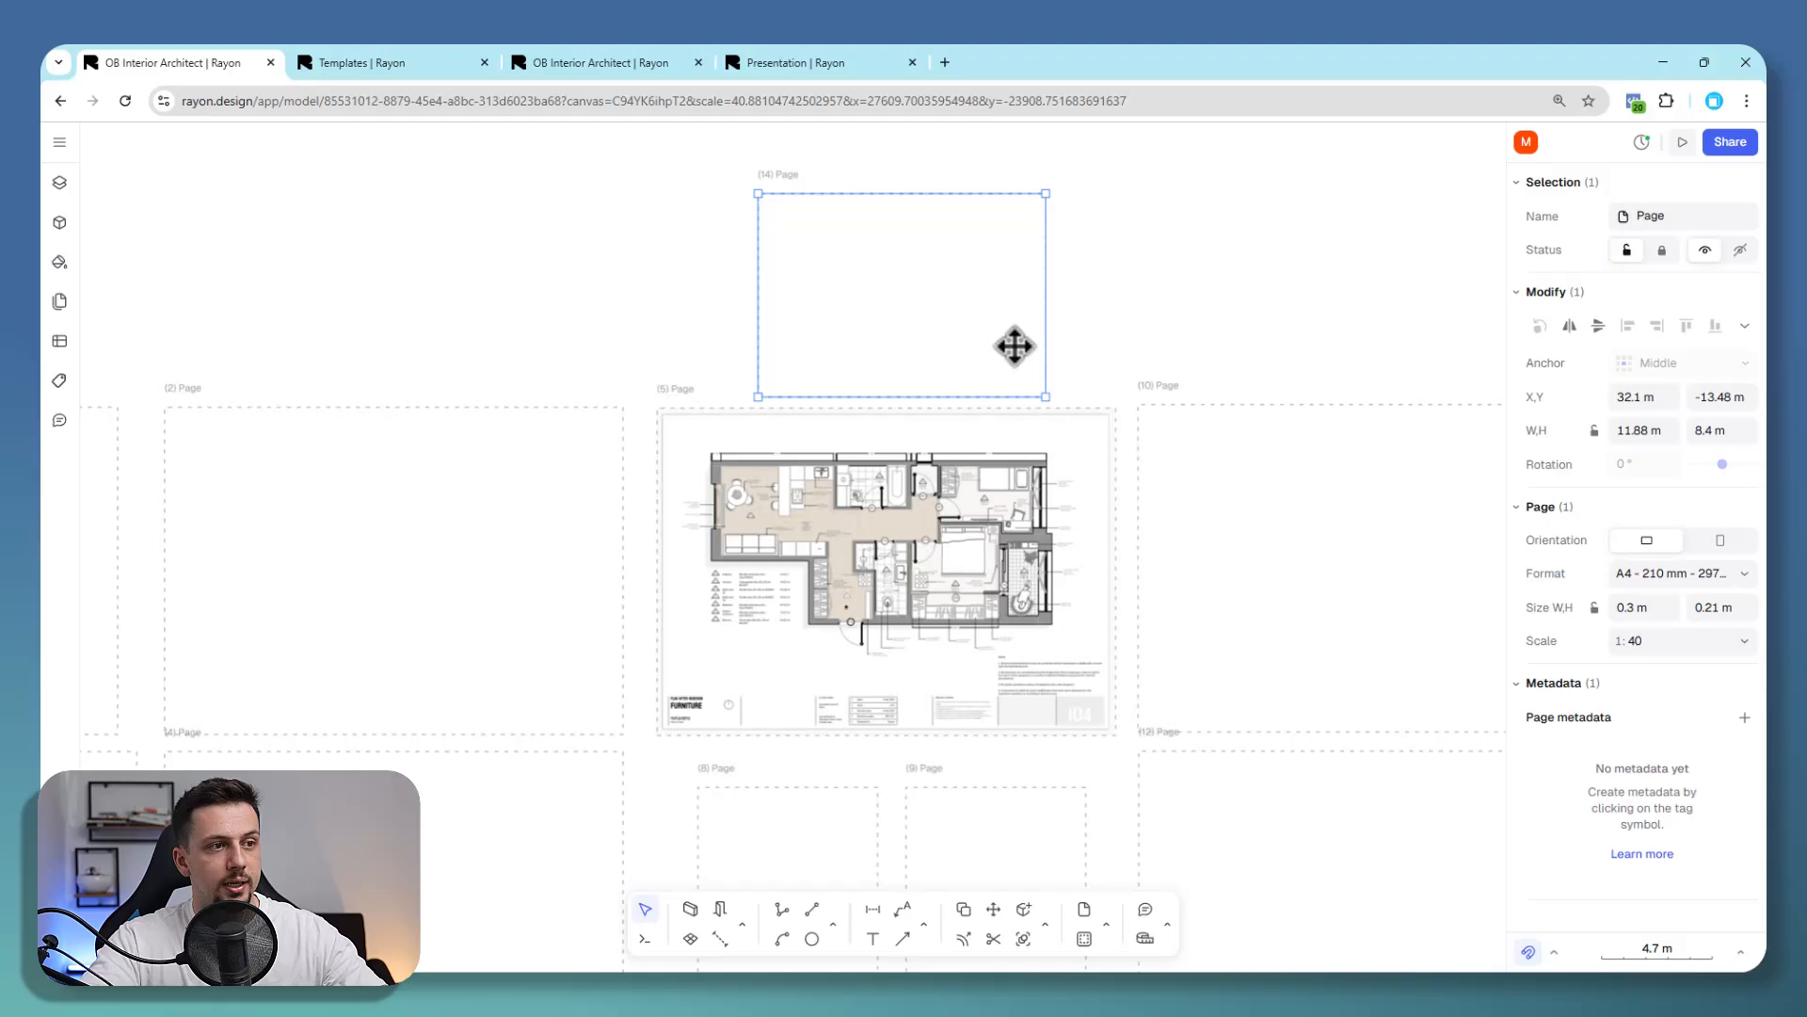
{"action": "left_click", "coordinate": [1118, 759]}
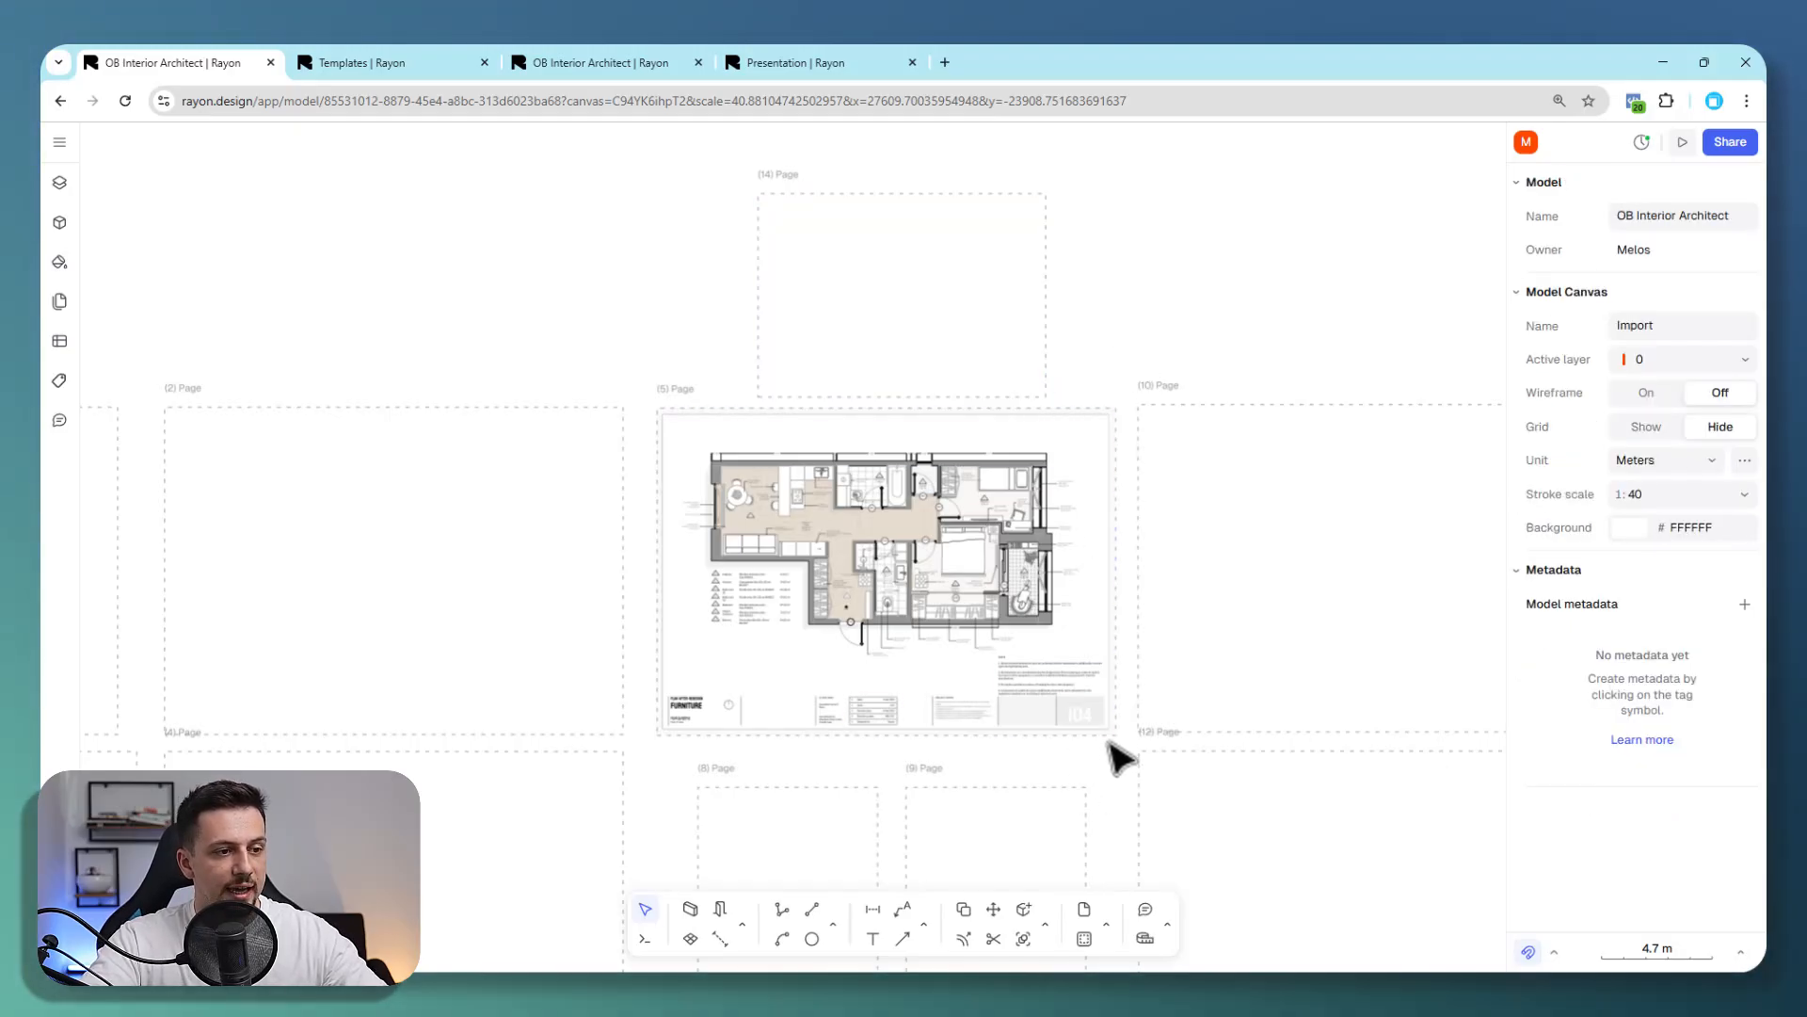
{"action": "mouse_move", "coordinate": [61, 302]}
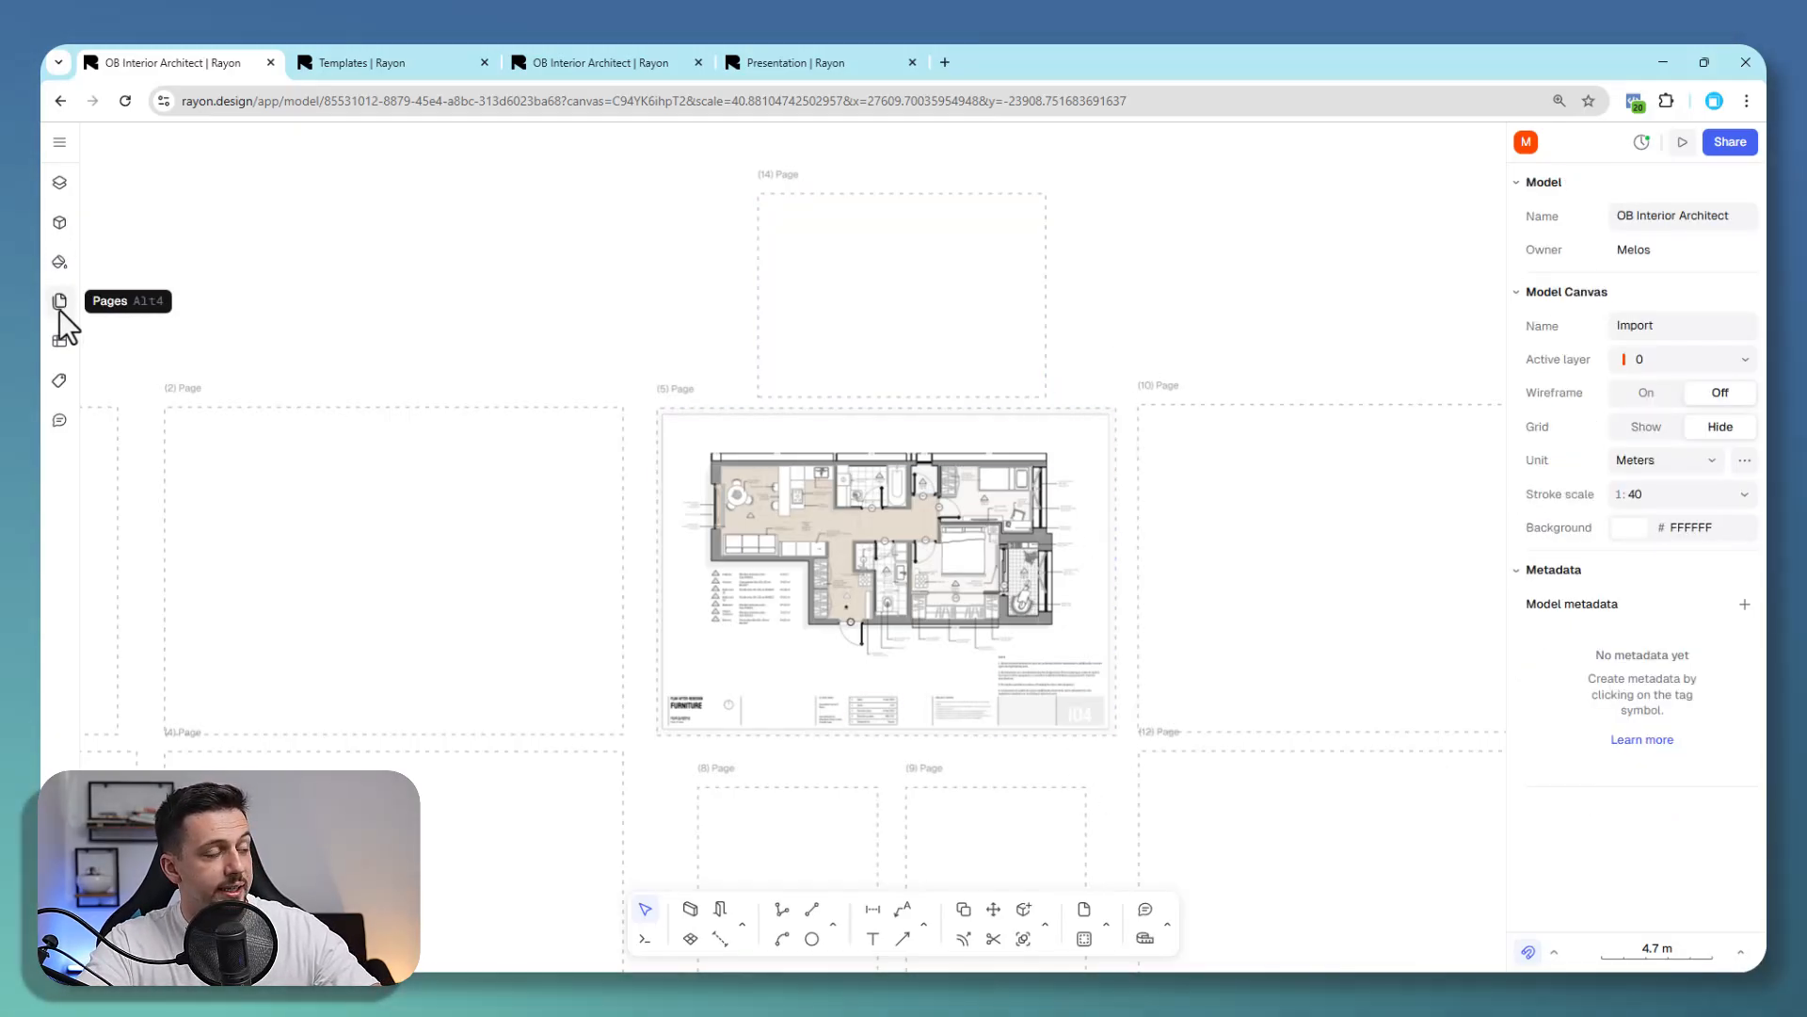
Export the floor plan page to PDF from the Pages panel.
{"action": "left_click", "coordinate": [60, 301]}
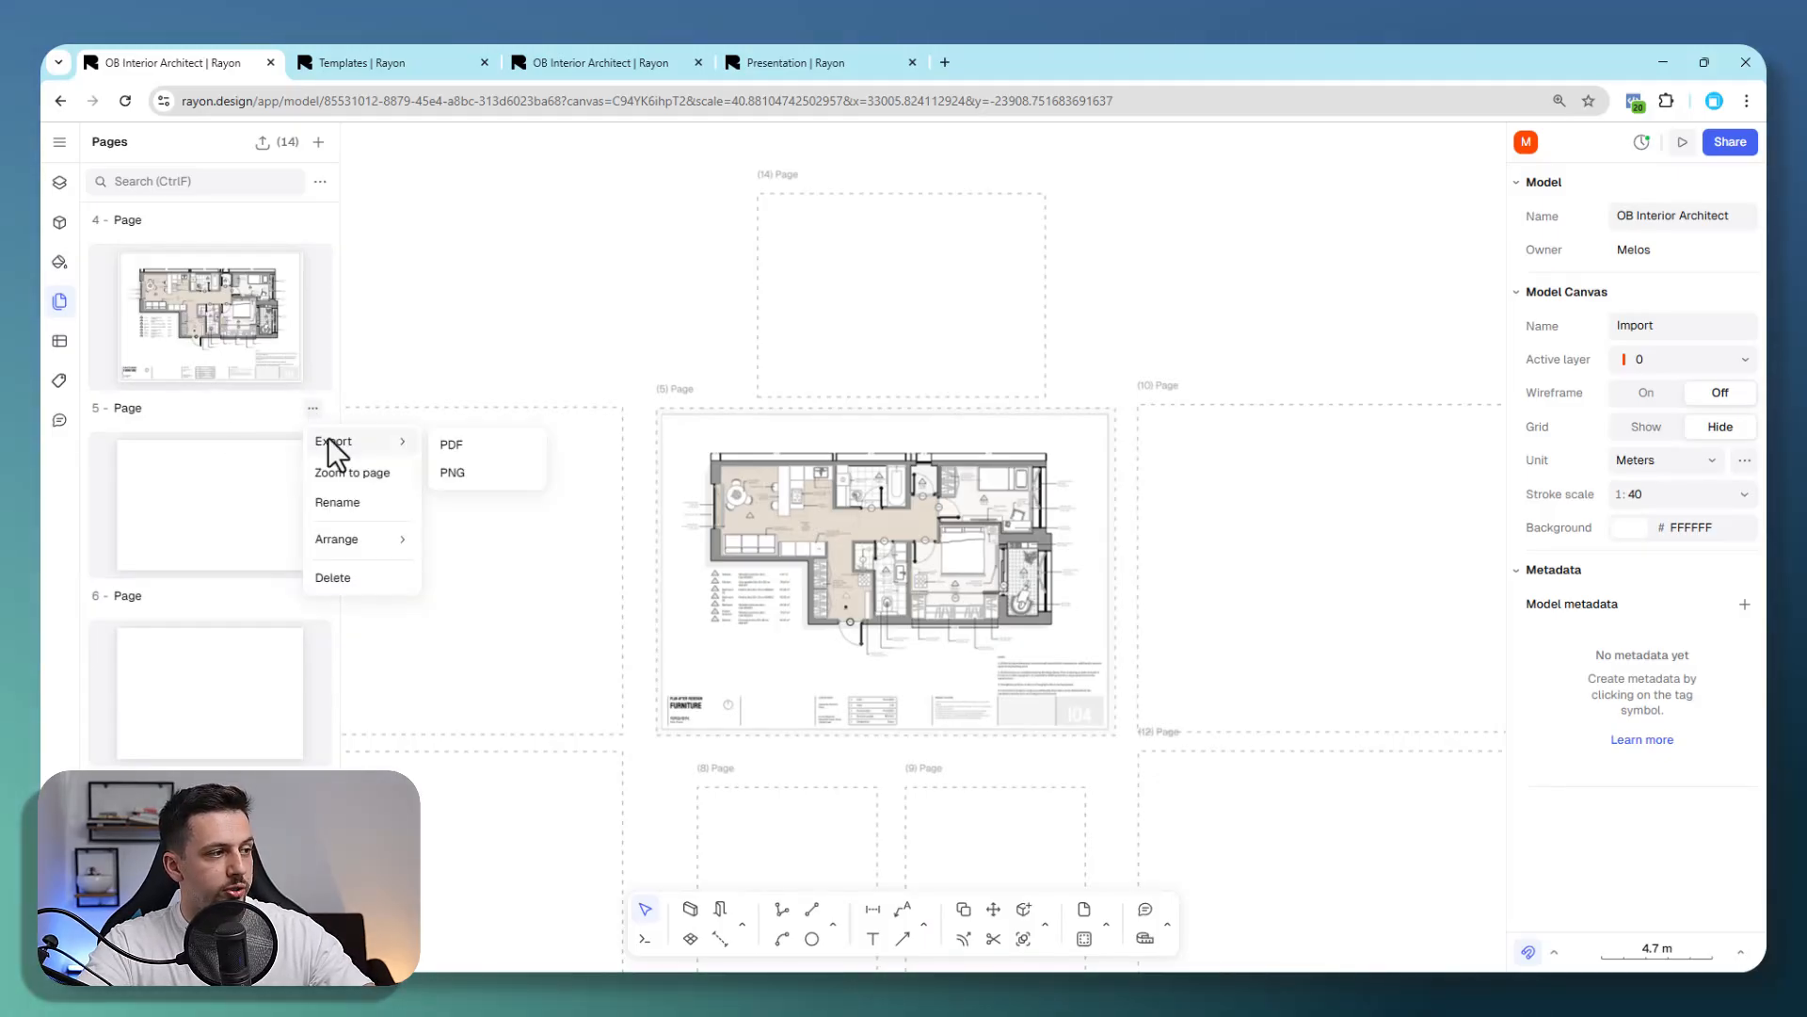
{"action": "mouse_move", "coordinate": [481, 467]}
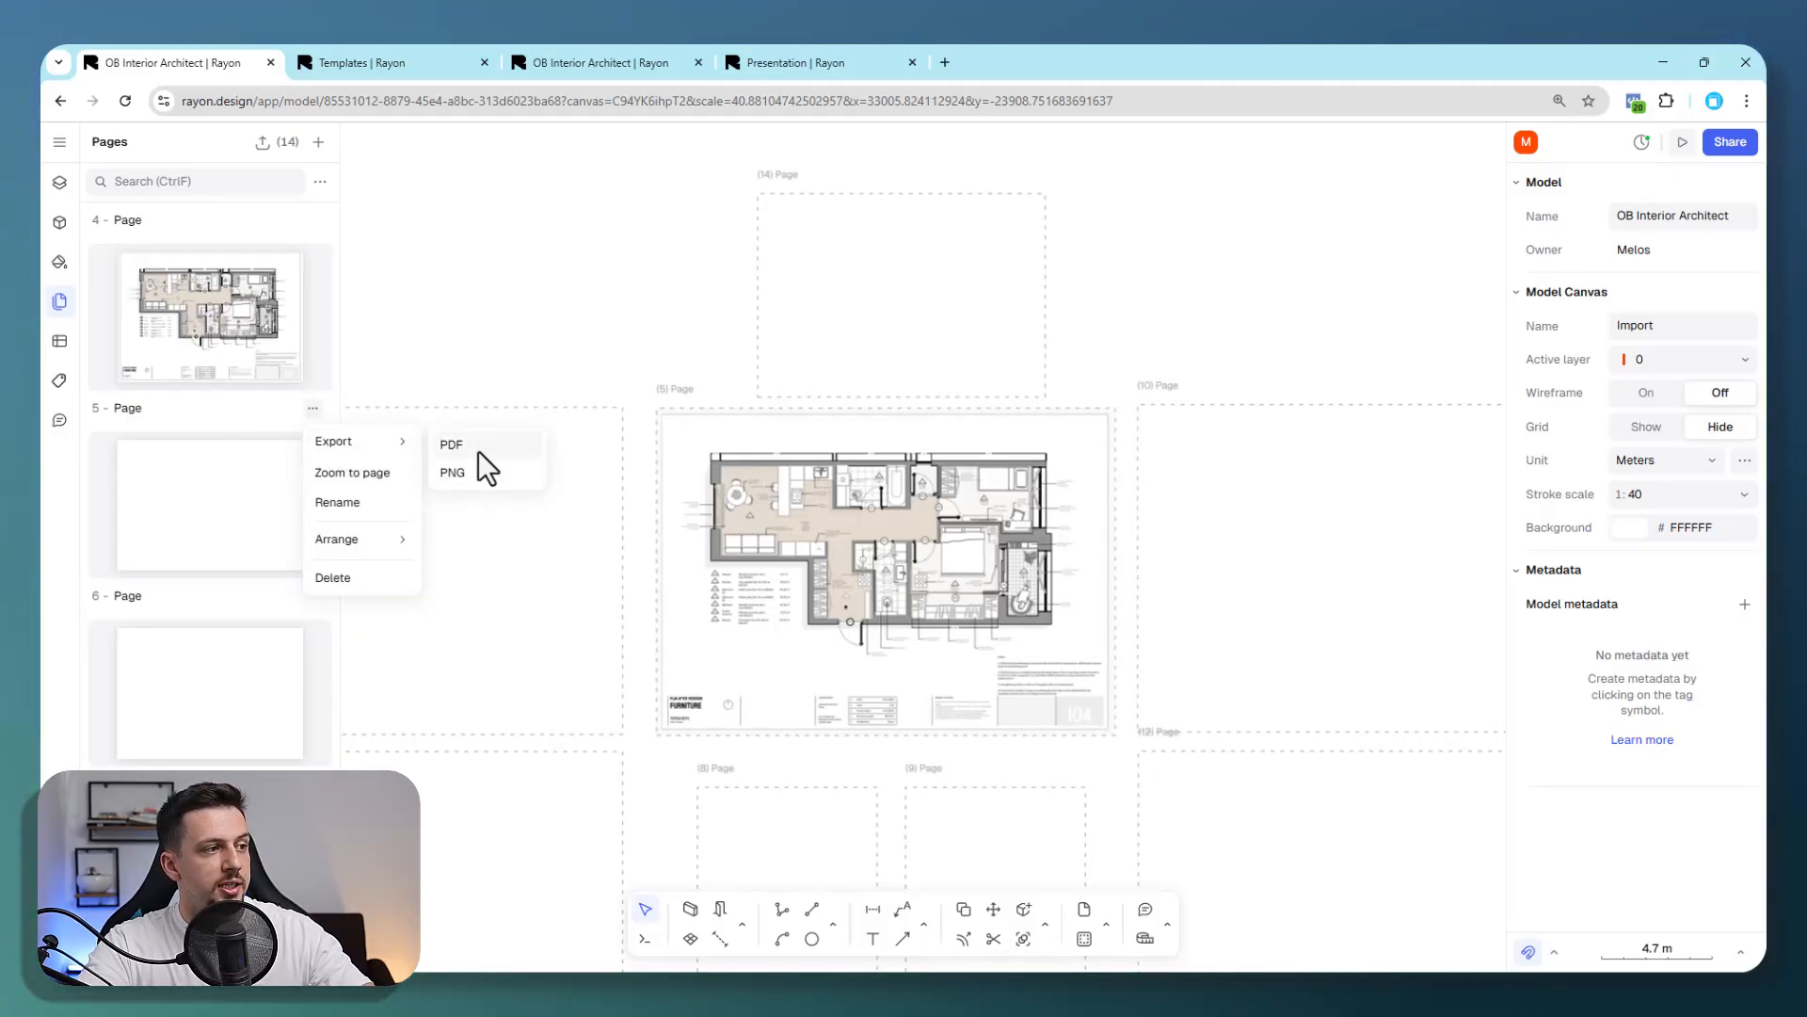
{"action": "left_click", "coordinate": [451, 444]}
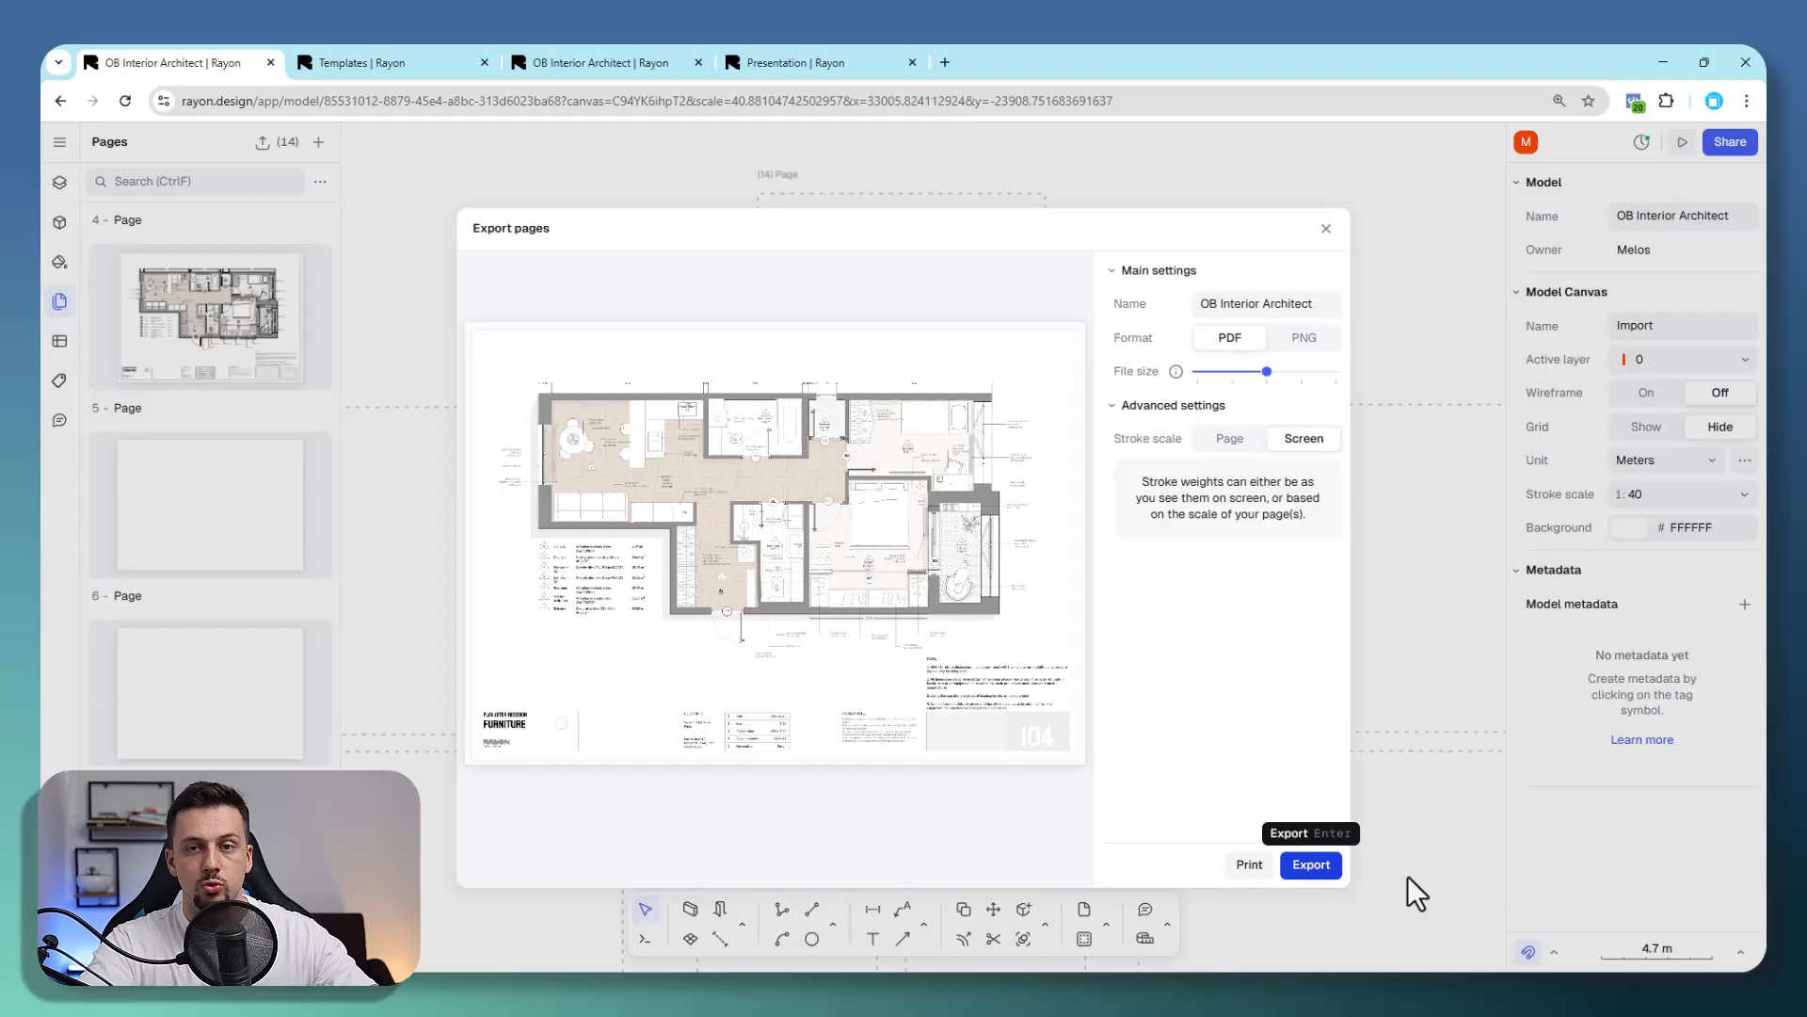
{"action": "left_click", "coordinate": [1311, 864]}
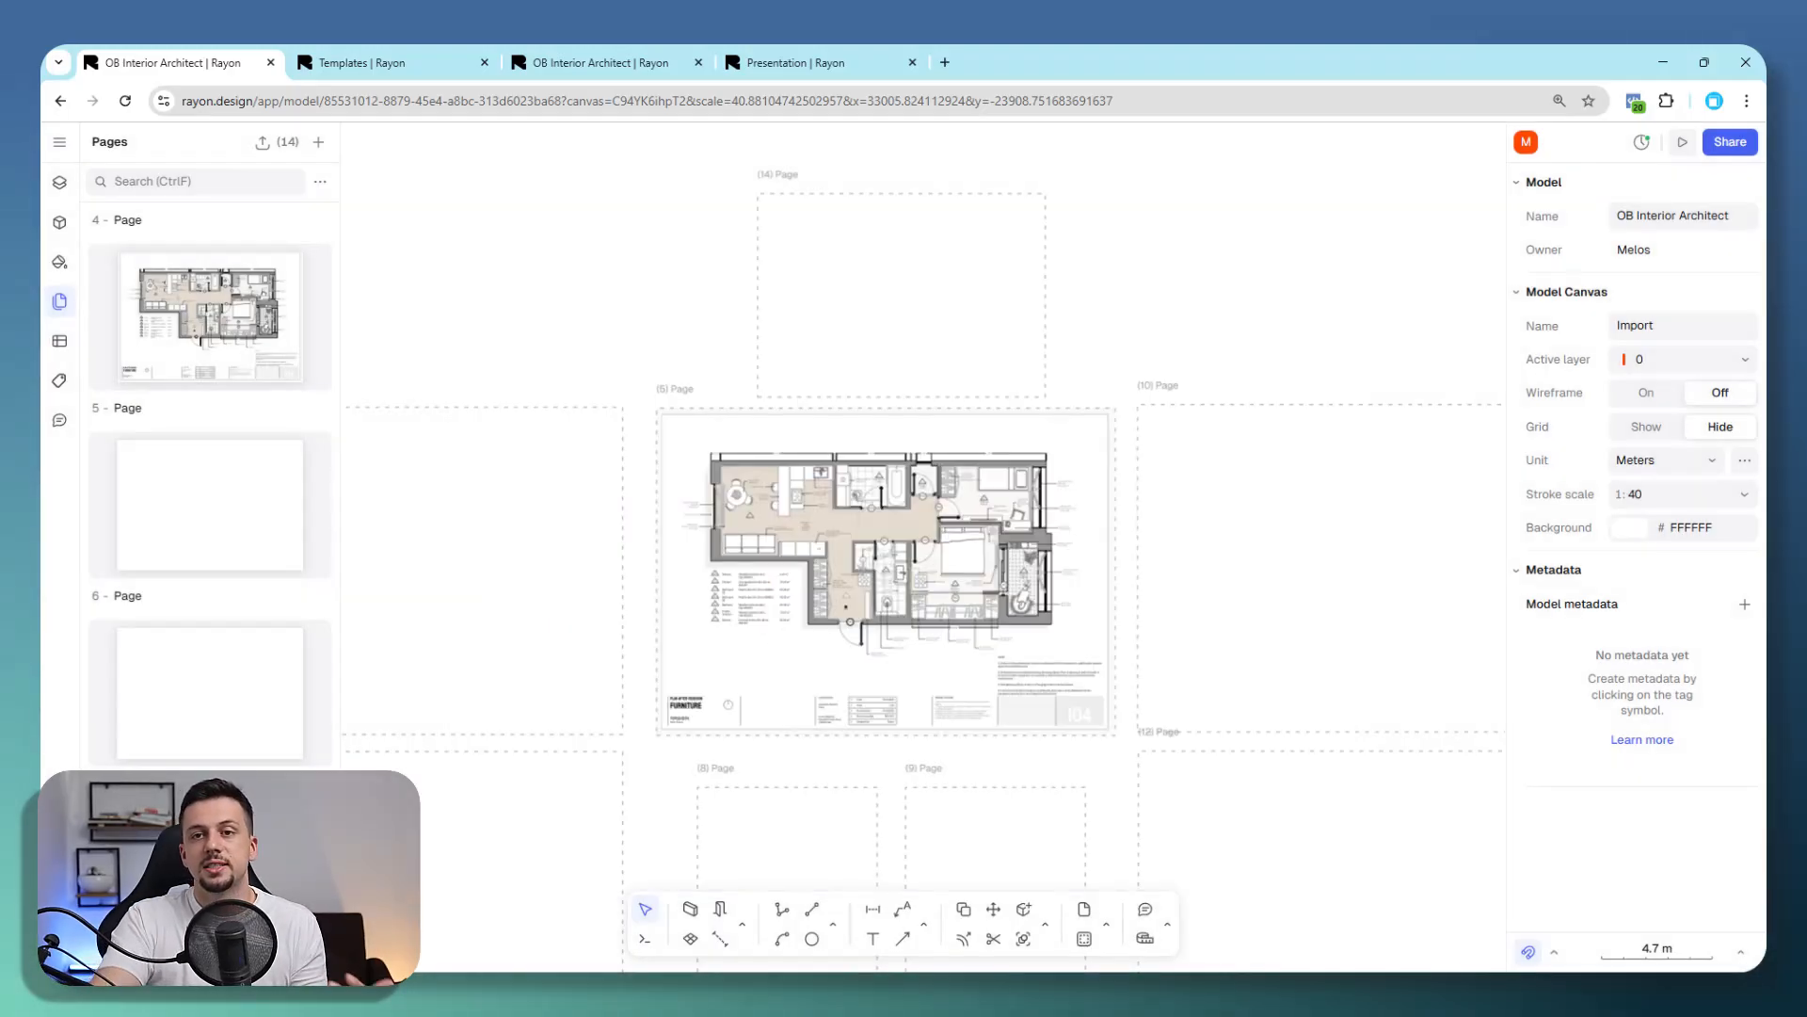